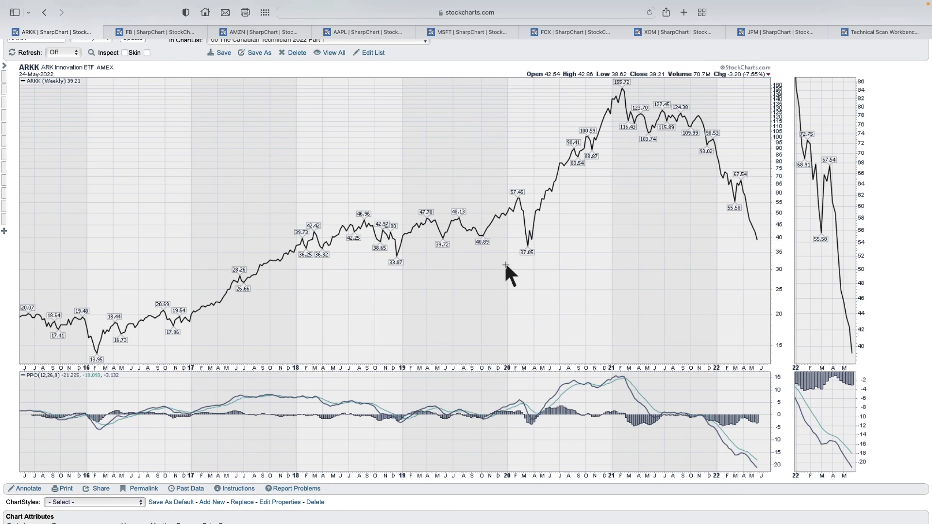
pyautogui.moveTo(636, 134)
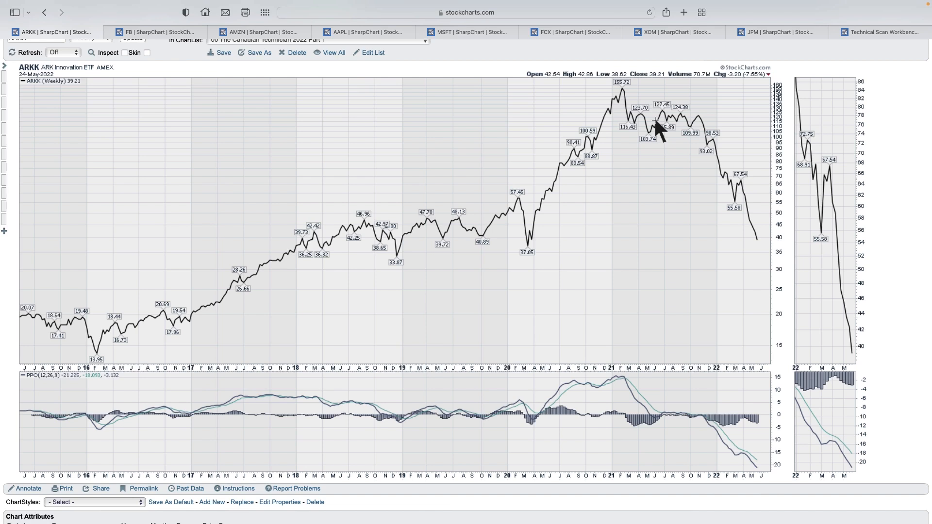
pyautogui.moveTo(39, 419)
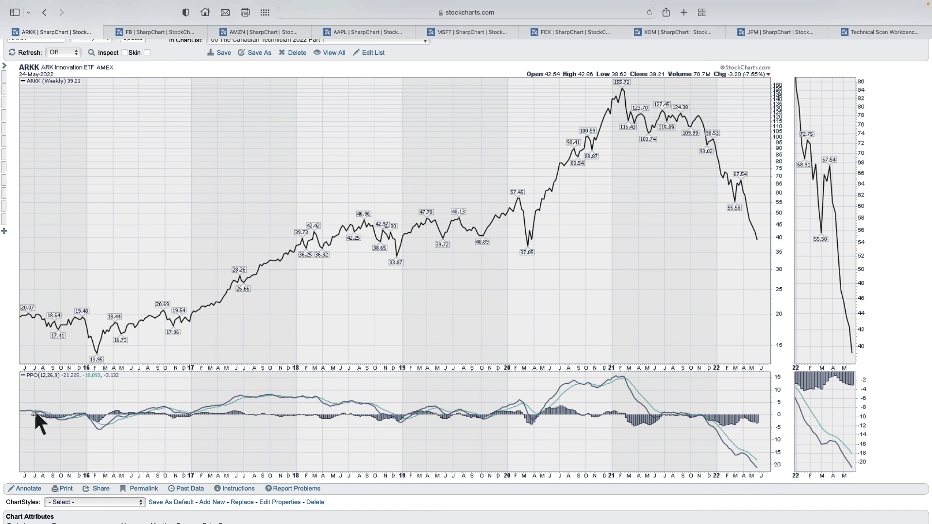
pyautogui.moveTo(110, 437)
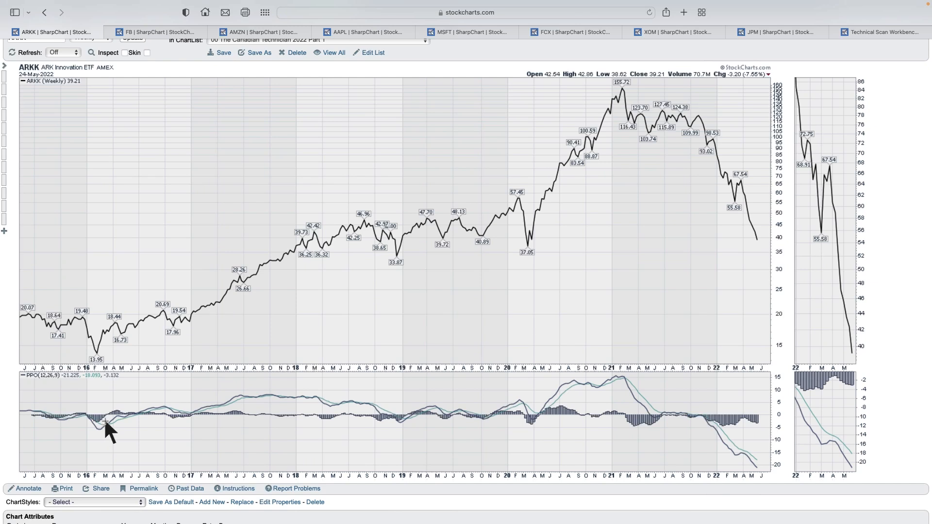
pyautogui.moveTo(246, 407)
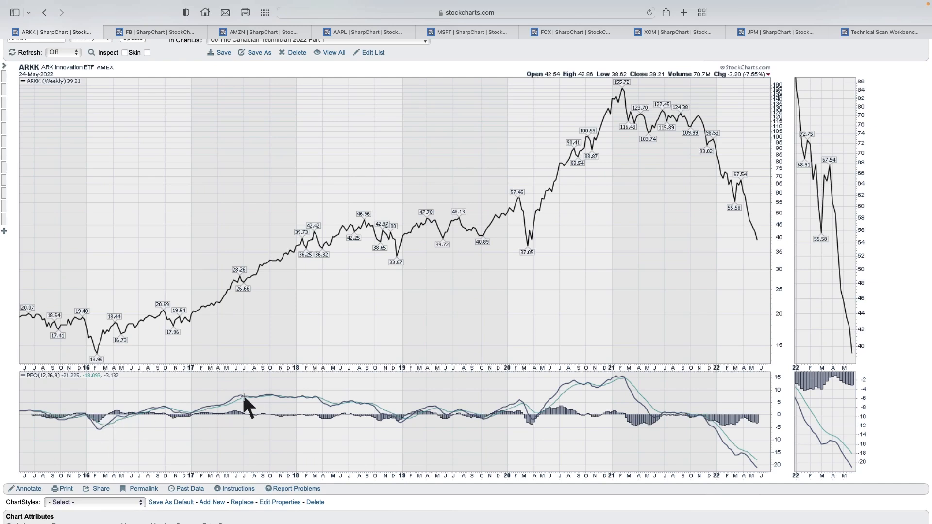
pyautogui.moveTo(260, 407)
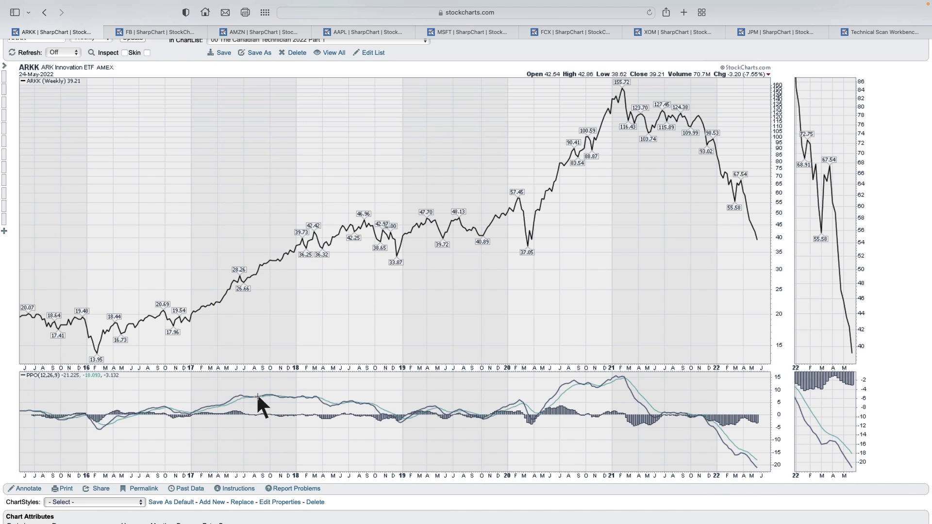
pyautogui.moveTo(528, 402)
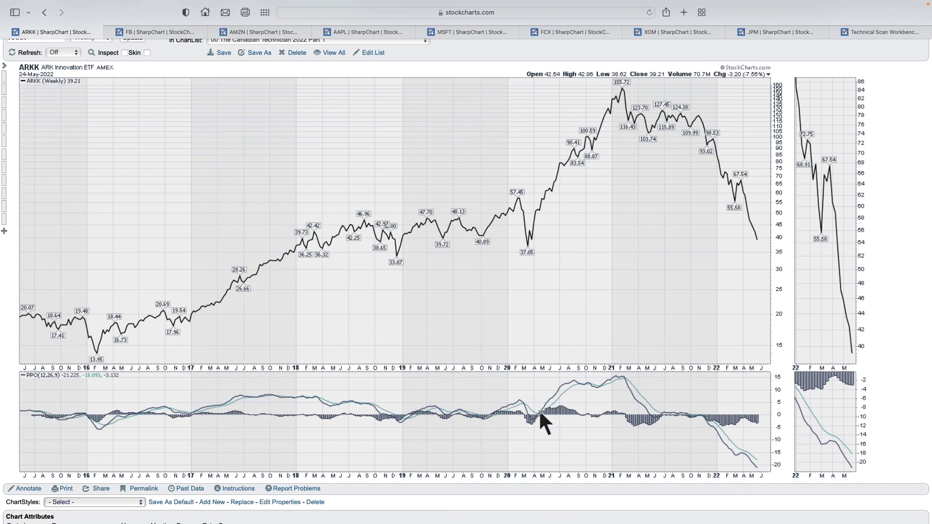
pyautogui.moveTo(583, 396)
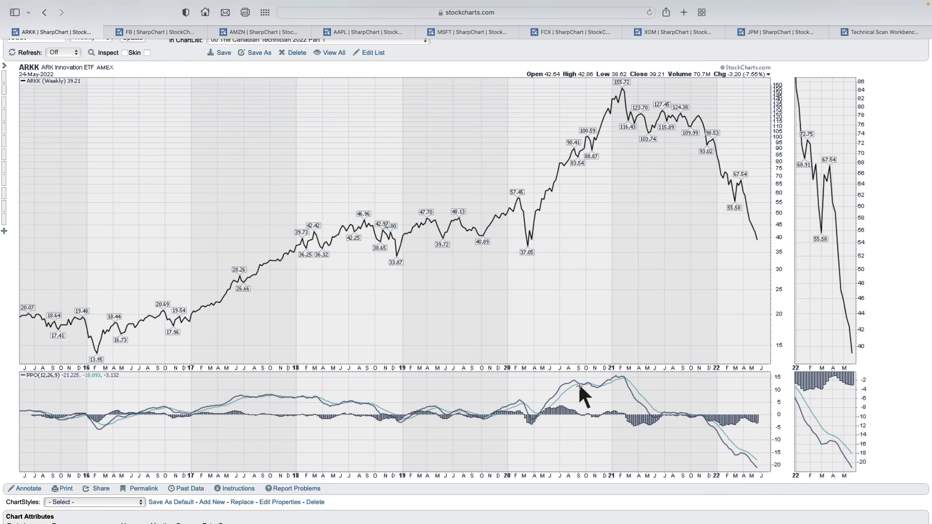
pyautogui.moveTo(64, 396)
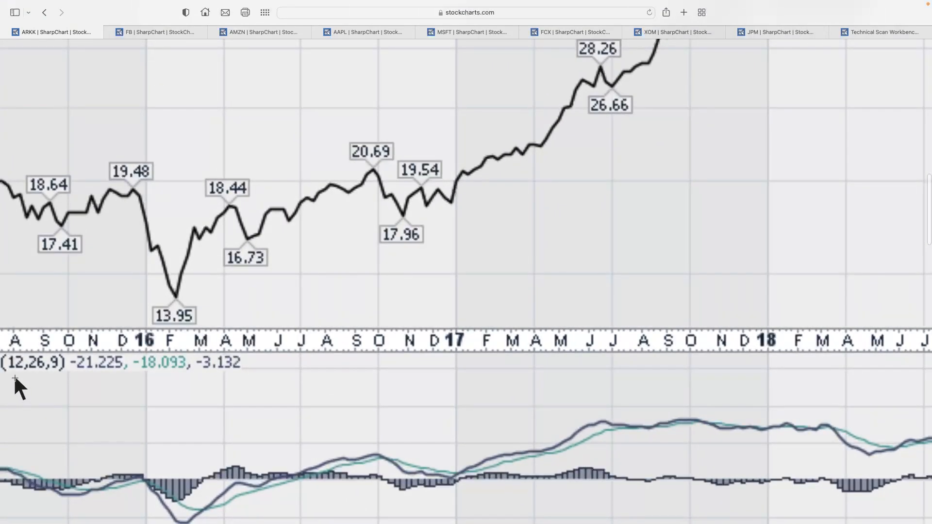
pyautogui.moveTo(57, 393)
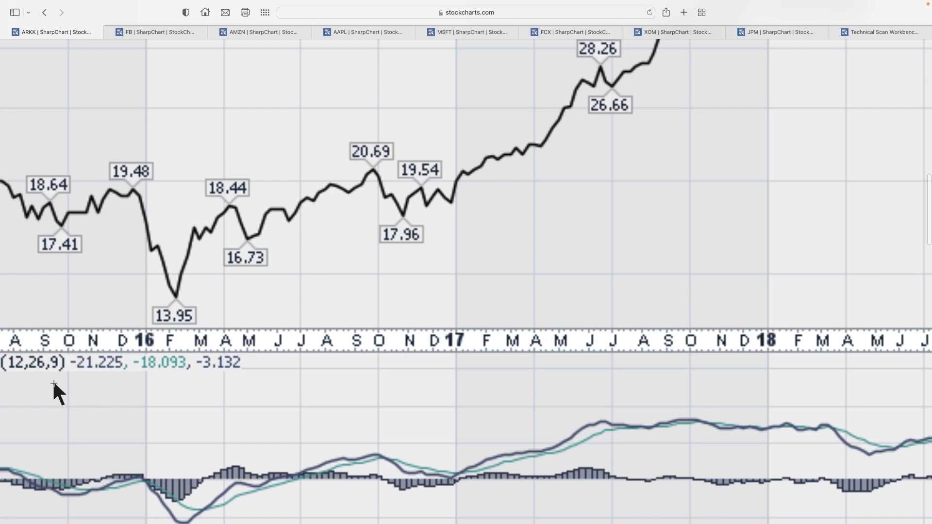
pyautogui.moveTo(421, 369)
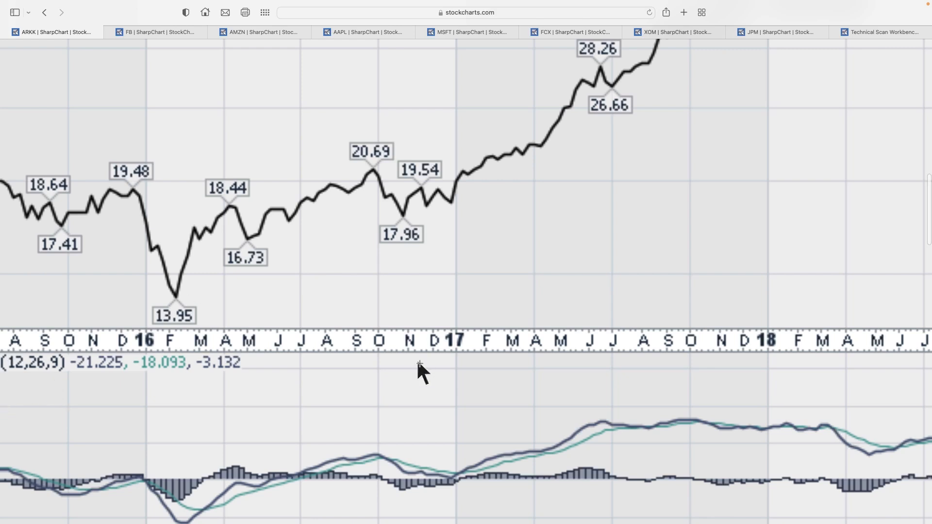
pyautogui.moveTo(595, 434)
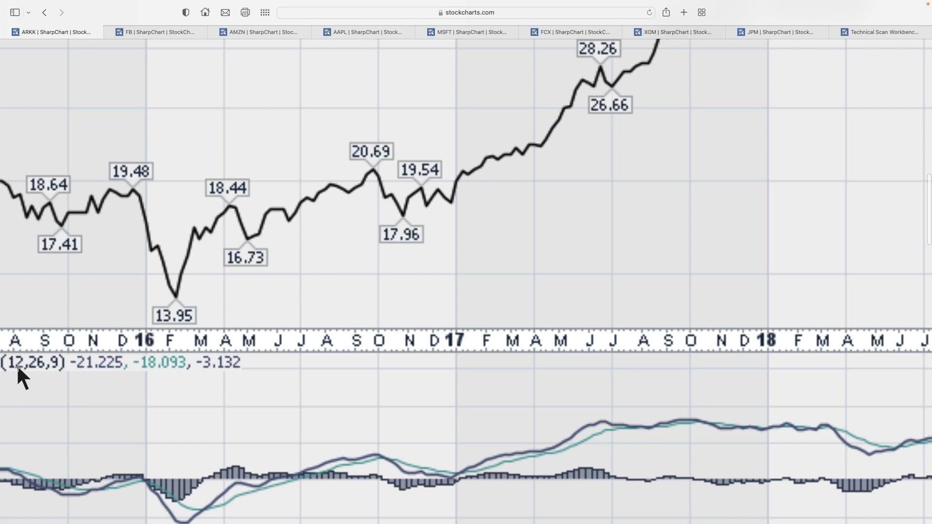
pyautogui.moveTo(379, 369)
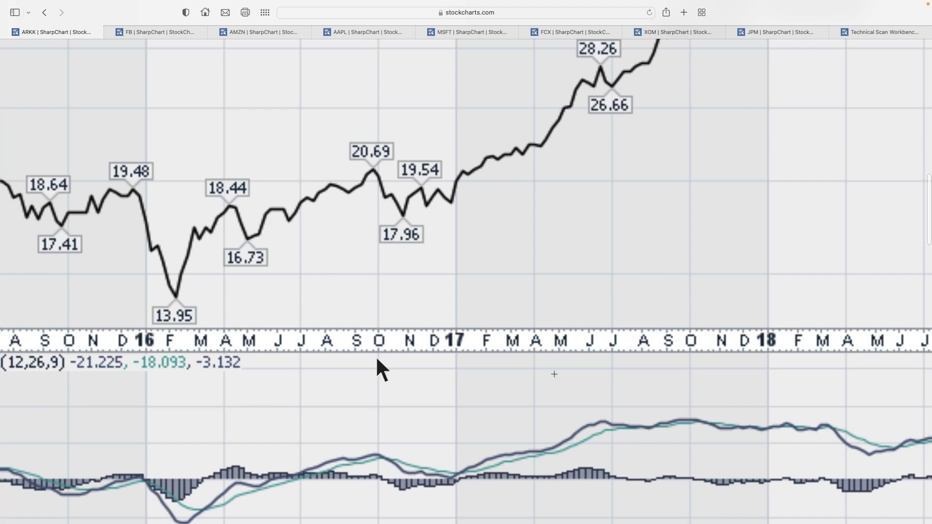
pyautogui.moveTo(622, 434)
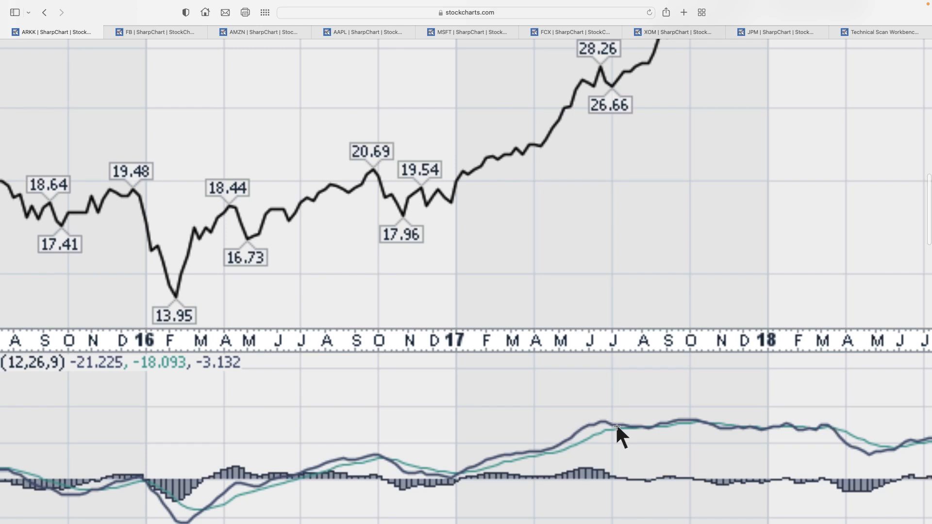
pyautogui.moveTo(615, 435)
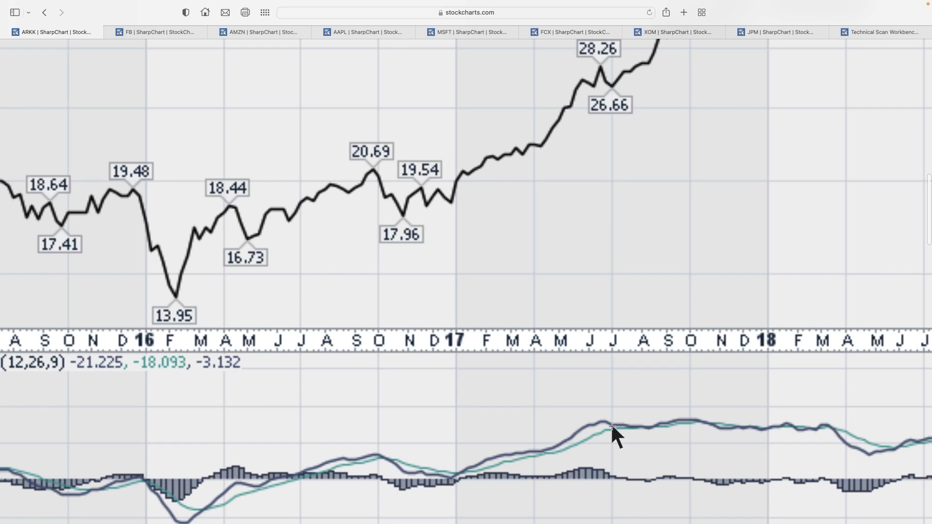
pyautogui.moveTo(604, 427)
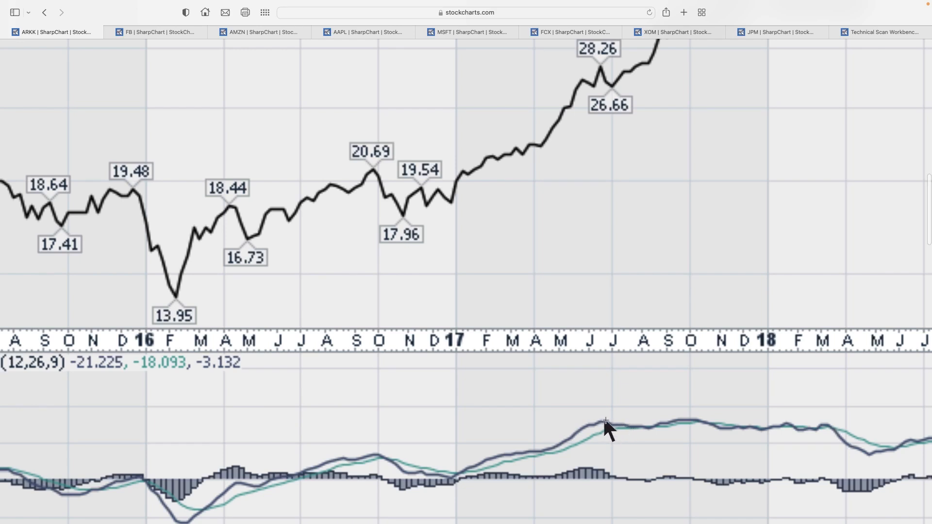
pyautogui.moveTo(634, 434)
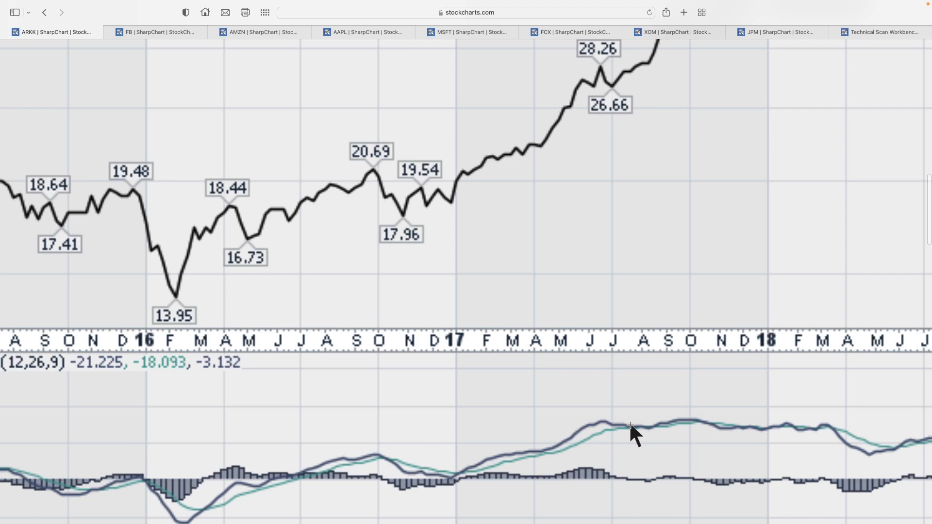
pyautogui.moveTo(662, 443)
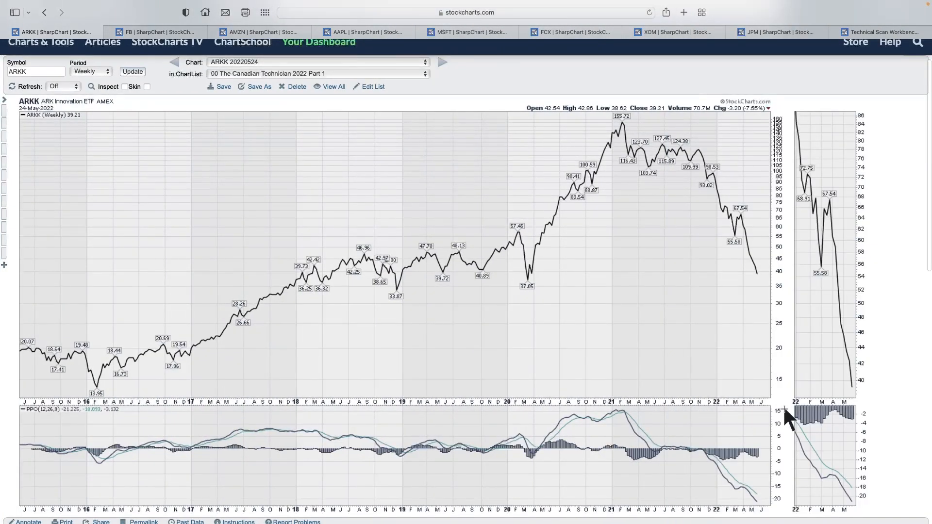
pyautogui.moveTo(784, 505)
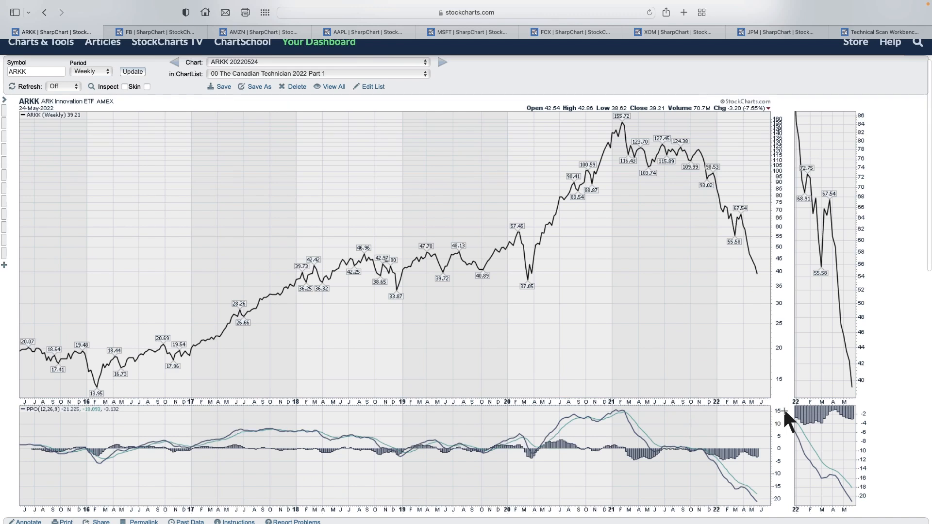
pyautogui.moveTo(191, 368)
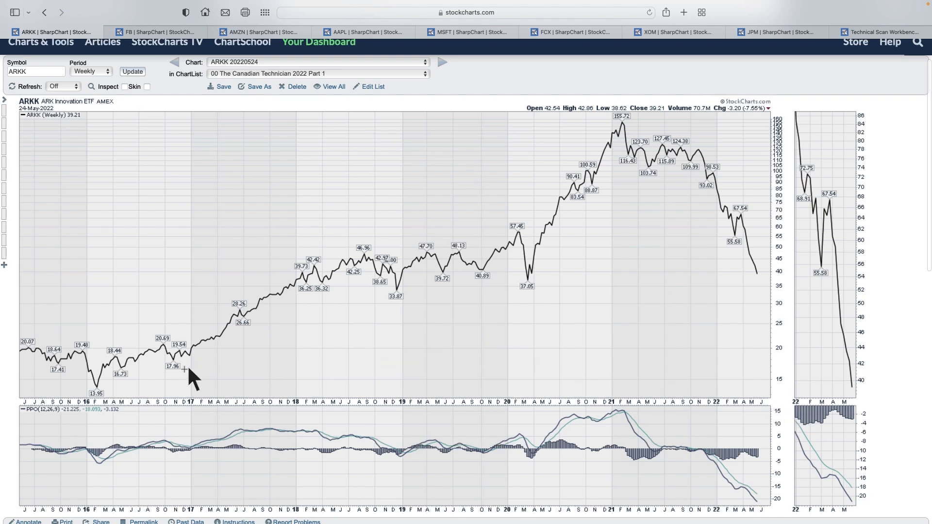
pyautogui.moveTo(104, 404)
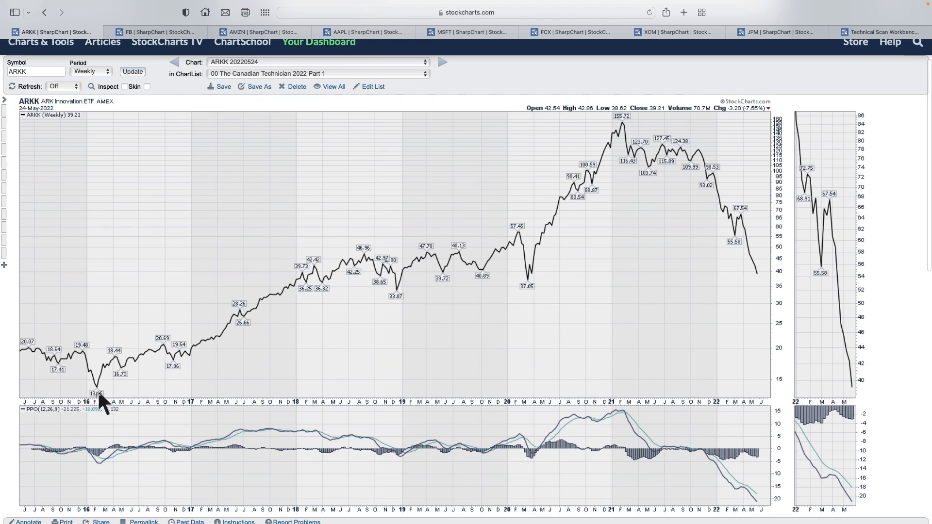
pyautogui.moveTo(30, 348)
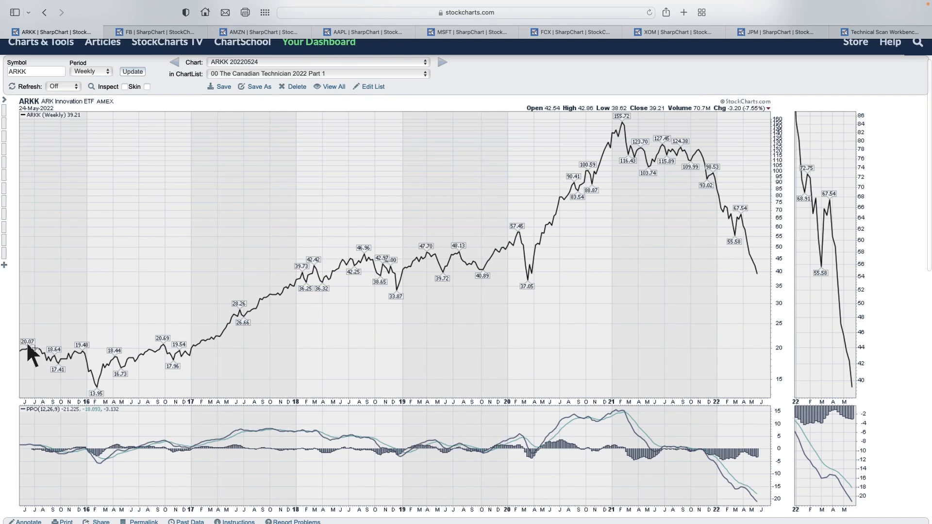
pyautogui.moveTo(100, 398)
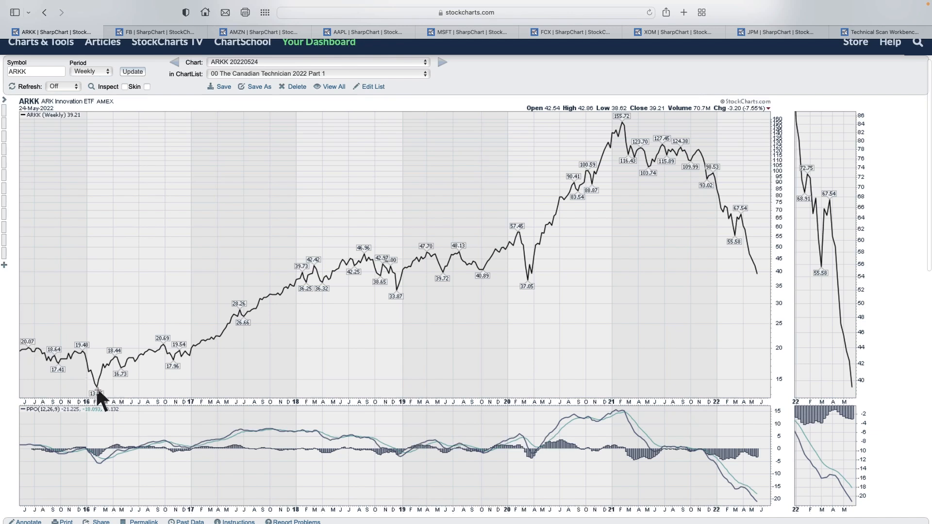
pyautogui.moveTo(97, 357)
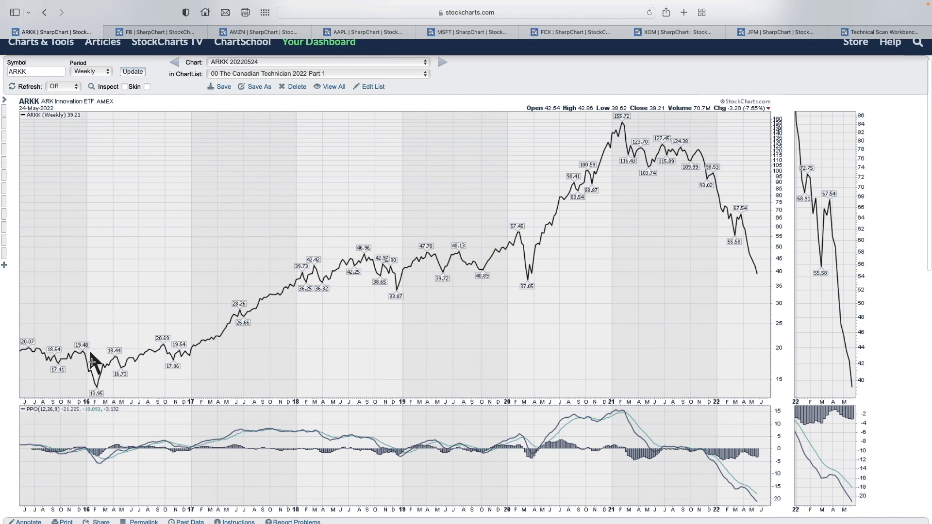
pyautogui.moveTo(125, 461)
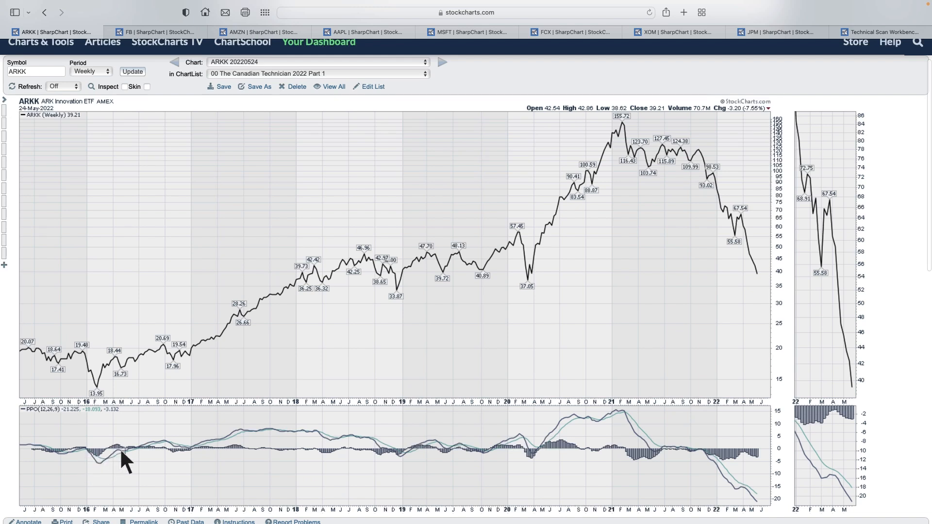
pyautogui.moveTo(109, 472)
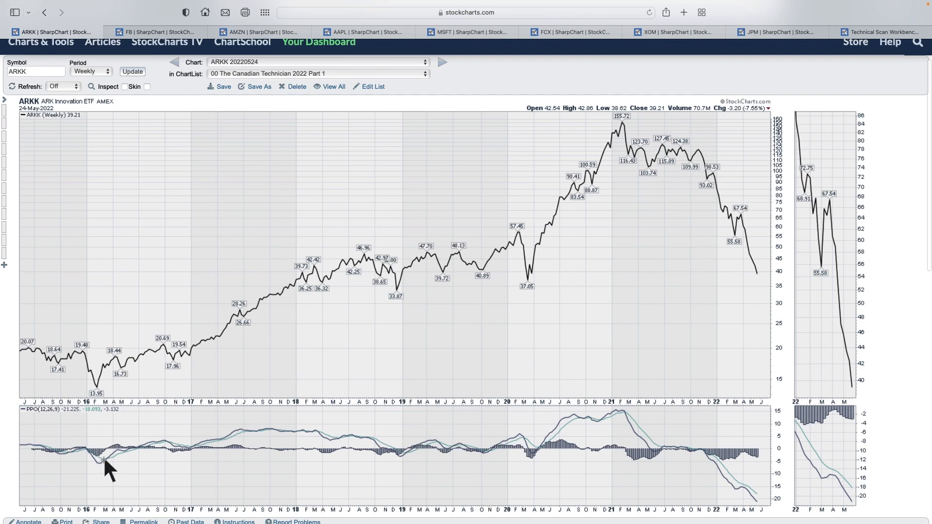
# Draw a dashed trend line on ARKK's weekly PPO from the late-2017 peak to early 2020.
pyautogui.scroll(-3)
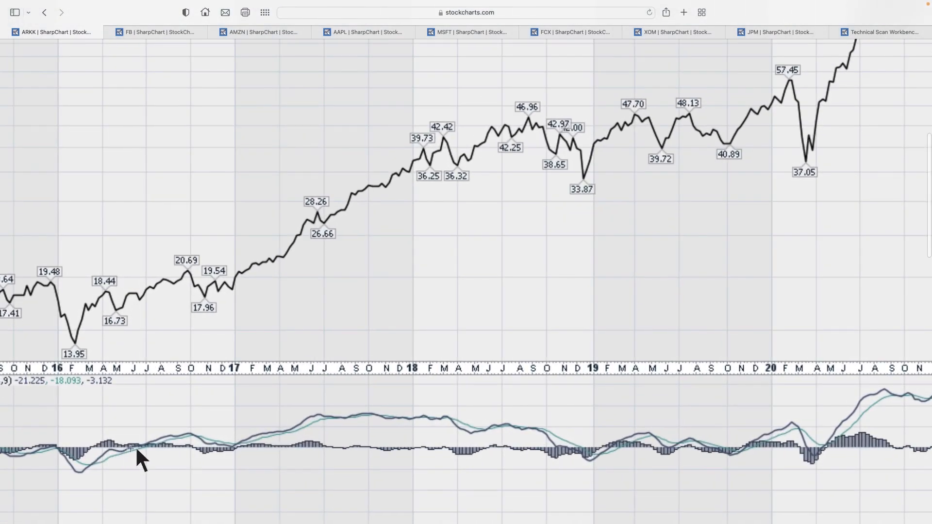
pyautogui.moveTo(106, 455)
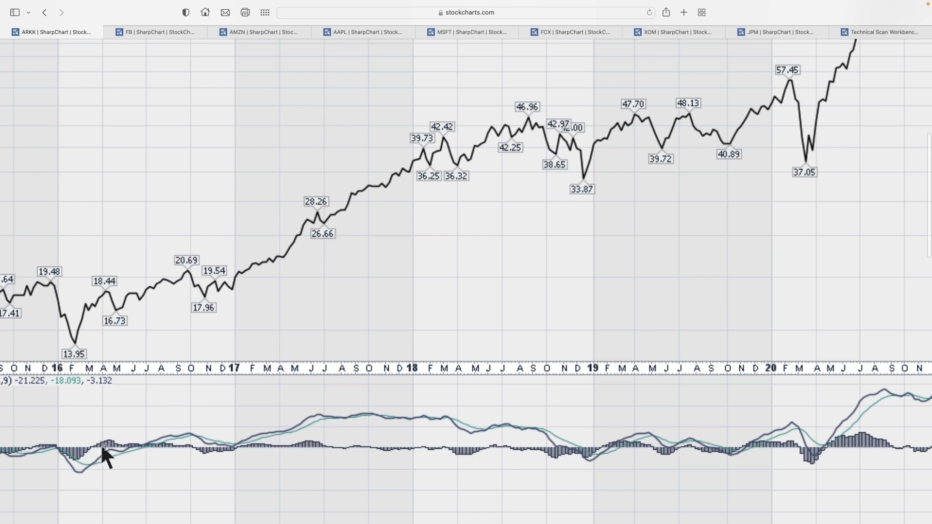
pyautogui.moveTo(130, 461)
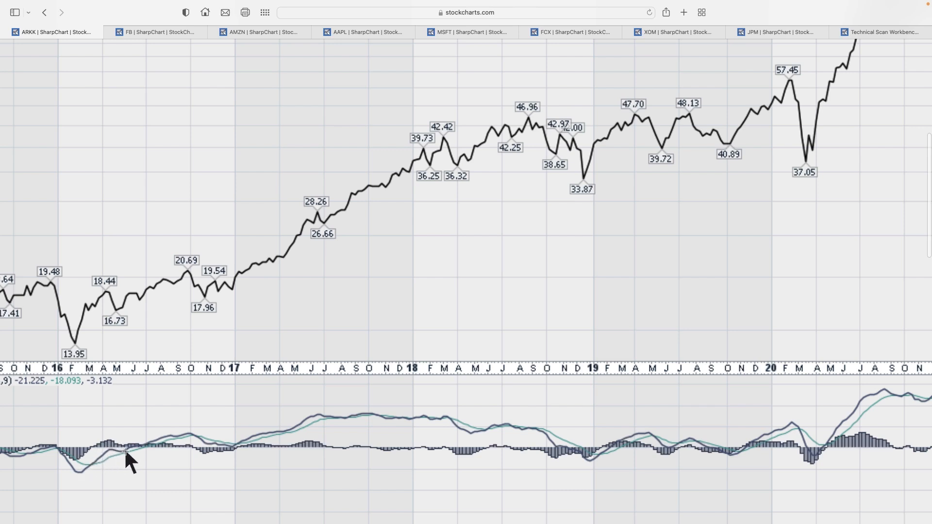
pyautogui.moveTo(188, 431)
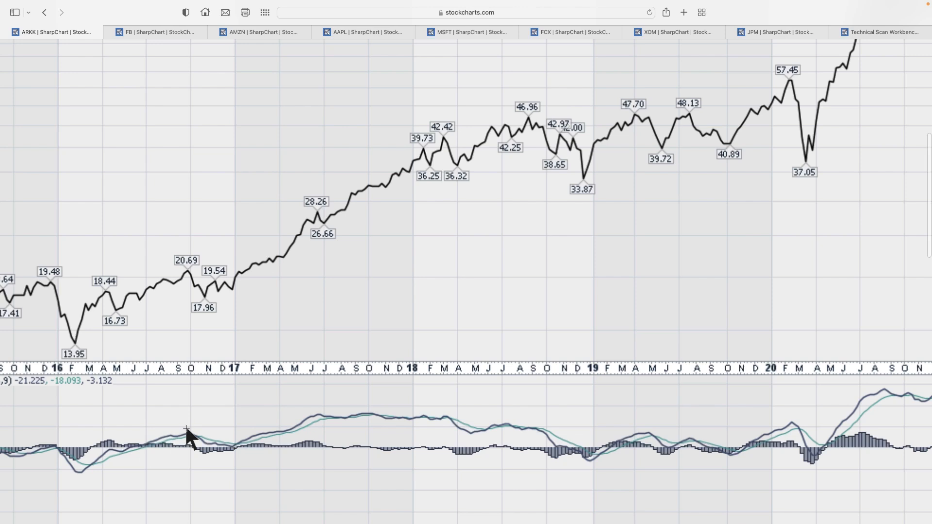
pyautogui.moveTo(172, 449)
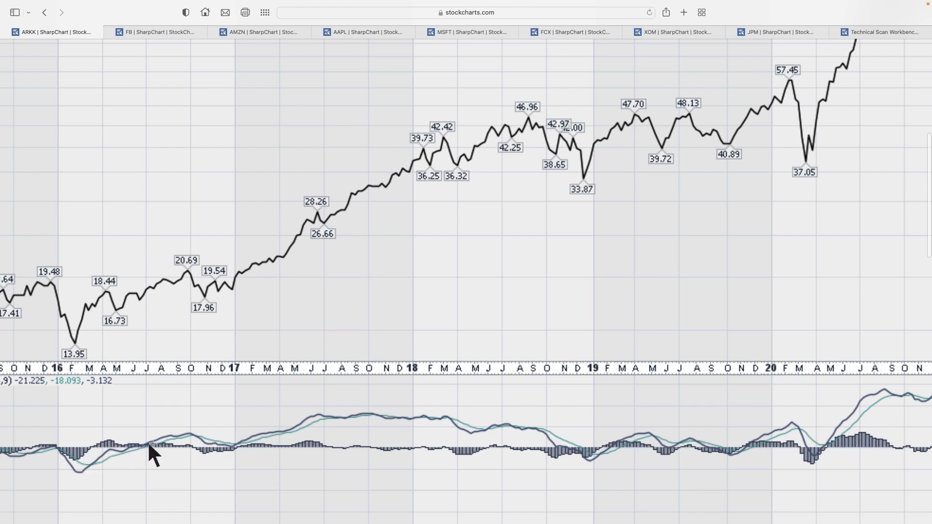
pyautogui.moveTo(237, 455)
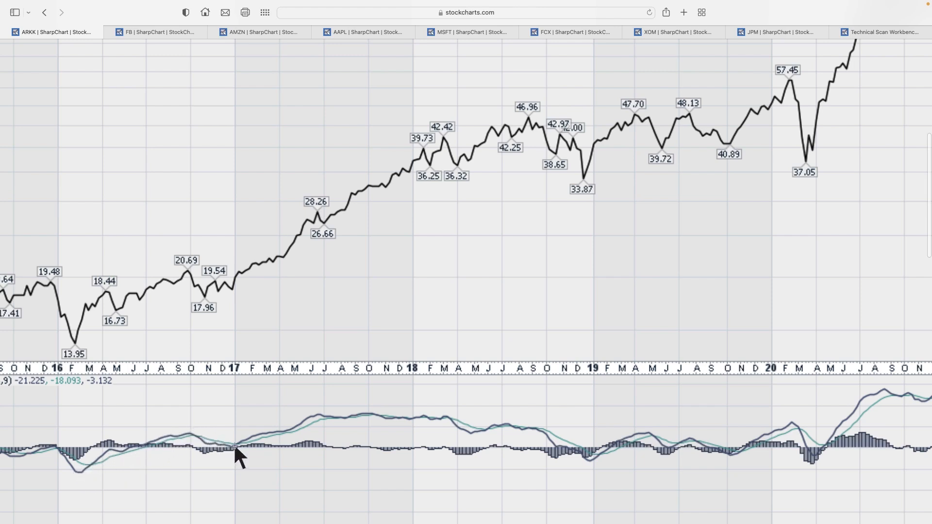
pyautogui.moveTo(334, 416)
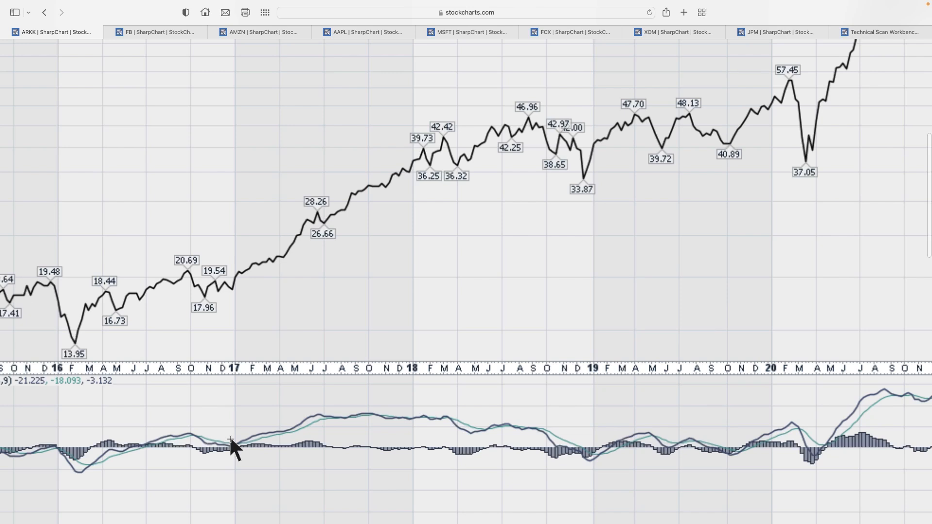
pyautogui.moveTo(669, 458)
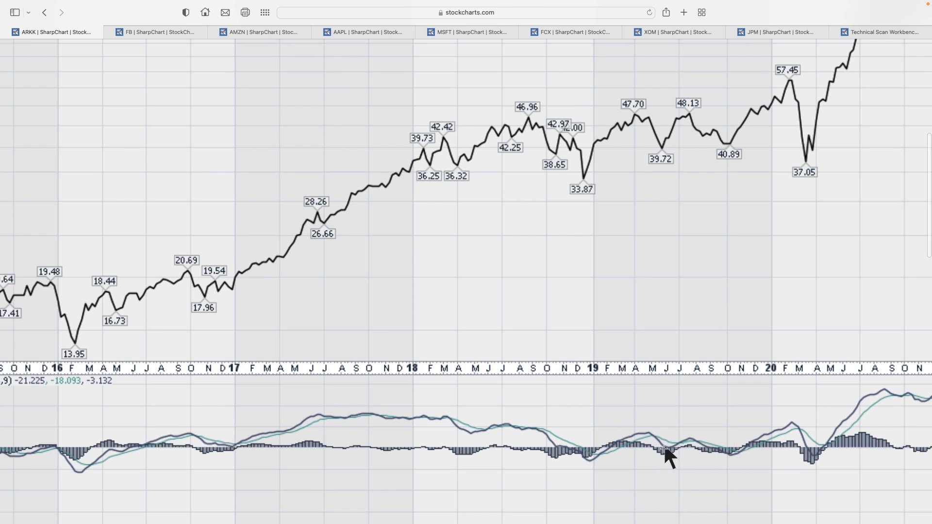
pyautogui.moveTo(697, 443)
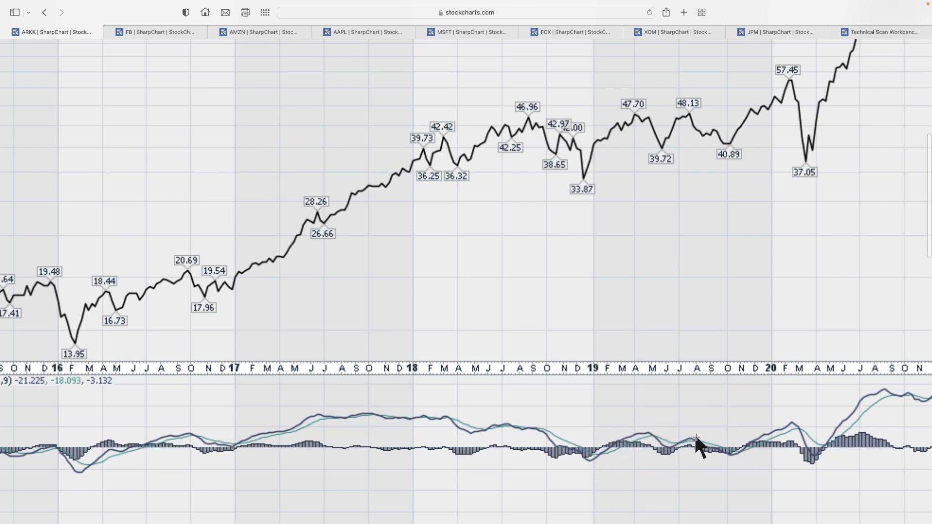
pyautogui.moveTo(717, 452)
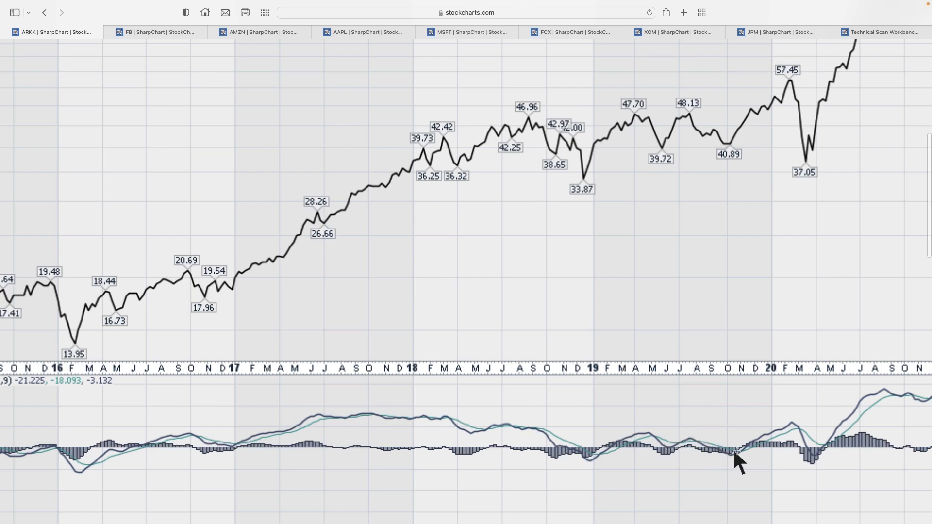
pyautogui.moveTo(789, 425)
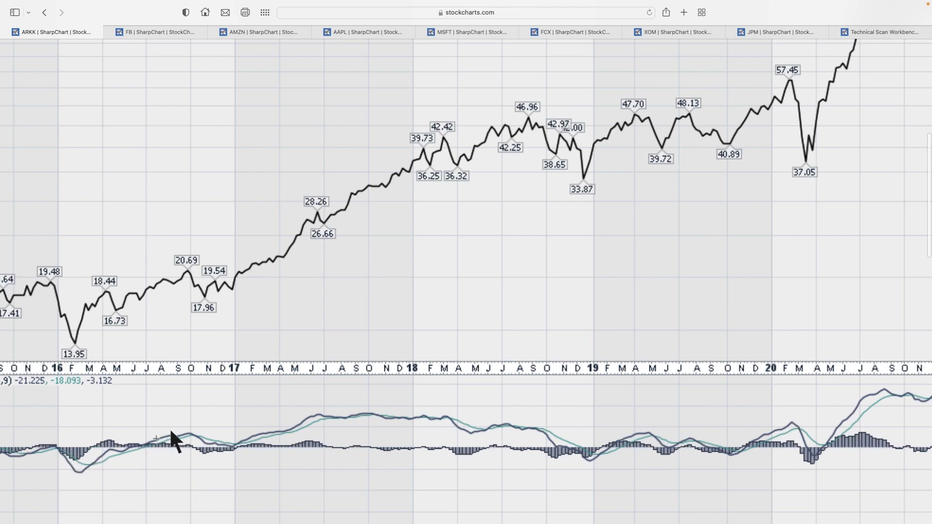
pyautogui.moveTo(190, 447)
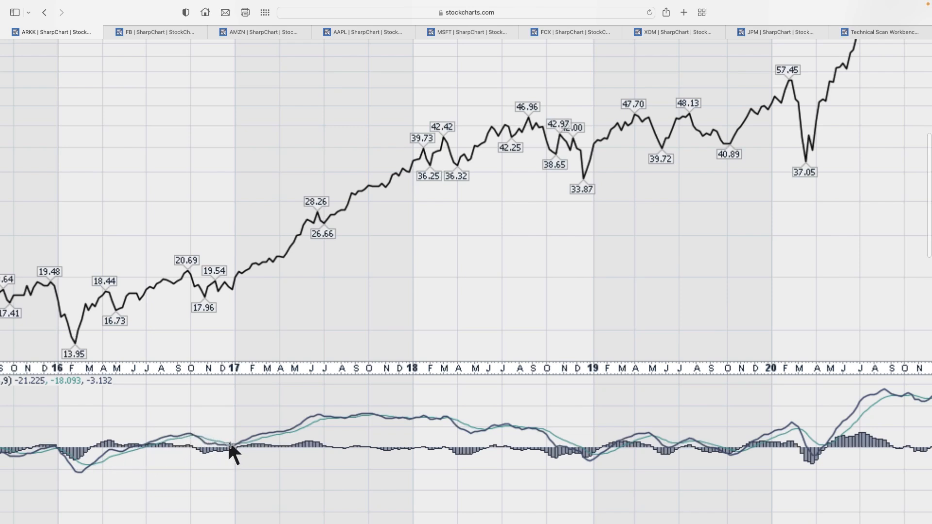
pyautogui.moveTo(172, 262)
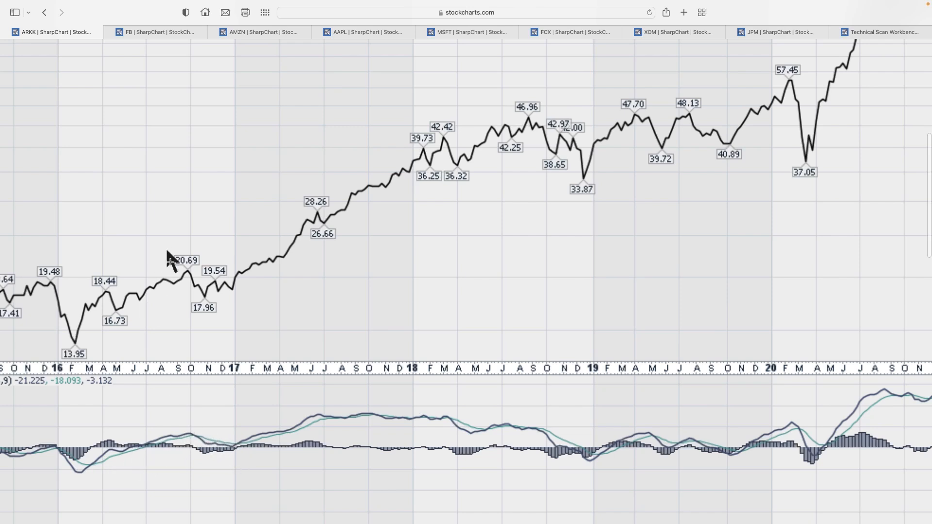
pyautogui.moveTo(212, 292)
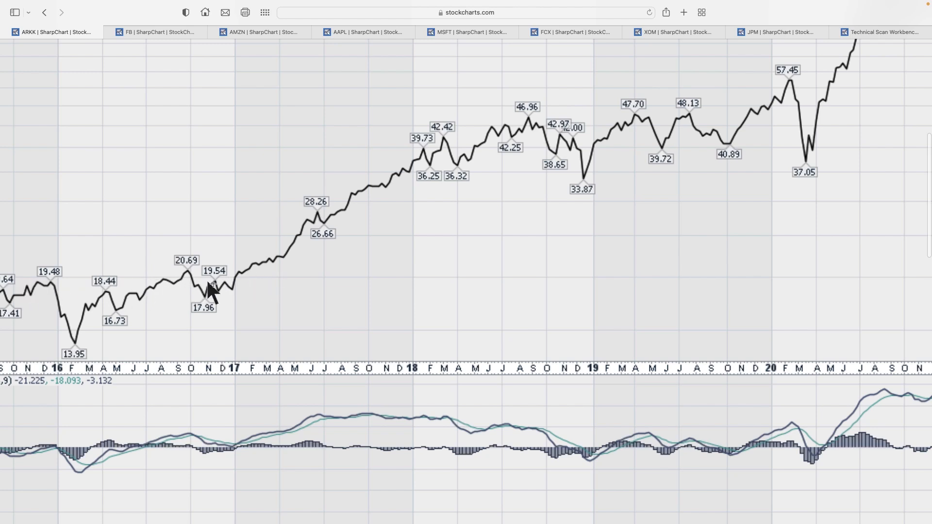
pyautogui.moveTo(329, 416)
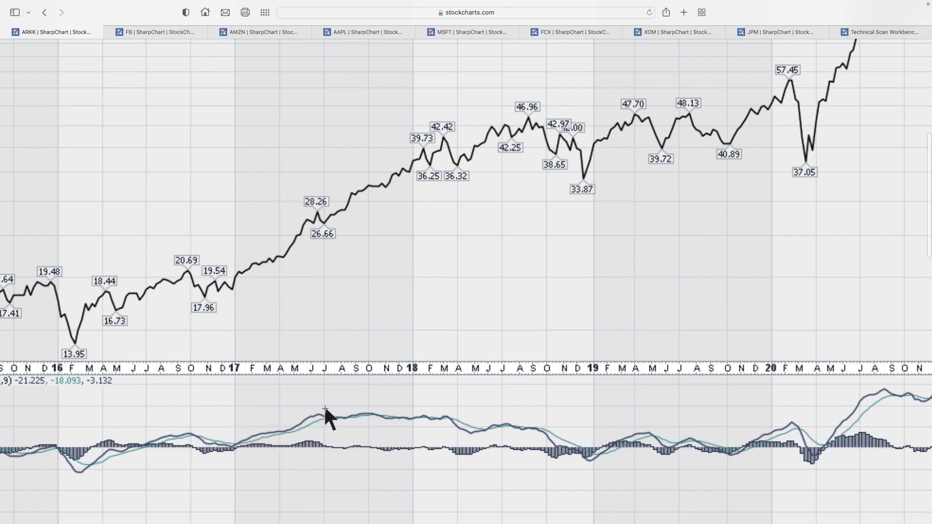
pyautogui.moveTo(449, 169)
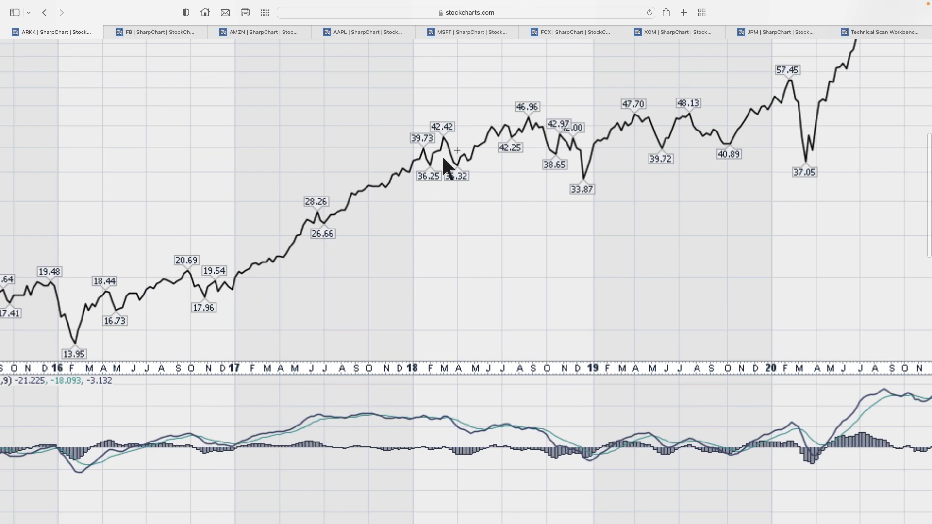
pyautogui.moveTo(470, 152)
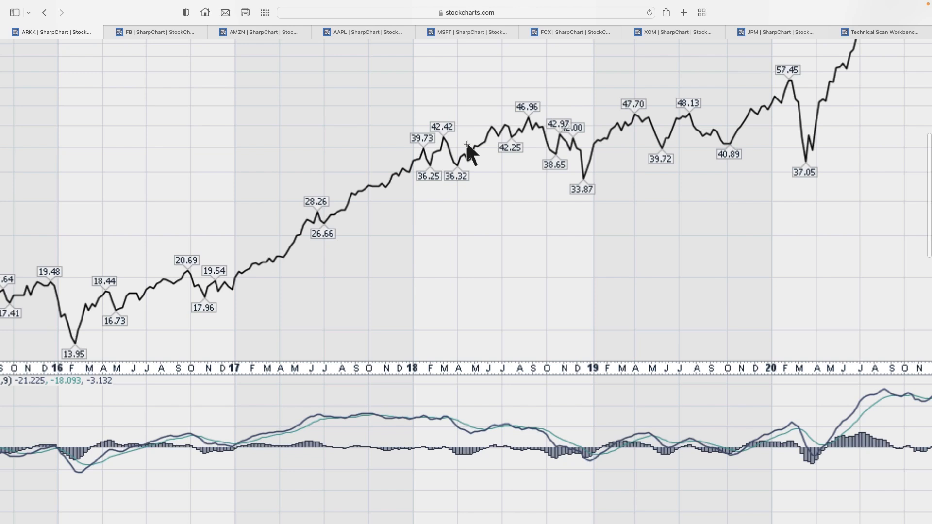
pyautogui.moveTo(382, 419)
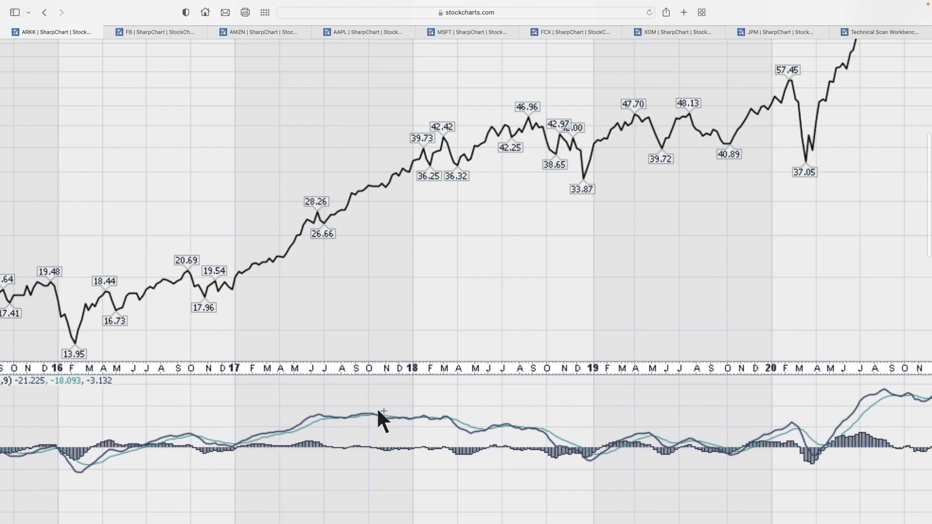
pyautogui.moveTo(390, 419)
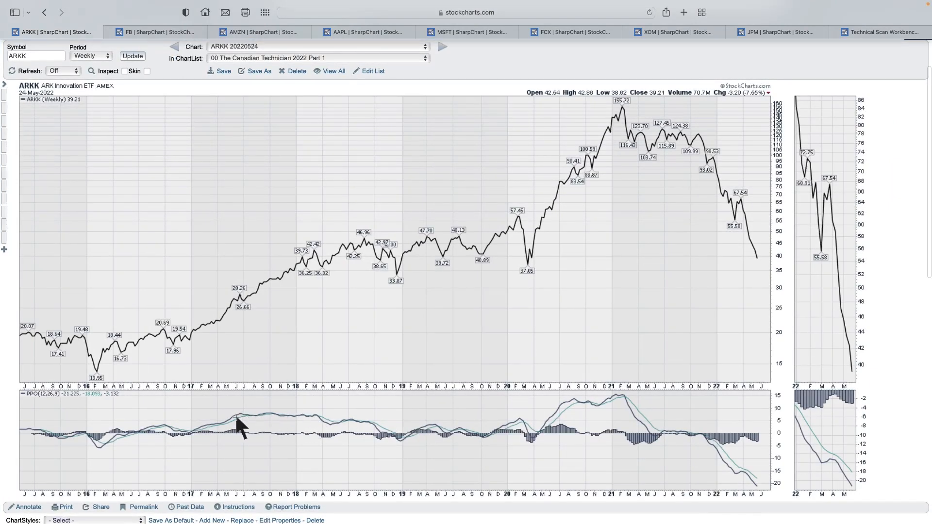
pyautogui.moveTo(290, 429)
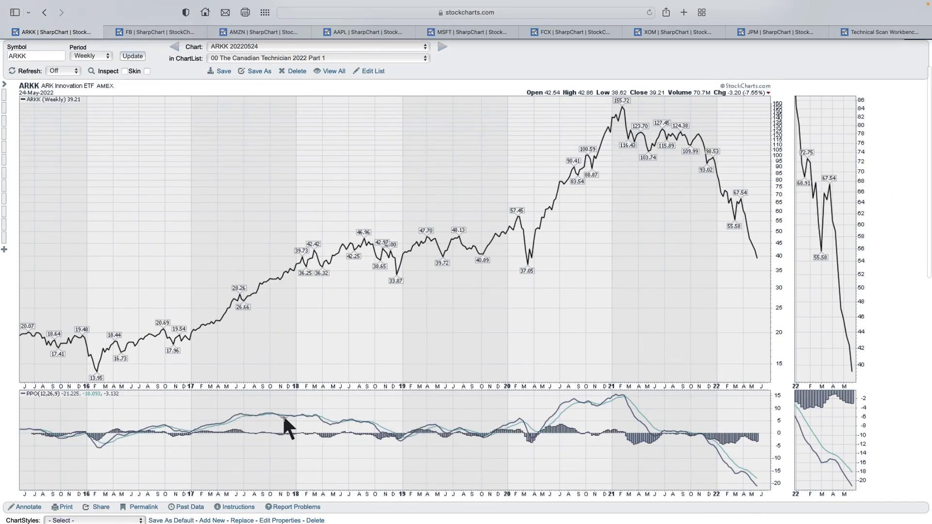
pyautogui.moveTo(246, 348)
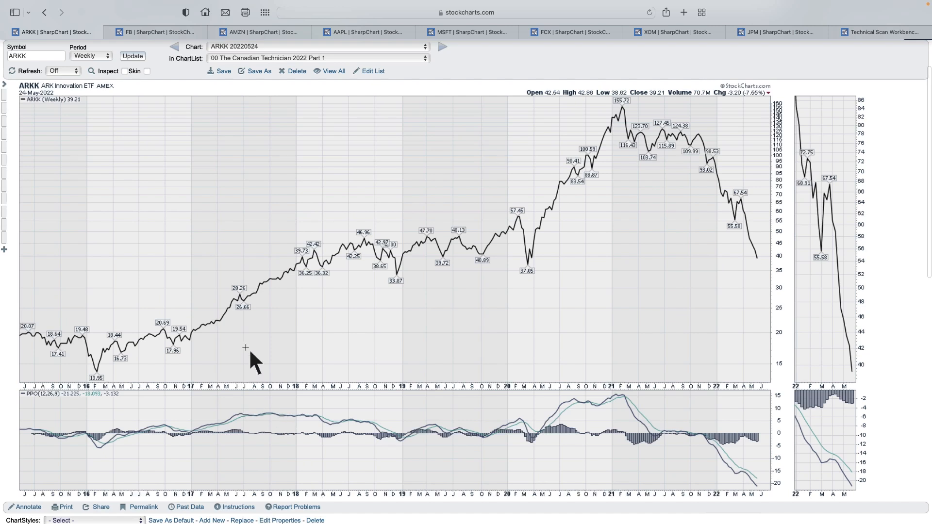
pyautogui.moveTo(368, 247)
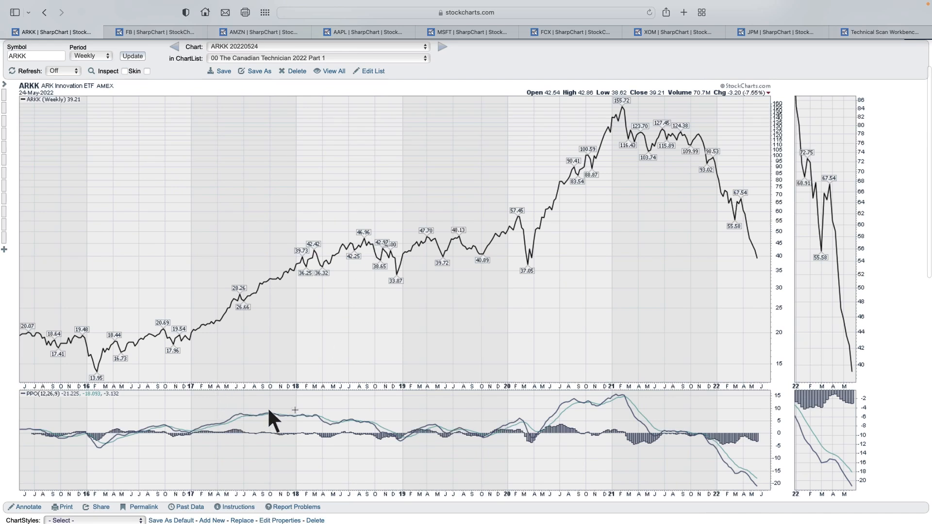
pyautogui.moveTo(345, 246)
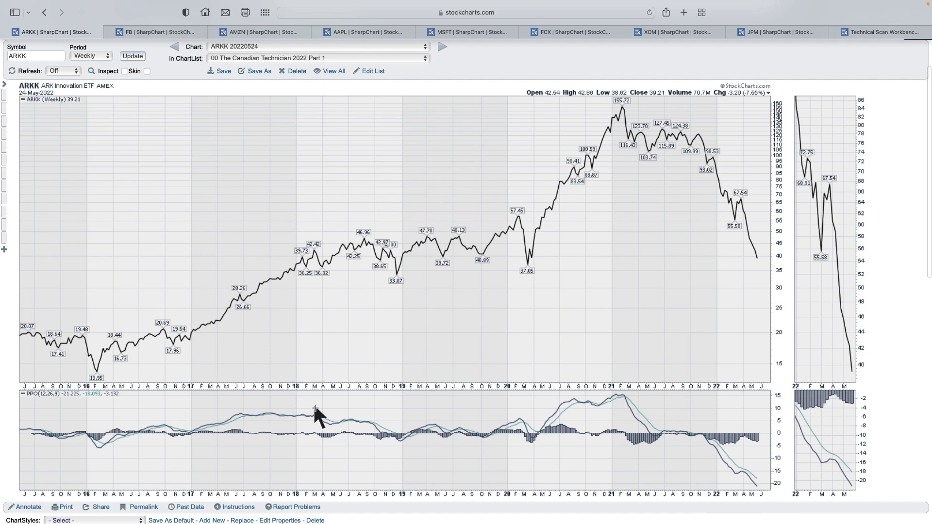
pyautogui.moveTo(363, 422)
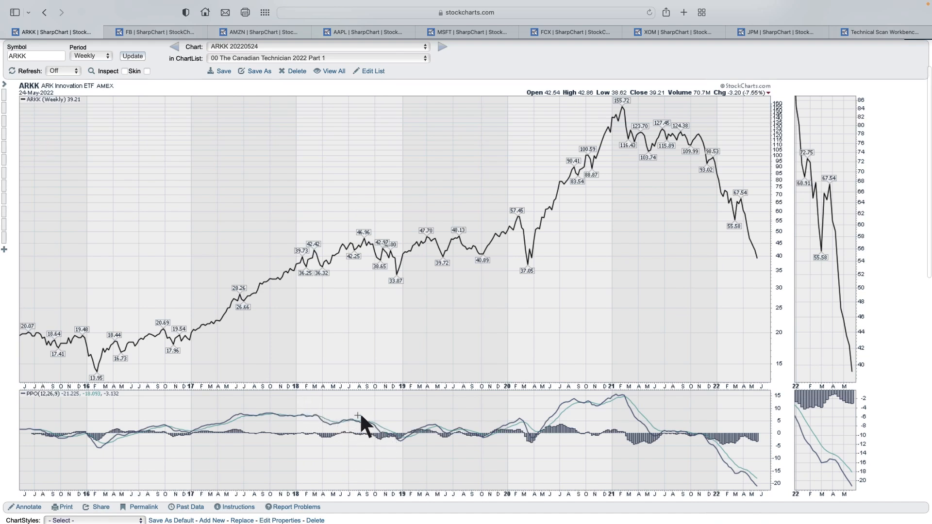
pyautogui.moveTo(380, 434)
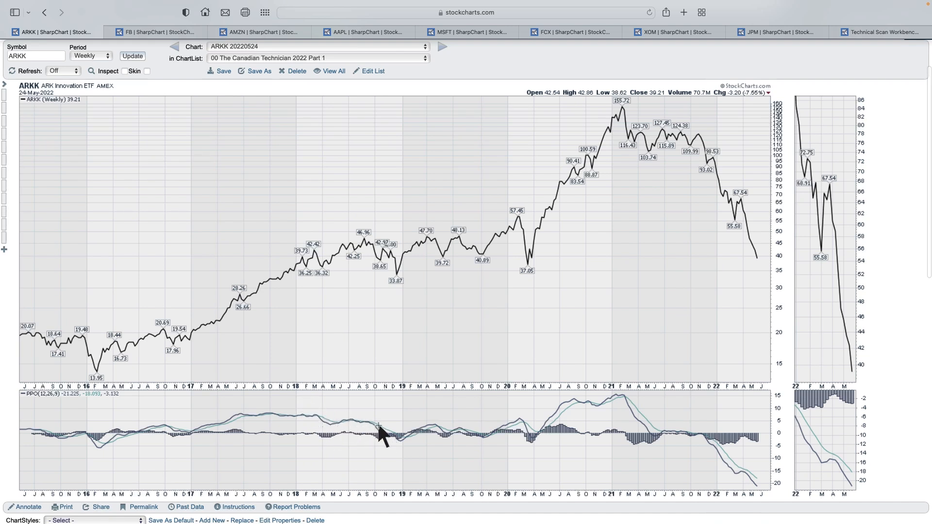
pyautogui.moveTo(372, 437)
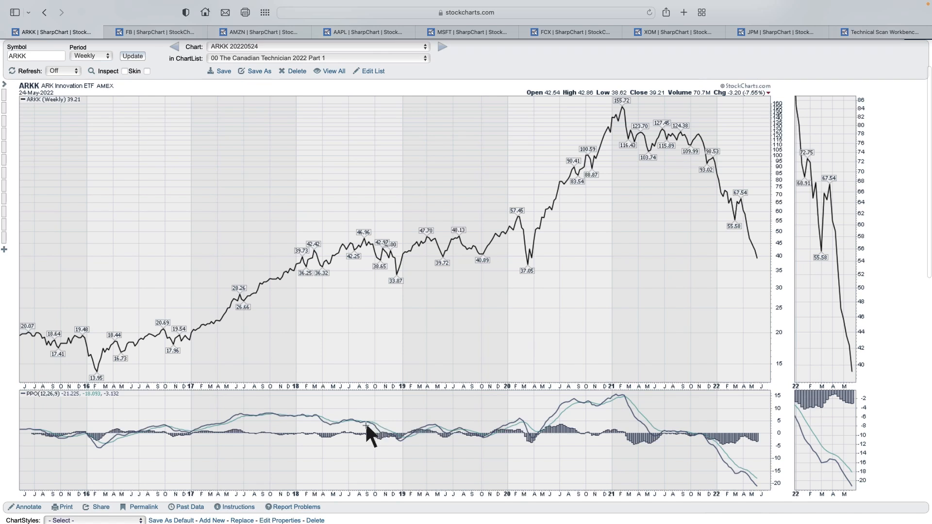
pyautogui.moveTo(391, 443)
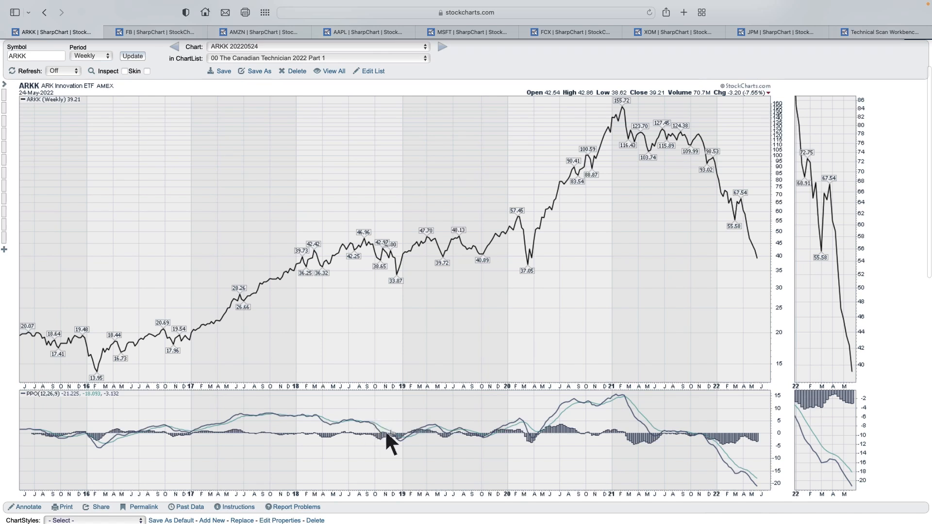
pyautogui.moveTo(405, 443)
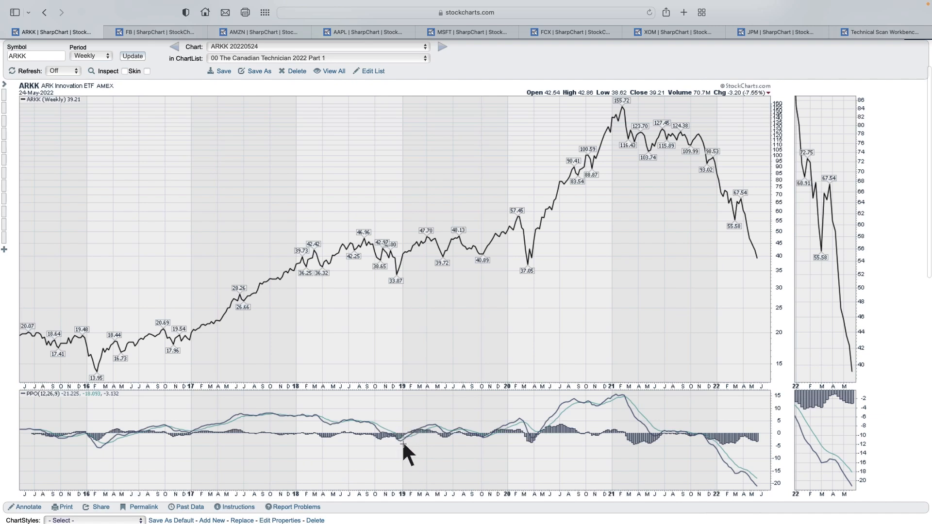
pyautogui.moveTo(387, 448)
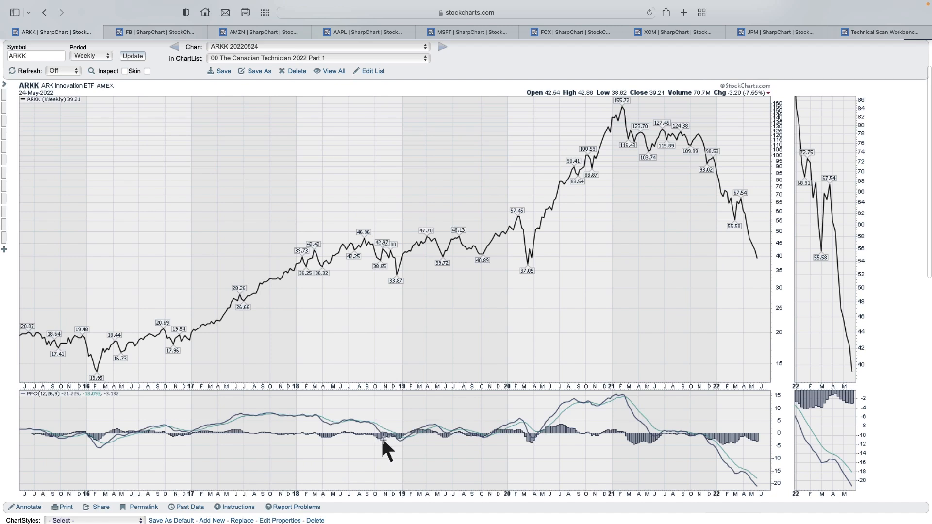
pyautogui.moveTo(443, 434)
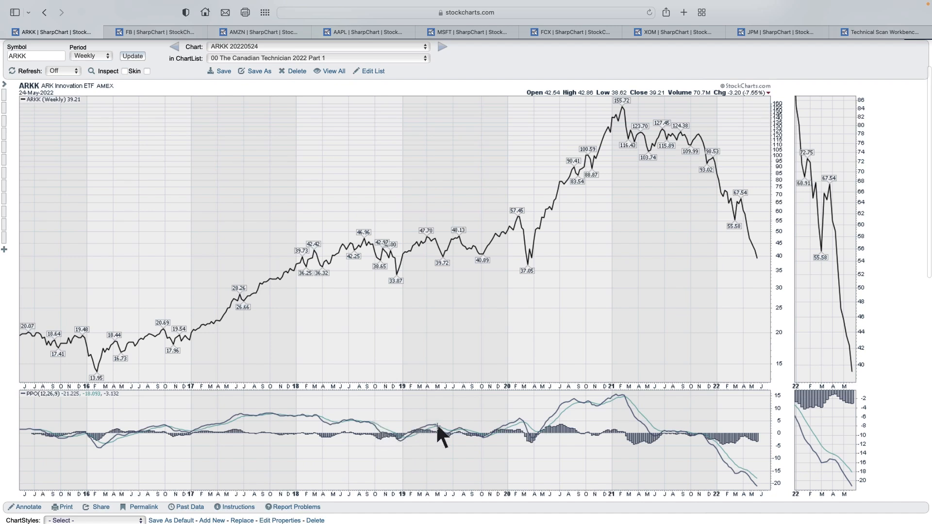
pyautogui.moveTo(372, 443)
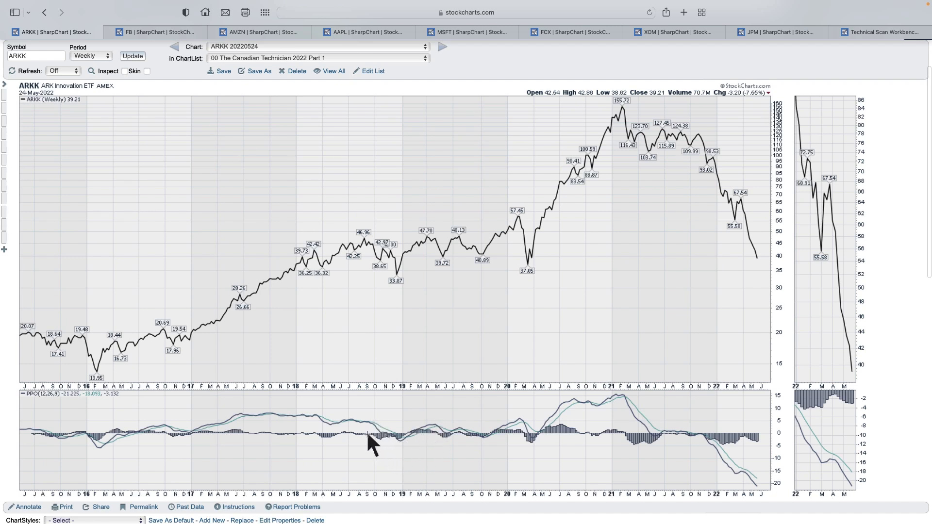
pyautogui.moveTo(374, 431)
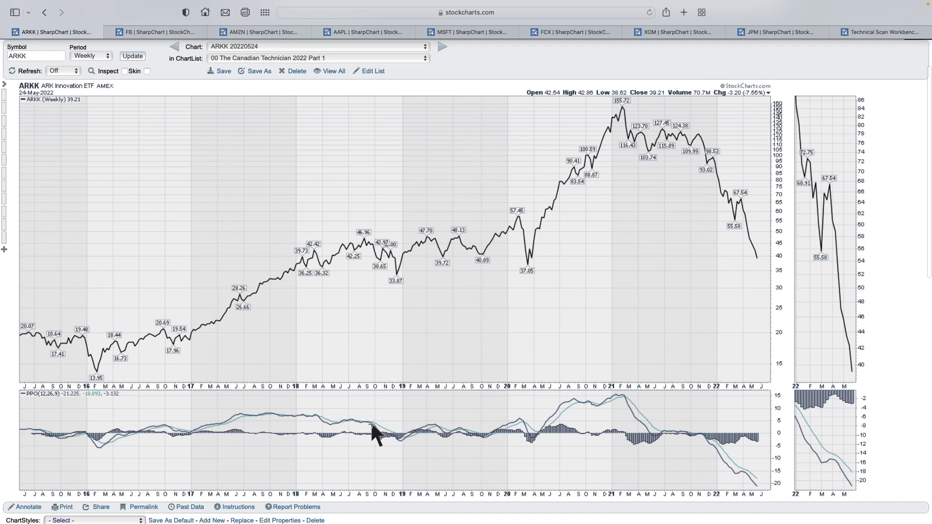
pyautogui.moveTo(219, 343)
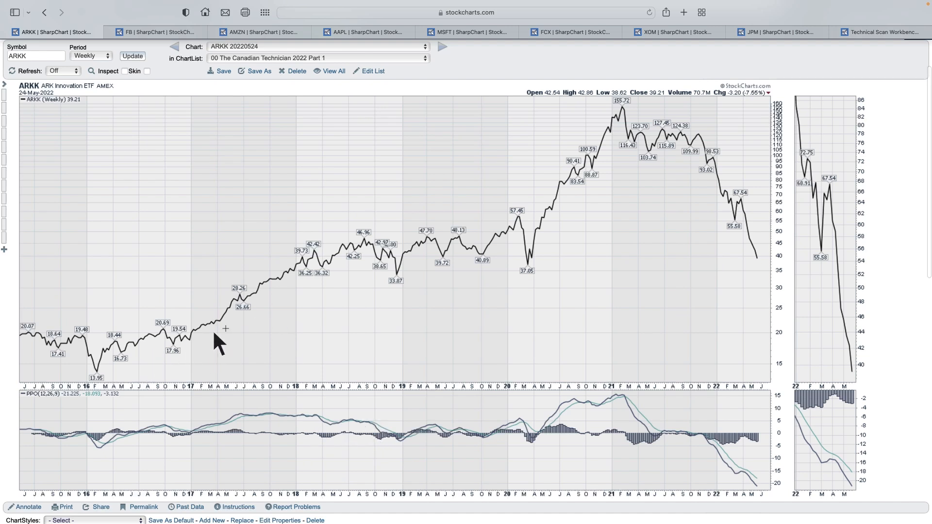
pyautogui.moveTo(331, 432)
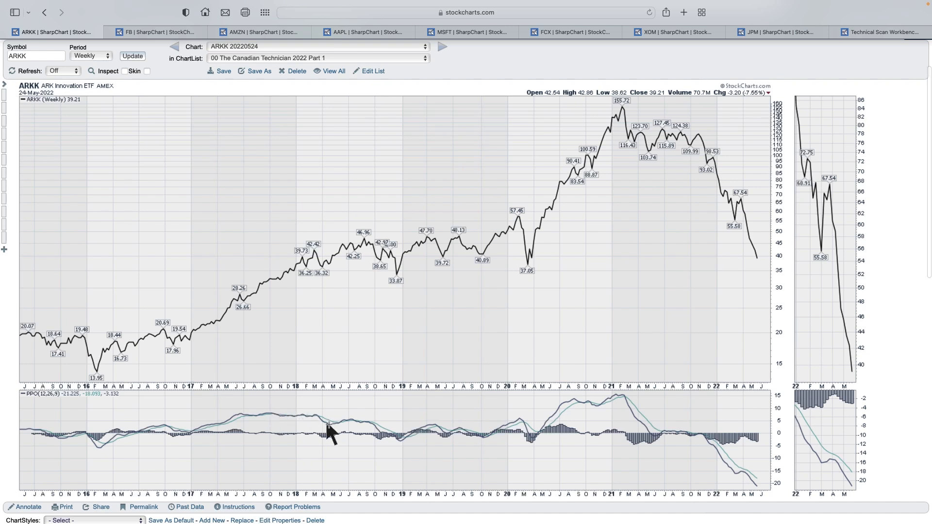
pyautogui.moveTo(382, 442)
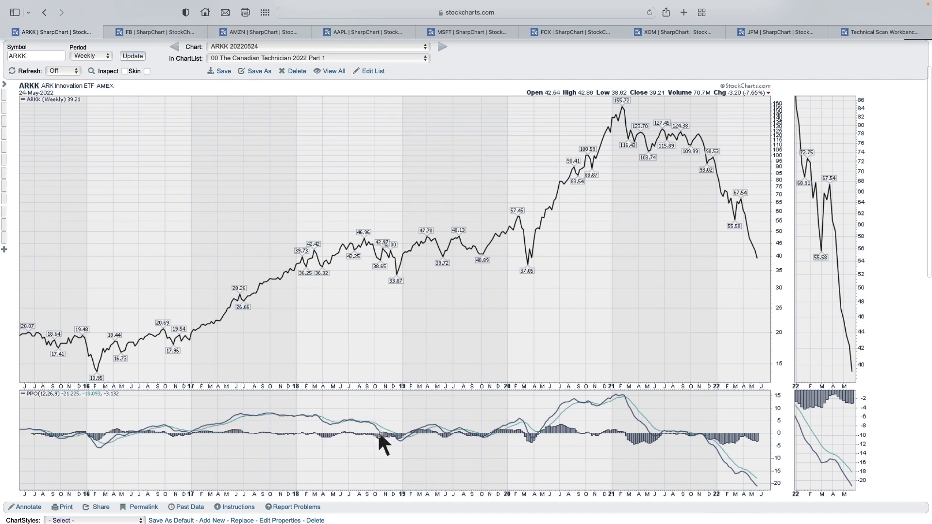
pyautogui.moveTo(381, 256)
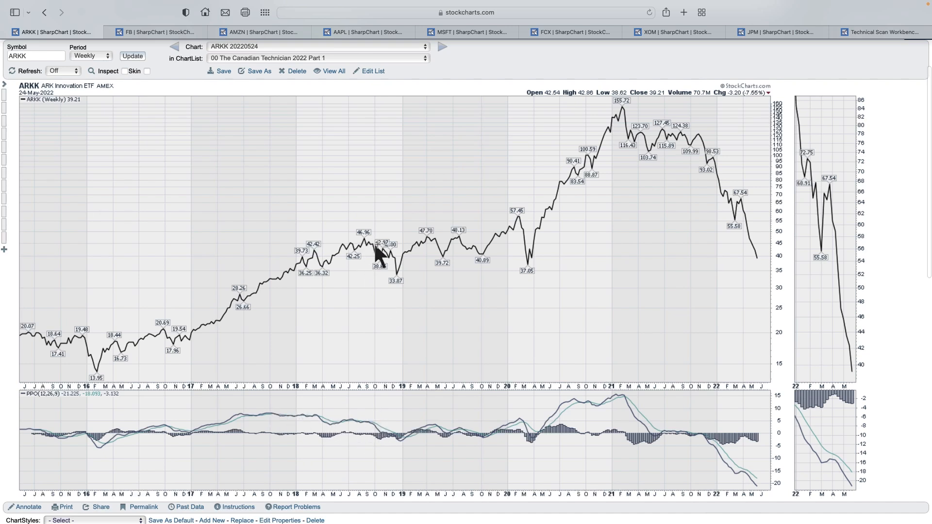
pyautogui.moveTo(373, 254)
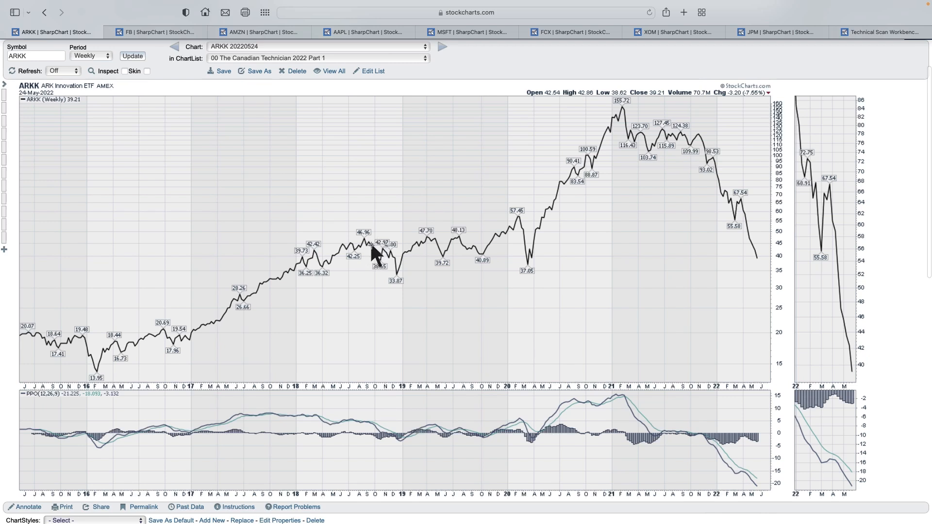
pyautogui.moveTo(402, 288)
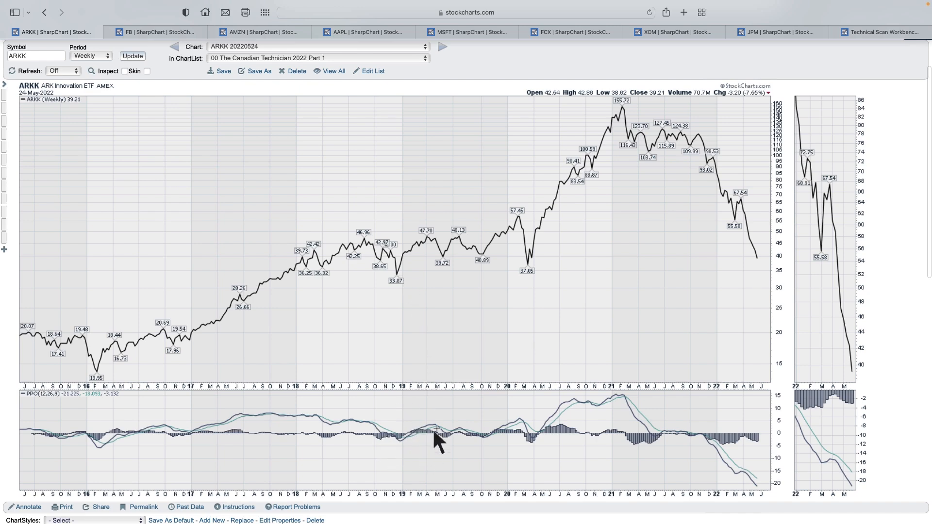
pyautogui.moveTo(490, 449)
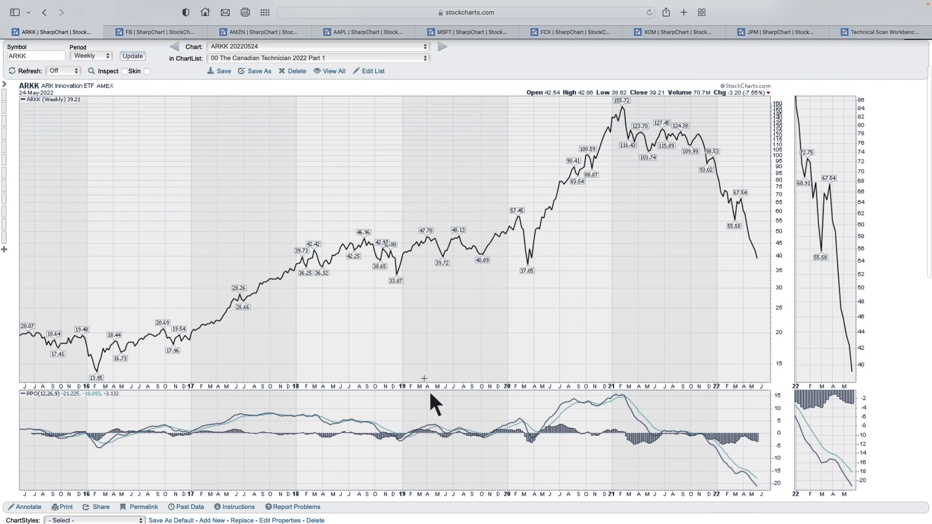
pyautogui.moveTo(476, 253)
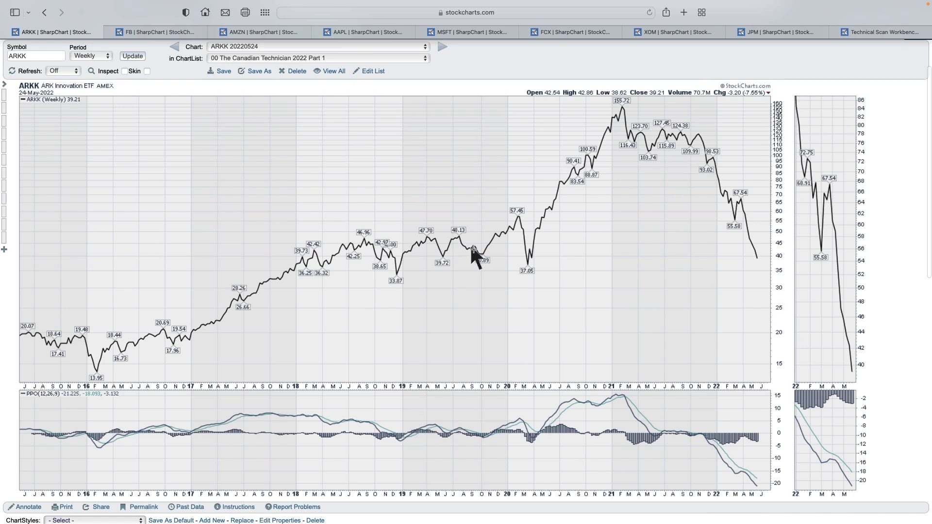
pyautogui.moveTo(482, 448)
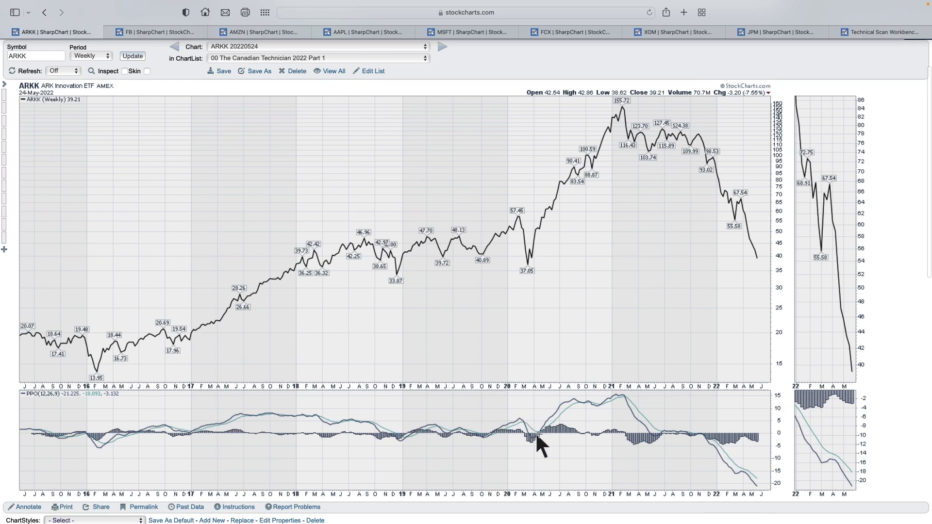
pyautogui.moveTo(531, 443)
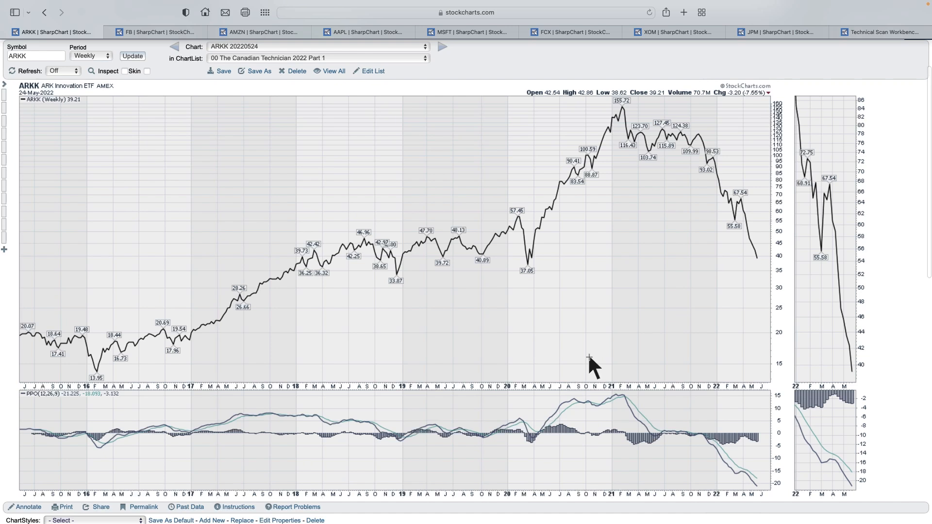
pyautogui.moveTo(535, 262)
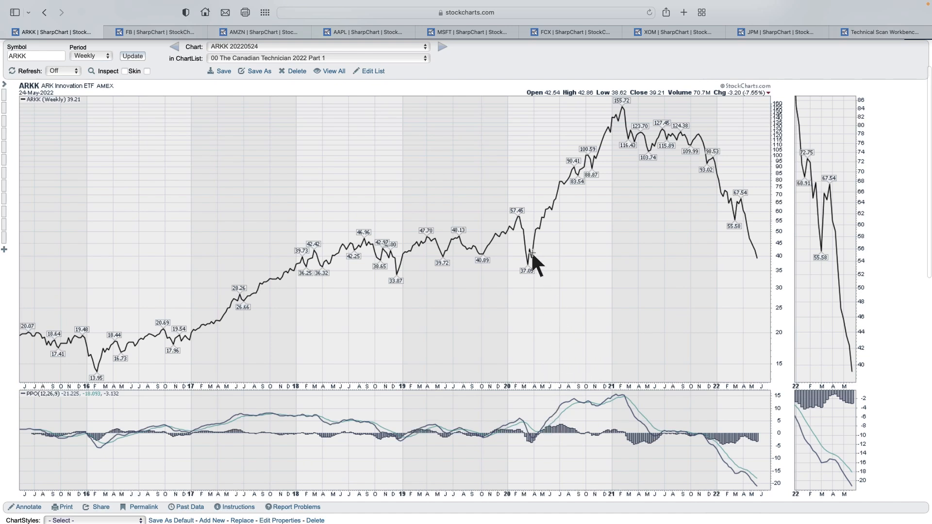
pyautogui.moveTo(624, 116)
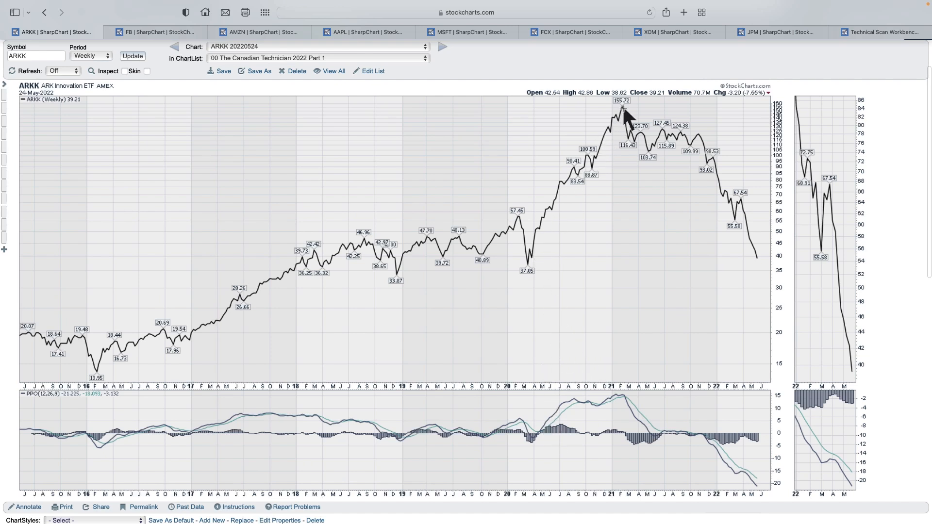
pyautogui.moveTo(641, 365)
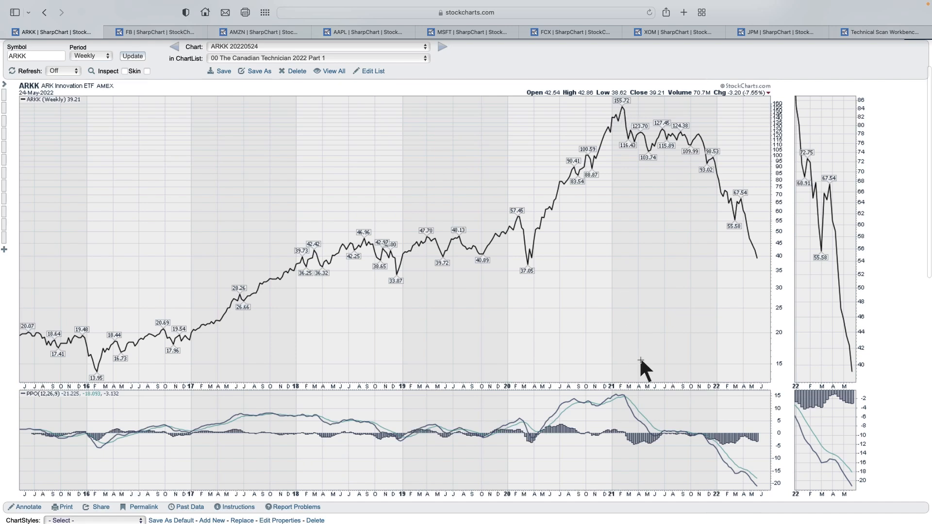
pyautogui.moveTo(605, 149)
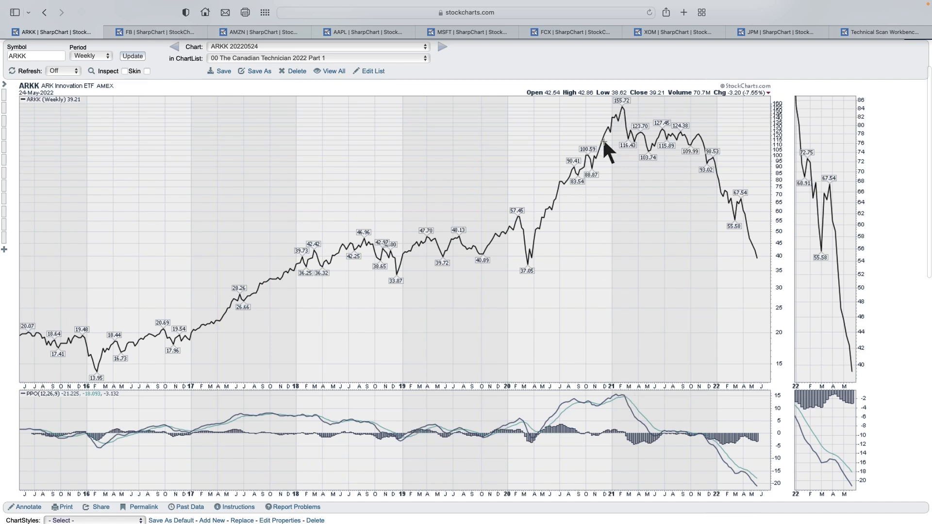
pyautogui.moveTo(618, 128)
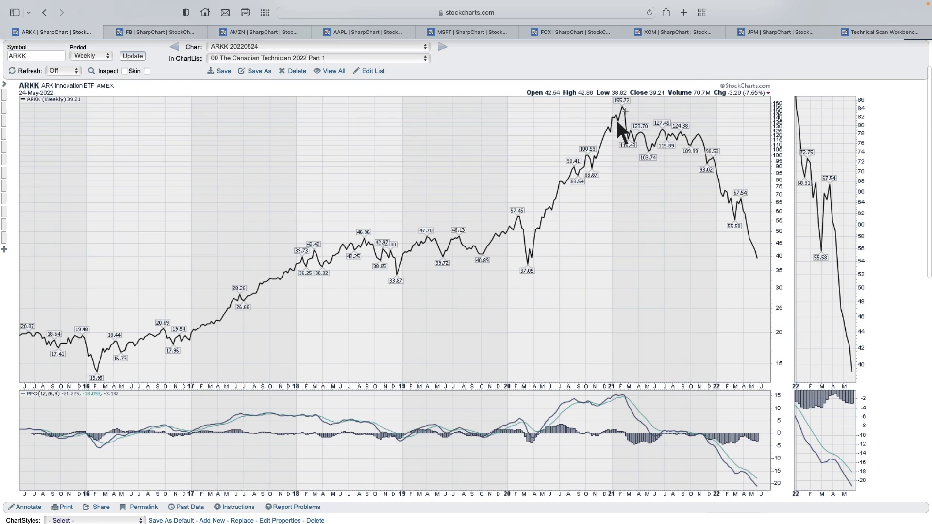
pyautogui.moveTo(770, 404)
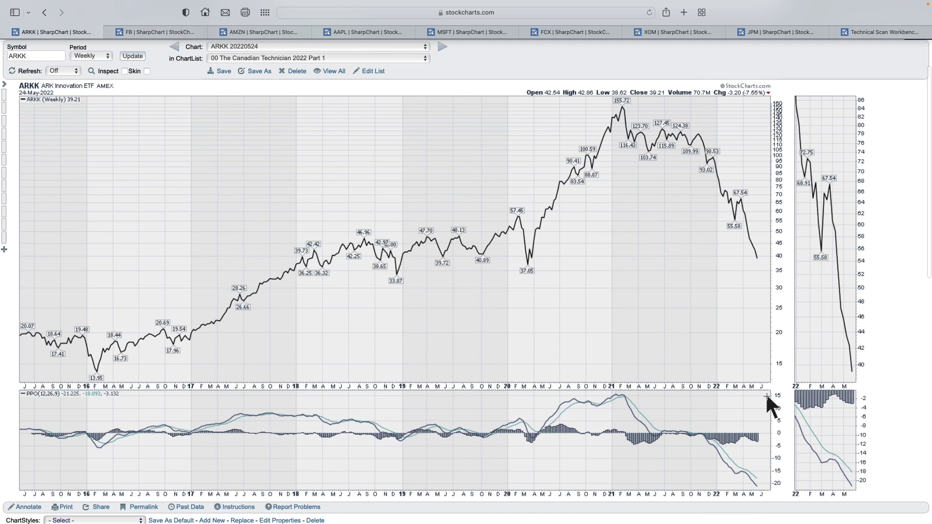
pyautogui.moveTo(622, 407)
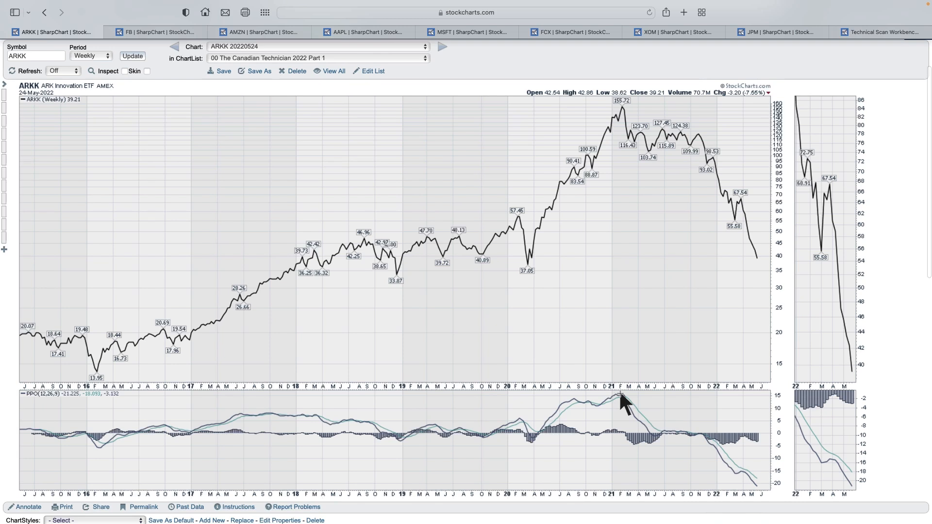
pyautogui.moveTo(671, 431)
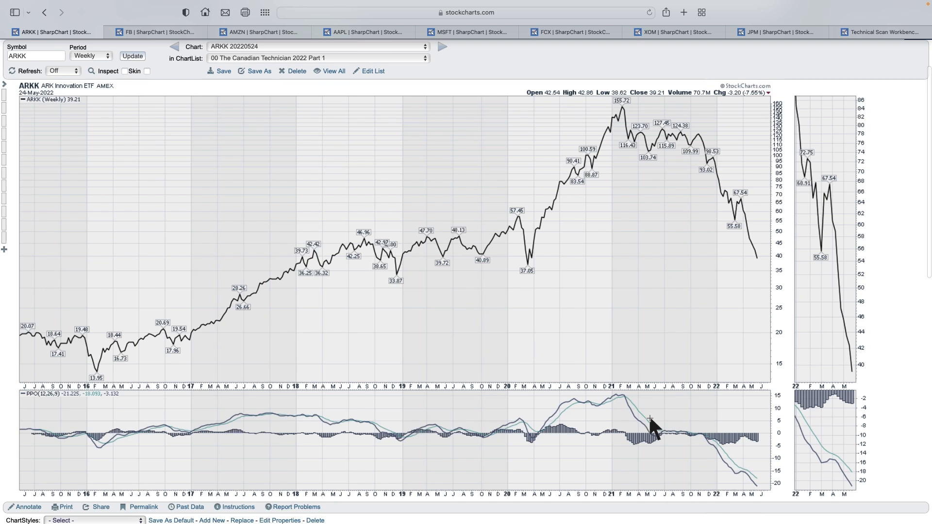
pyautogui.moveTo(533, 446)
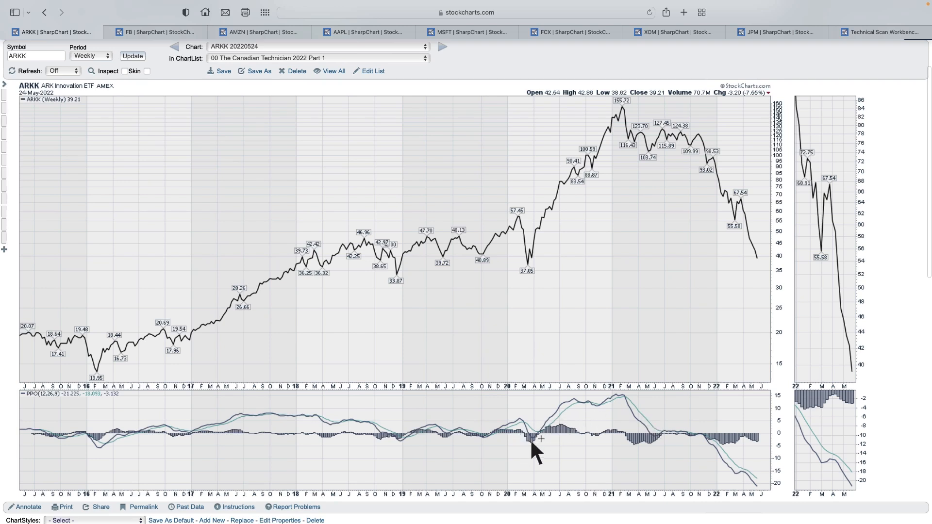
pyautogui.moveTo(623, 408)
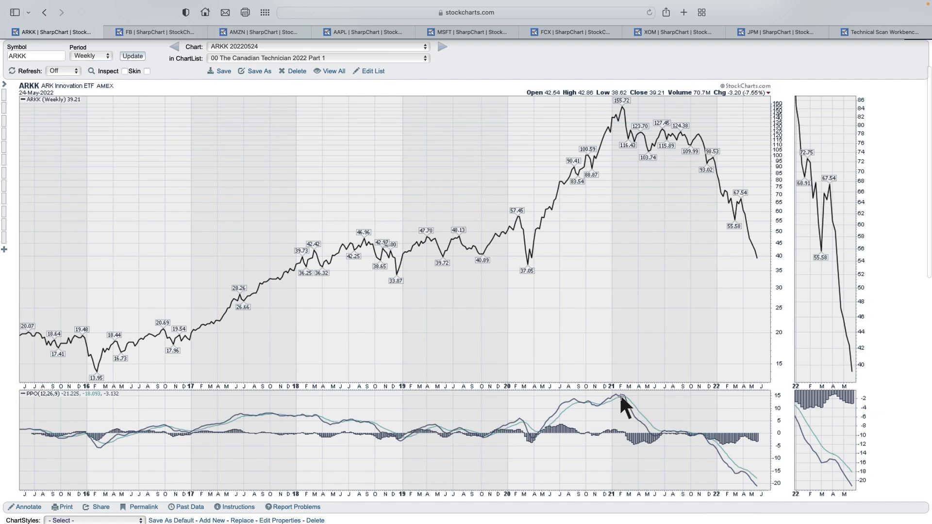
pyautogui.moveTo(675, 148)
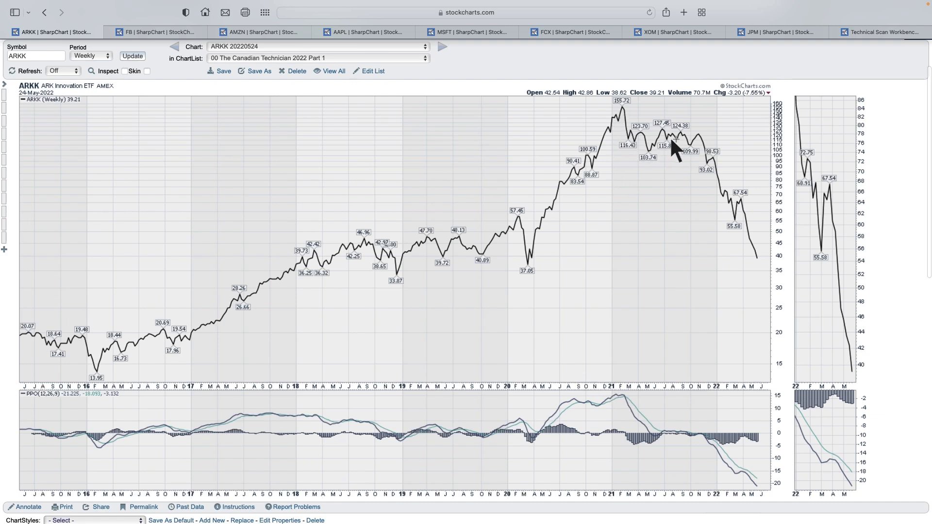
pyautogui.moveTo(671, 148)
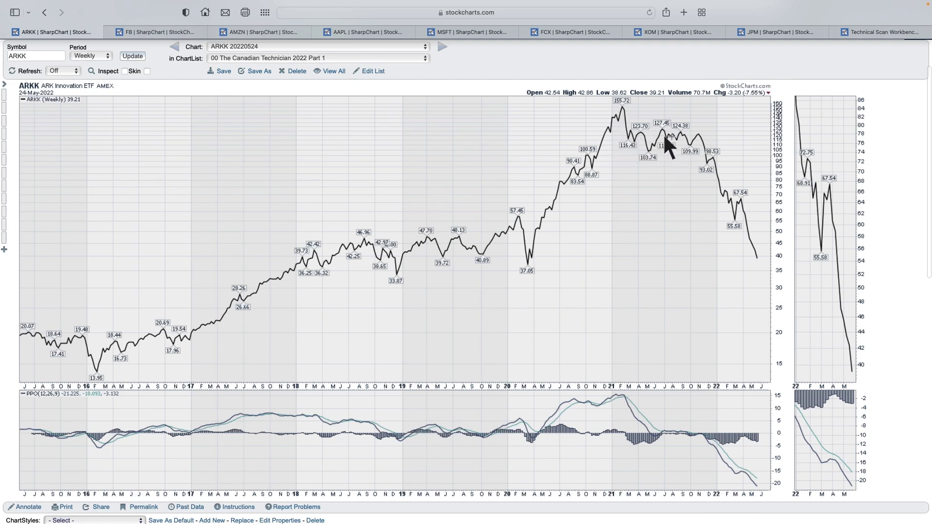
pyautogui.moveTo(651, 437)
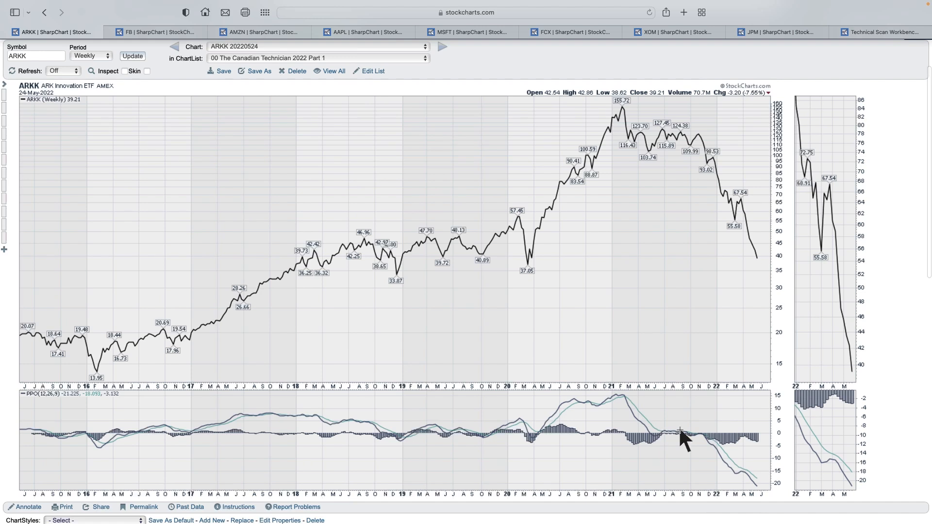
pyautogui.moveTo(668, 443)
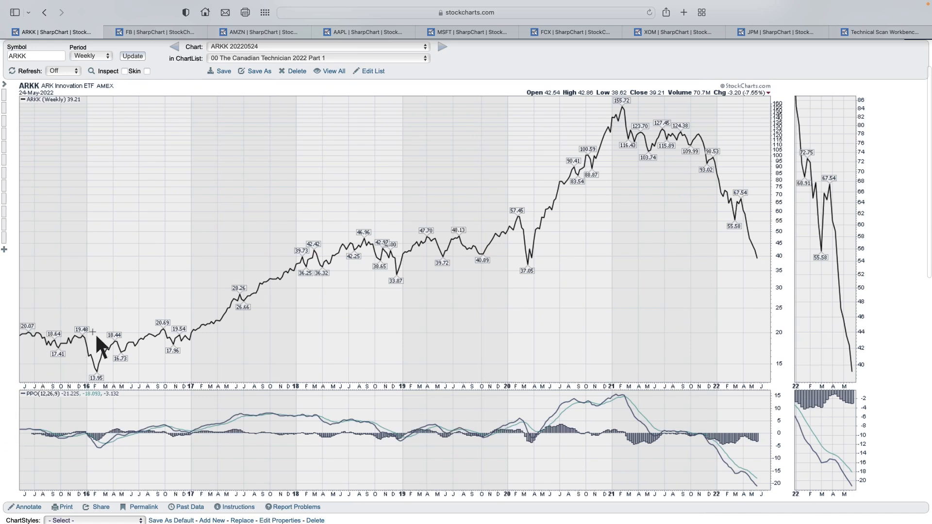
pyautogui.moveTo(87, 437)
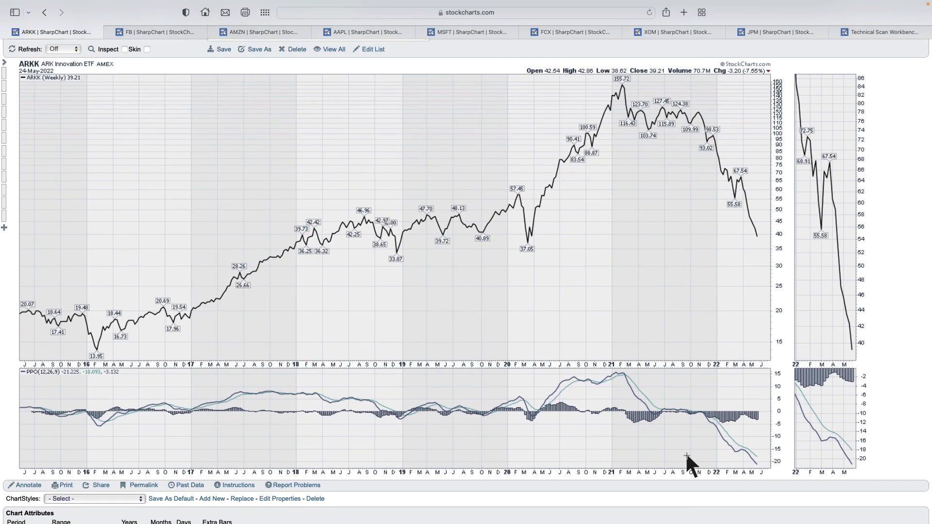
pyautogui.scroll(-3)
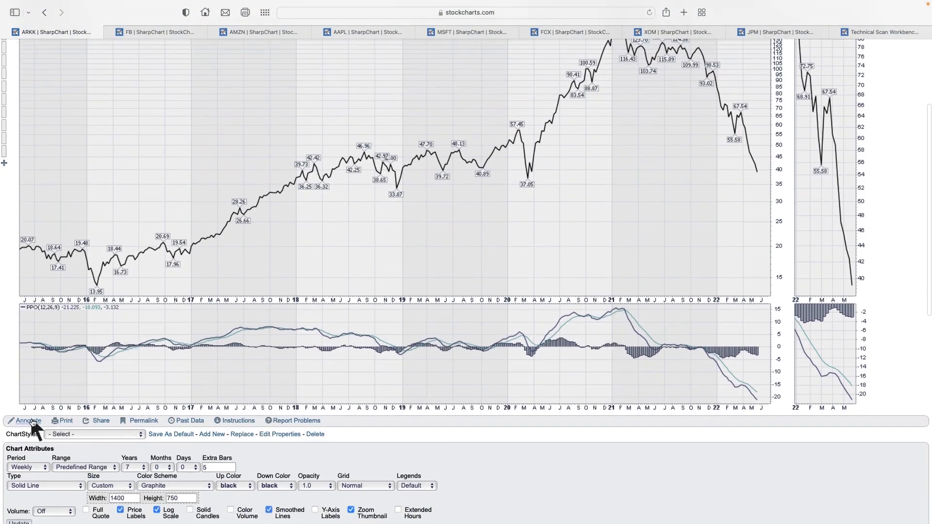
pyautogui.click(28, 421)
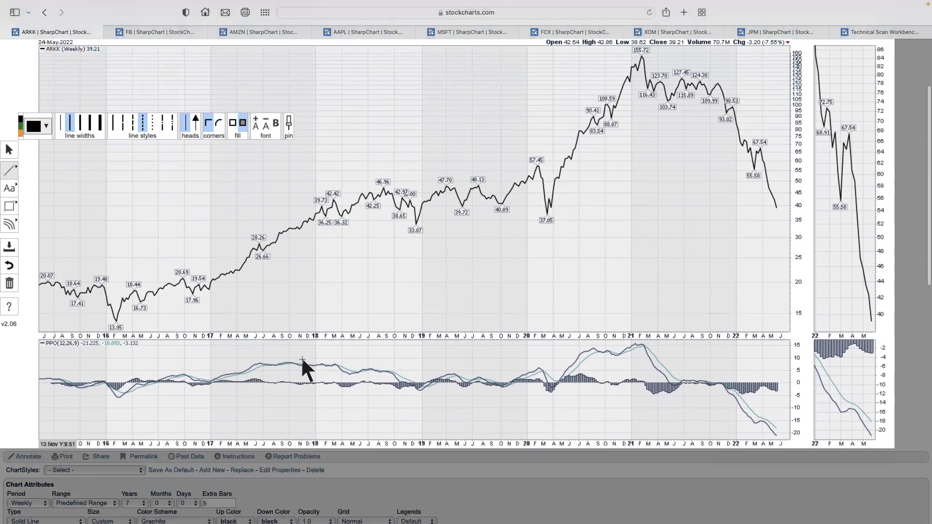
pyautogui.moveTo(302, 360); pyautogui.dragTo(525, 382)
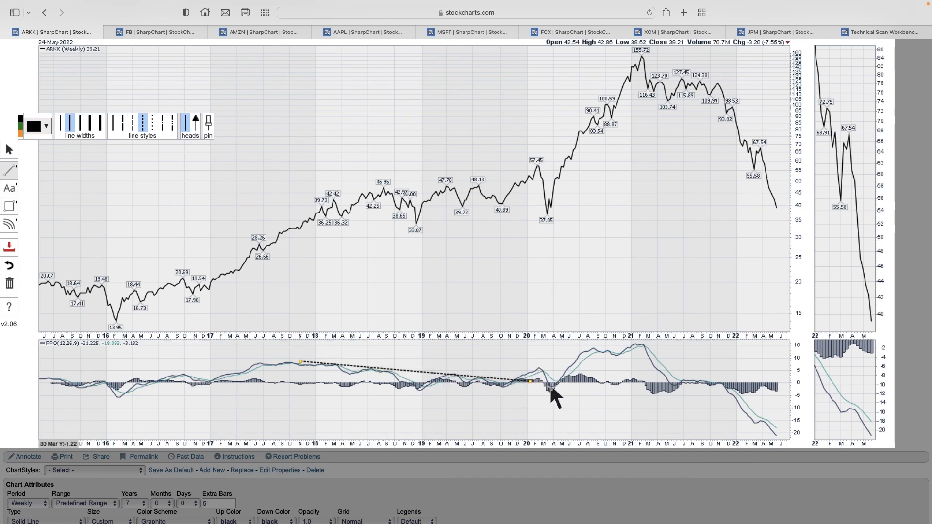
pyautogui.moveTo(524, 411)
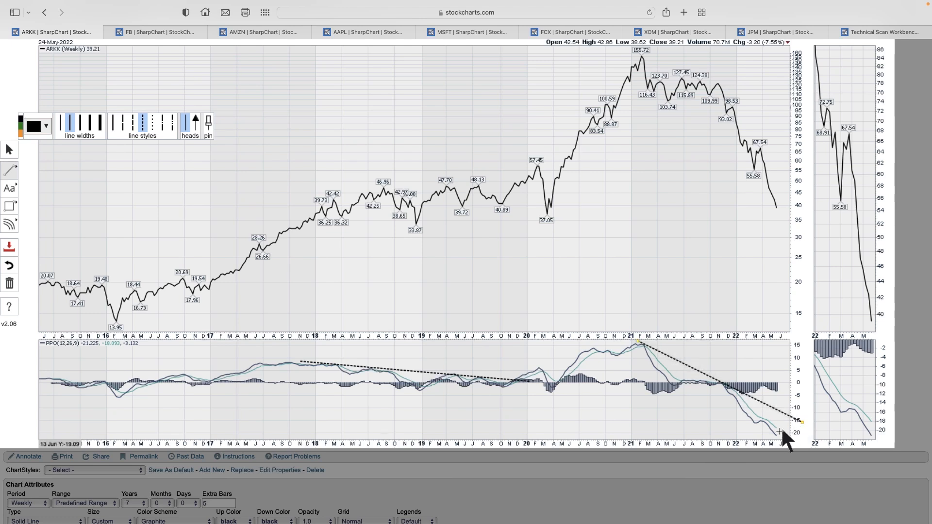
pyautogui.moveTo(779, 432)
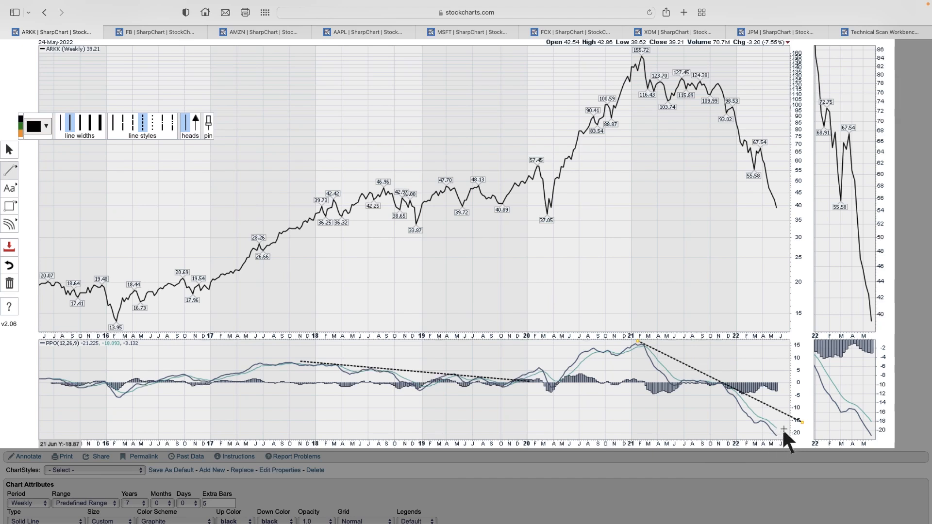
pyautogui.moveTo(784, 435)
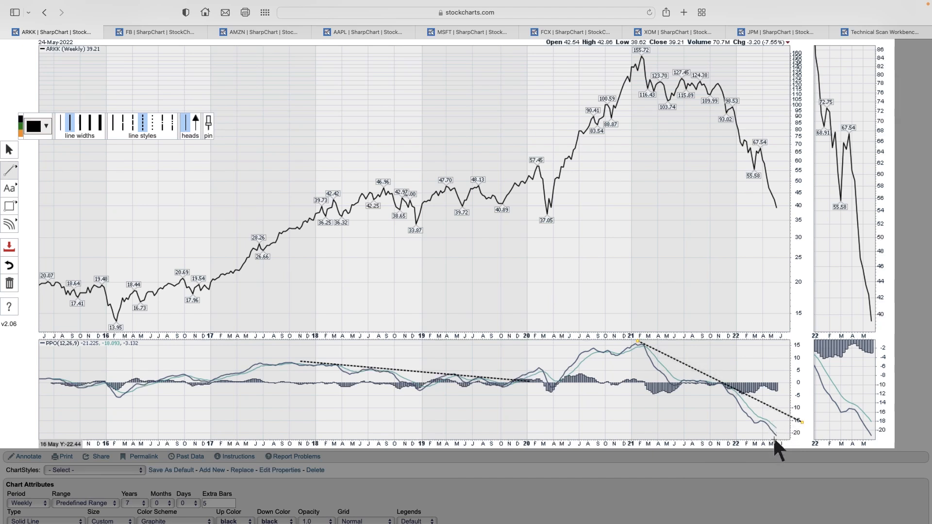
pyautogui.moveTo(841, 312)
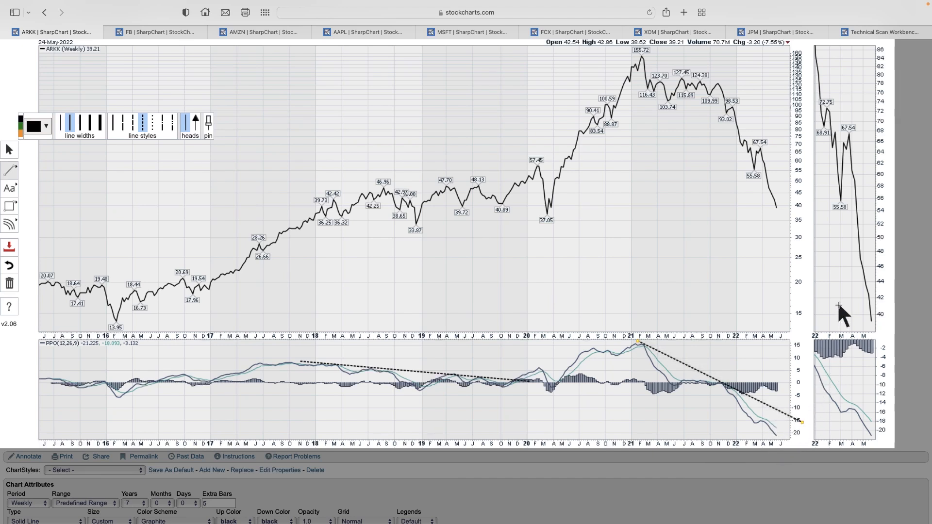
pyautogui.moveTo(598, 422)
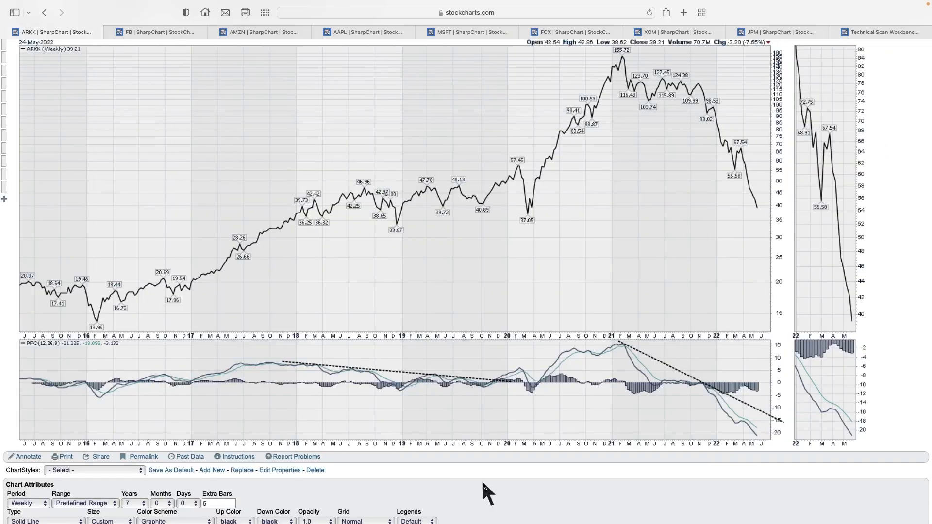
pyautogui.moveTo(741, 434)
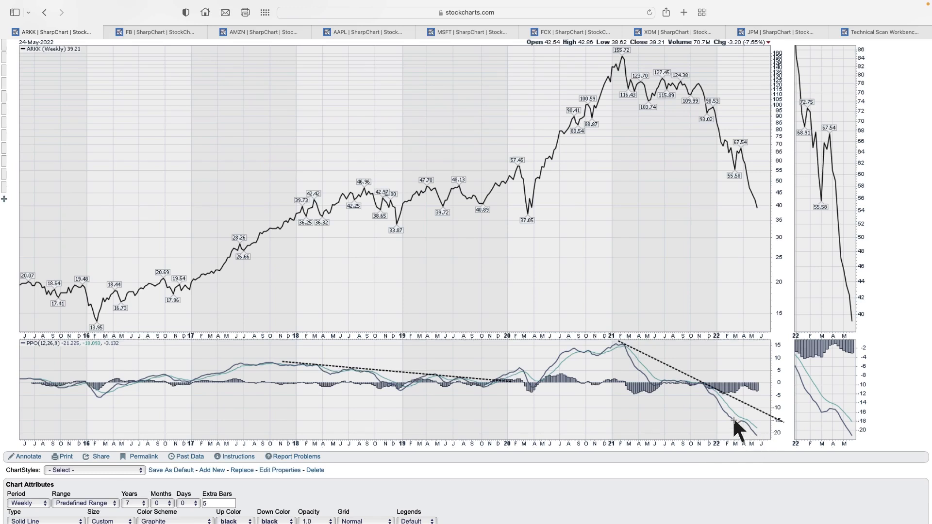
pyautogui.moveTo(265, 408)
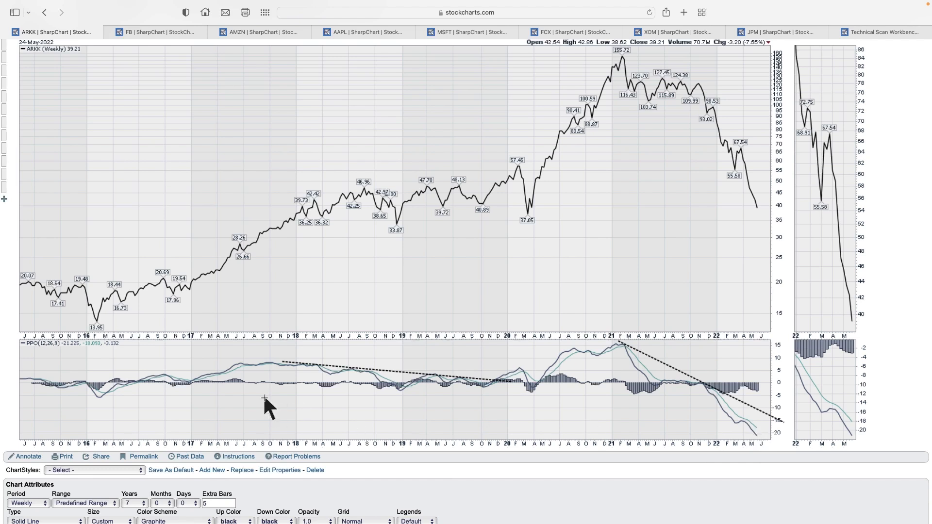
pyautogui.moveTo(434, 395)
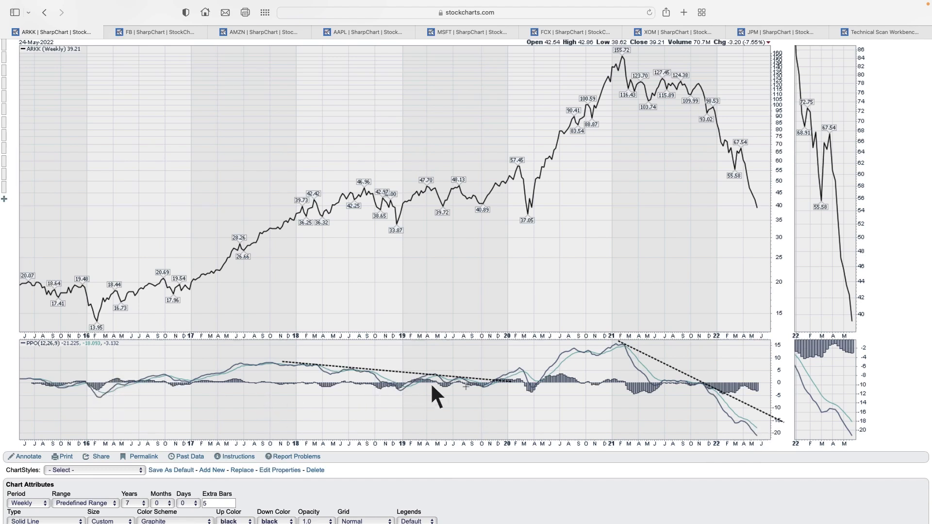
pyautogui.moveTo(752, 443)
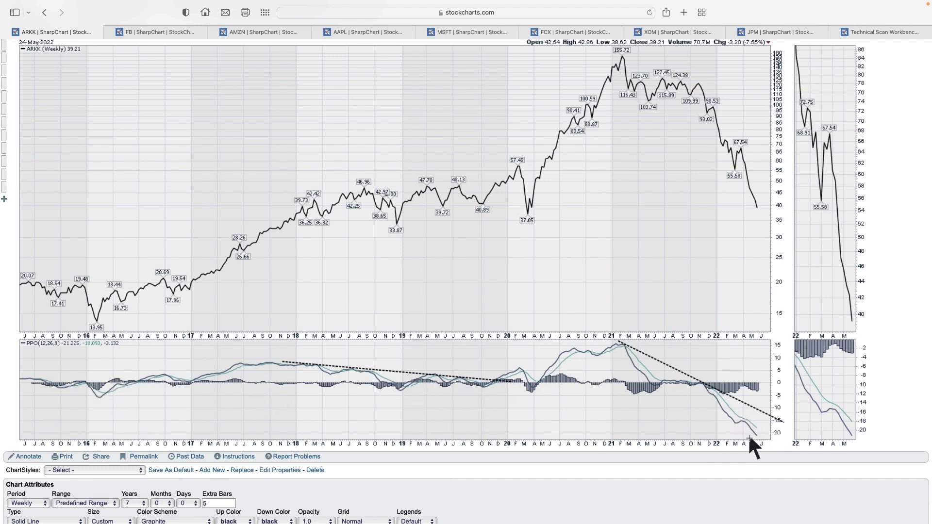
pyautogui.moveTo(755, 437)
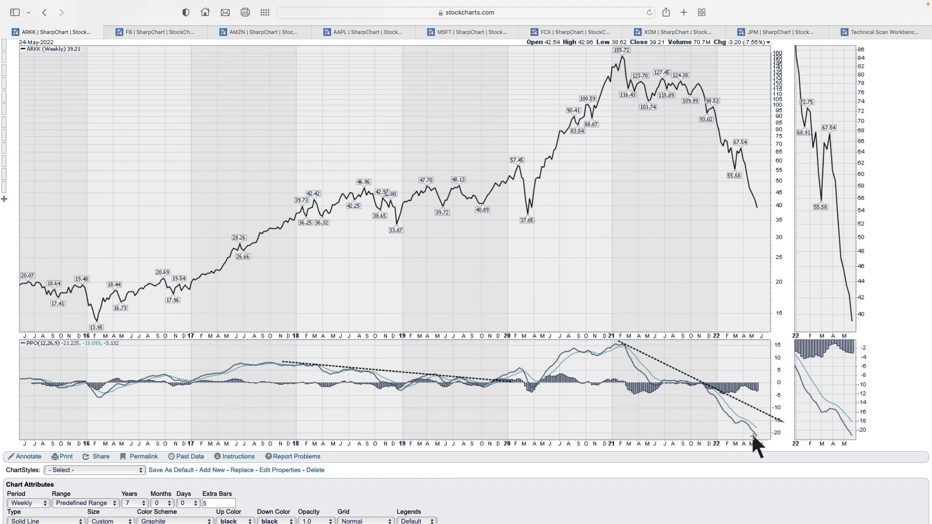
pyautogui.moveTo(794, 407)
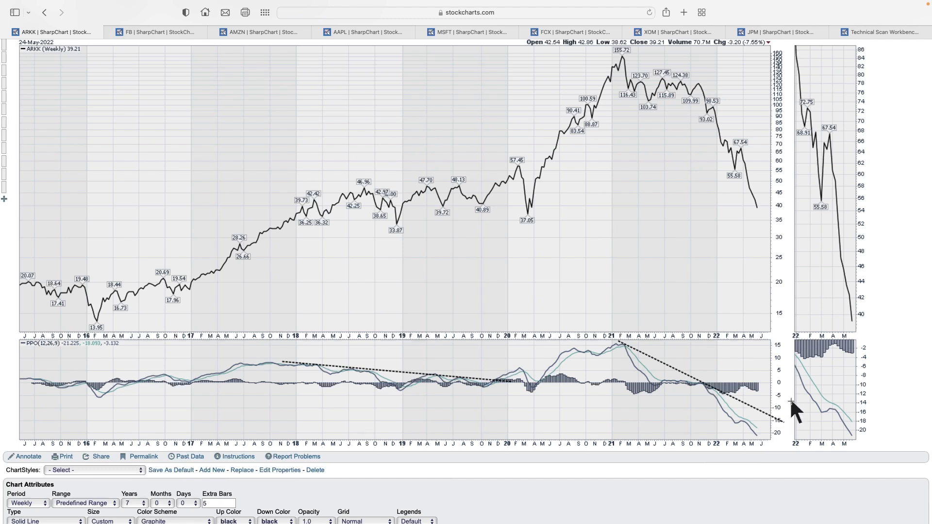
pyautogui.moveTo(758, 446)
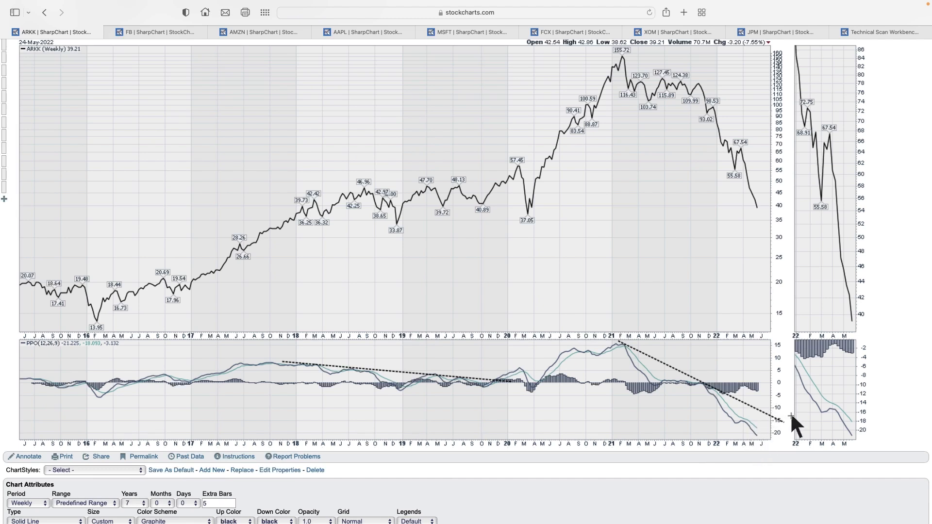
pyautogui.moveTo(784, 417)
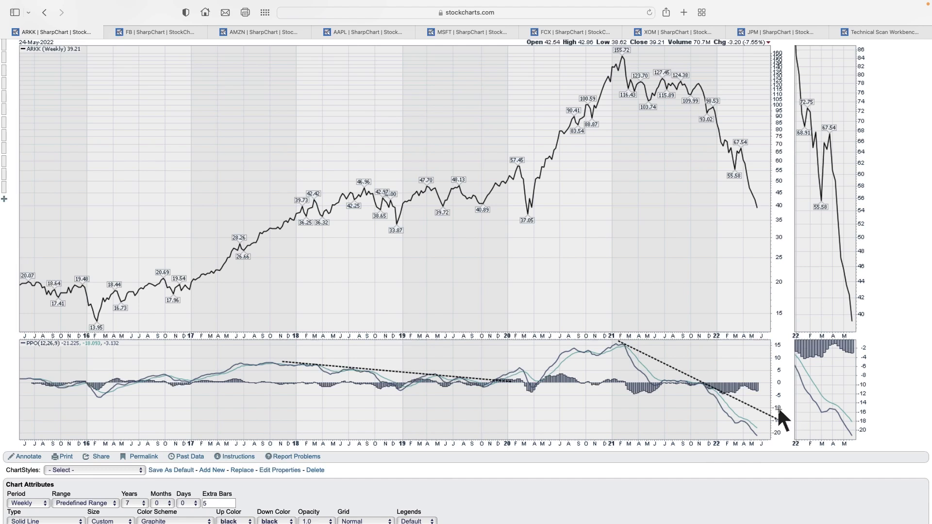
pyautogui.moveTo(761, 437)
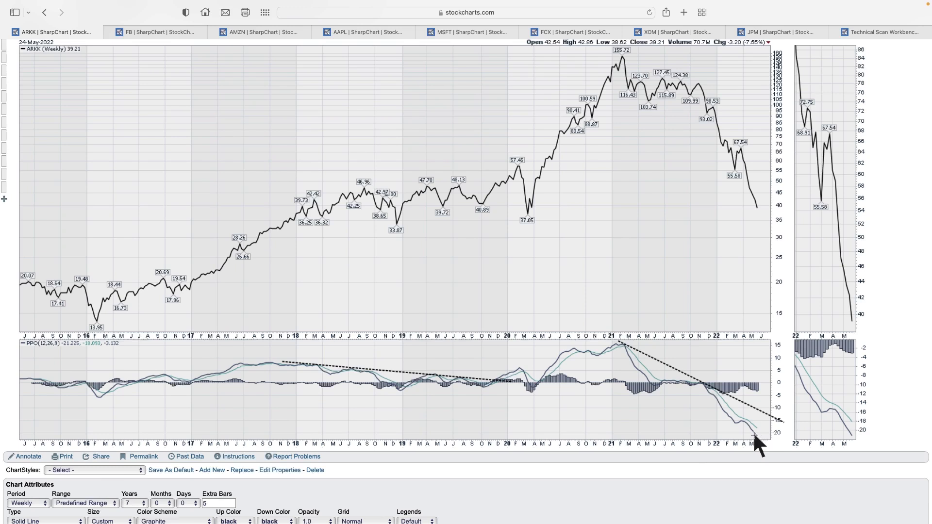
pyautogui.moveTo(773, 417)
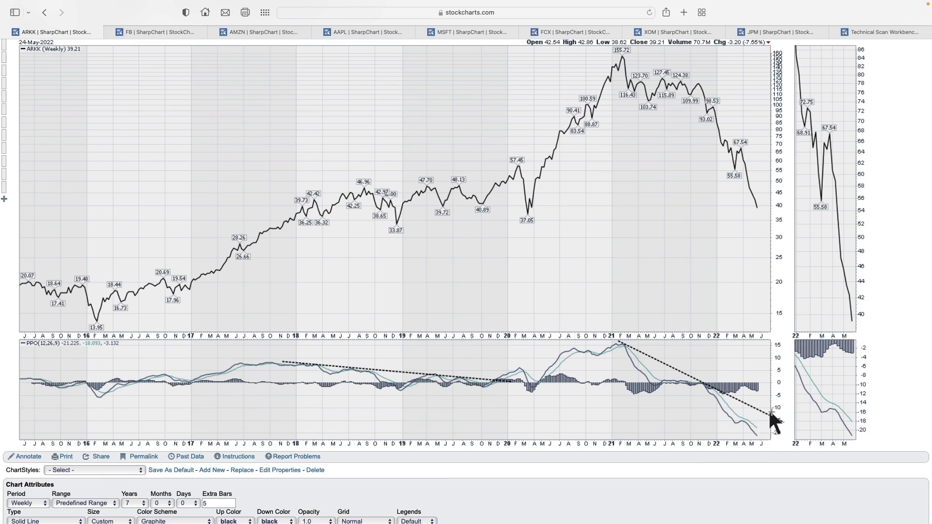
pyautogui.moveTo(728, 148)
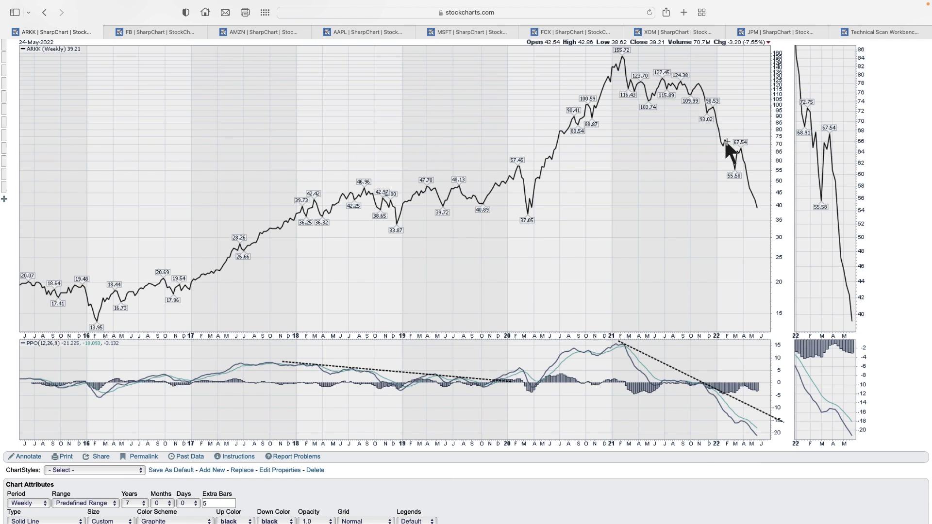
pyautogui.moveTo(763, 220)
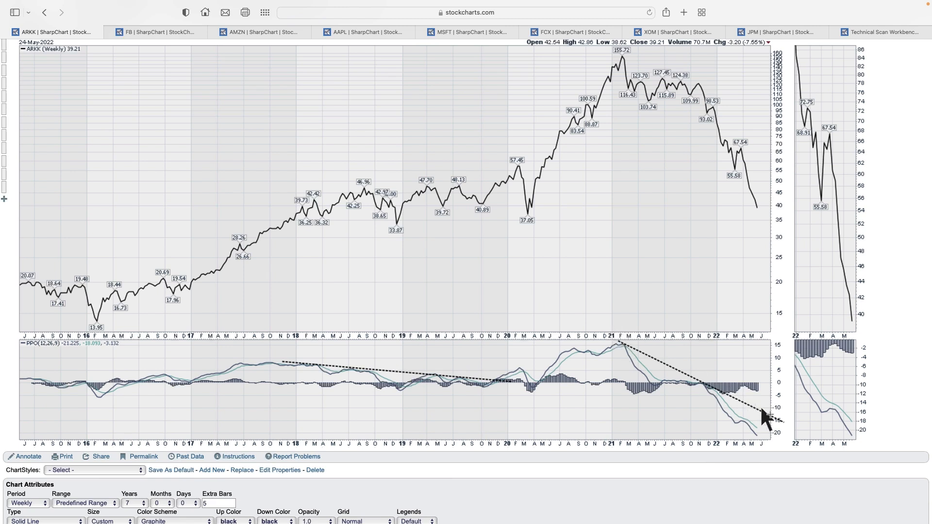
pyautogui.moveTo(769, 431)
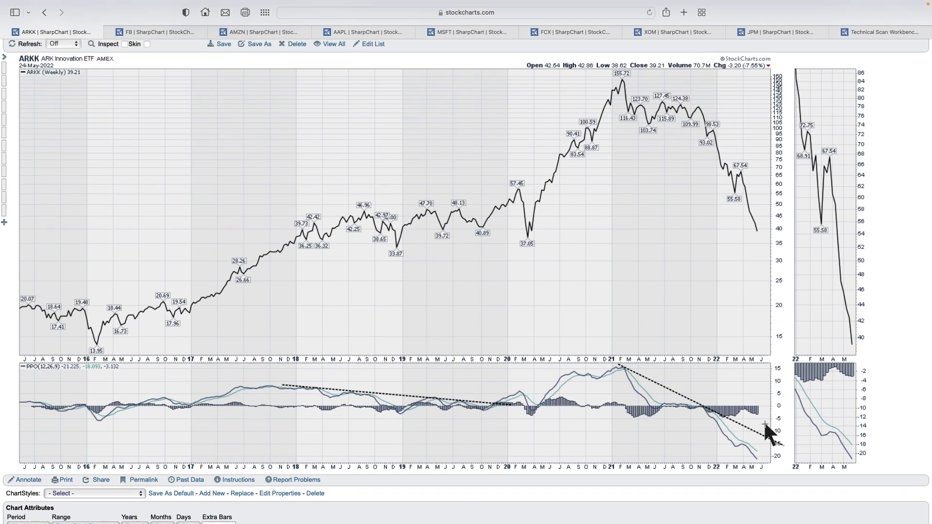
pyautogui.moveTo(569, 380)
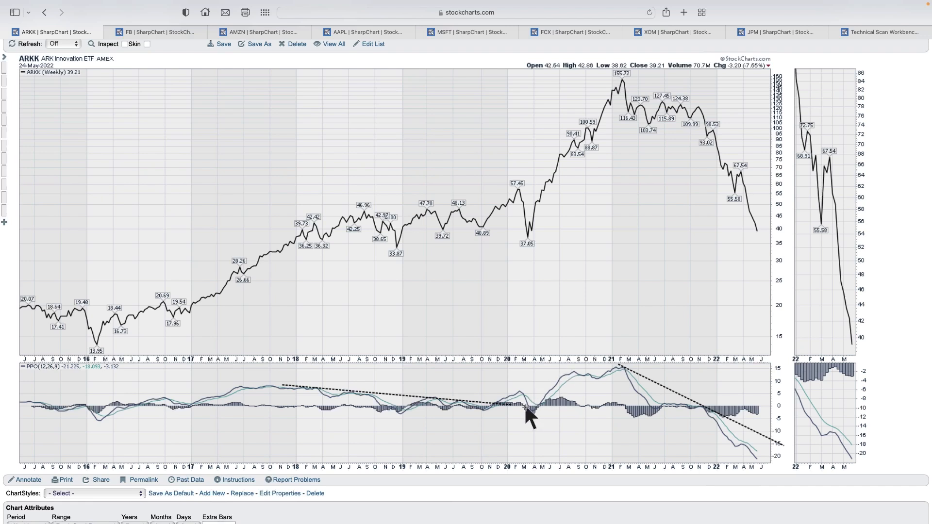
pyautogui.moveTo(518, 419)
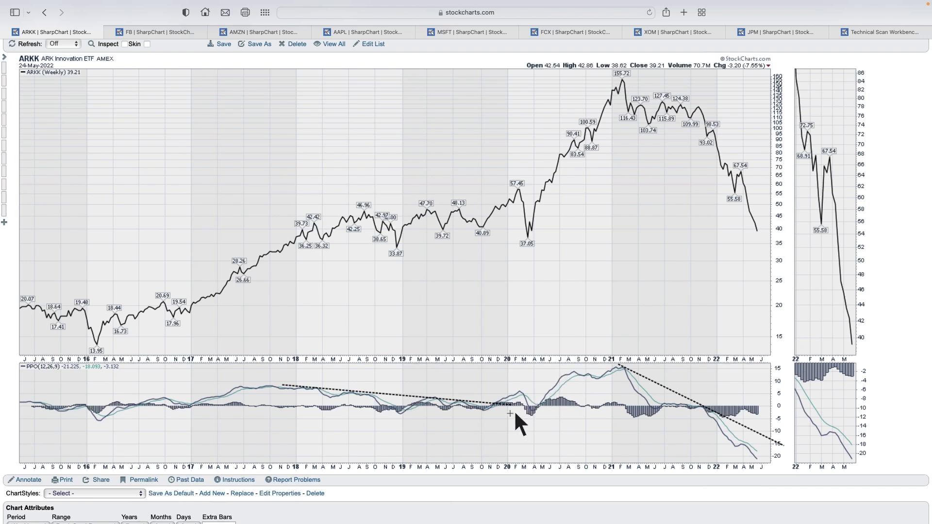
pyautogui.moveTo(527, 413)
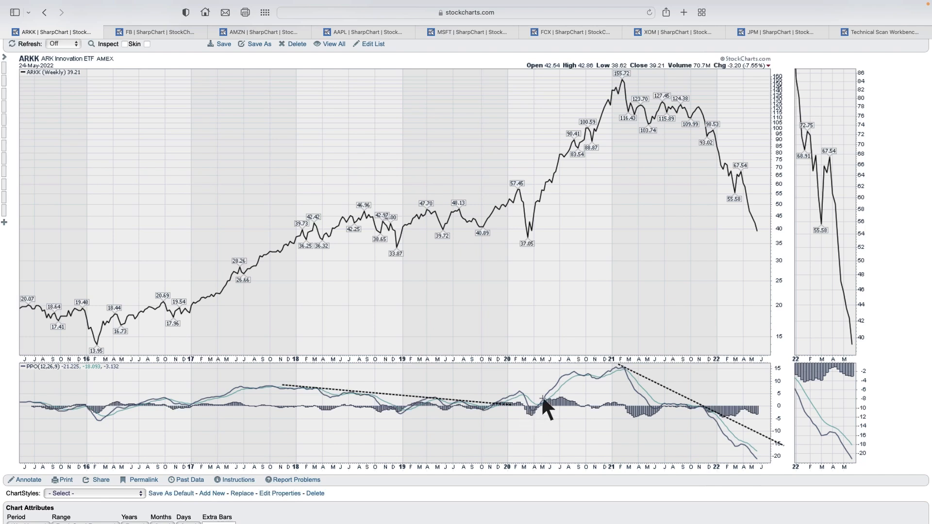
pyautogui.moveTo(479, 416)
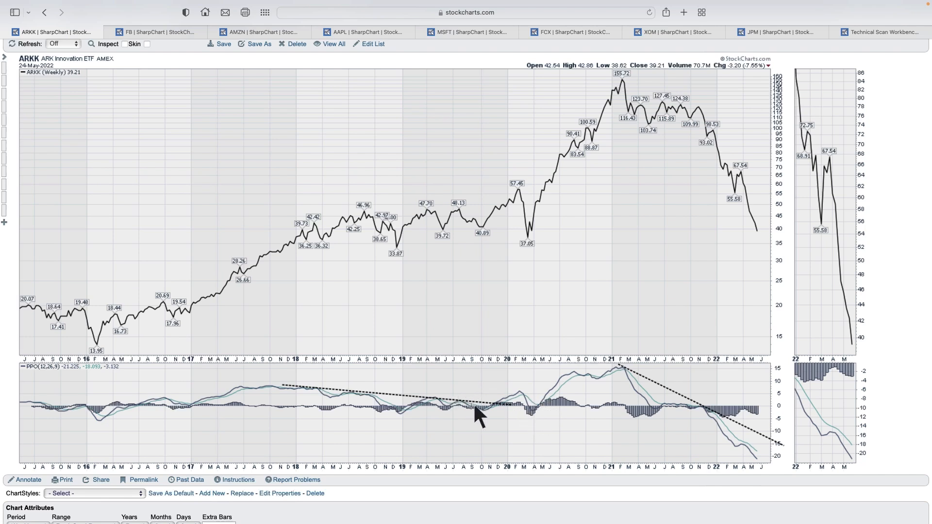
pyautogui.moveTo(538, 413)
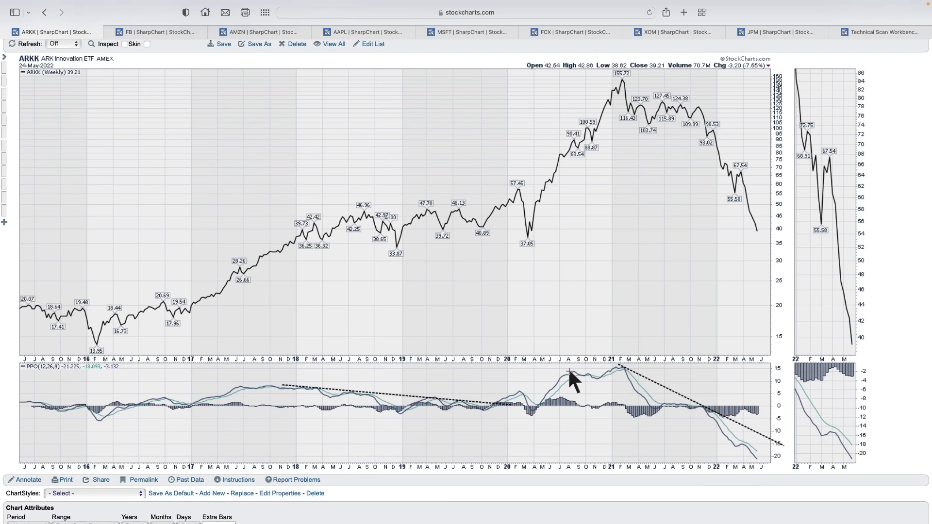
pyautogui.moveTo(404, 428)
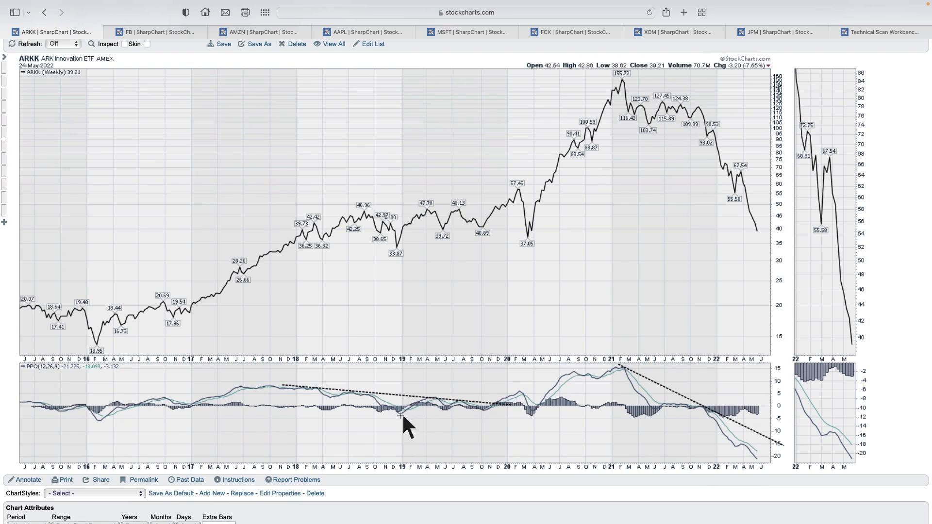
pyautogui.moveTo(487, 413)
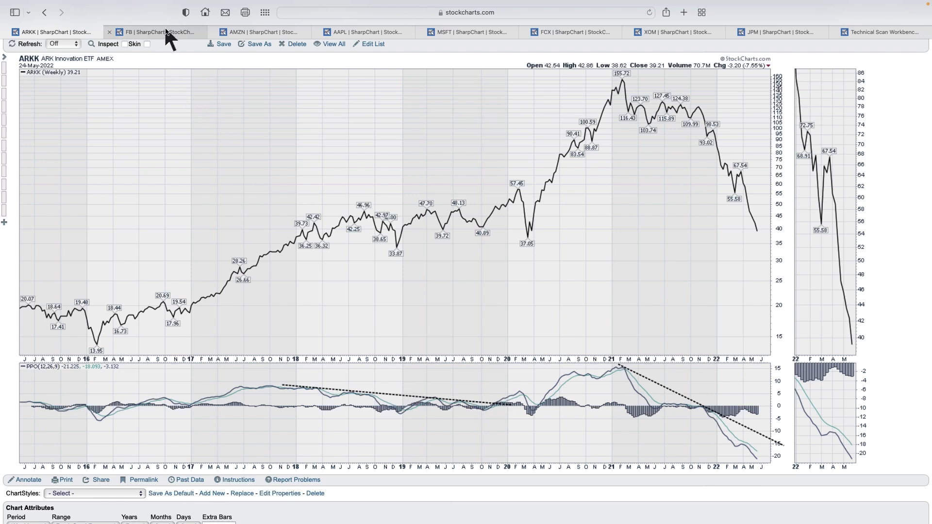
pyautogui.click(157, 32)
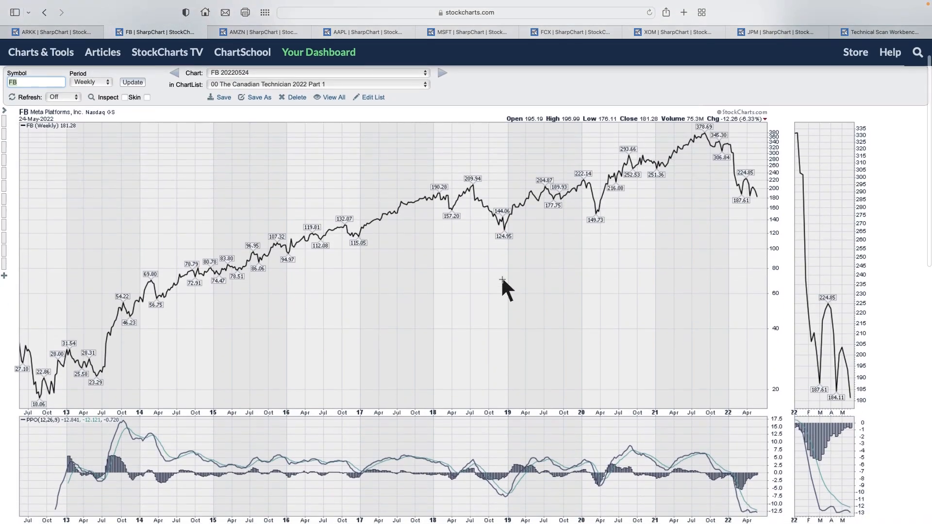
pyautogui.scroll(-3)
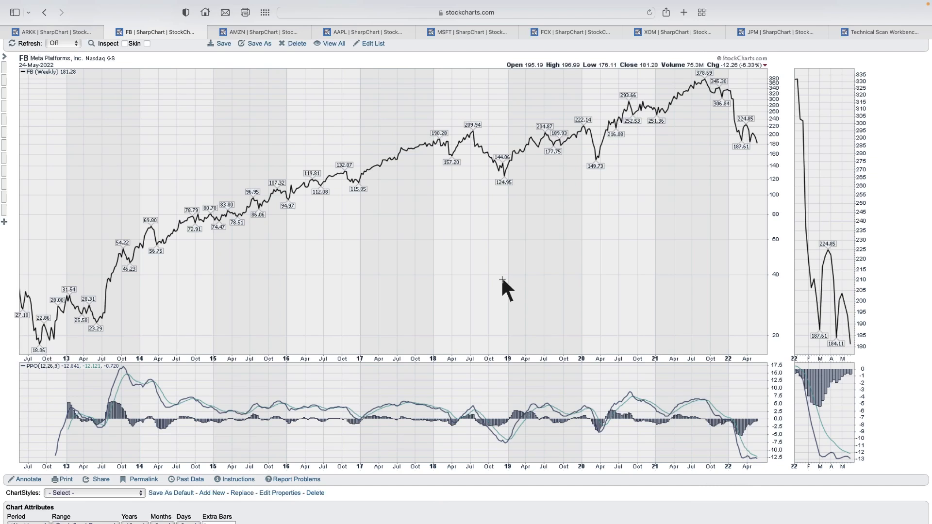
pyautogui.moveTo(86, 434)
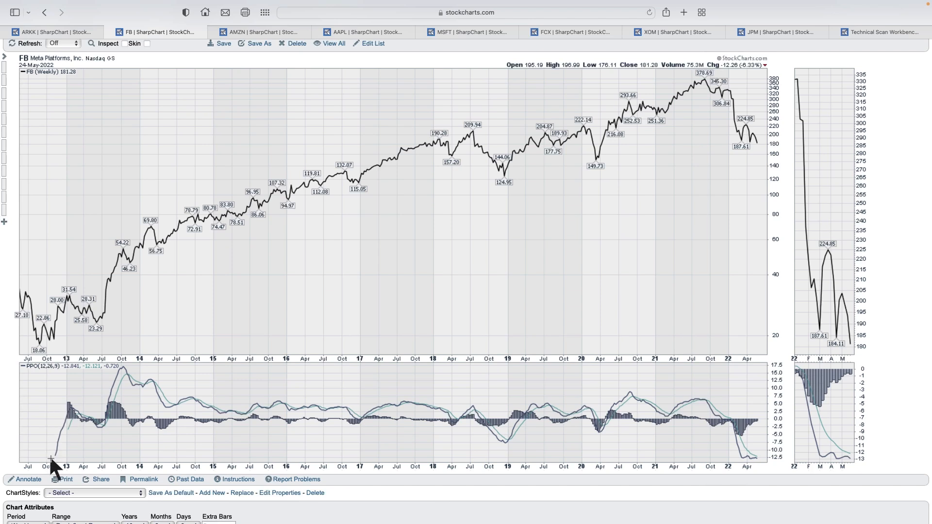
pyautogui.moveTo(55, 349)
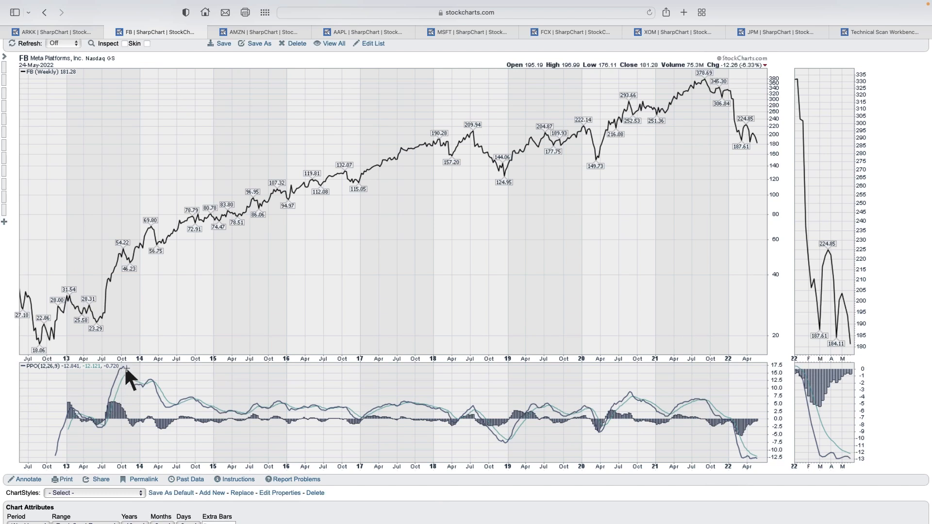
pyautogui.moveTo(121, 379)
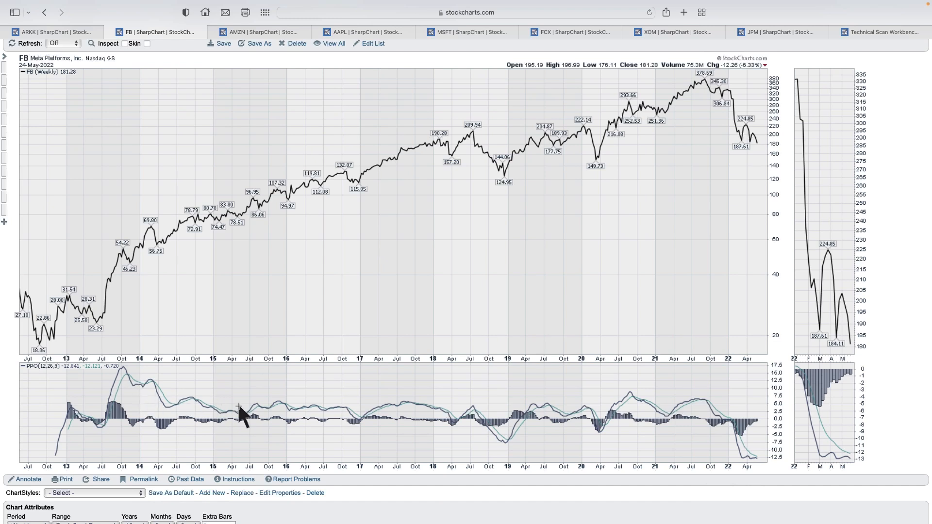
pyautogui.moveTo(178, 431)
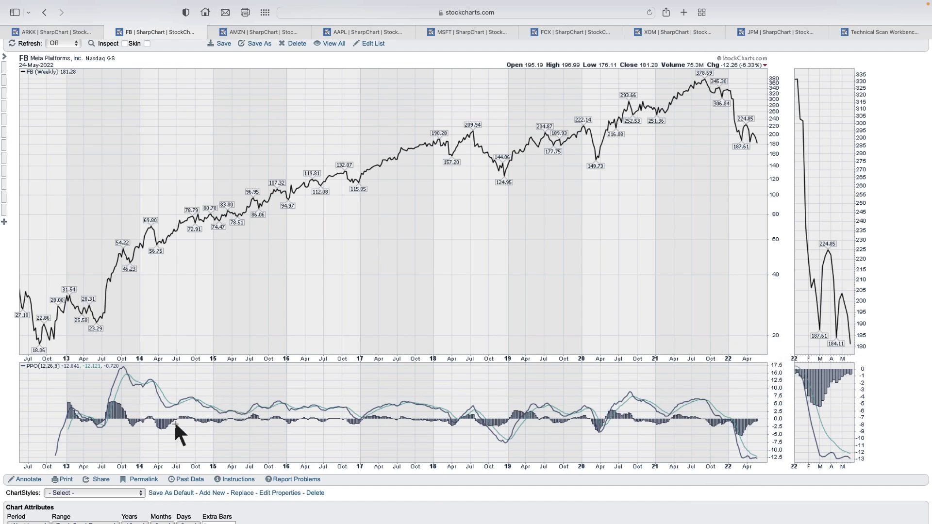
pyautogui.moveTo(150, 286)
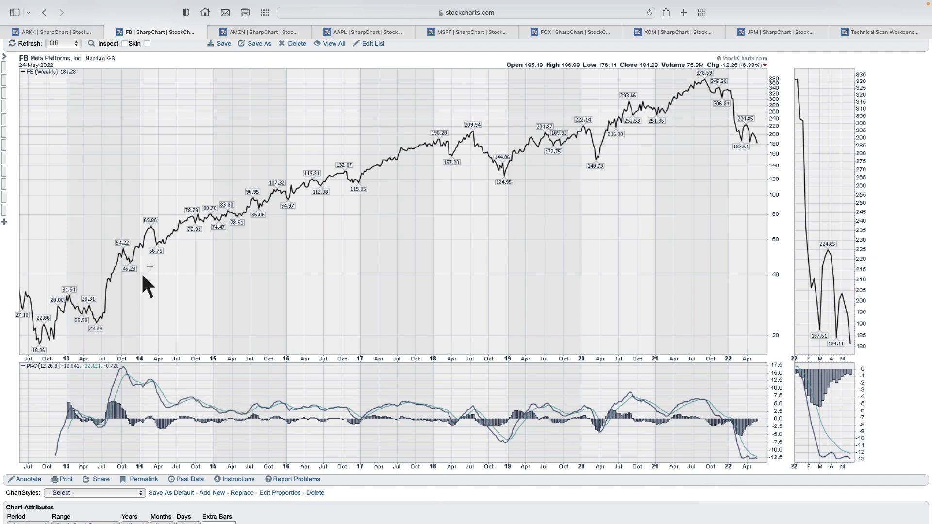
pyautogui.moveTo(412, 161)
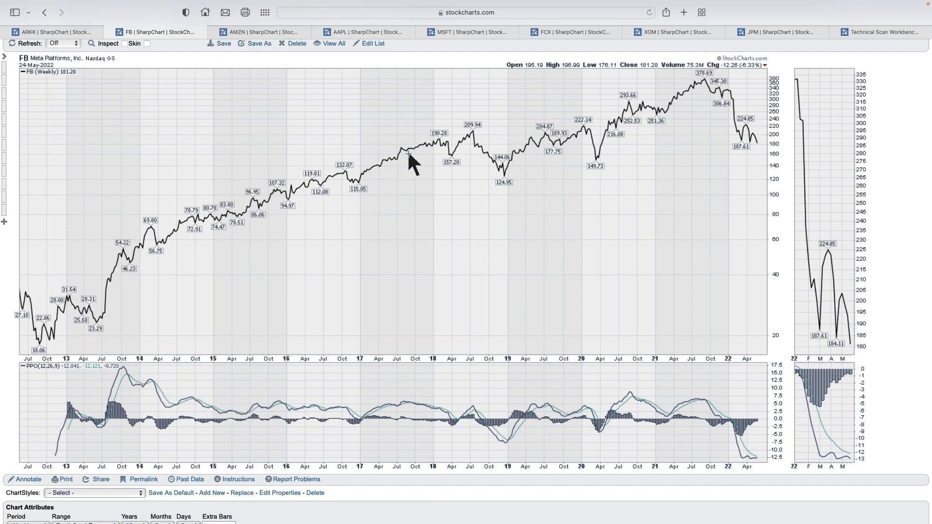
pyautogui.moveTo(119, 267)
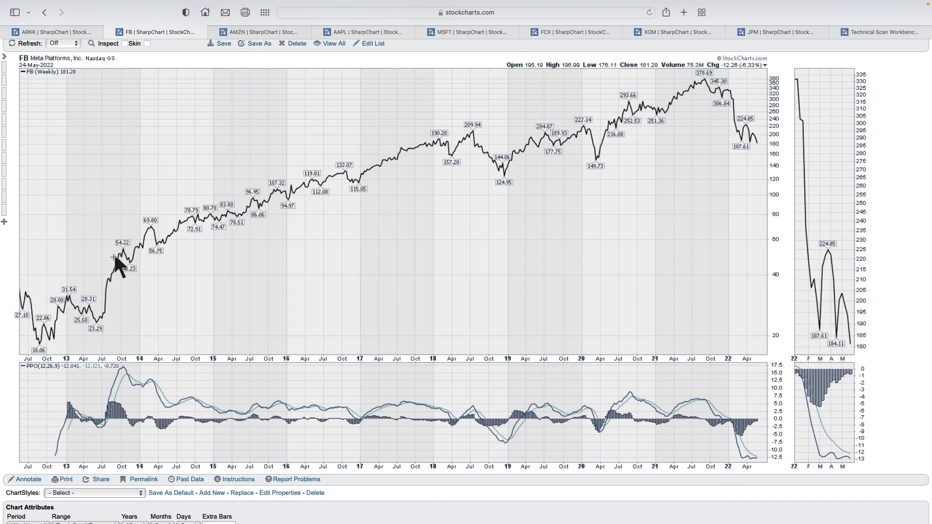
pyautogui.moveTo(426, 407)
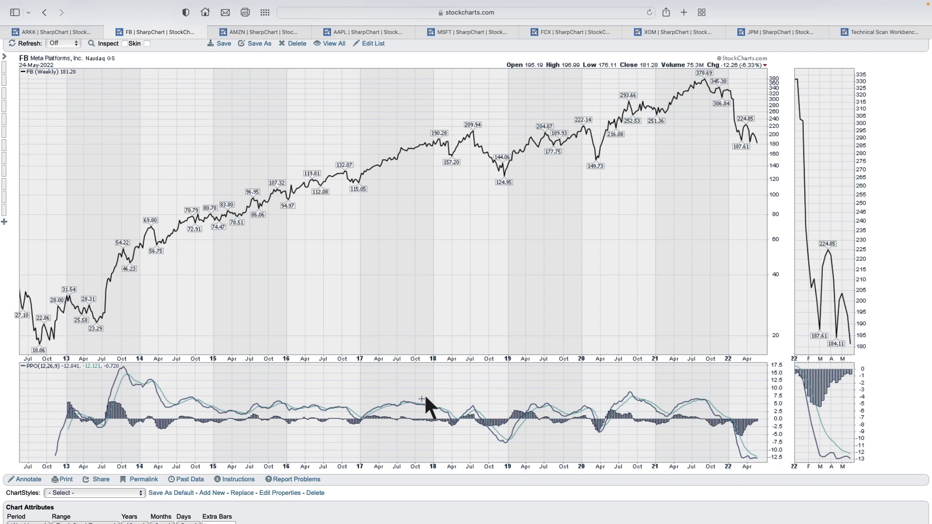
pyautogui.moveTo(476, 416)
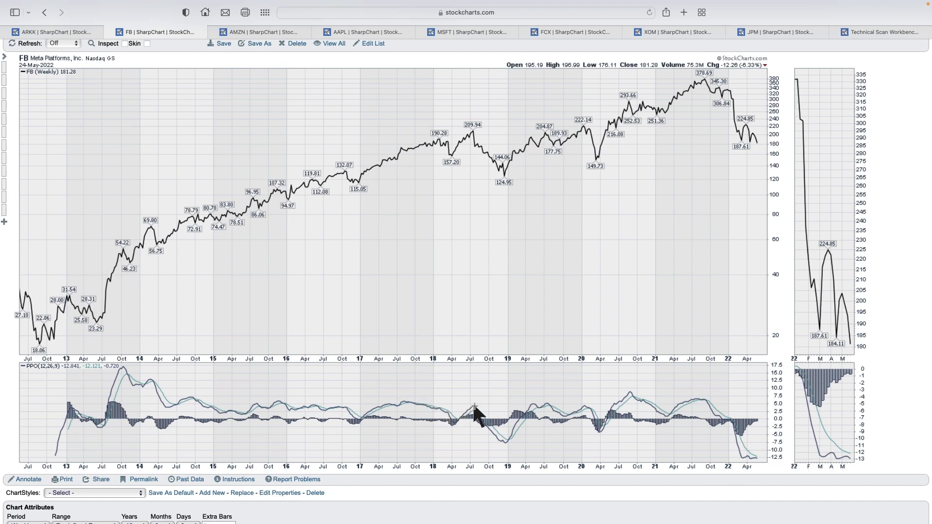
pyautogui.moveTo(452, 428)
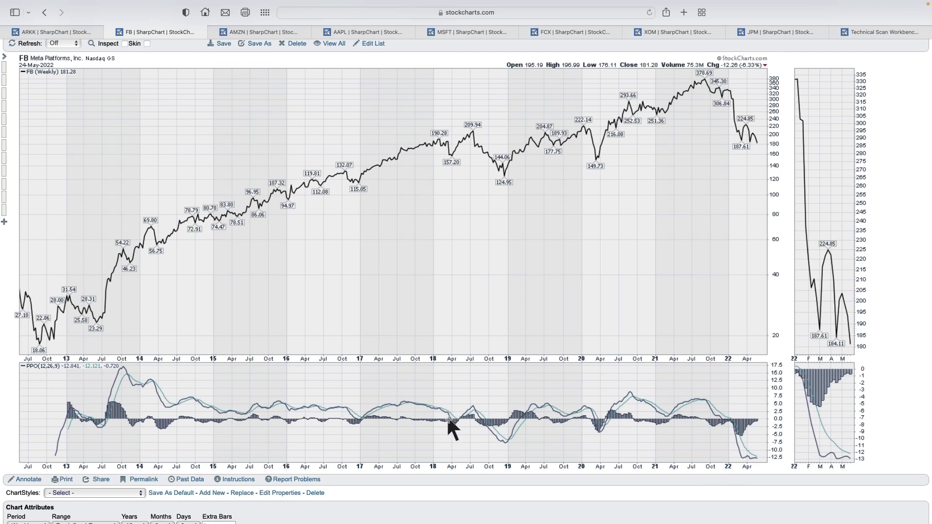
pyautogui.moveTo(487, 432)
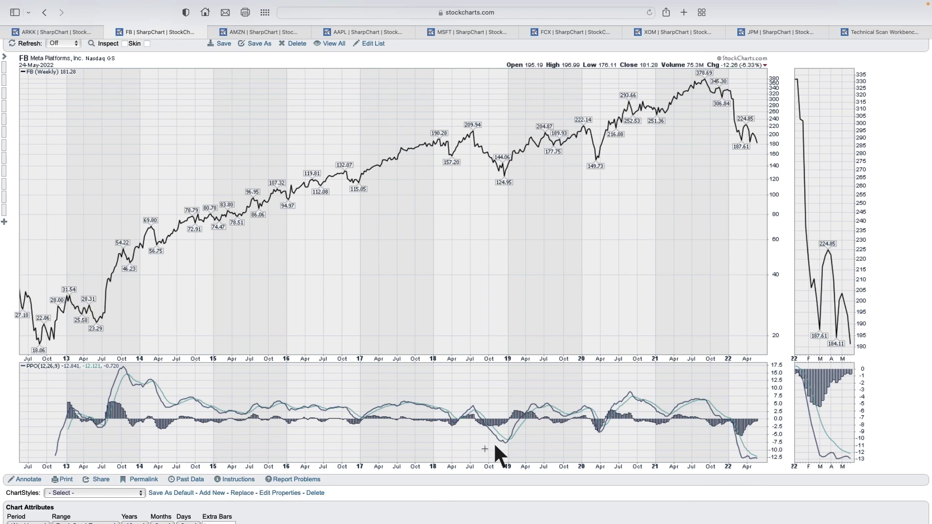
pyautogui.moveTo(452, 429)
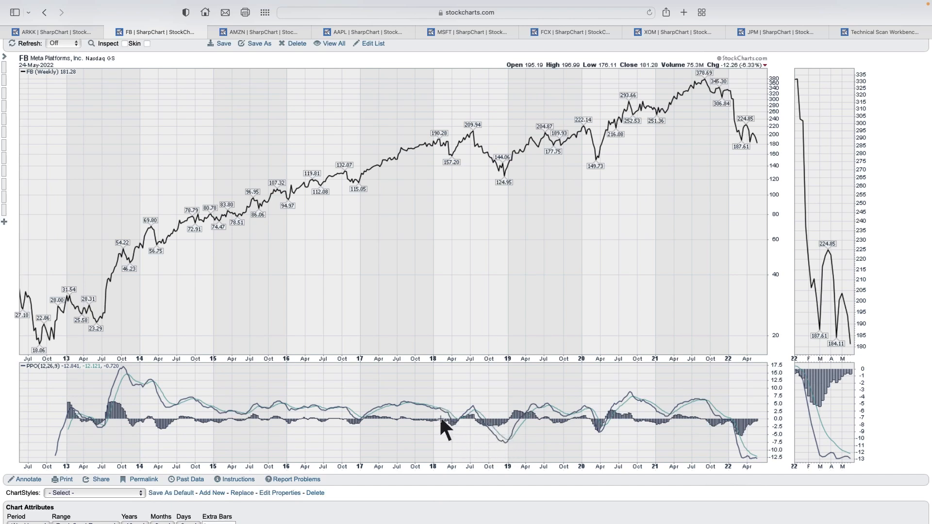
pyautogui.moveTo(448, 437)
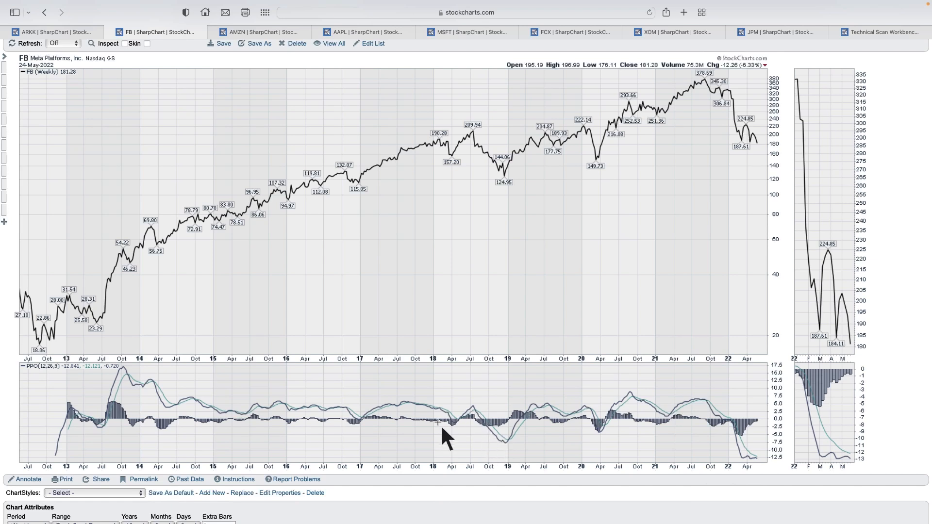
pyautogui.moveTo(505, 429)
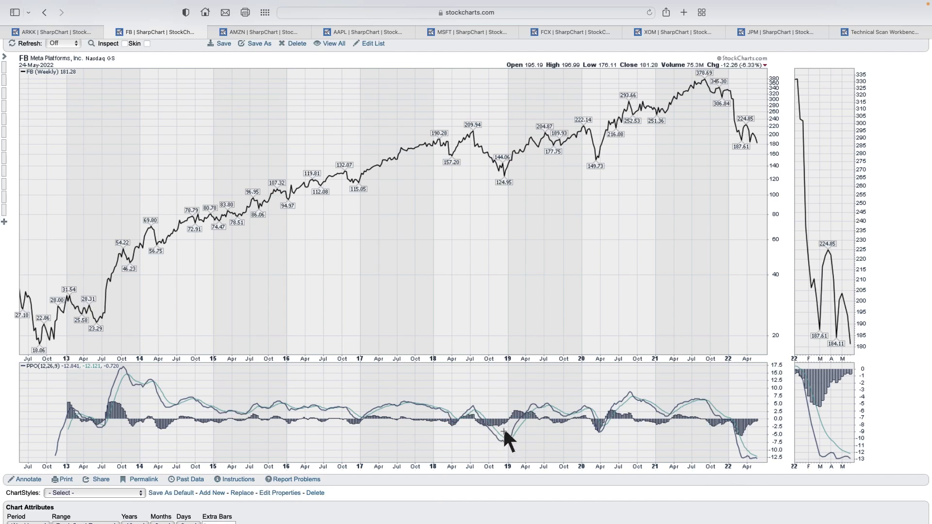
pyautogui.moveTo(586, 423)
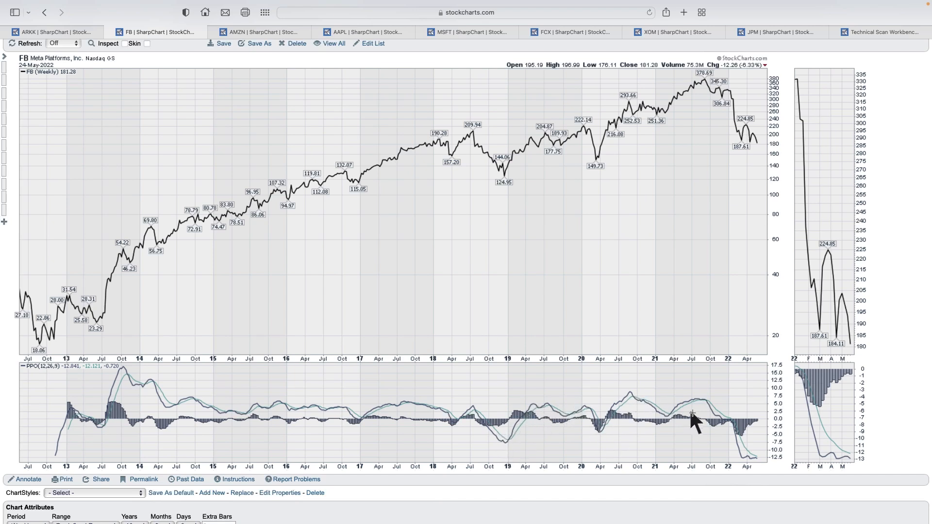
pyautogui.moveTo(233, 429)
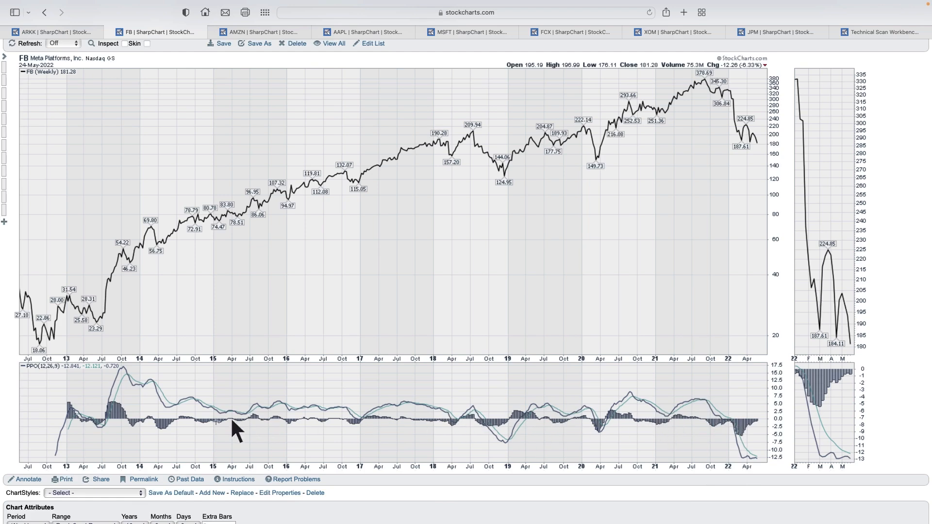
pyautogui.moveTo(98, 428)
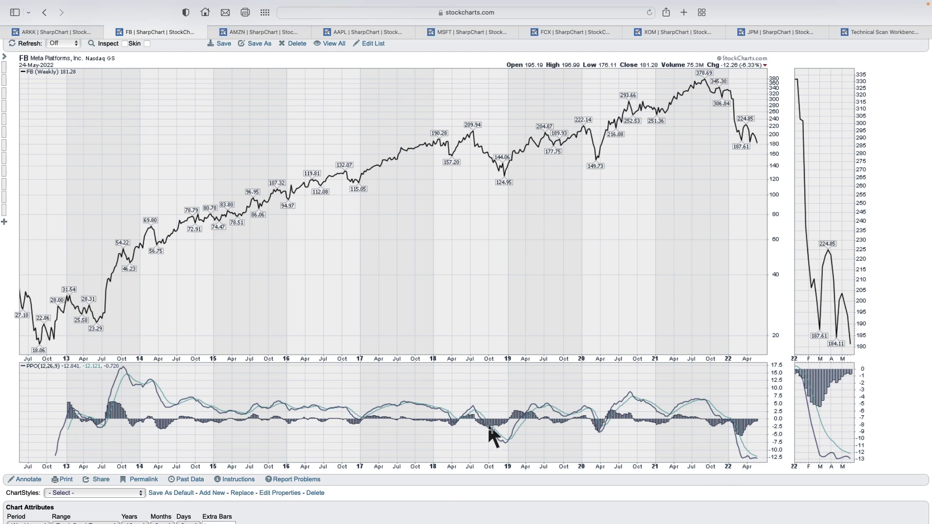
pyautogui.moveTo(452, 407)
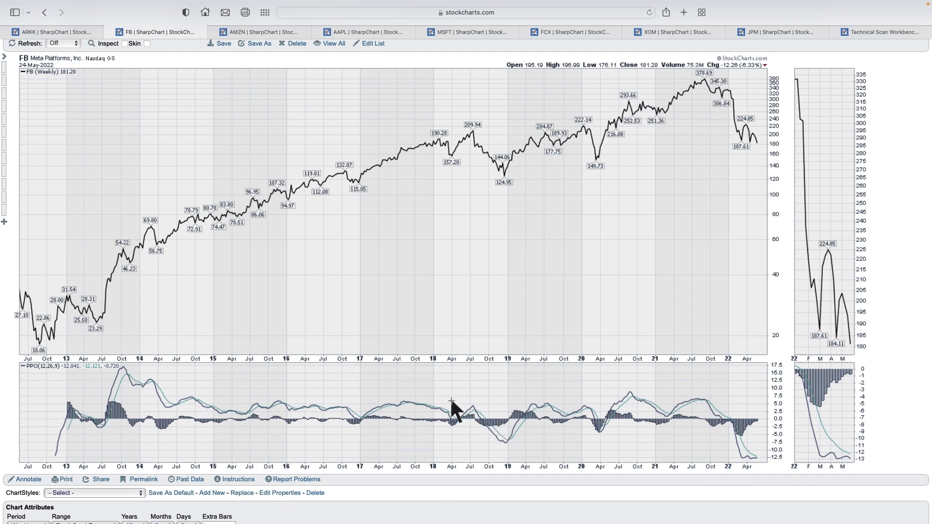
pyautogui.moveTo(586, 440)
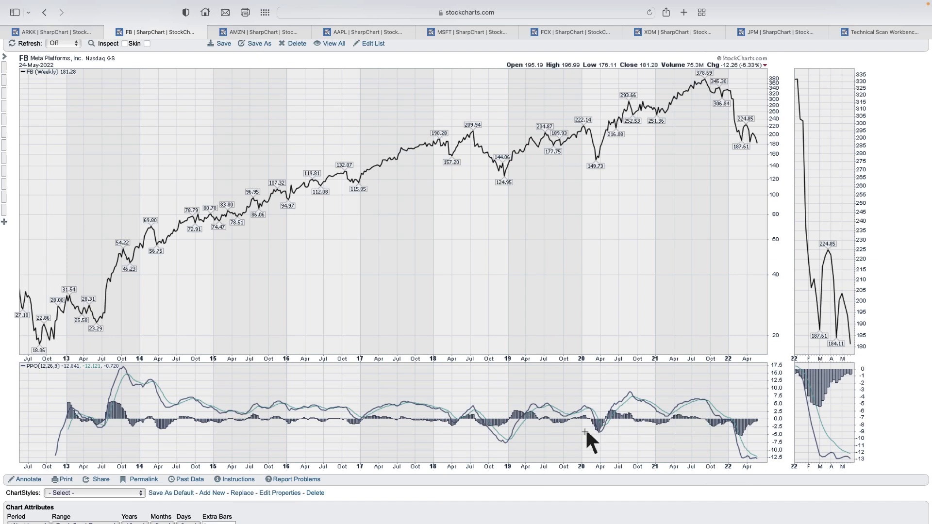
pyautogui.moveTo(758, 467)
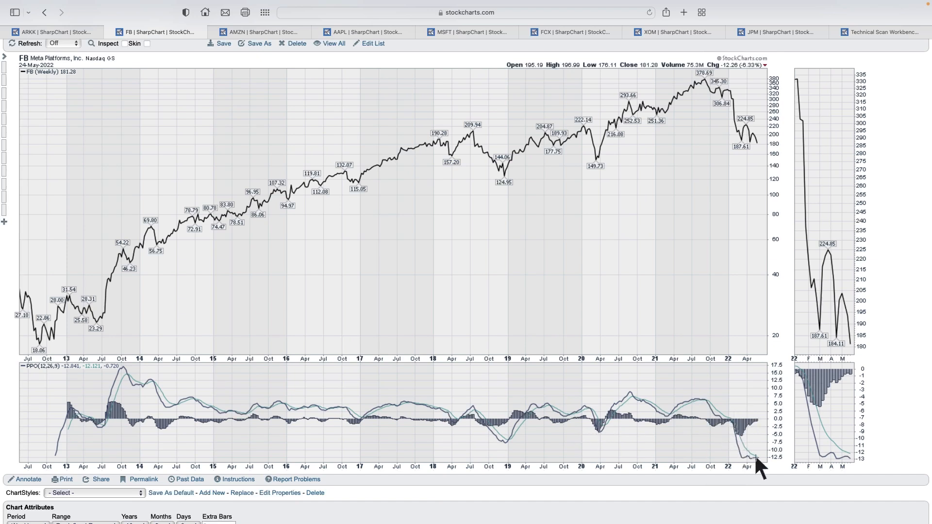
pyautogui.moveTo(731, 431)
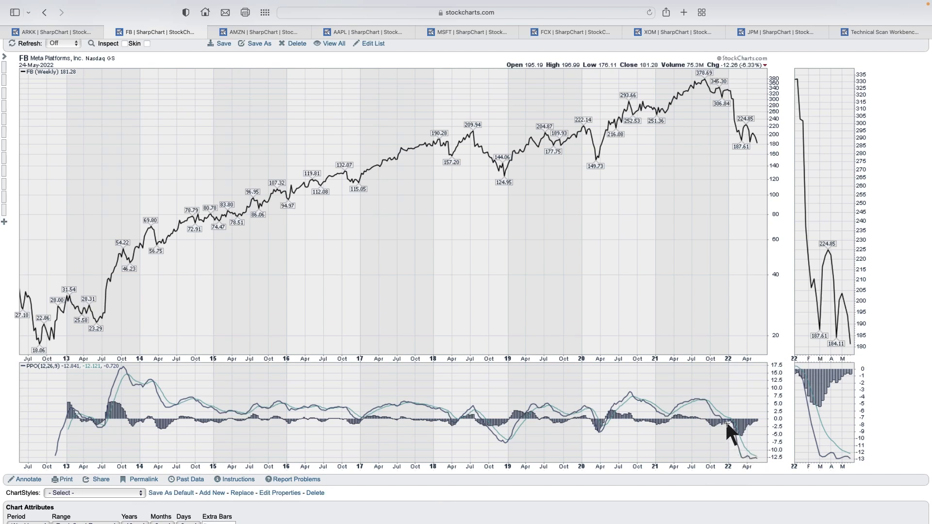
pyautogui.moveTo(668, 117)
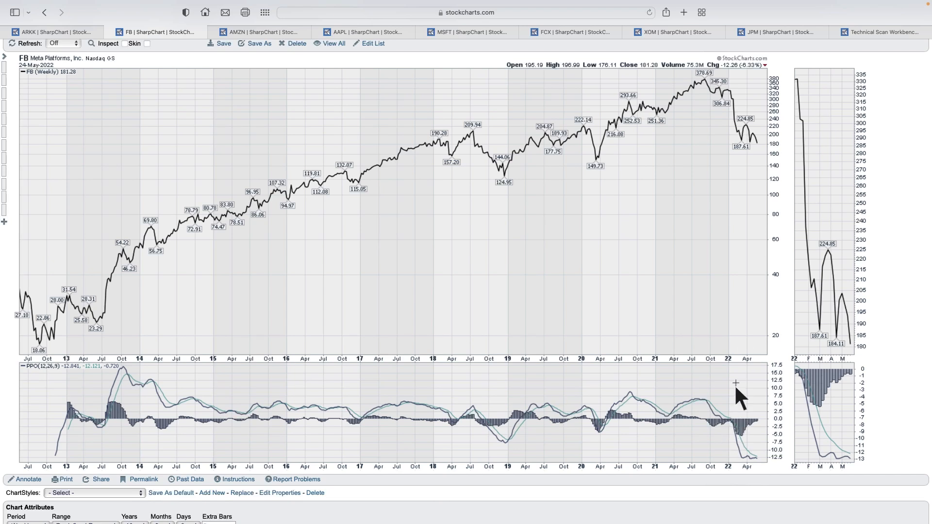
pyautogui.moveTo(593, 181)
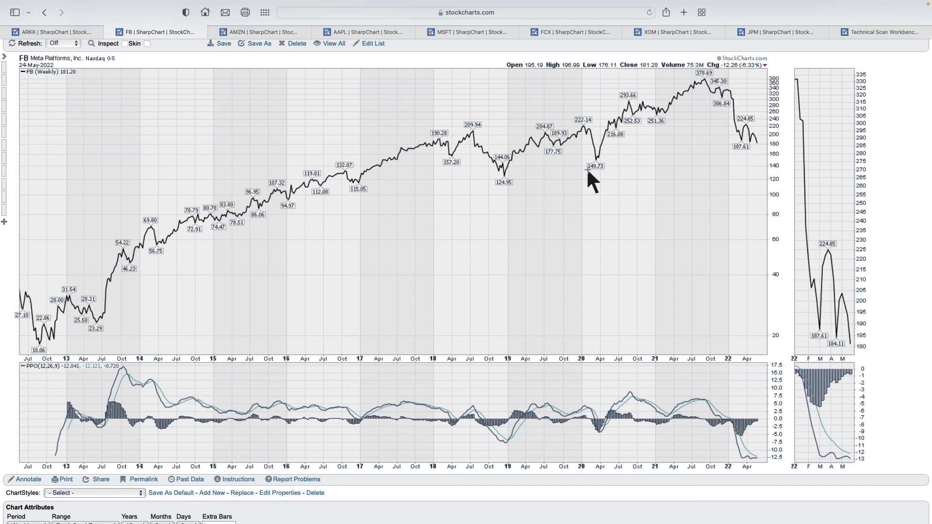
pyautogui.moveTo(710, 116)
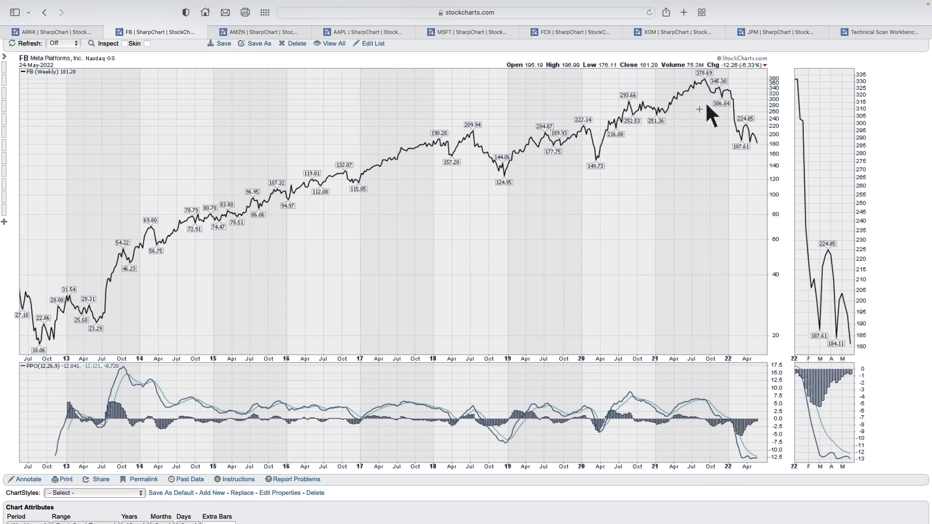
pyautogui.moveTo(758, 158)
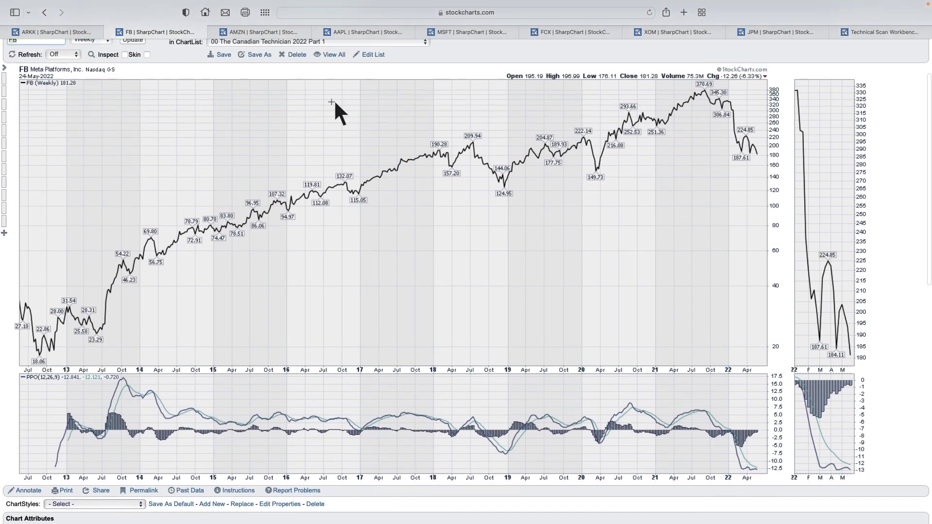
pyautogui.click(260, 31)
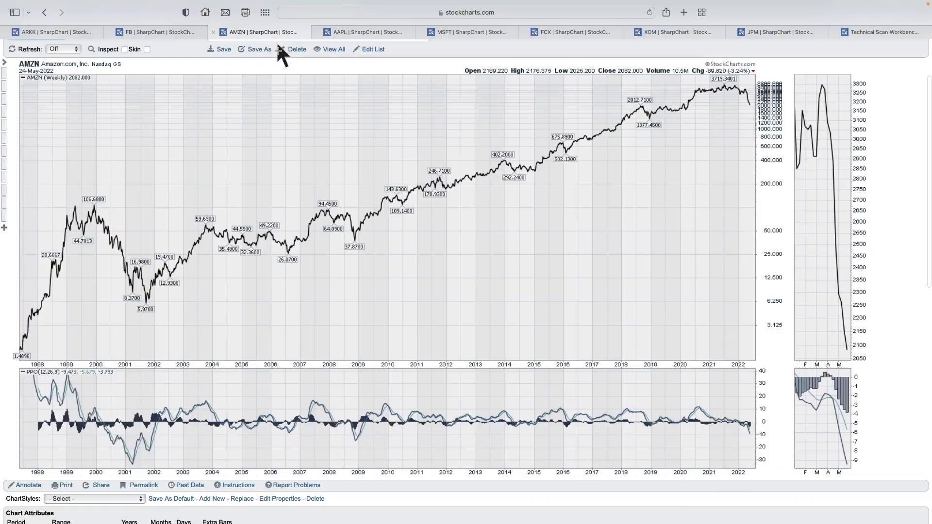
pyautogui.moveTo(196, 386)
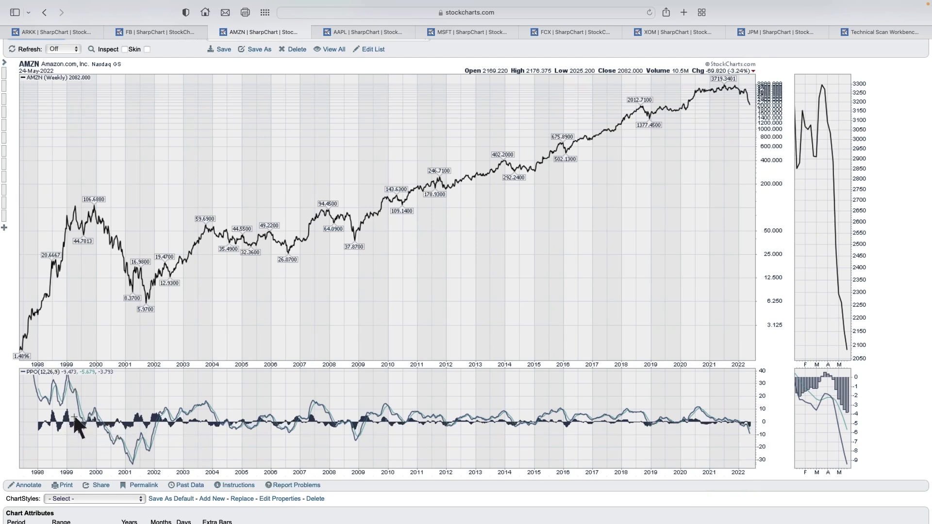
pyautogui.moveTo(83, 217)
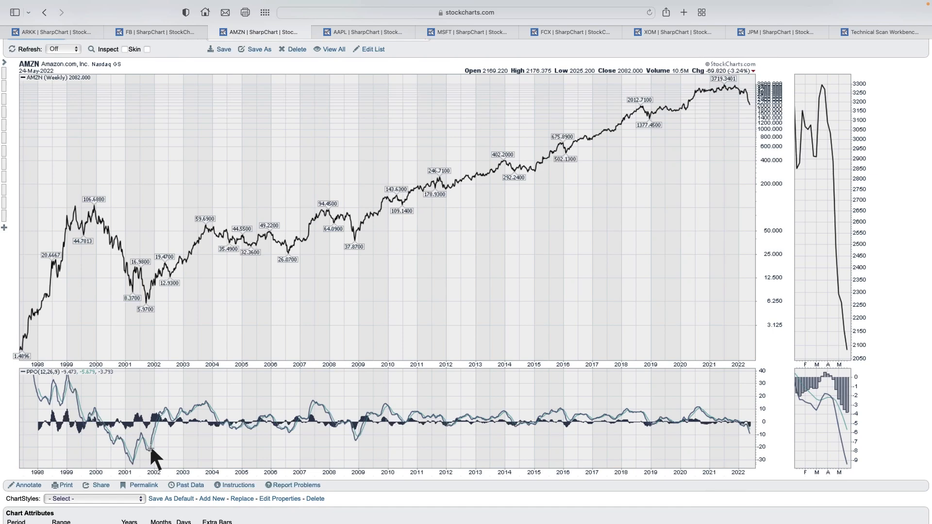
pyautogui.moveTo(137, 280)
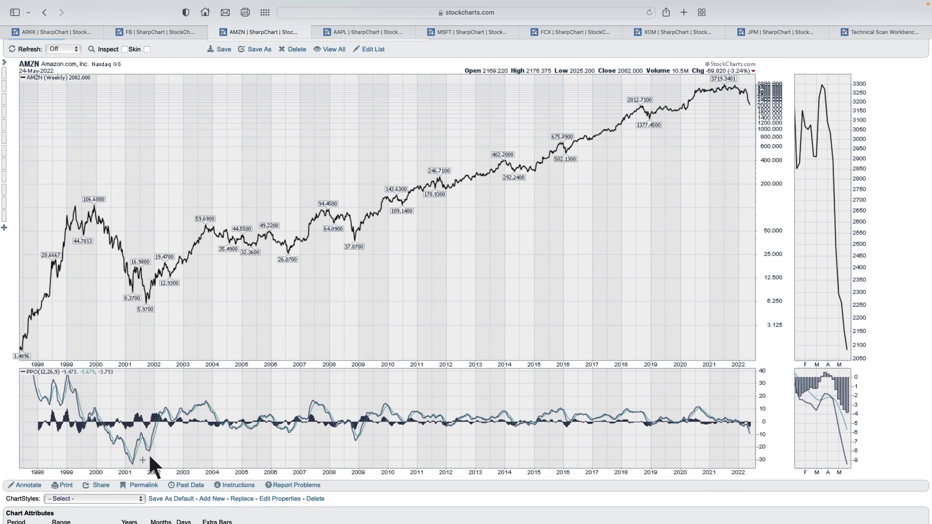
pyautogui.moveTo(156, 303)
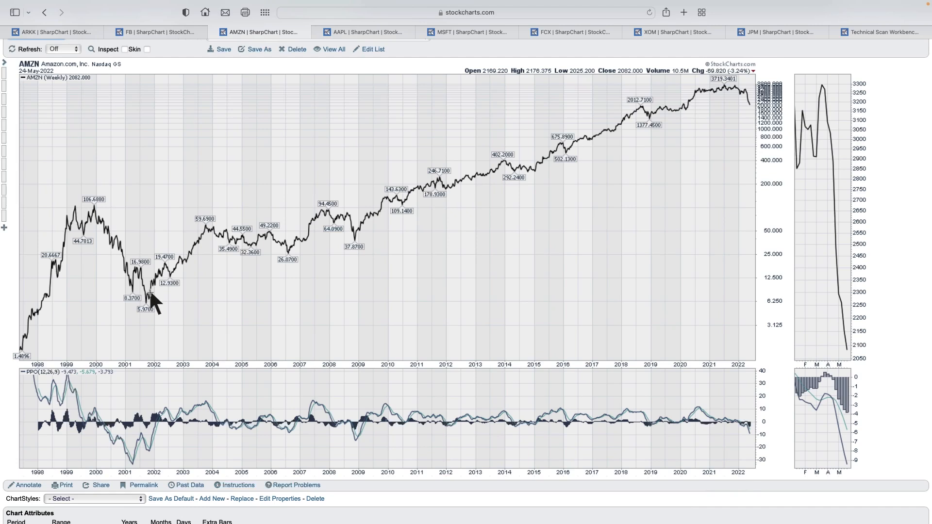
pyautogui.moveTo(183, 265)
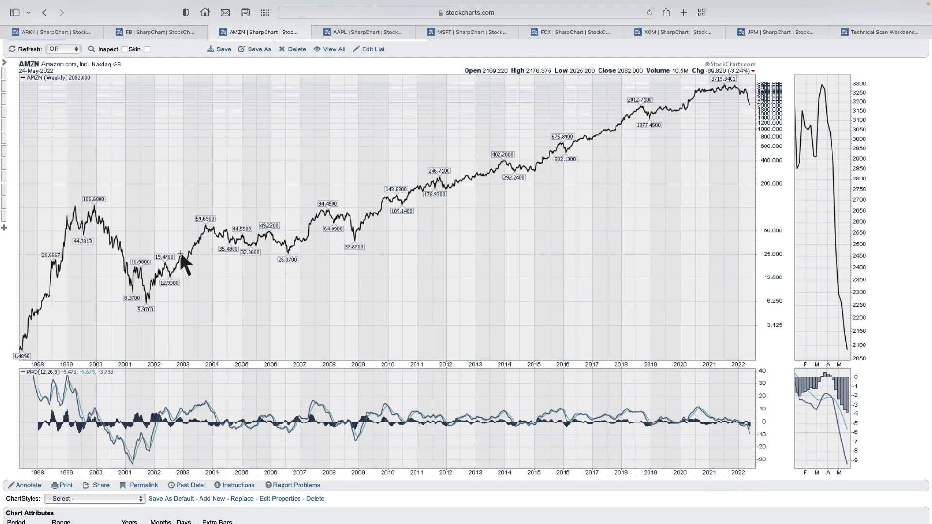
pyautogui.moveTo(215, 241)
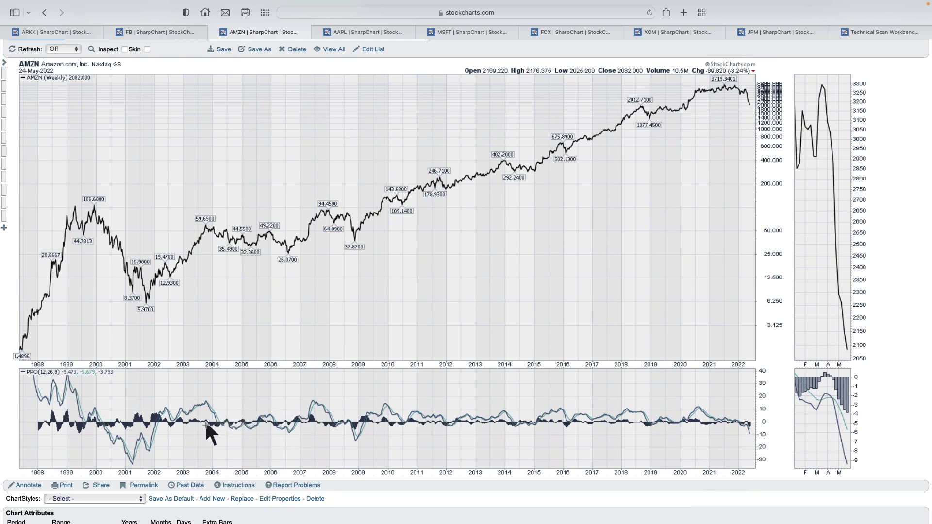
pyautogui.moveTo(300, 437)
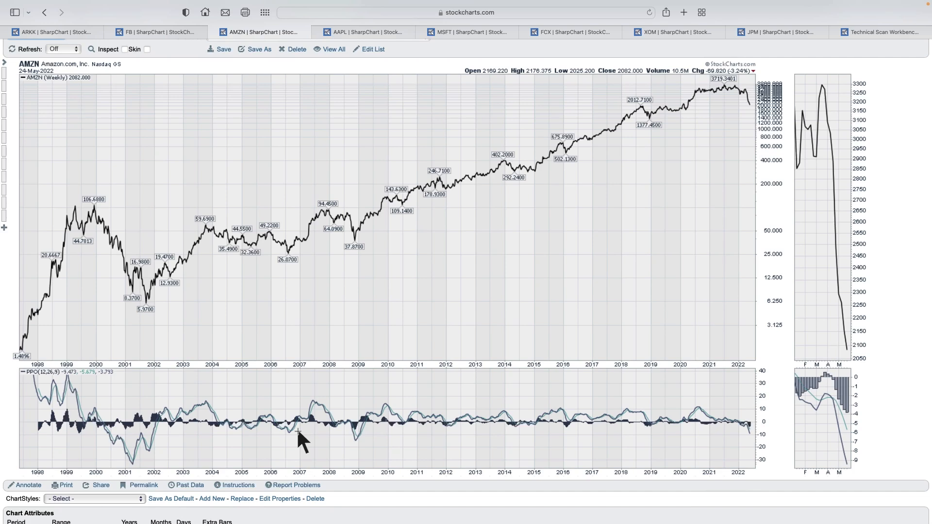
pyautogui.moveTo(232, 434)
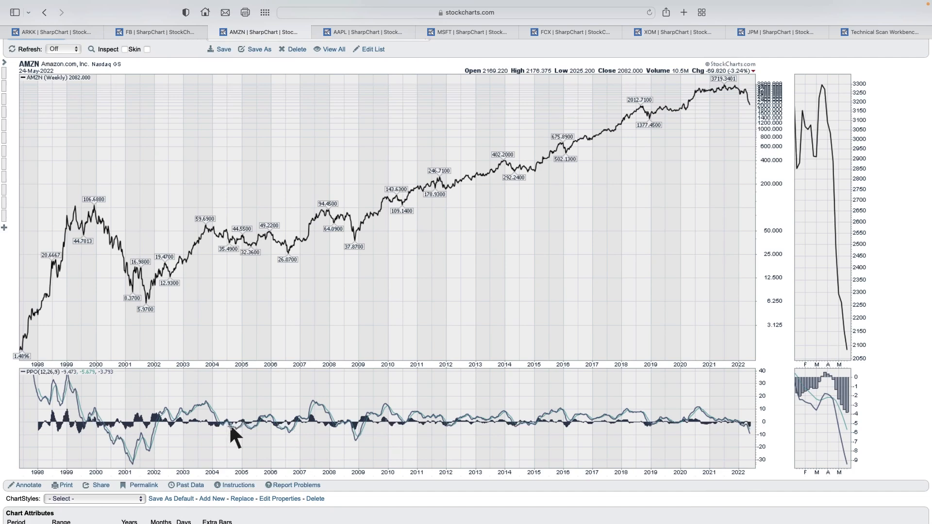
pyautogui.moveTo(270, 422)
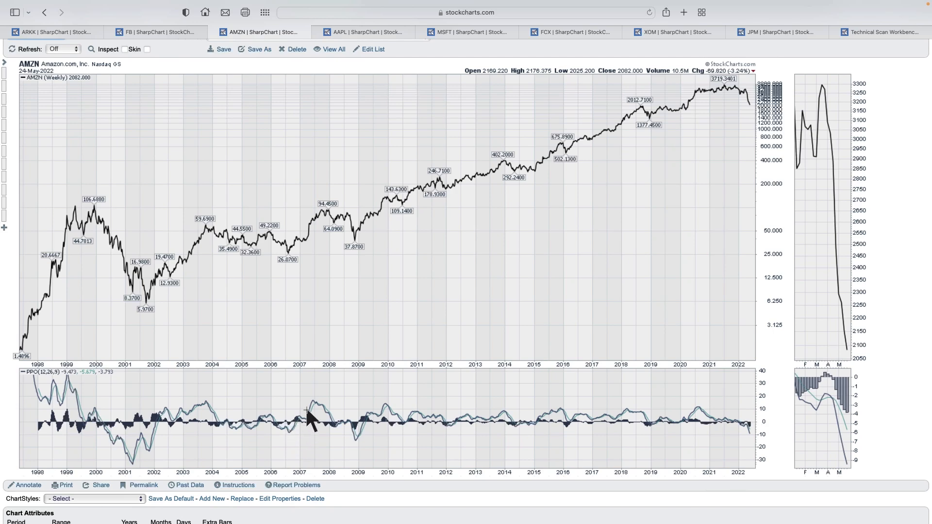
pyautogui.moveTo(289, 262)
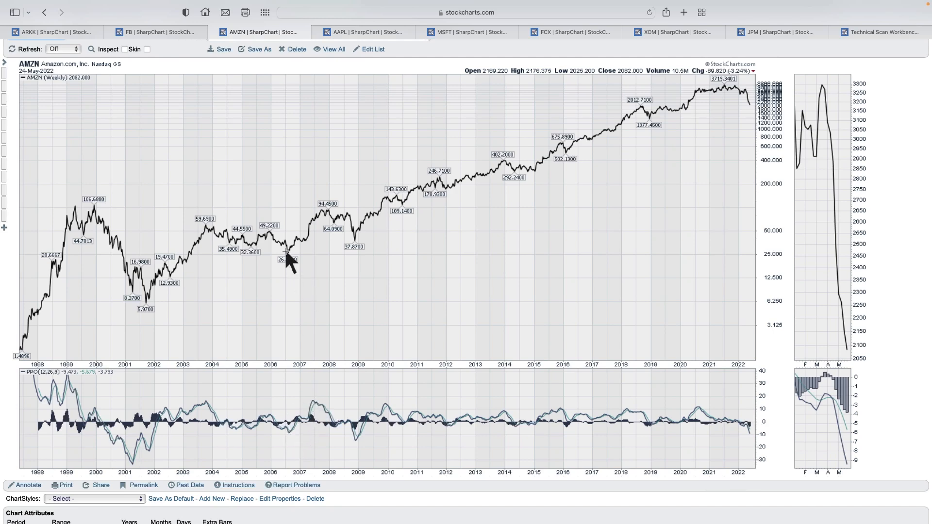
pyautogui.moveTo(326, 228)
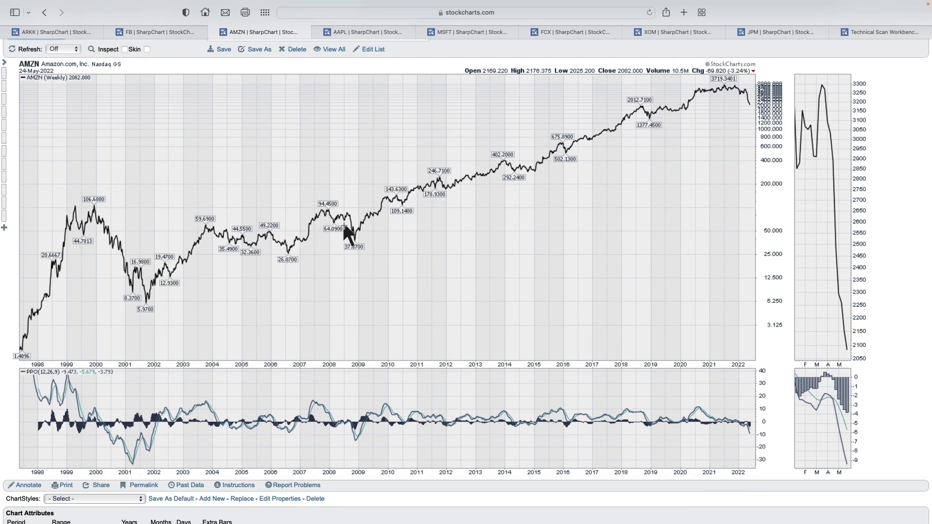
pyautogui.moveTo(354, 250)
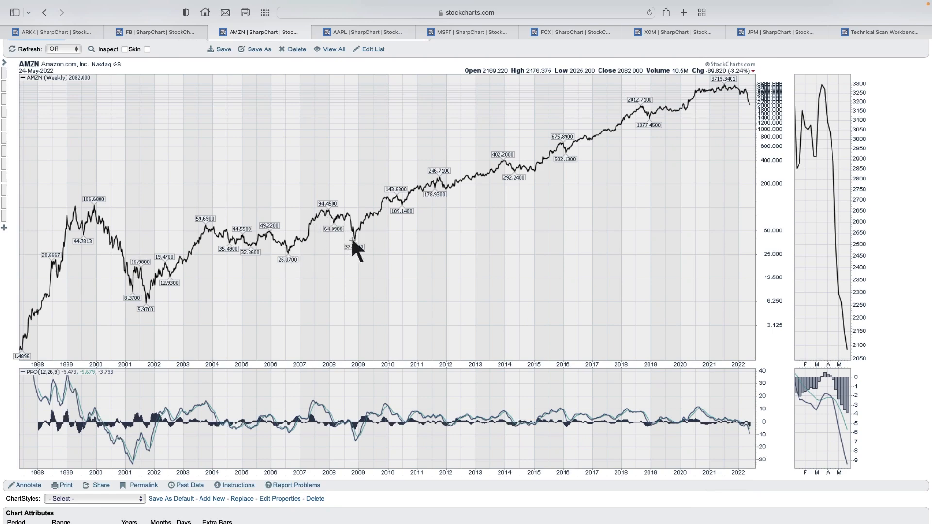
pyautogui.moveTo(364, 259)
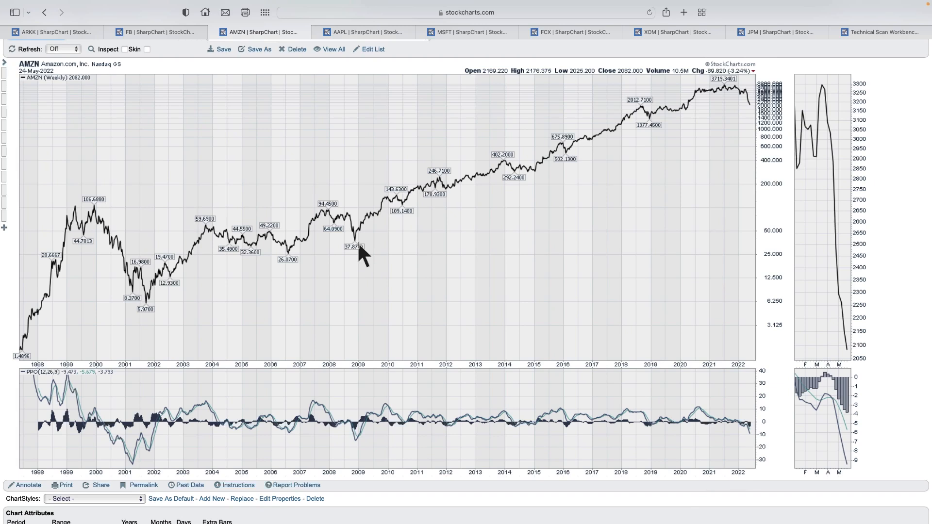
pyautogui.moveTo(384, 386)
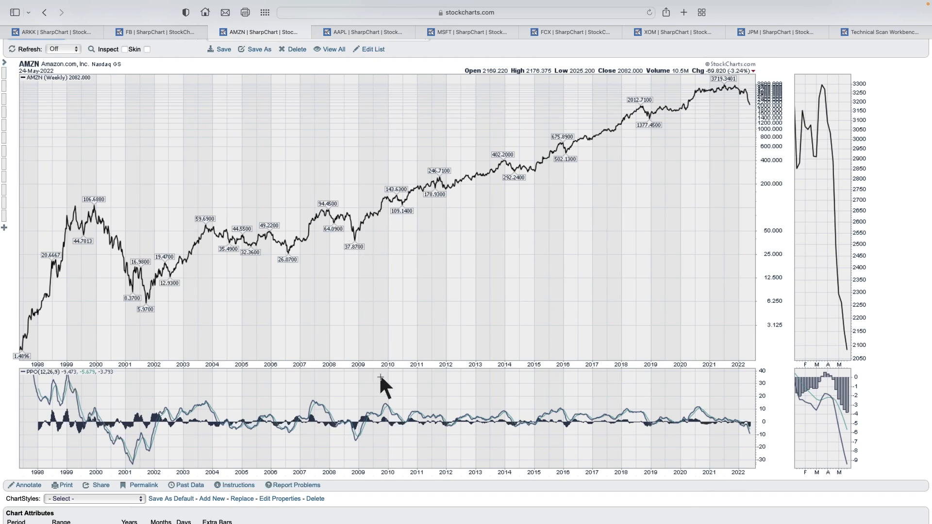
pyautogui.moveTo(395, 425)
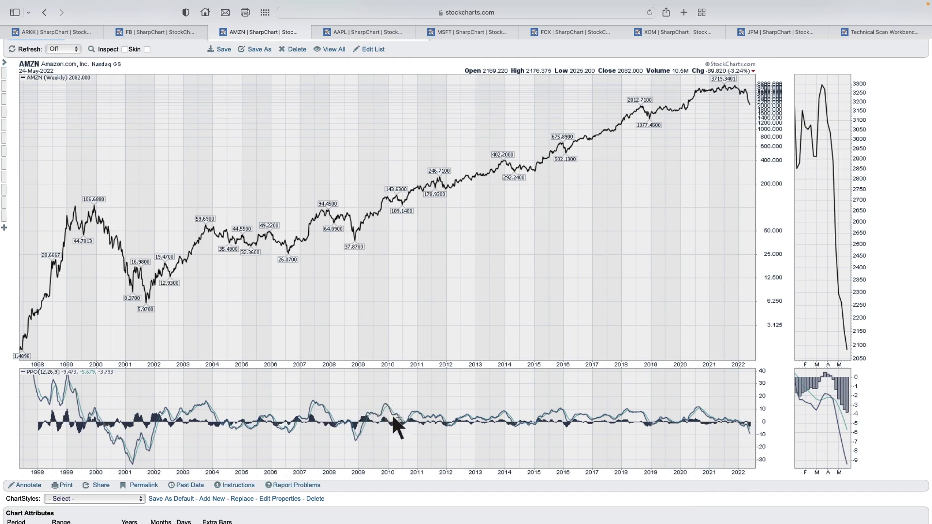
pyautogui.moveTo(755, 422)
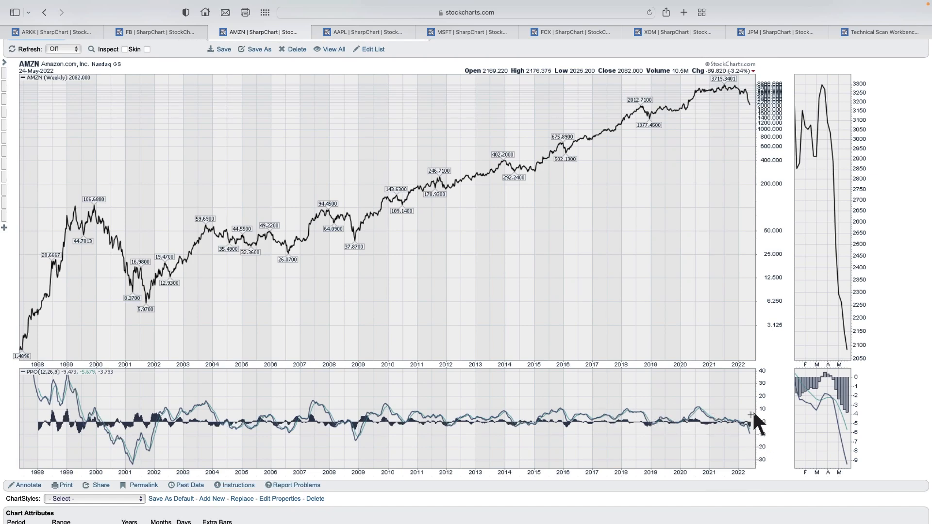
pyautogui.moveTo(744, 443)
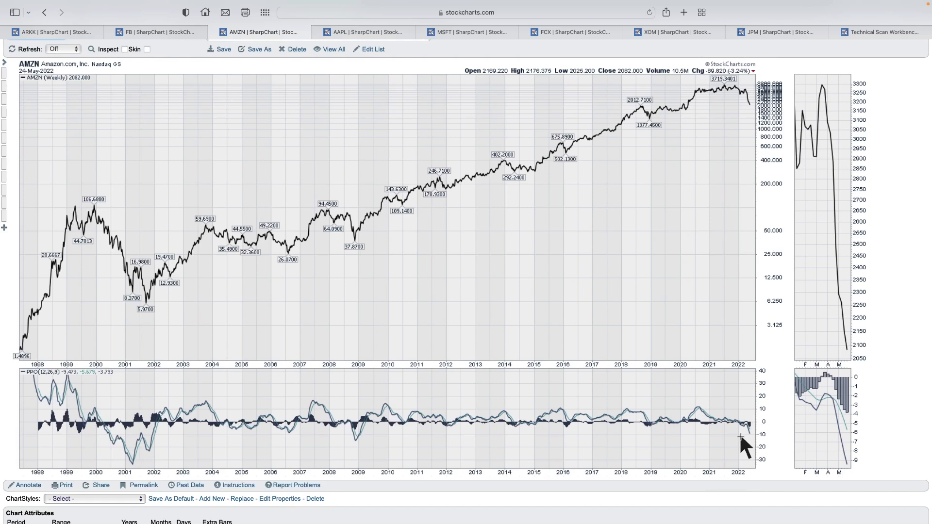
pyautogui.moveTo(763, 416)
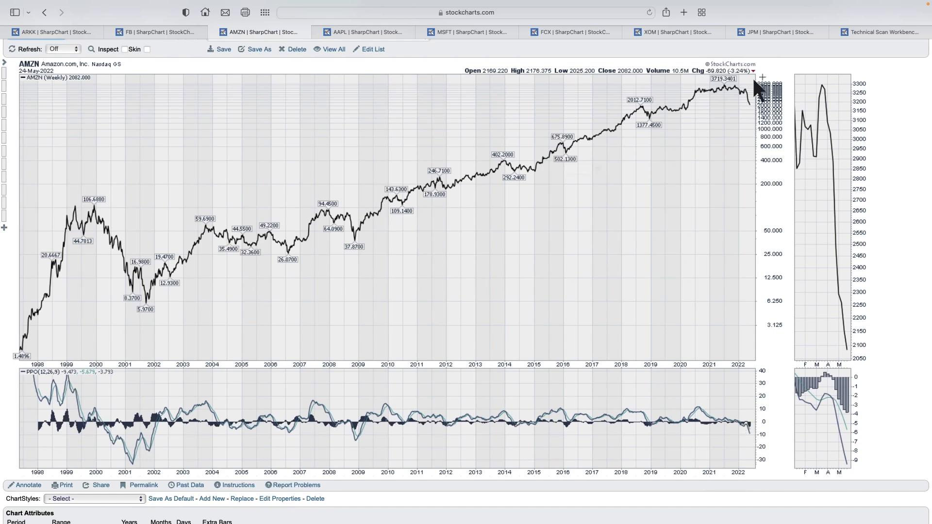
pyautogui.moveTo(385, 220)
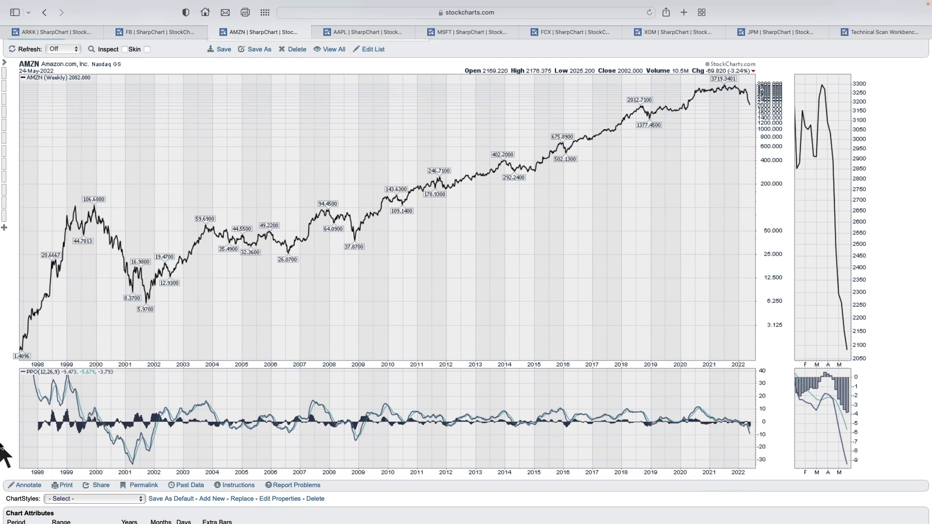
pyautogui.moveTo(128, 455)
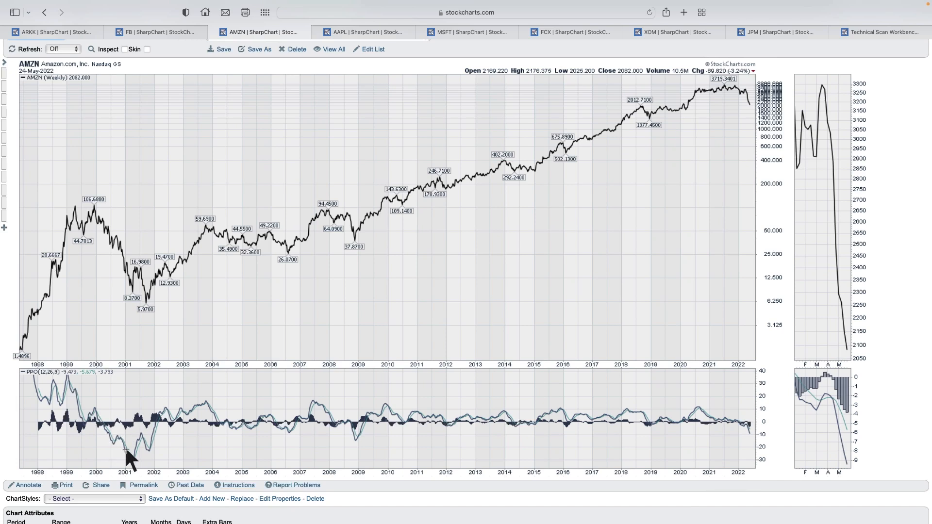
pyautogui.moveTo(300, 461)
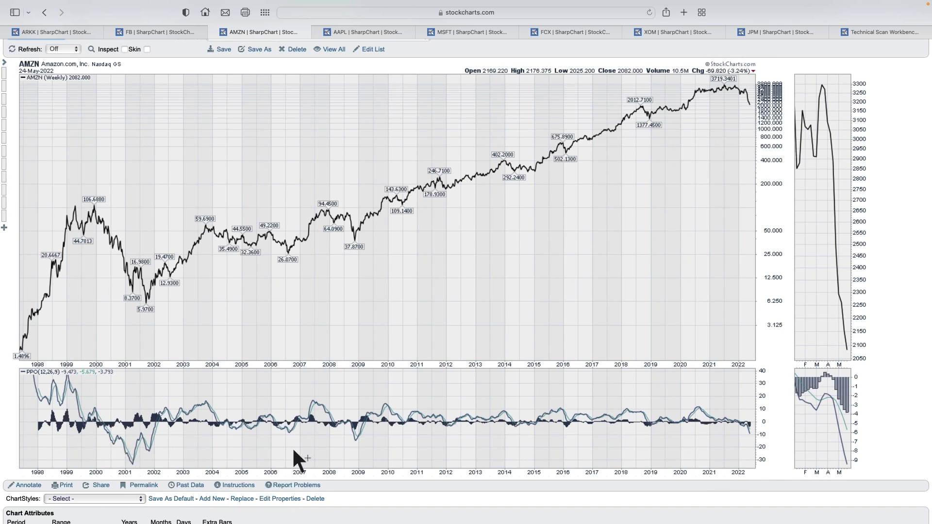
pyautogui.moveTo(241, 434)
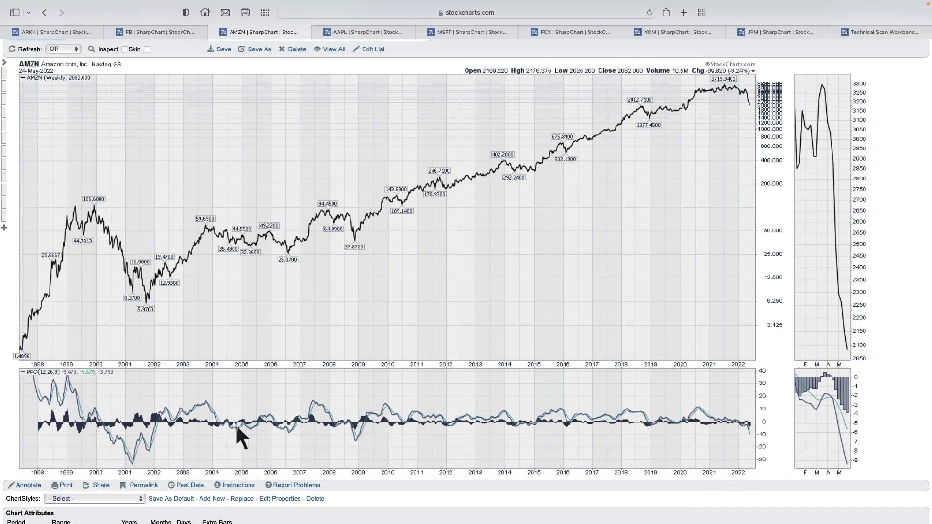
pyautogui.moveTo(414, 431)
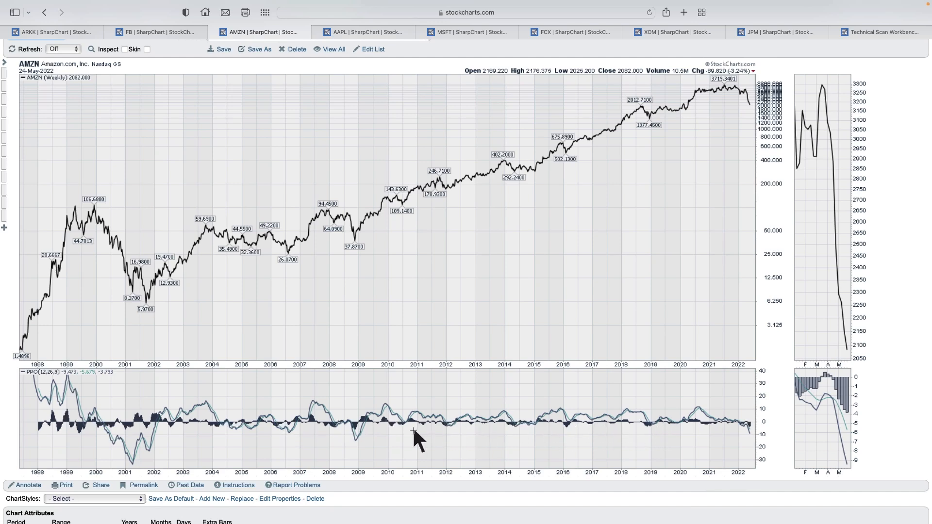
pyautogui.moveTo(701, 446)
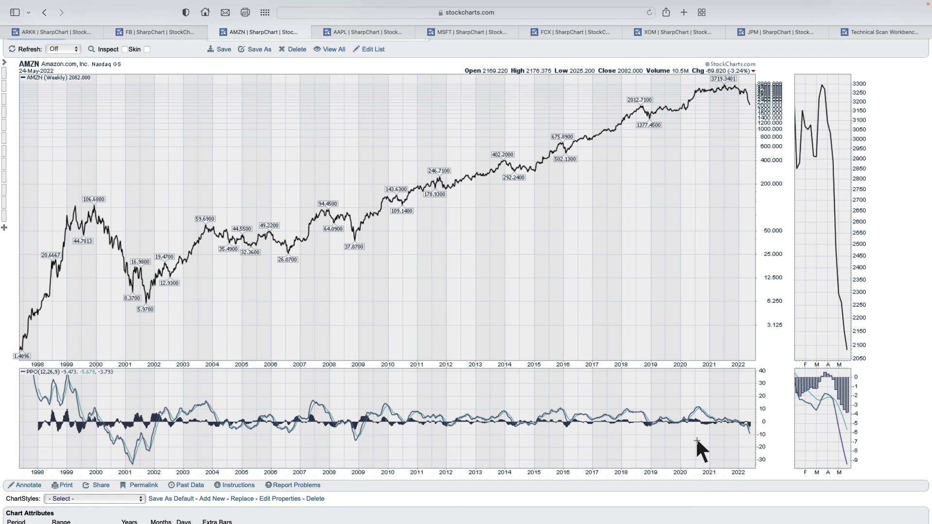
# Review Apple's 1998–2022 weekly chart and its PPO(12,26,9) panel.
pyautogui.click(362, 31)
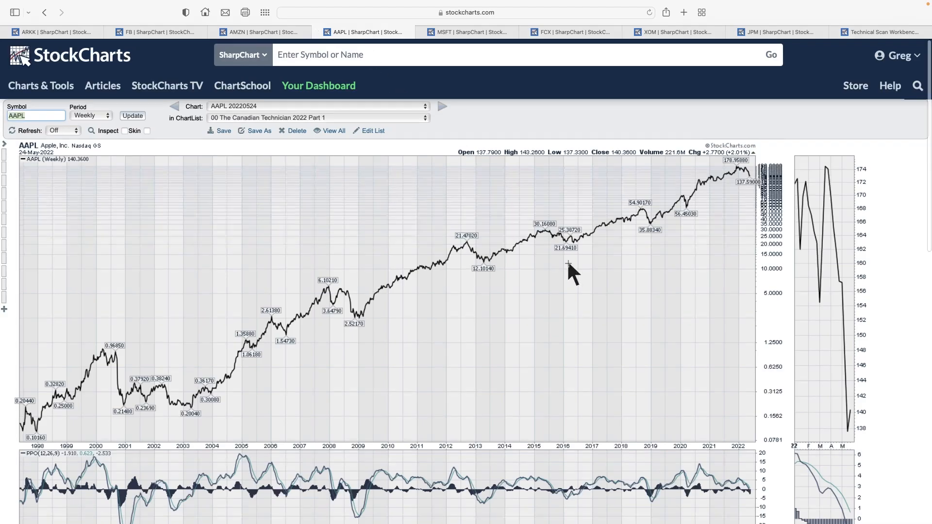
pyautogui.scroll(-3)
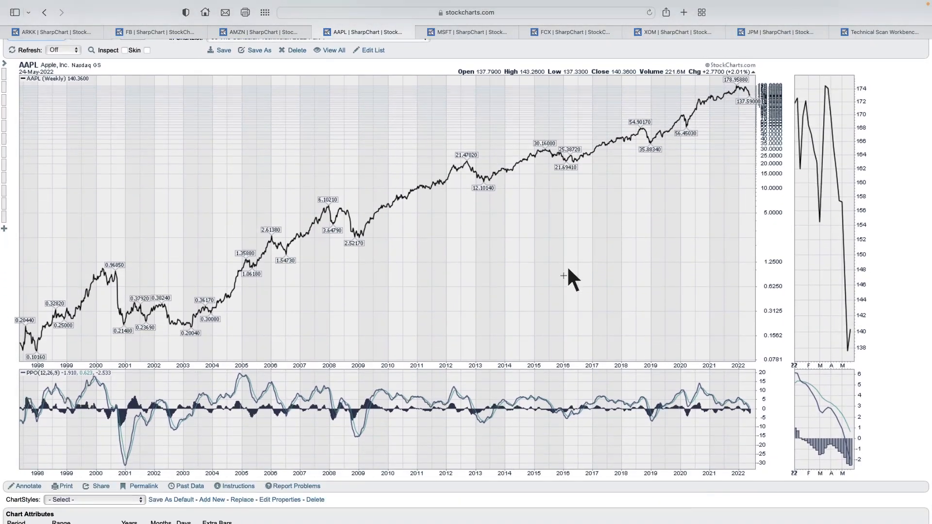
pyautogui.moveTo(148, 461)
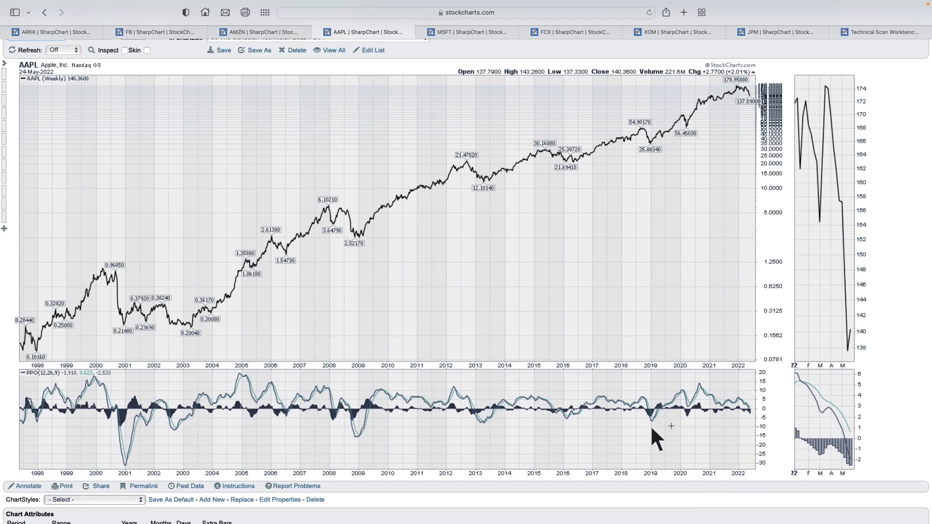
pyautogui.moveTo(760, 422)
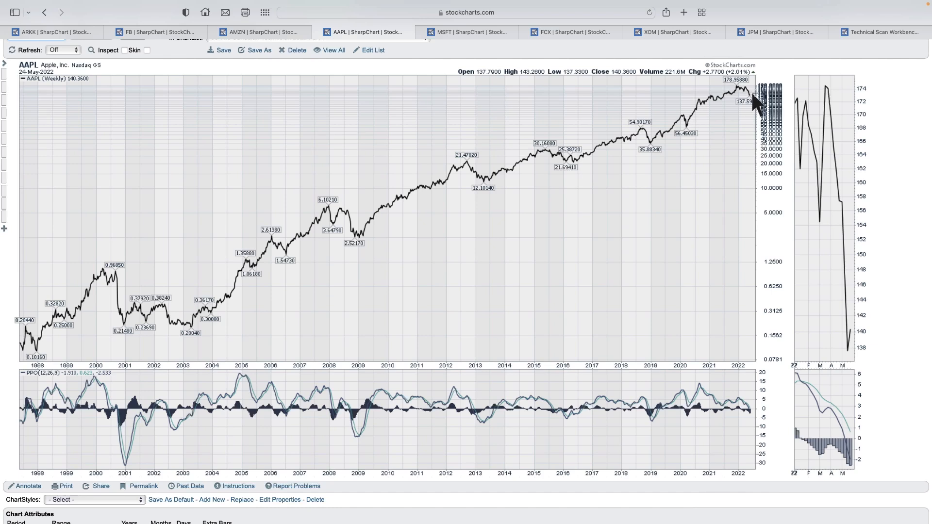
pyautogui.moveTo(728, 128)
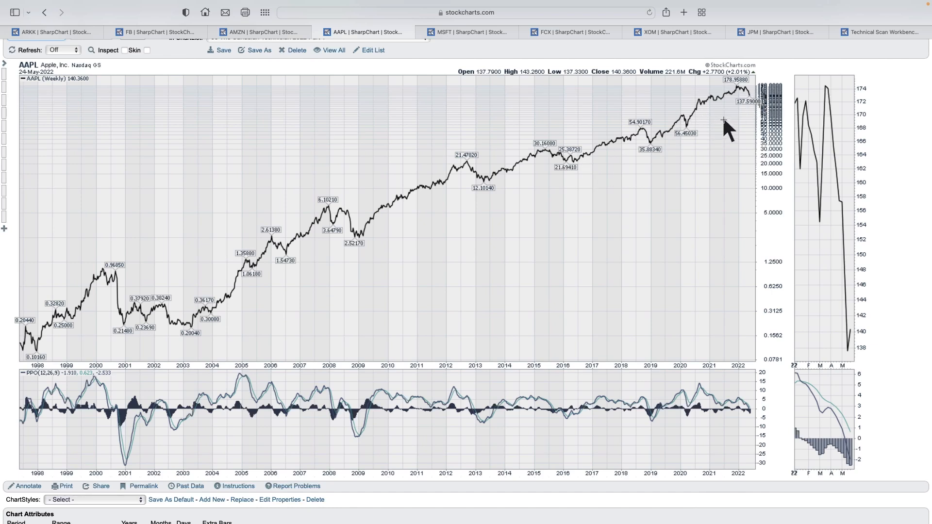
pyautogui.moveTo(464, 32)
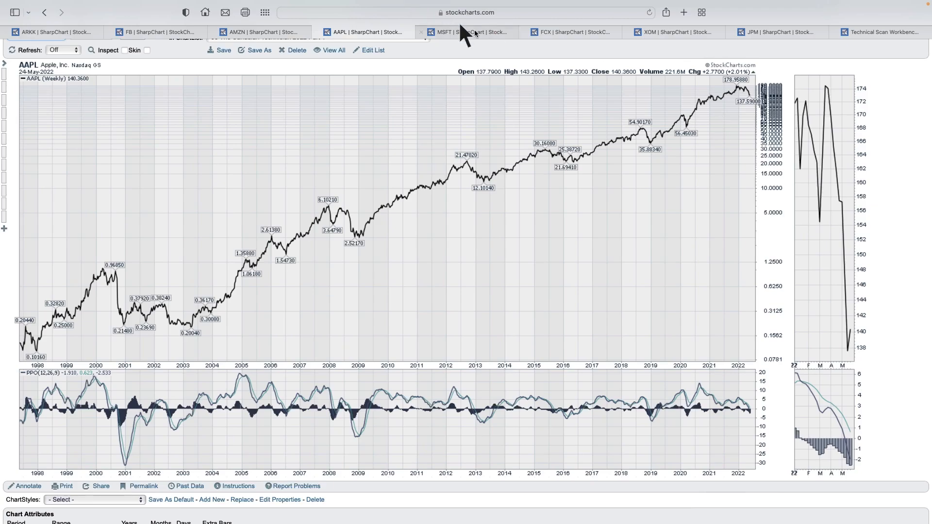
pyautogui.click(470, 33)
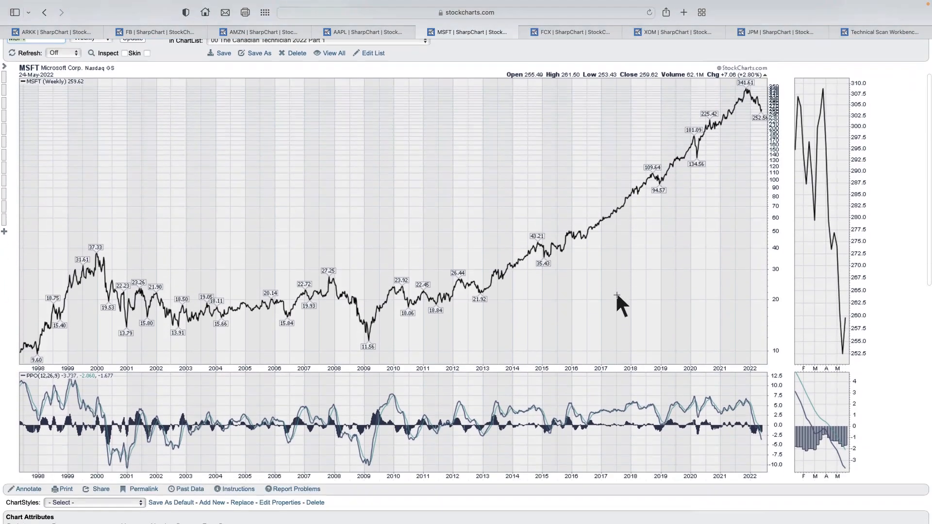
pyautogui.scroll(-3)
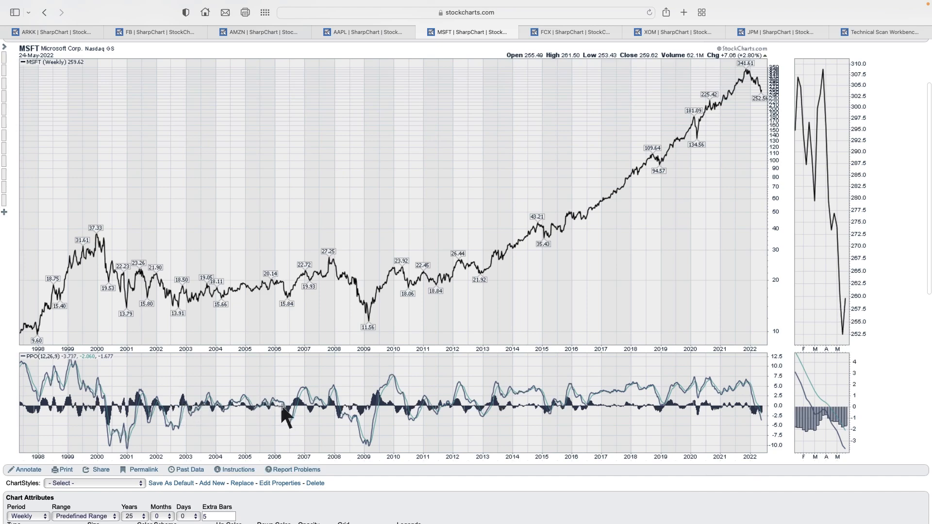
pyautogui.moveTo(794, 405)
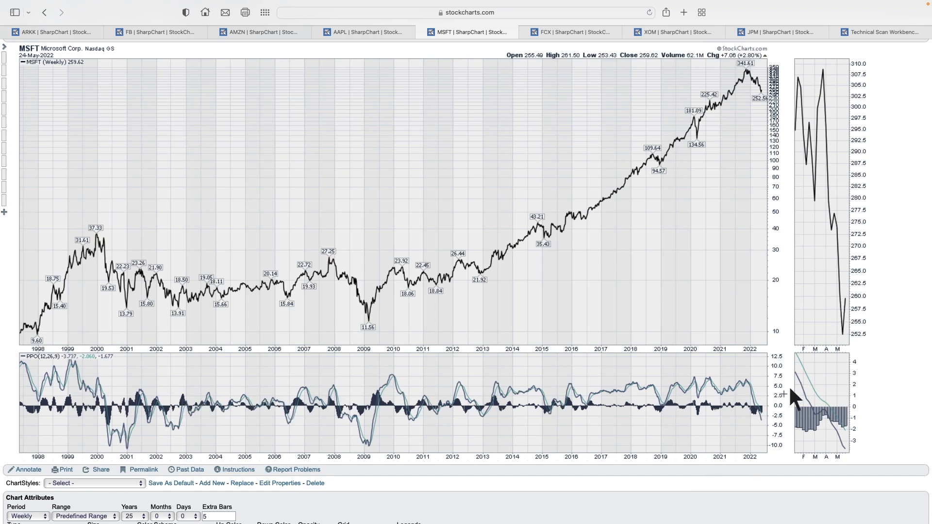
pyautogui.moveTo(787, 407)
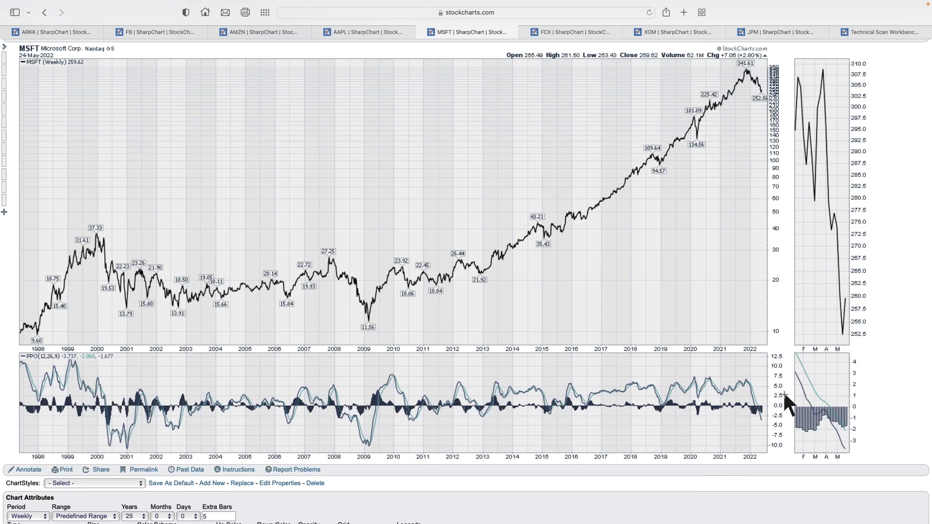
pyautogui.moveTo(387, 422)
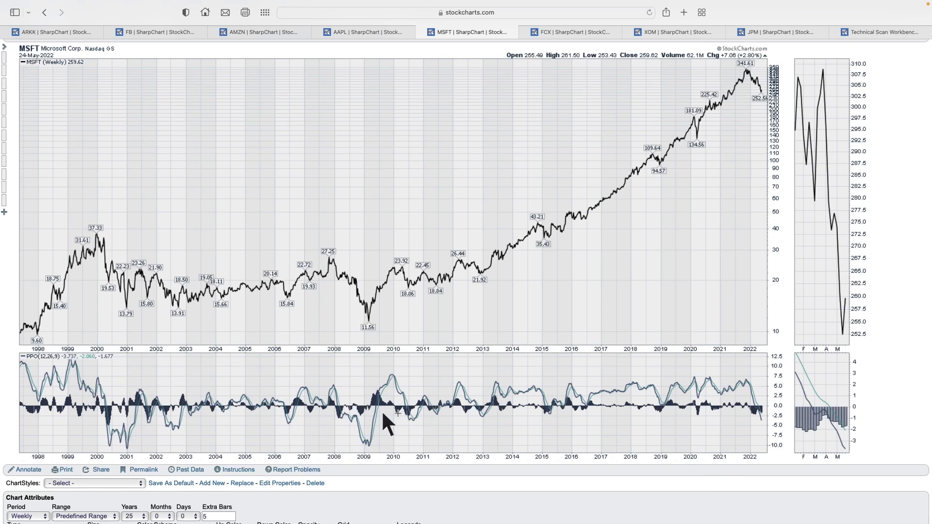
pyautogui.moveTo(443, 404)
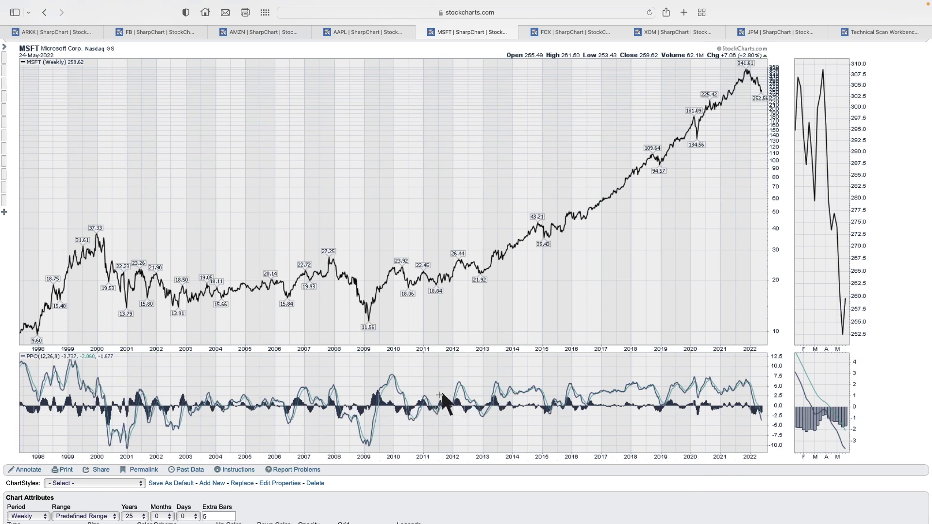
pyautogui.moveTo(465, 414)
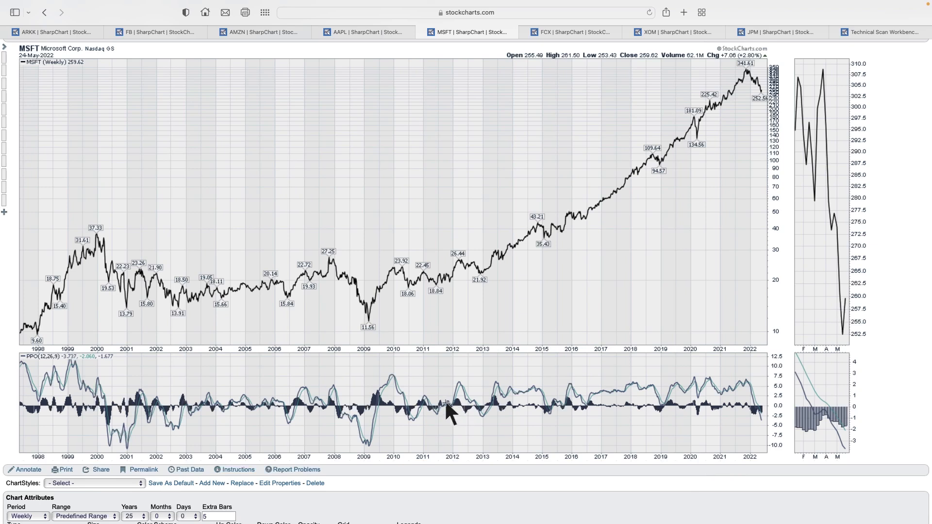
pyautogui.moveTo(455, 419)
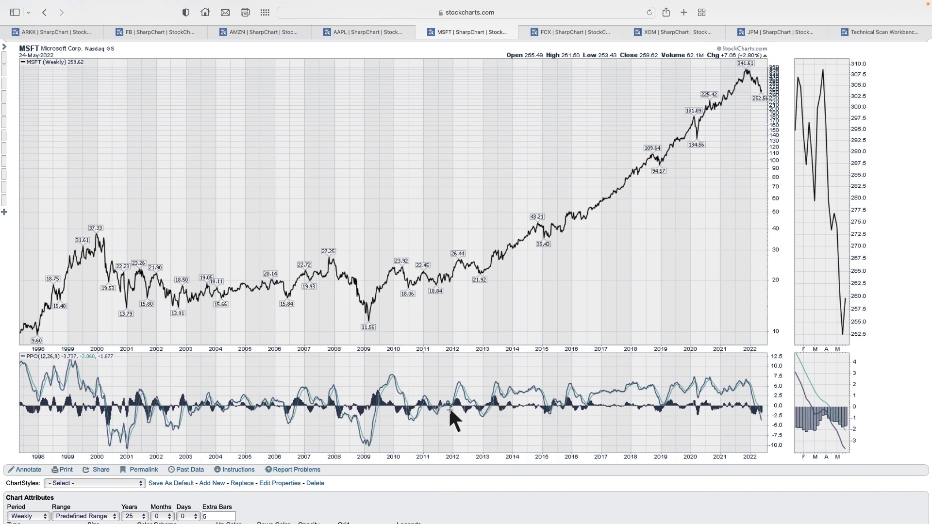
pyautogui.moveTo(684, 419)
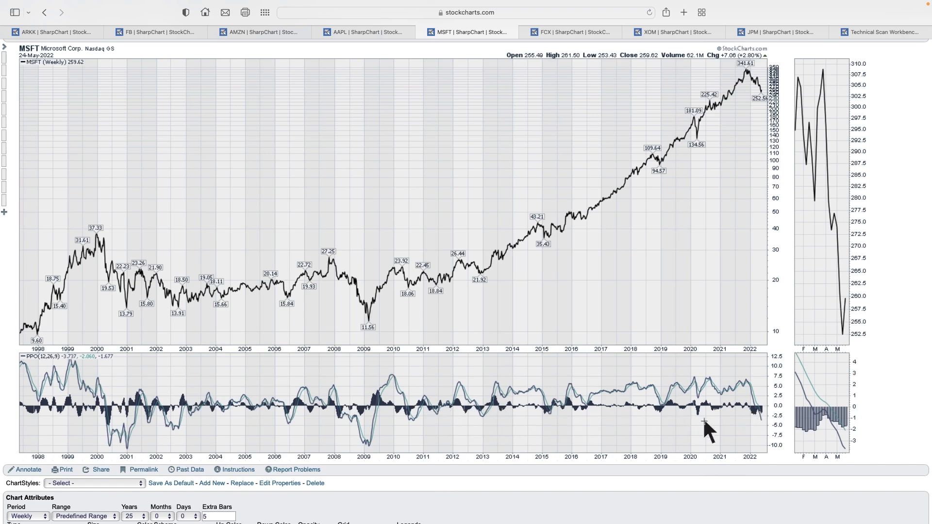
pyautogui.moveTo(739, 431)
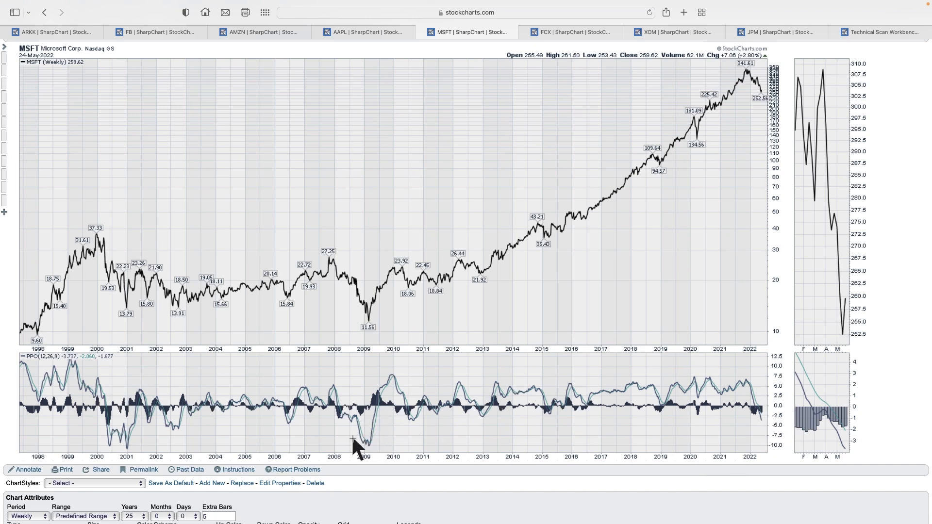
pyautogui.moveTo(419, 455)
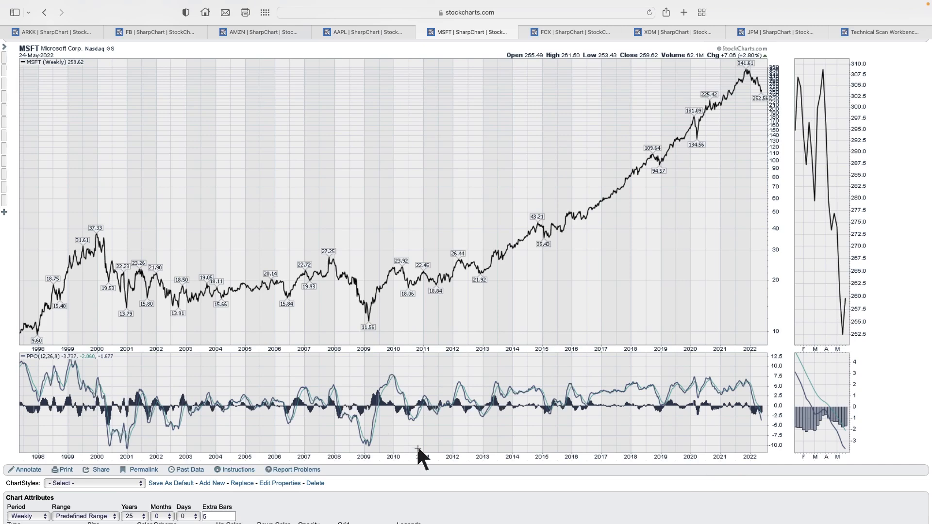
pyautogui.moveTo(755, 425)
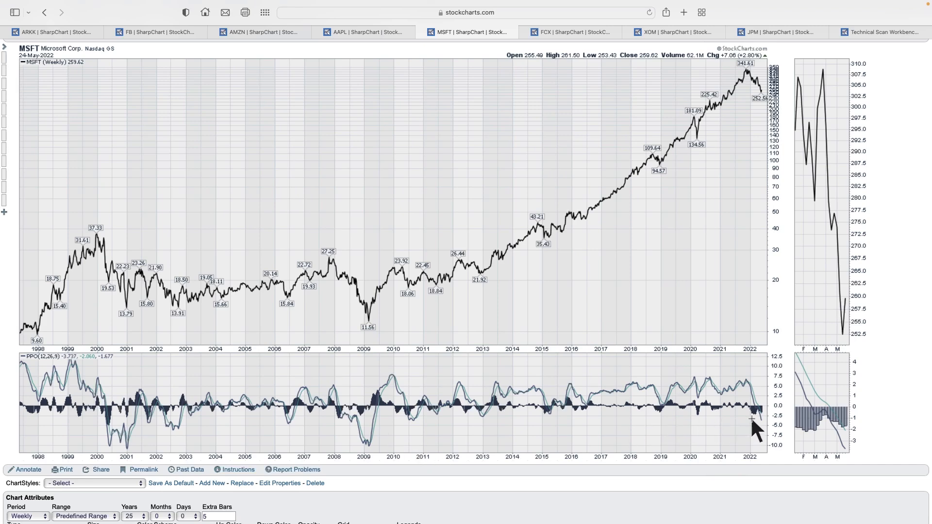
pyautogui.moveTo(518, 262)
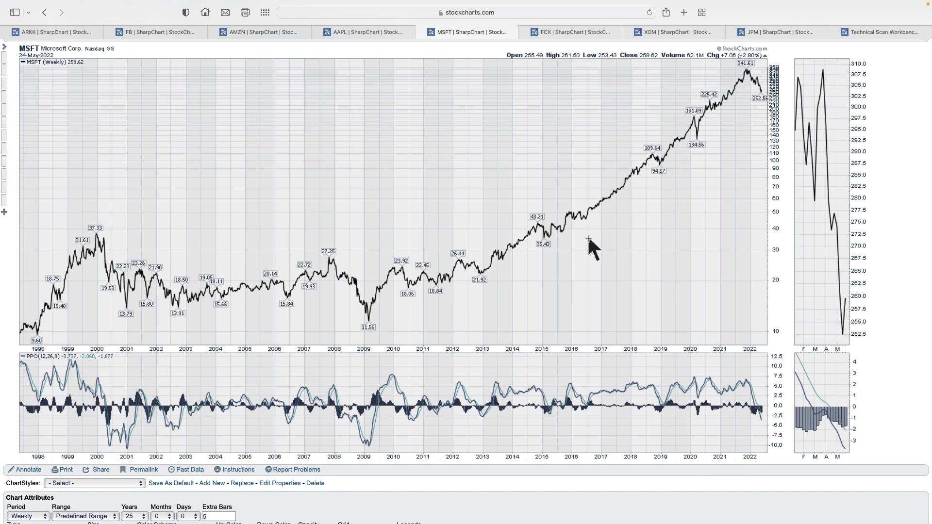
pyautogui.moveTo(582, 112)
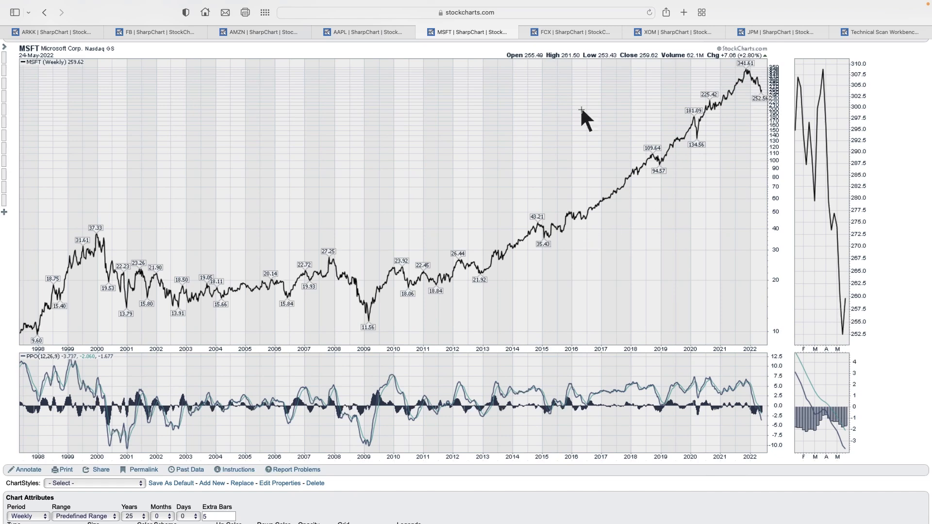
pyautogui.moveTo(573, 31)
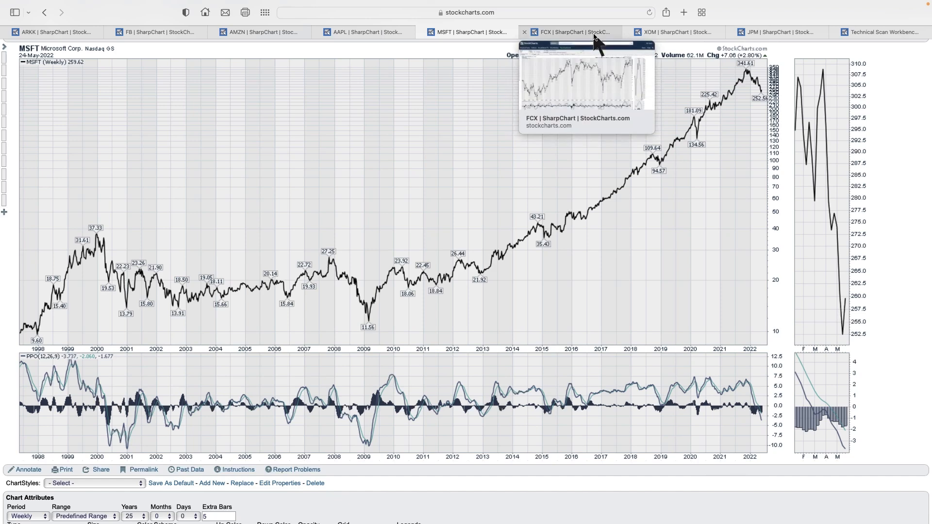
# Review FCX's 1998–2022 weekly chart, peaking at 51.77, and its PPO panel.
pyautogui.click(572, 32)
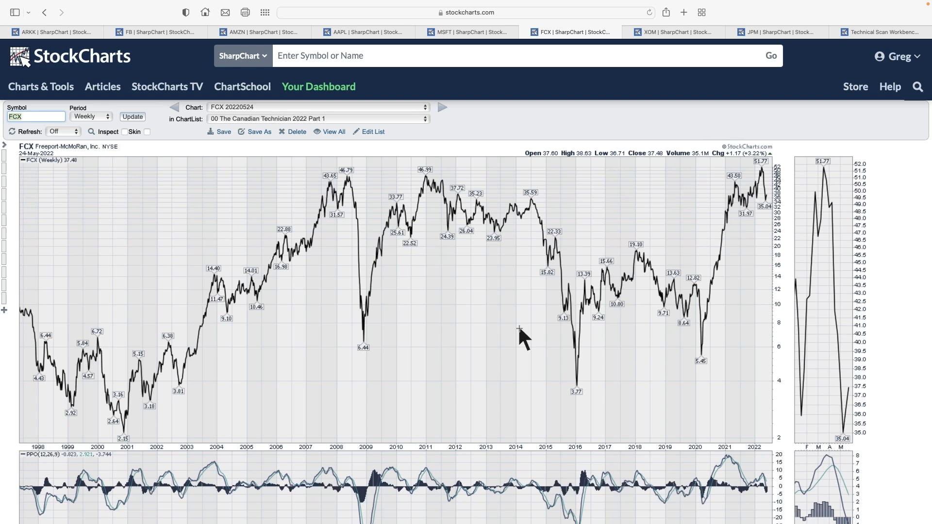
pyautogui.scroll(-3)
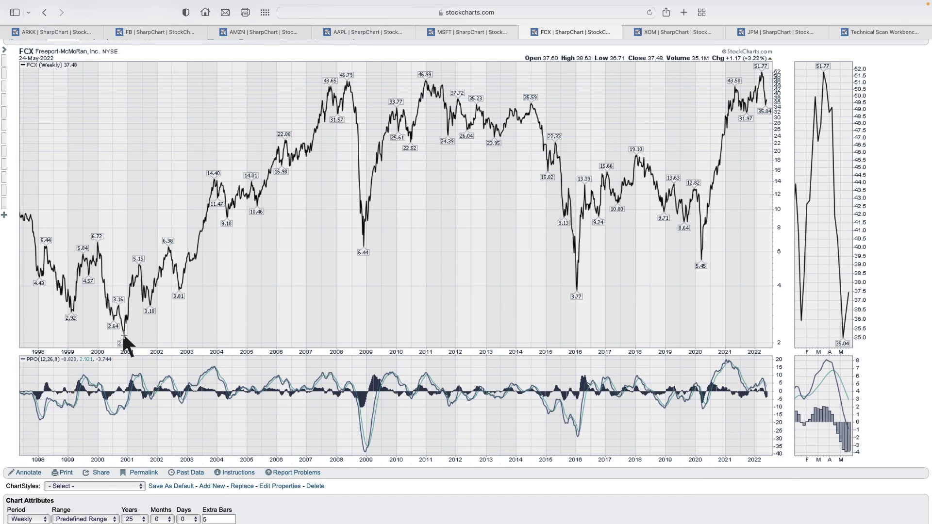
pyautogui.moveTo(125, 342)
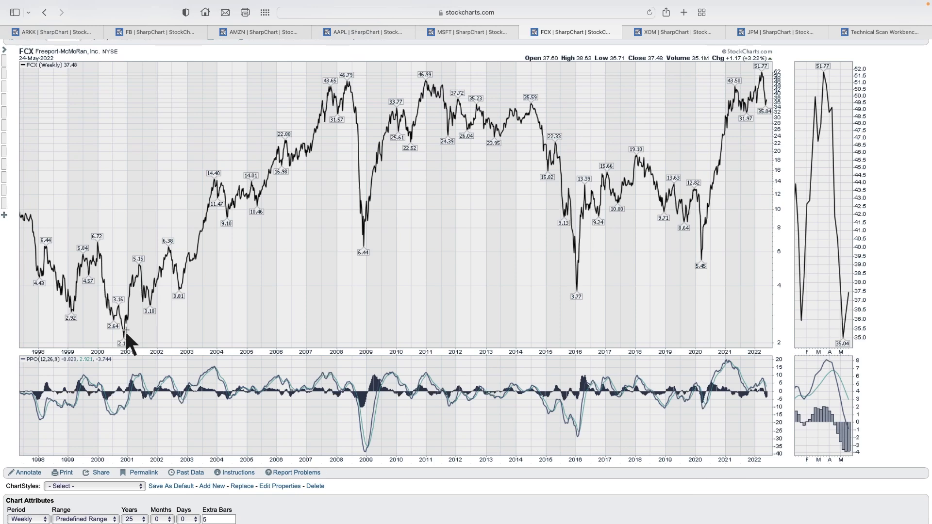
pyautogui.moveTo(354, 95)
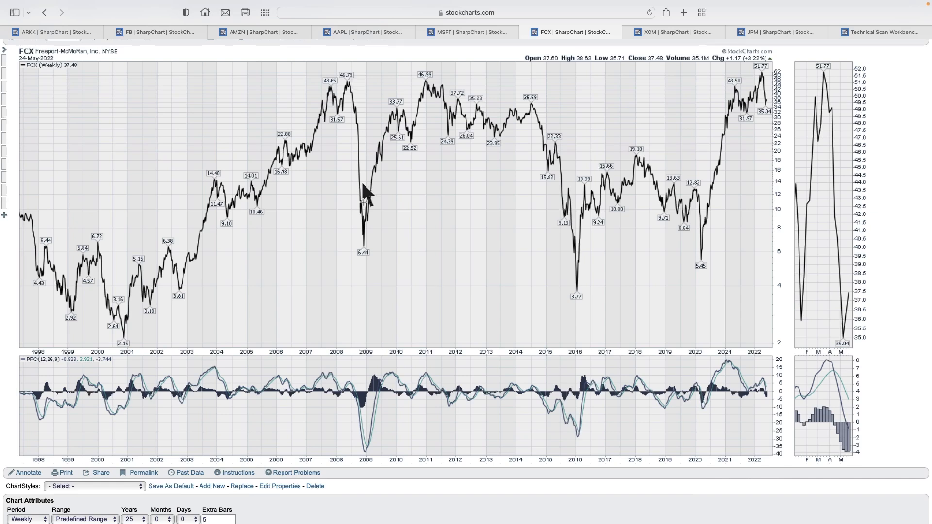
pyautogui.moveTo(433, 104)
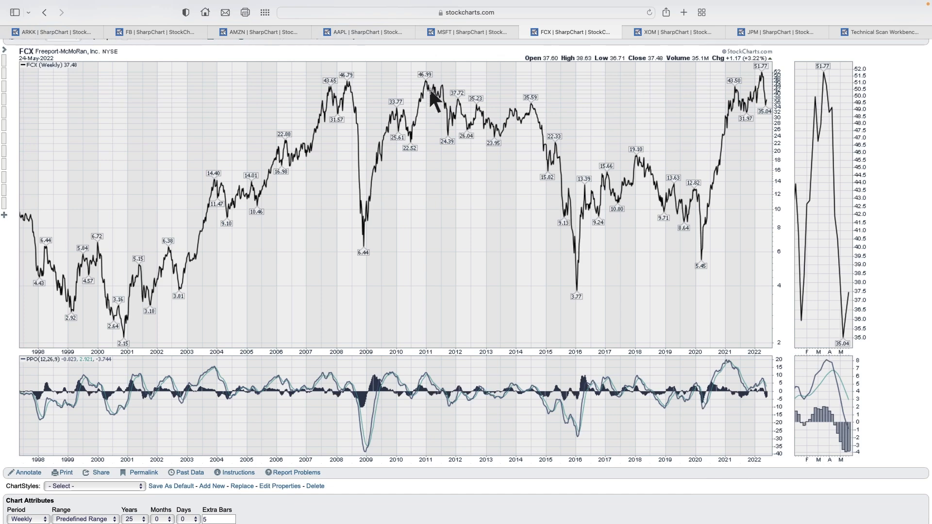
pyautogui.moveTo(704, 283)
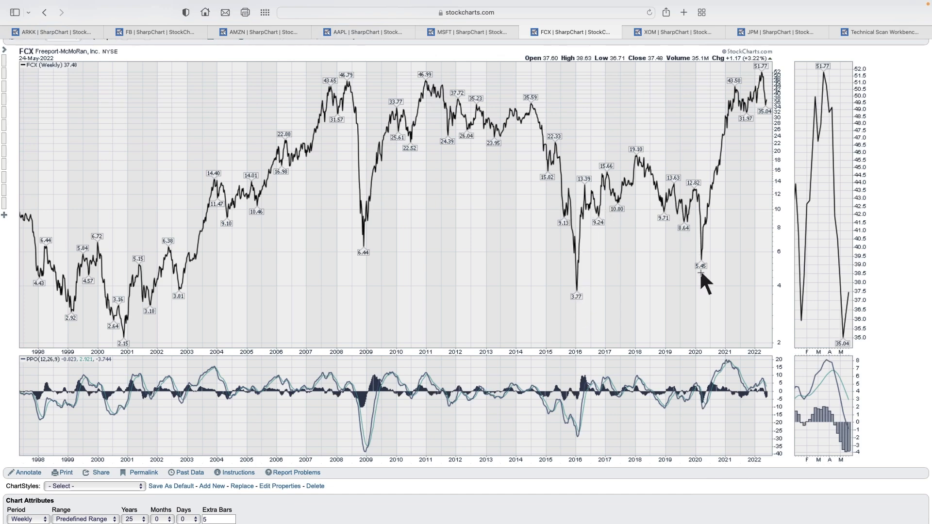
pyautogui.moveTo(663, 464)
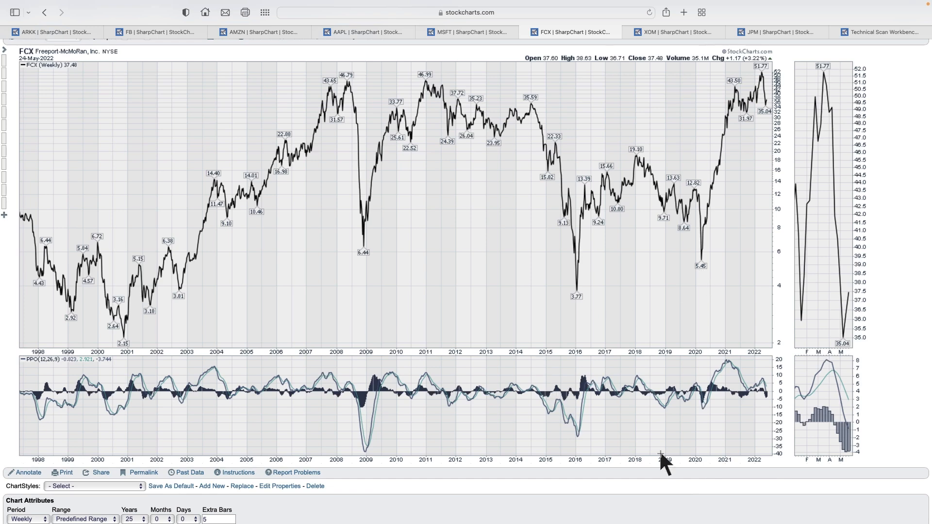
pyautogui.moveTo(294, 395)
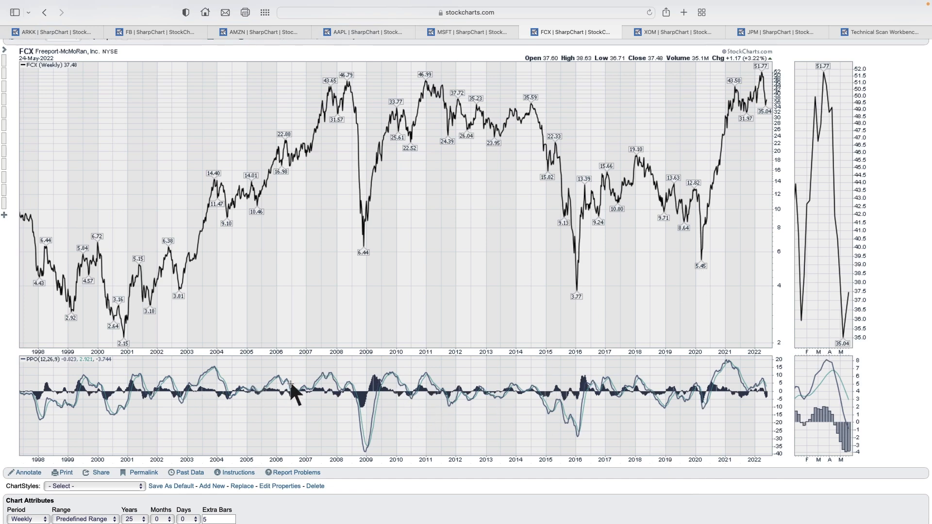
pyautogui.moveTo(330, 398)
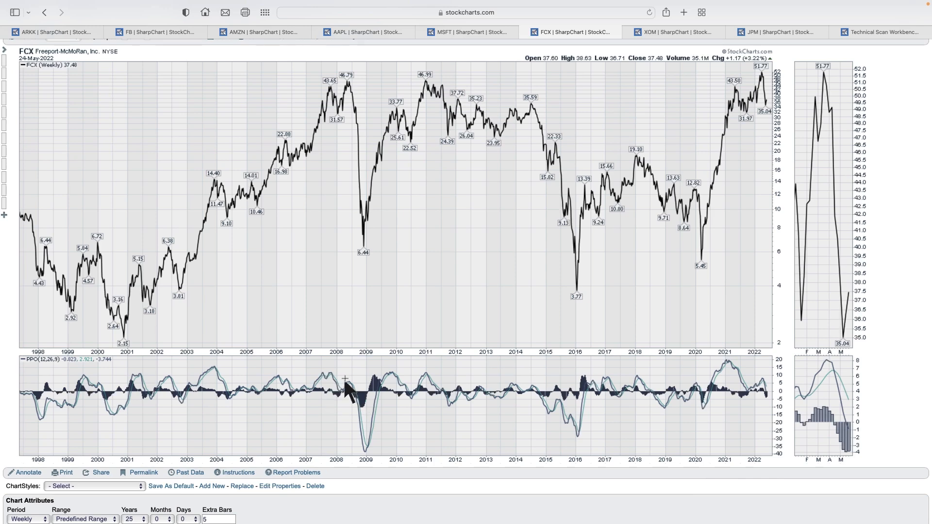
pyautogui.moveTo(781, 414)
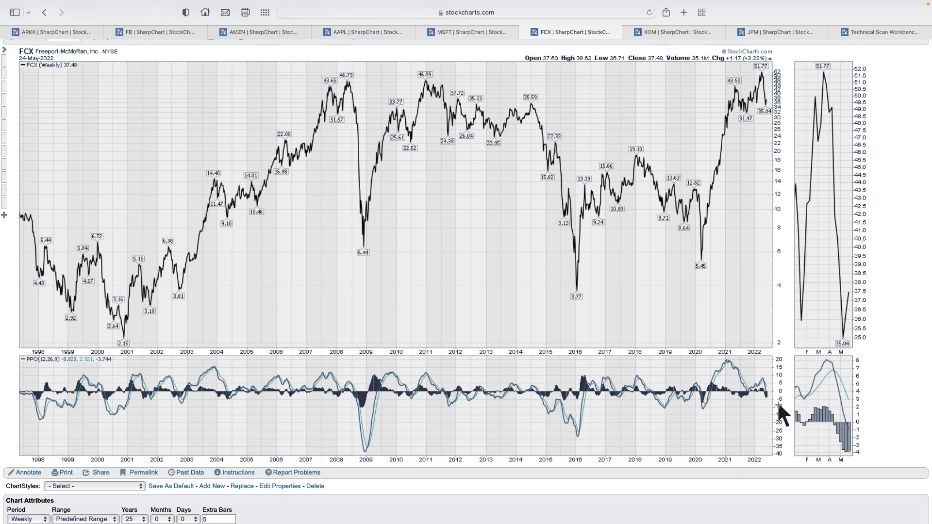
pyautogui.moveTo(844, 434)
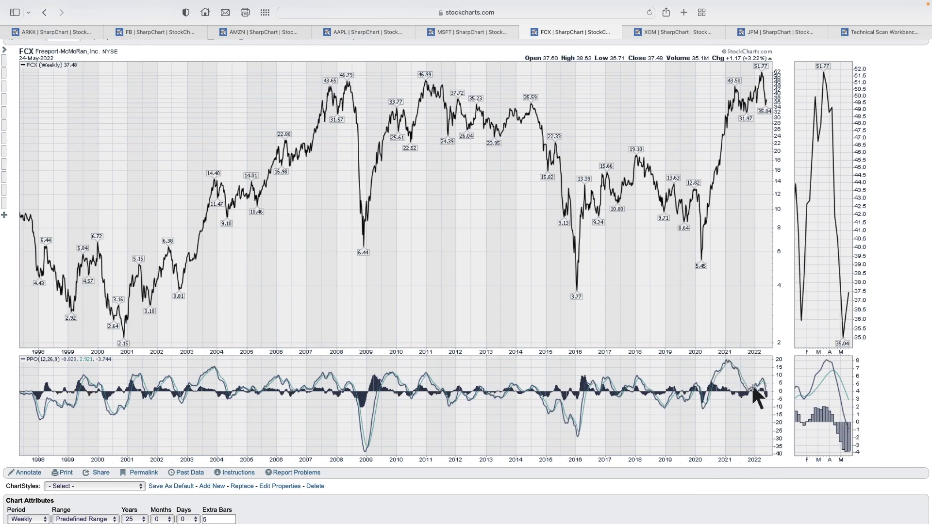
pyautogui.moveTo(773, 393)
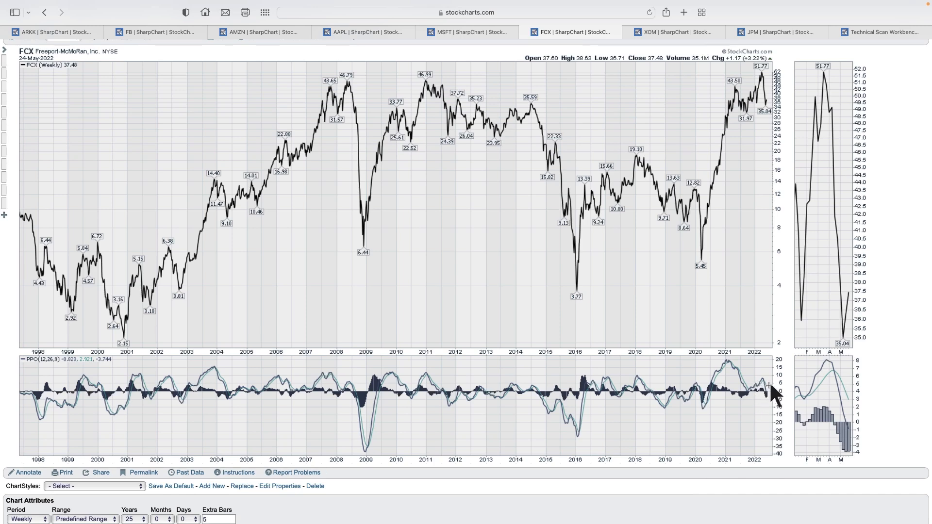
pyautogui.moveTo(788, 407)
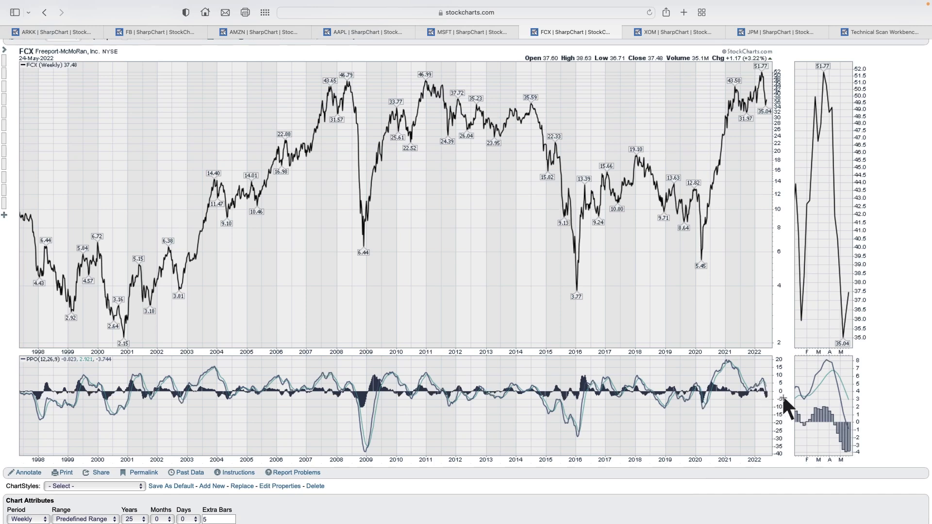
pyautogui.moveTo(716, 374)
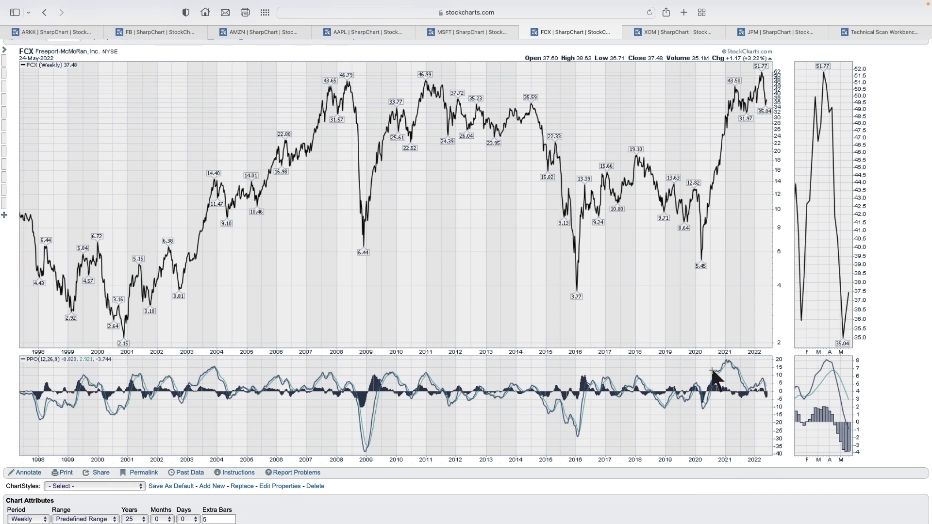
pyautogui.moveTo(663, 404)
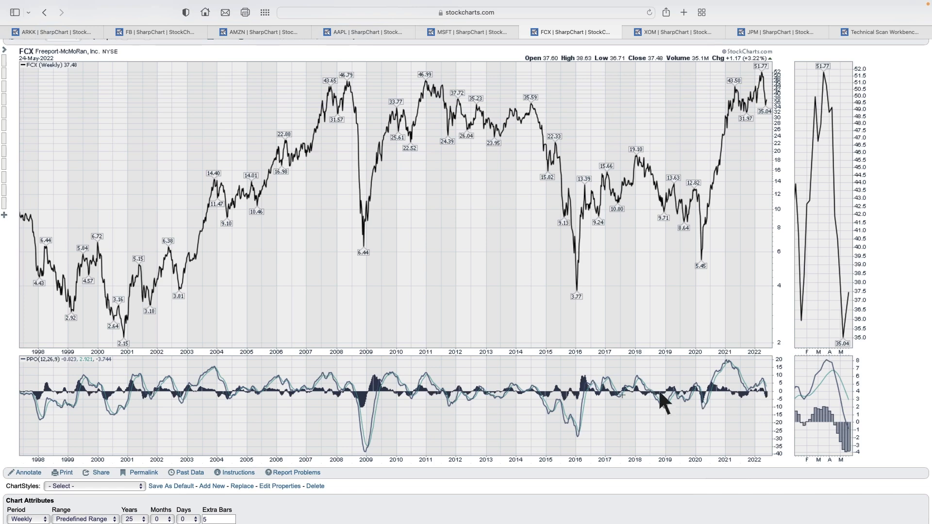
pyautogui.moveTo(428, 398)
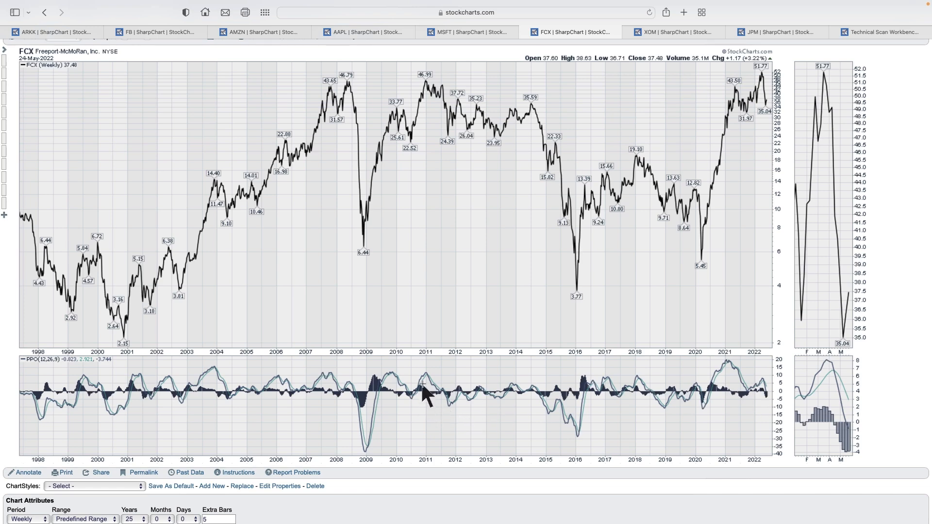
pyautogui.moveTo(454, 397)
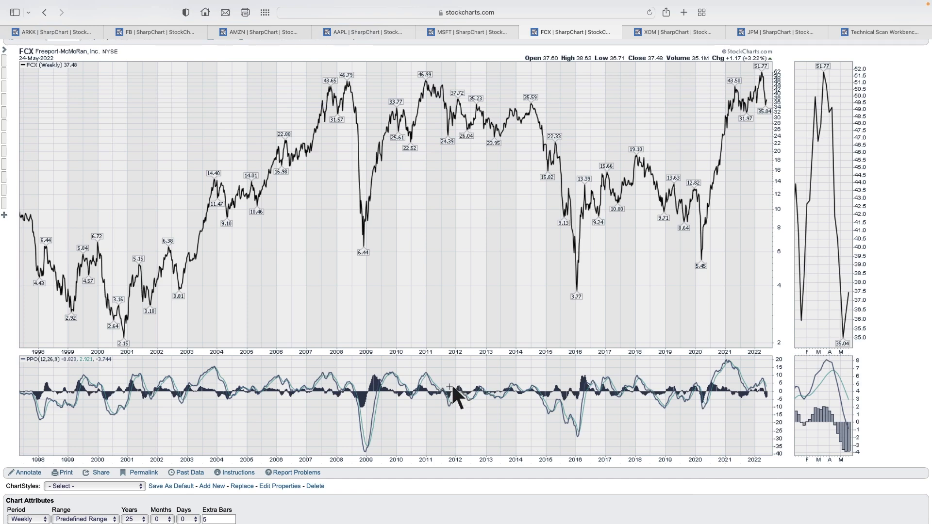
pyautogui.moveTo(416, 392)
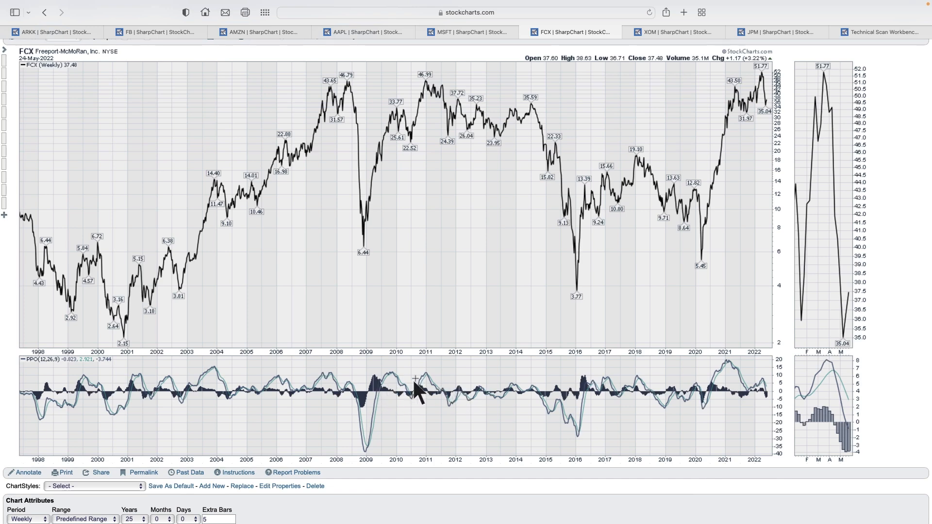
pyautogui.moveTo(435, 107)
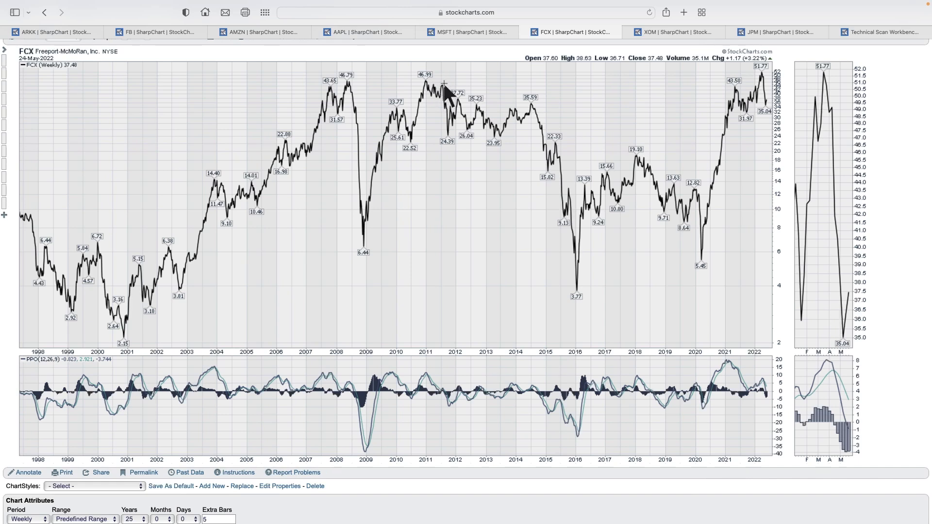
pyautogui.moveTo(443, 408)
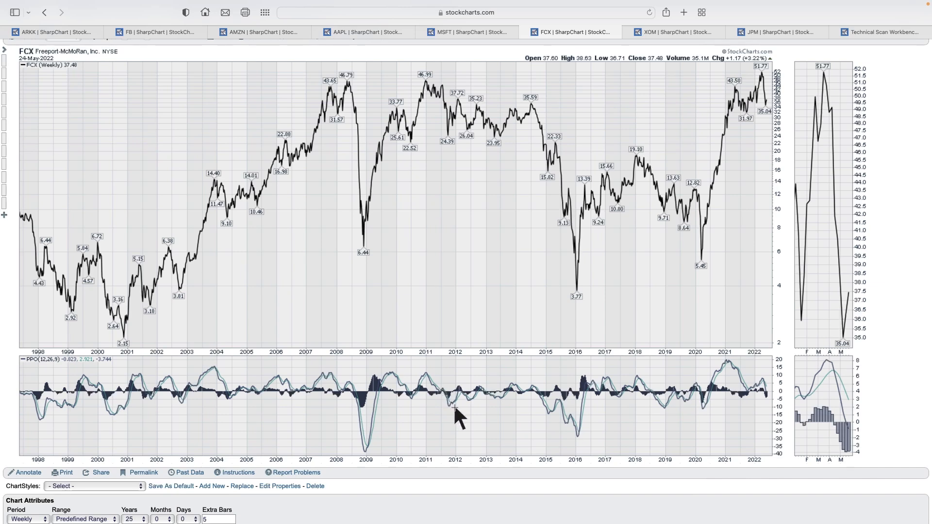
pyautogui.moveTo(515, 398)
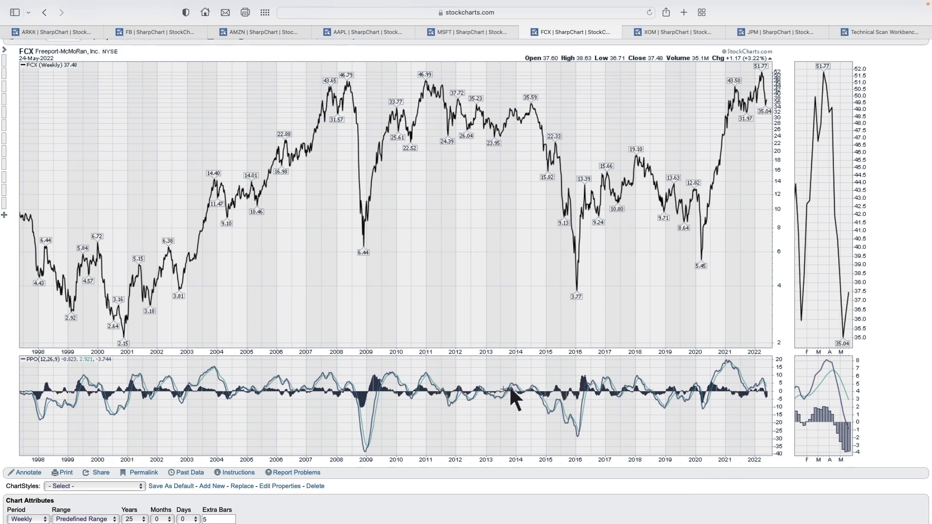
pyautogui.moveTo(518, 405)
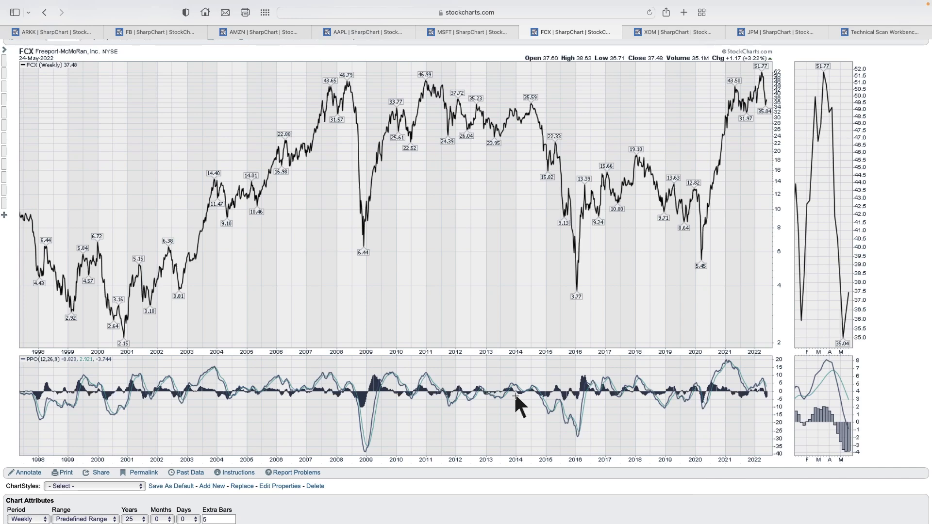
pyautogui.moveTo(748, 368)
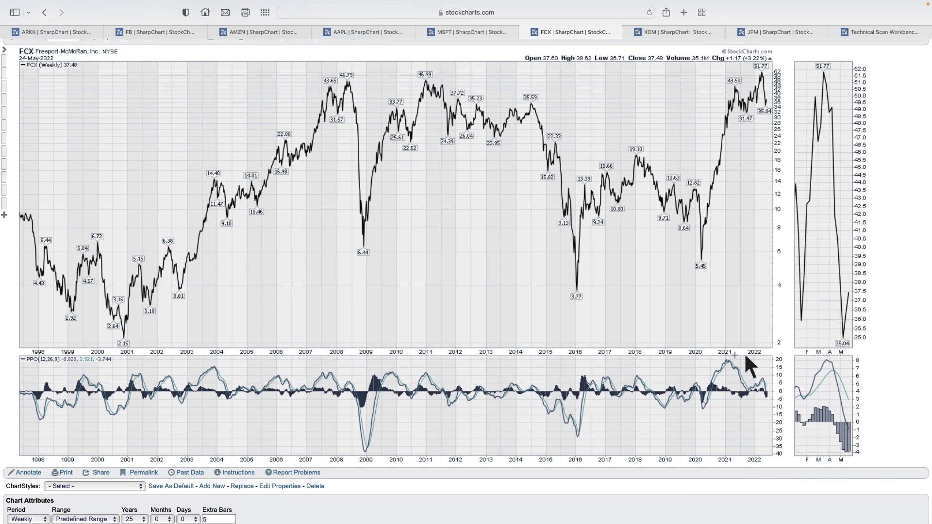
pyautogui.moveTo(742, 373)
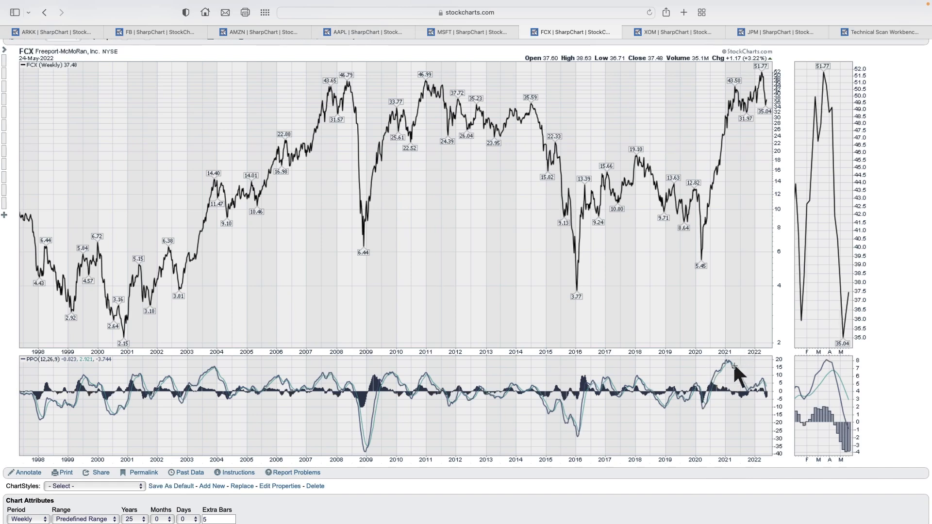
pyautogui.moveTo(773, 393)
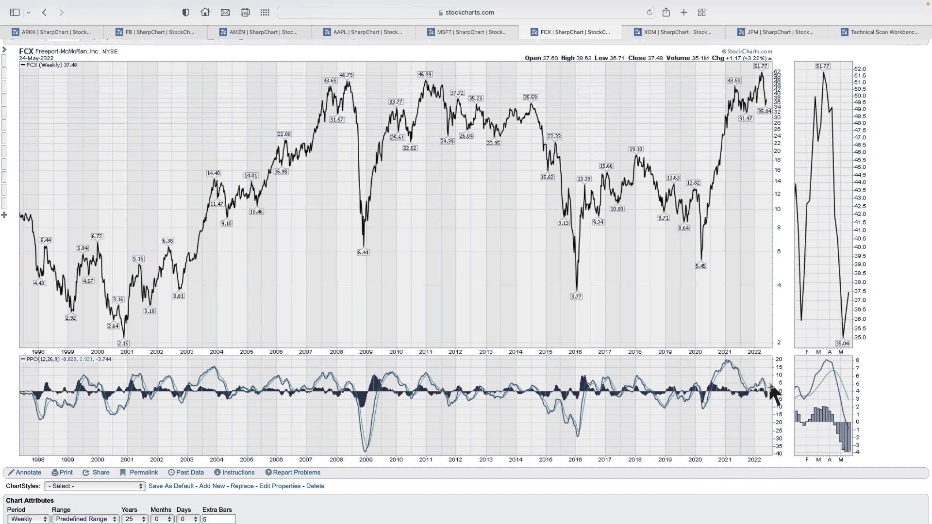
pyautogui.moveTo(423, 392)
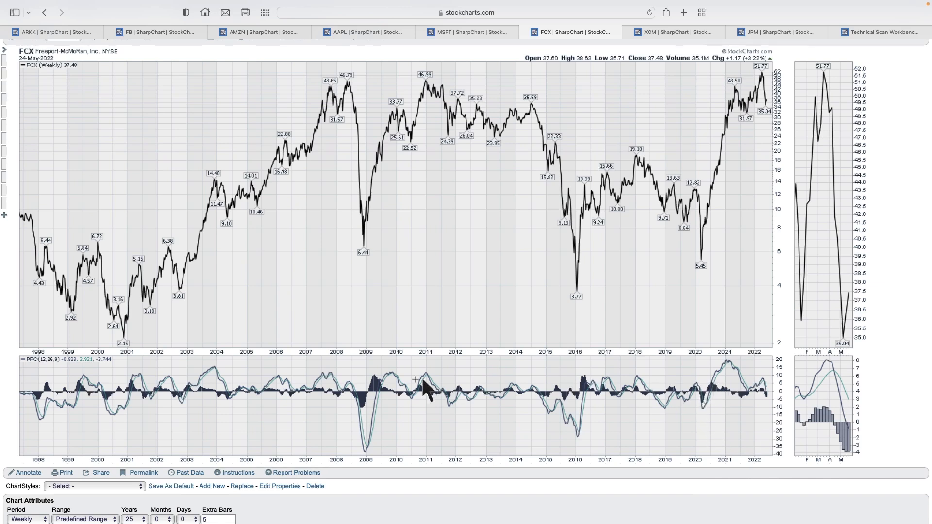
pyautogui.moveTo(249, 385)
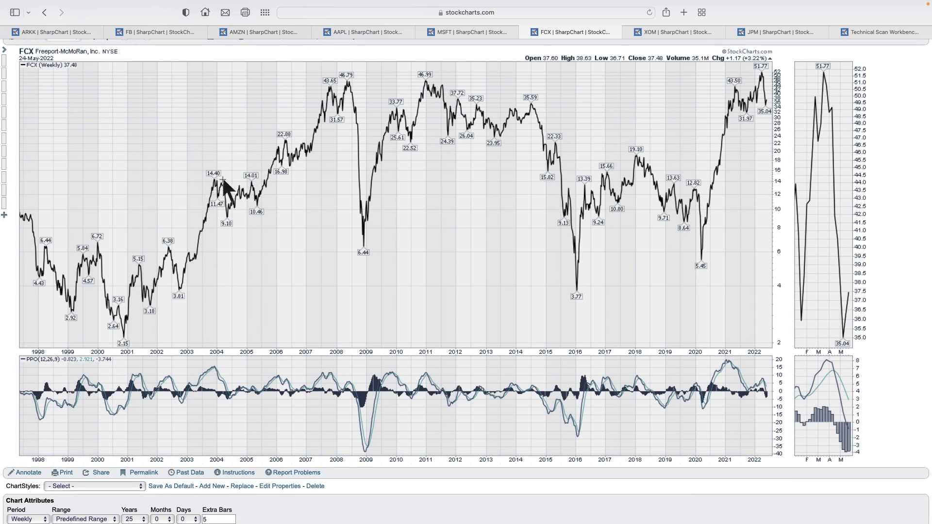
pyautogui.moveTo(363, 101)
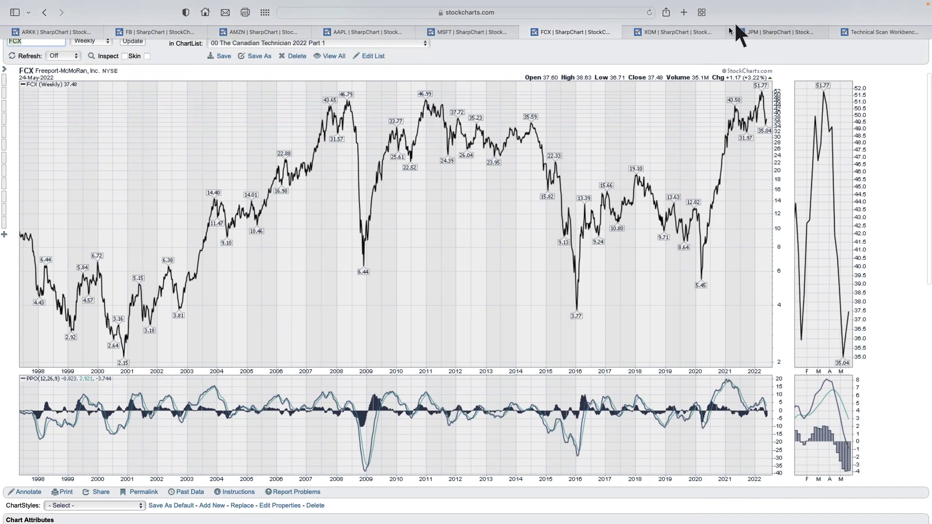
# Review XOM's 1998–2022 weekly chart and its PPO panel for past crossovers.
pyautogui.click(673, 32)
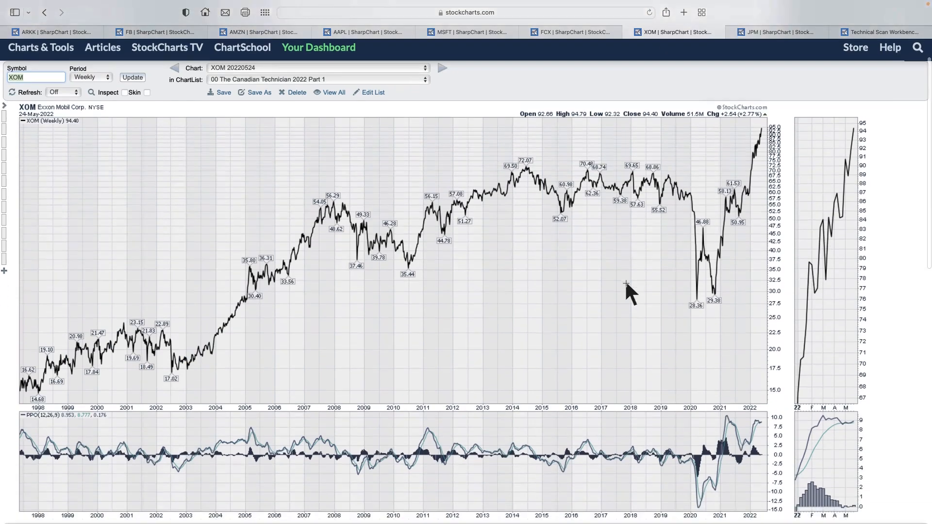
pyautogui.scroll(-3)
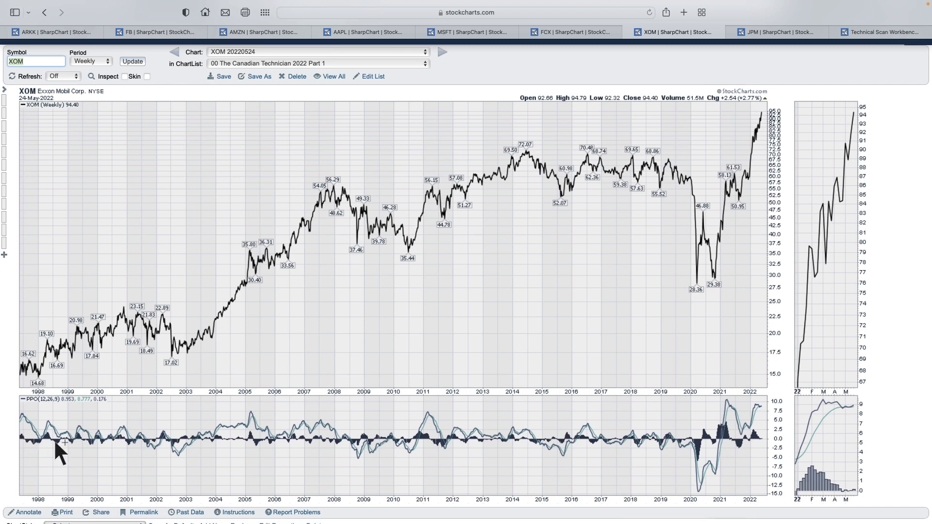
pyautogui.moveTo(134, 445)
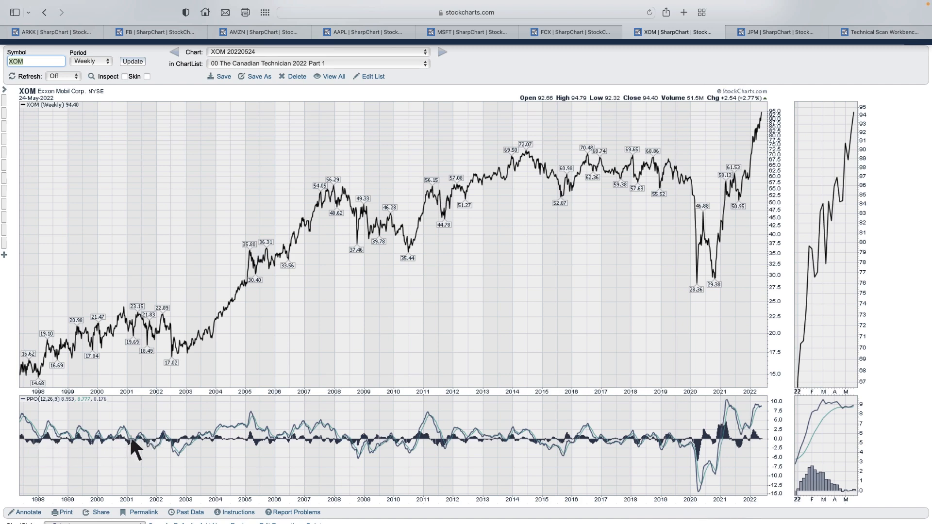
pyautogui.moveTo(202, 449)
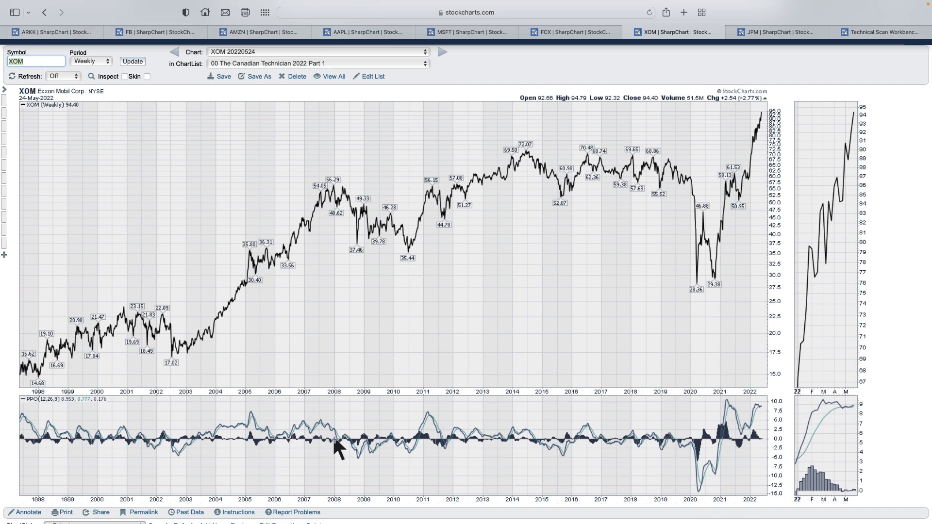
pyautogui.moveTo(422, 448)
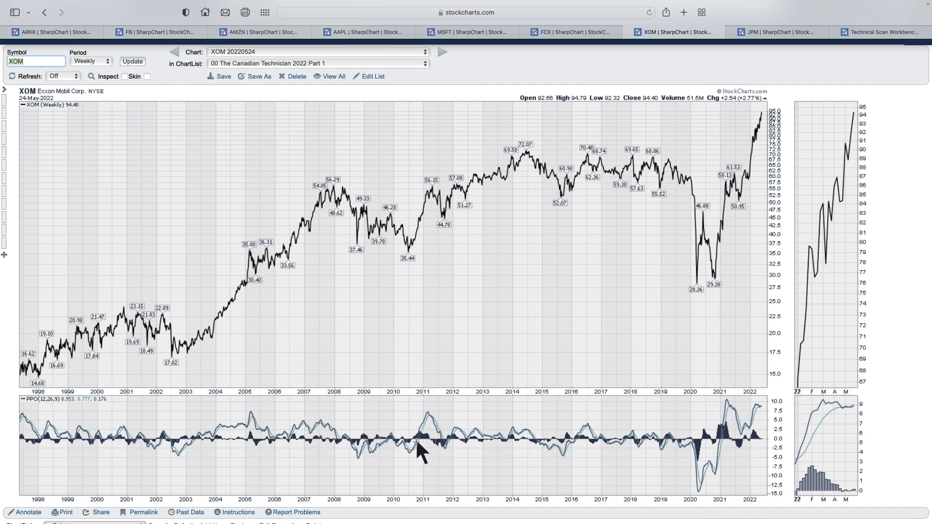
pyautogui.moveTo(574, 455)
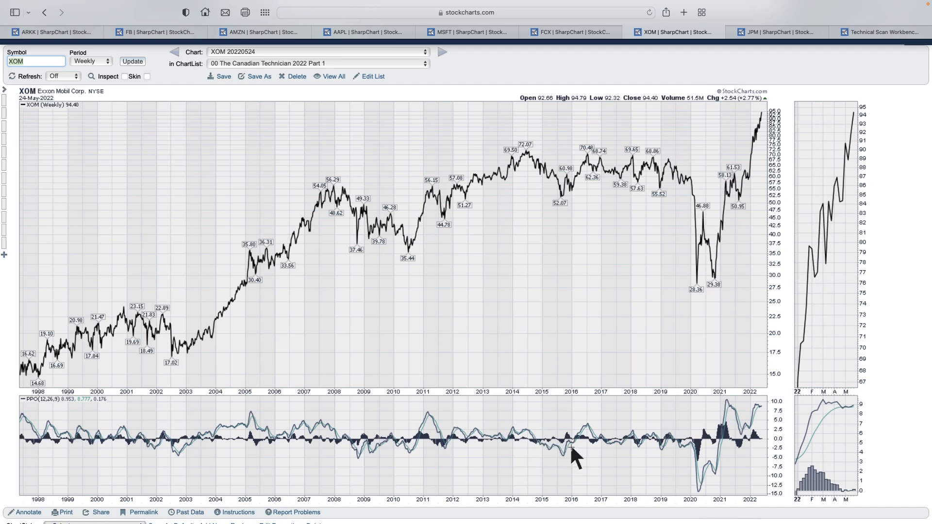
pyautogui.moveTo(629, 452)
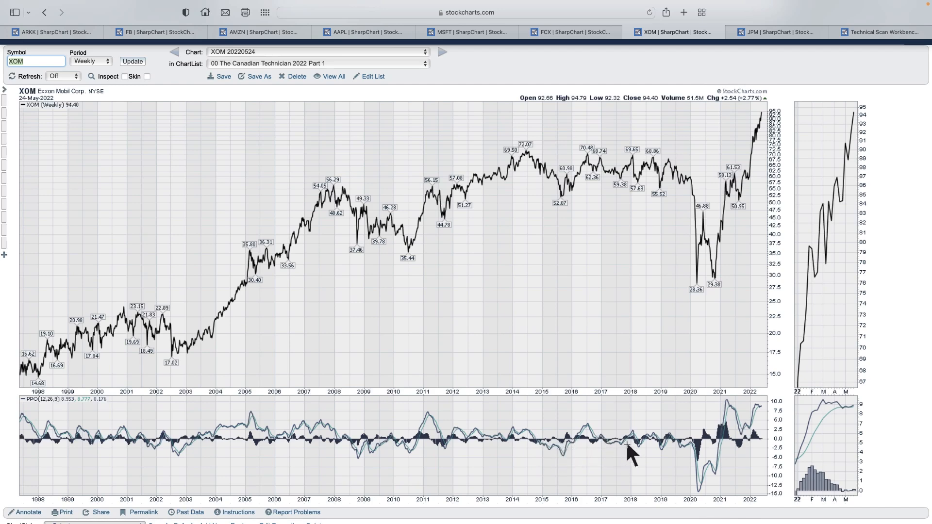
pyautogui.moveTo(702, 484)
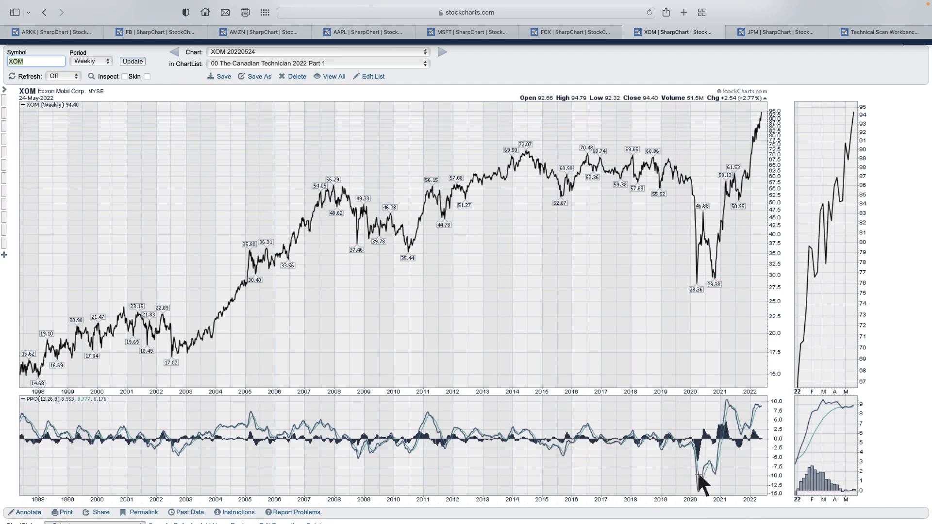
pyautogui.moveTo(738, 470)
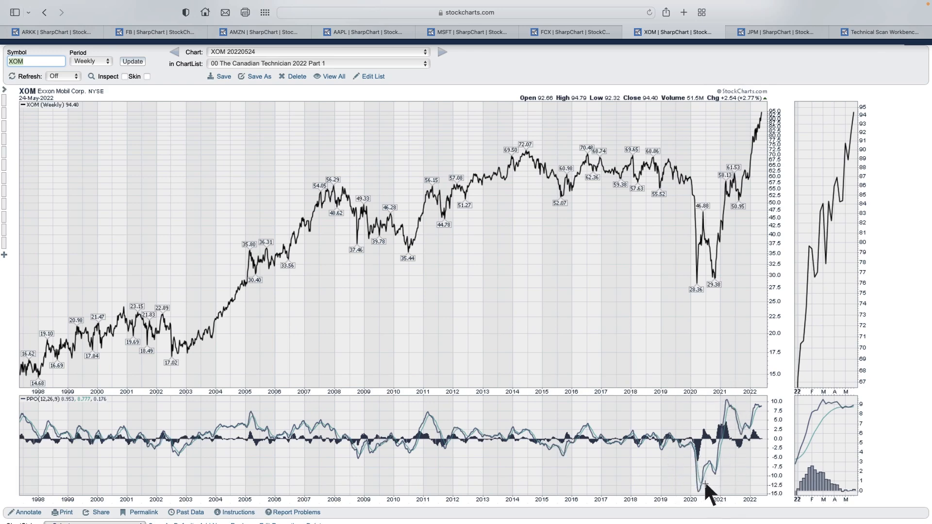
pyautogui.moveTo(707, 494)
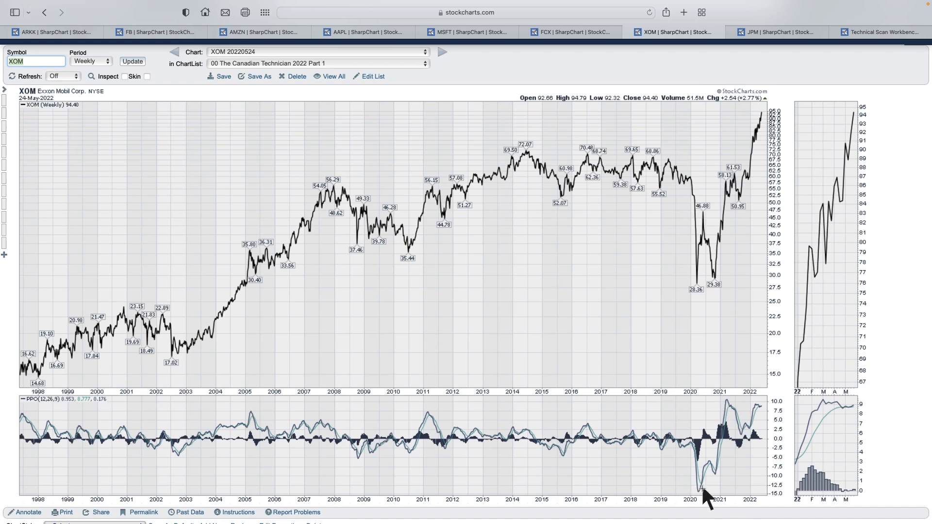
pyautogui.moveTo(716, 491)
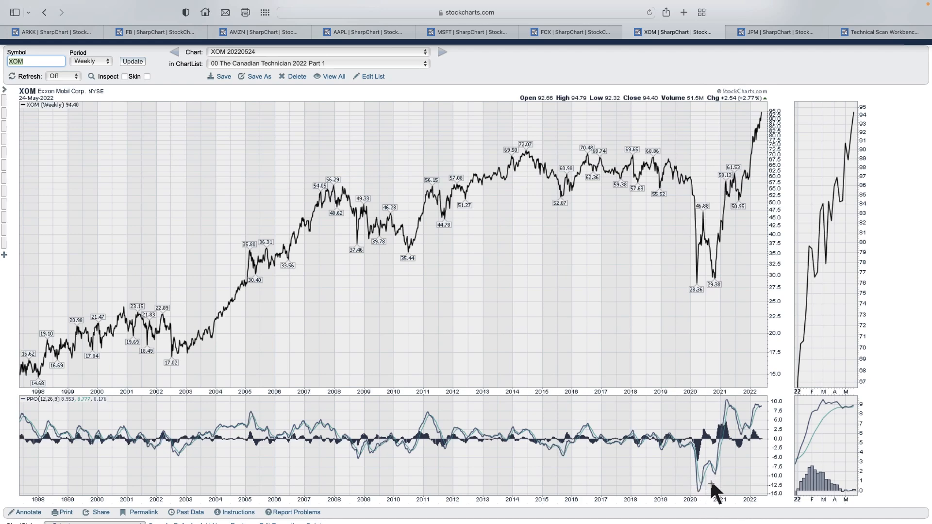
pyautogui.moveTo(723, 473)
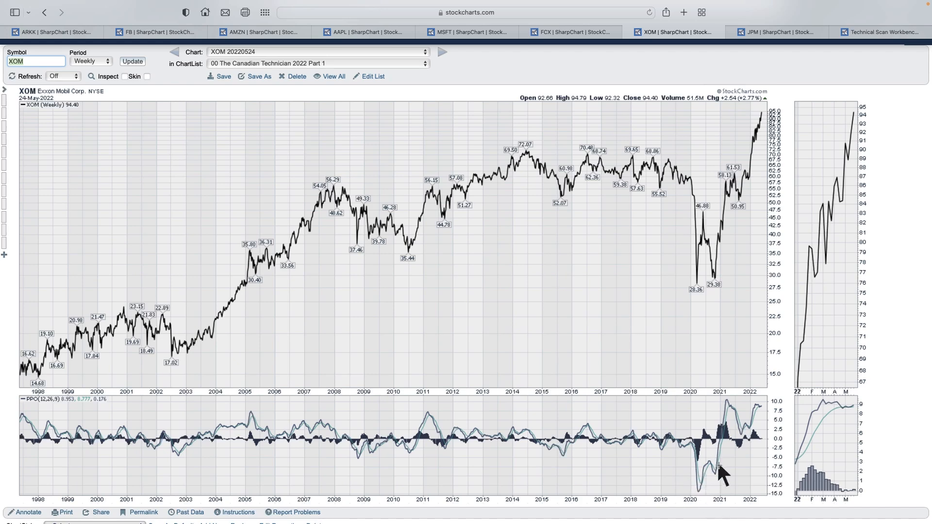
pyautogui.moveTo(712, 297)
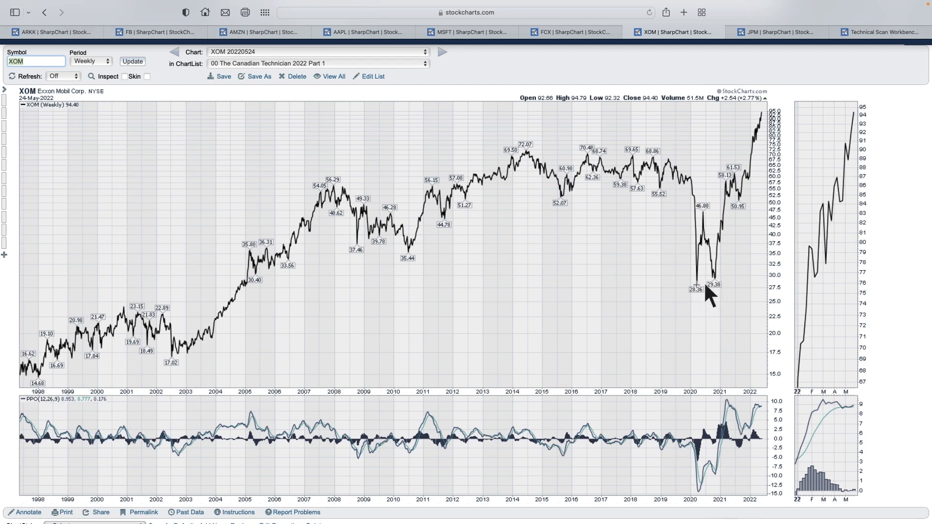
pyautogui.moveTo(720, 313)
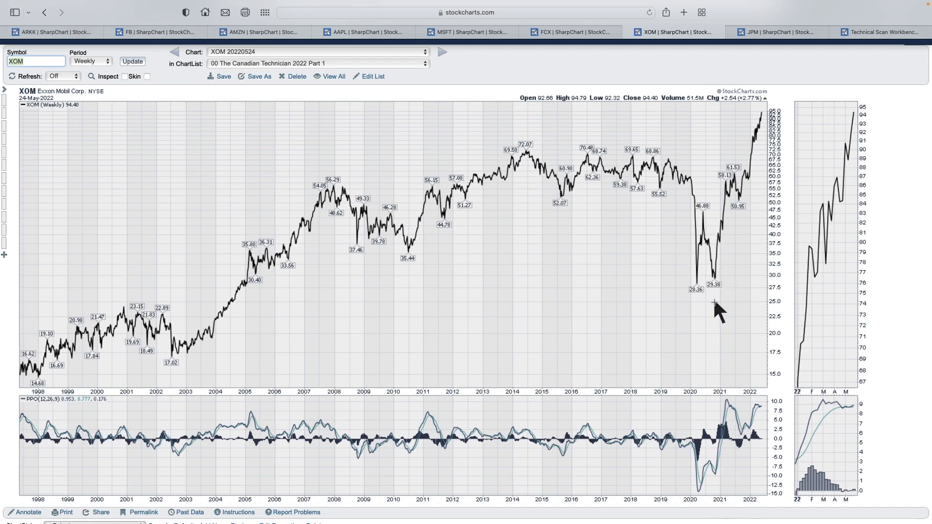
pyautogui.moveTo(716, 286)
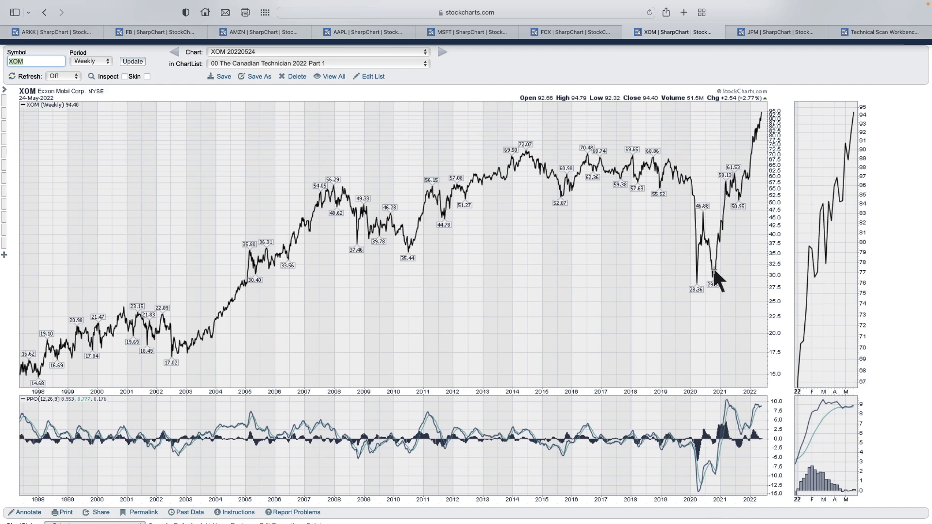
pyautogui.moveTo(687, 503)
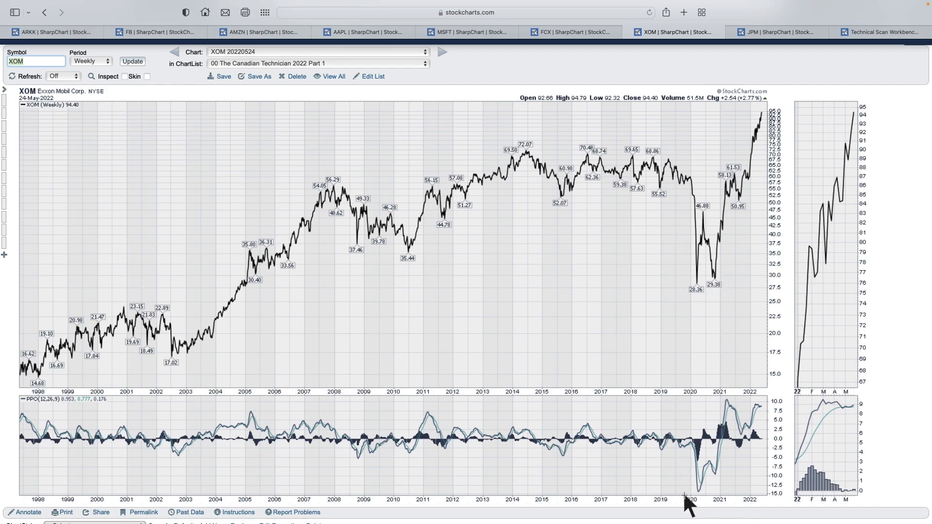
pyautogui.moveTo(711, 479)
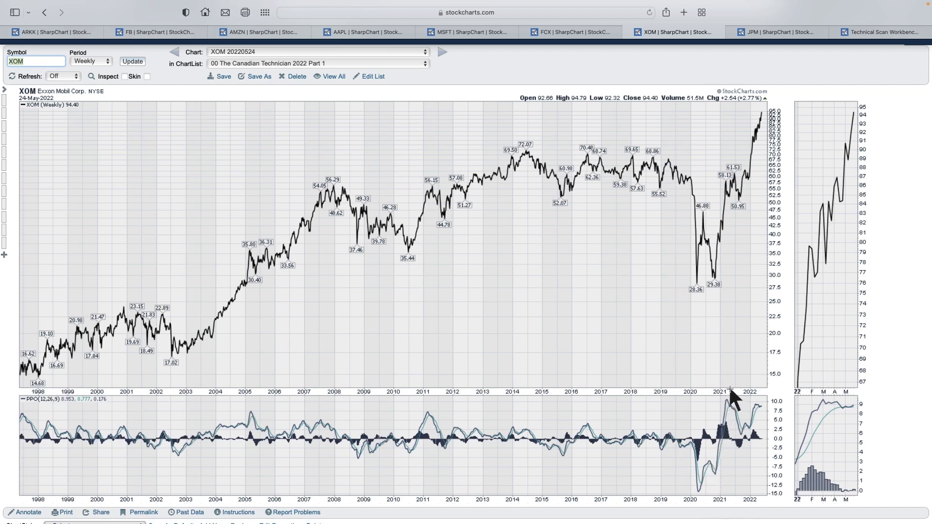
pyautogui.moveTo(763, 410)
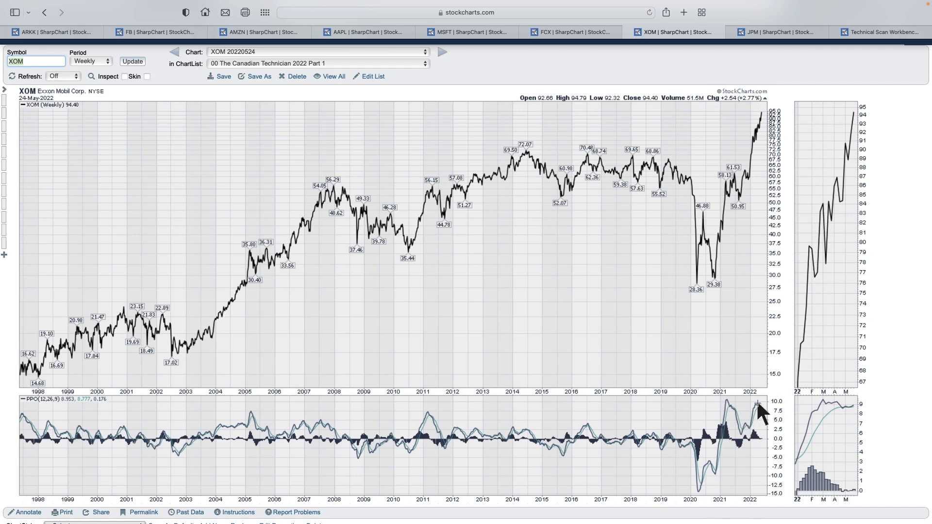
pyautogui.moveTo(784, 419)
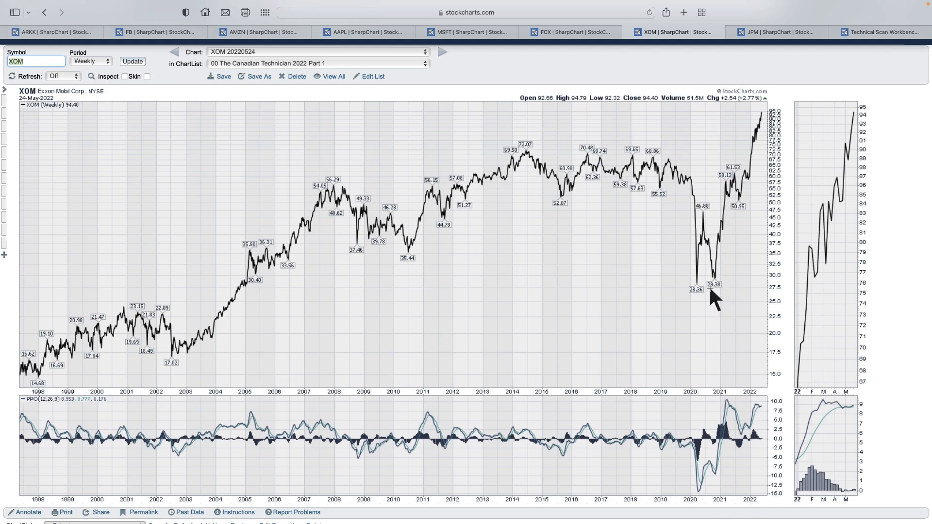
pyautogui.moveTo(732, 410)
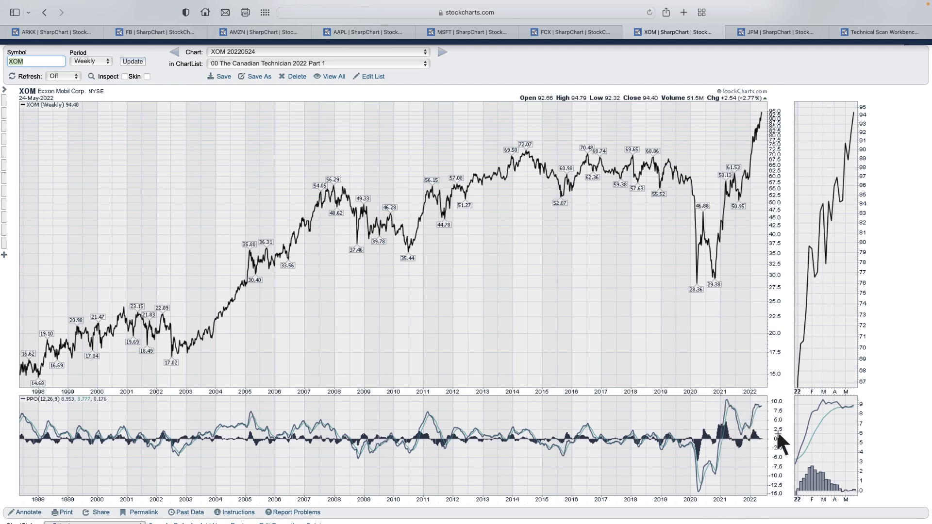
pyautogui.moveTo(768, 116)
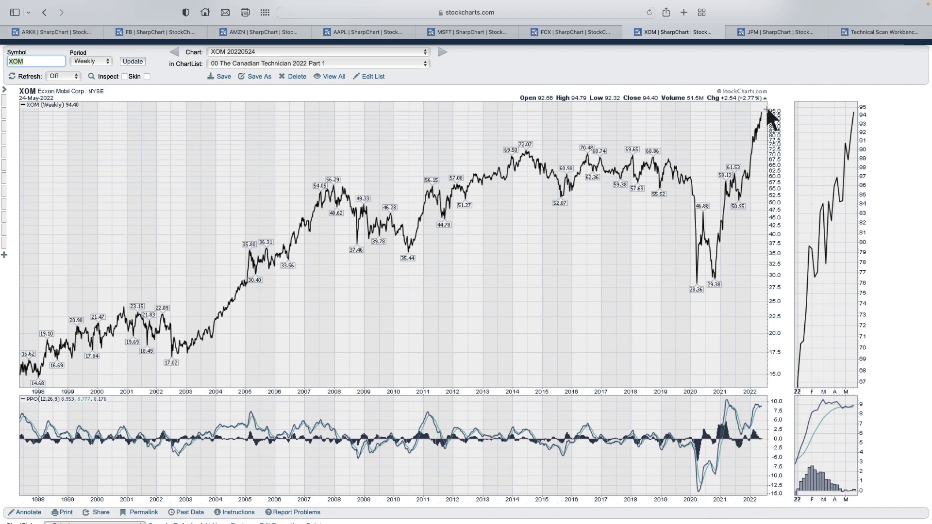
pyautogui.moveTo(723, 403)
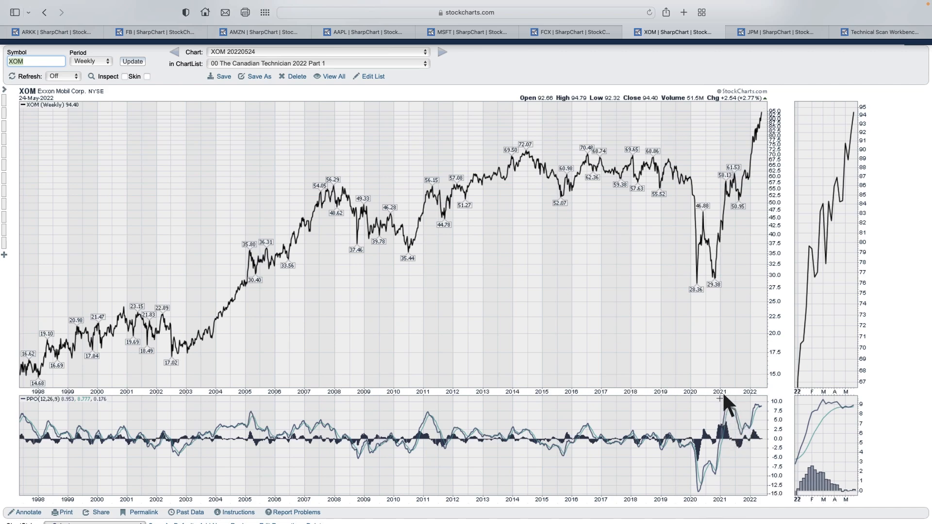
pyautogui.moveTo(770, 414)
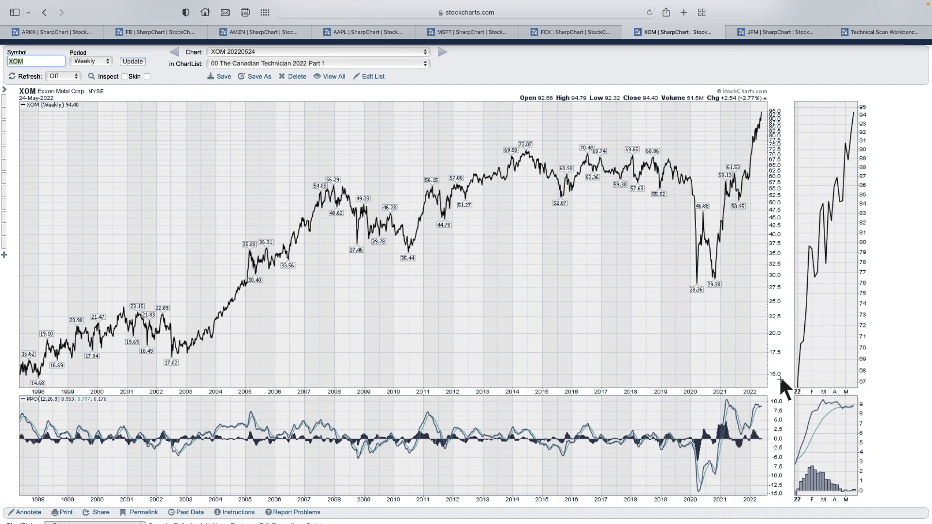
pyautogui.moveTo(696, 509)
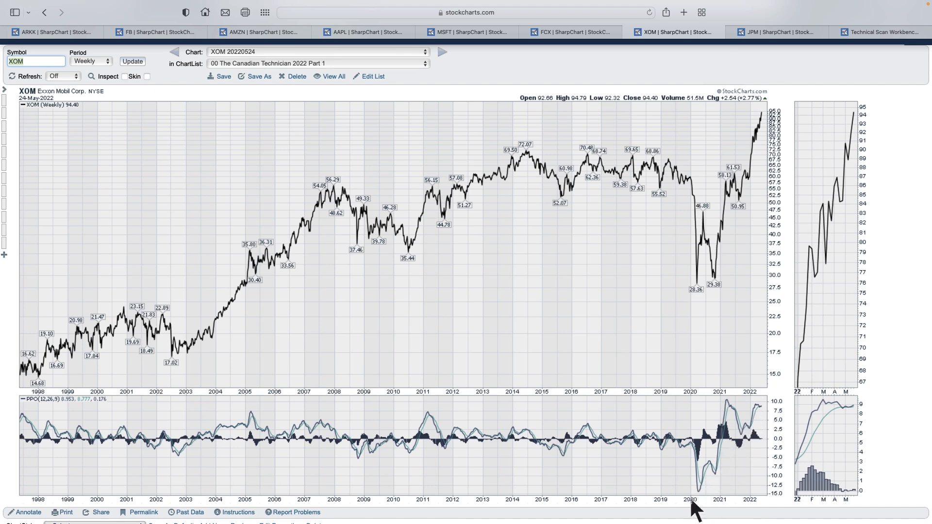
pyautogui.moveTo(787, 147)
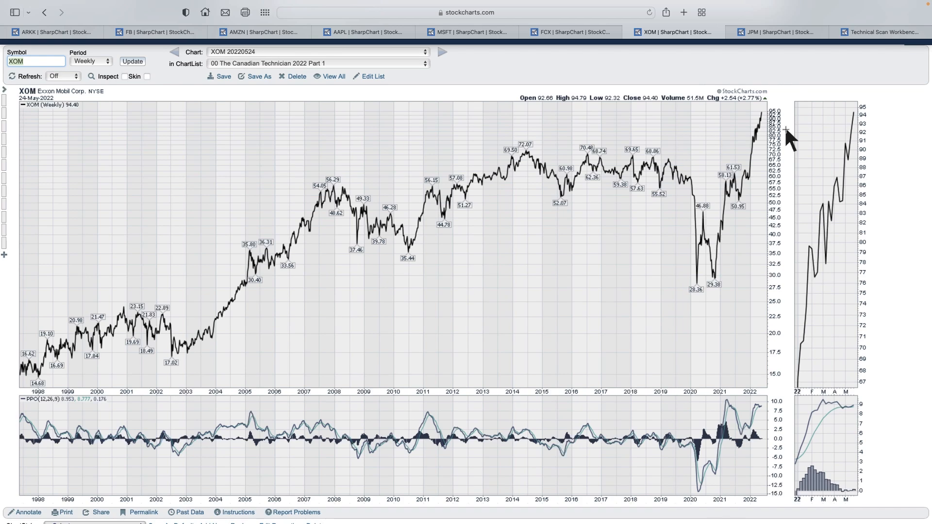
# Review JPM's weekly chart, peaking at 169.50, and its PPO(12,26,9) panel.
pyautogui.click(773, 31)
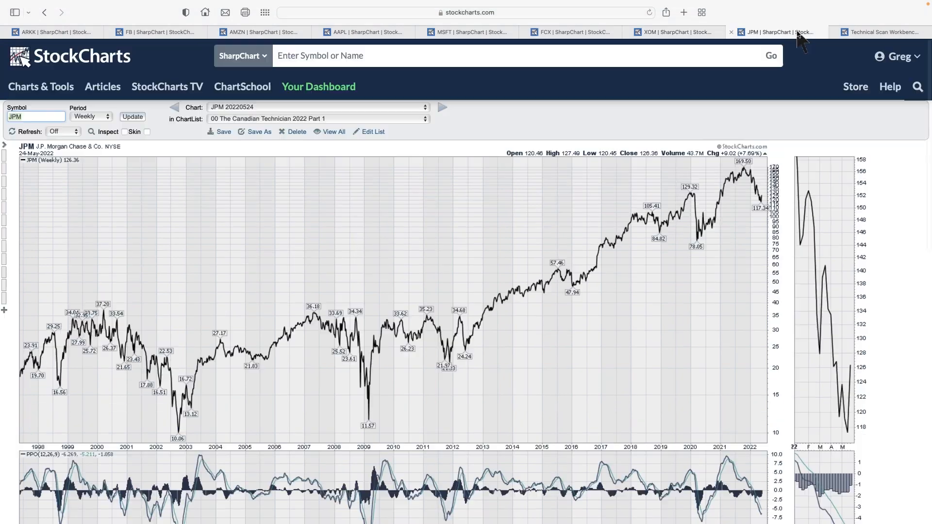
pyautogui.scroll(-3)
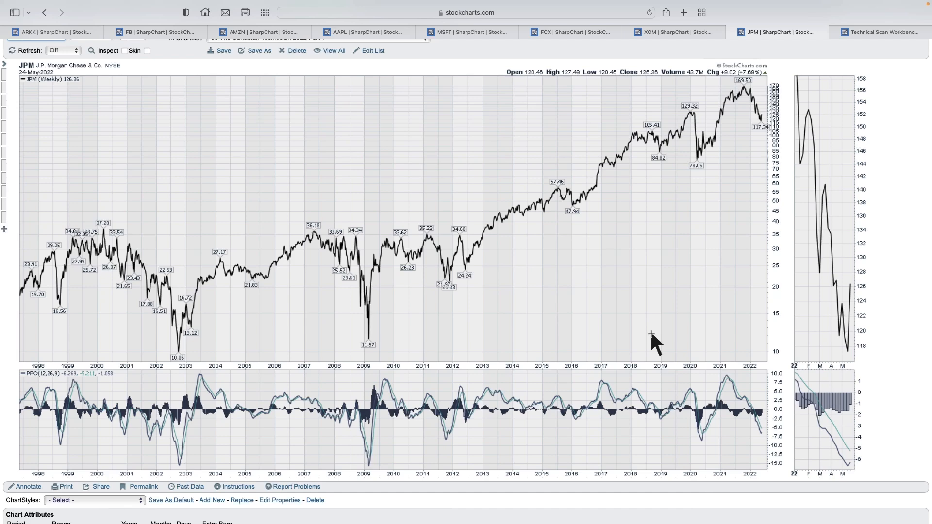
pyautogui.moveTo(582, 306)
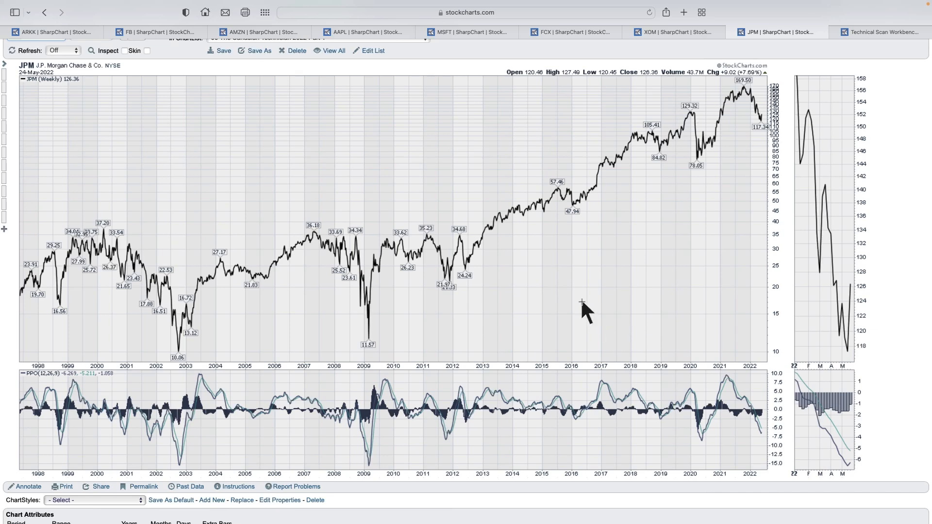
pyautogui.scroll(-3)
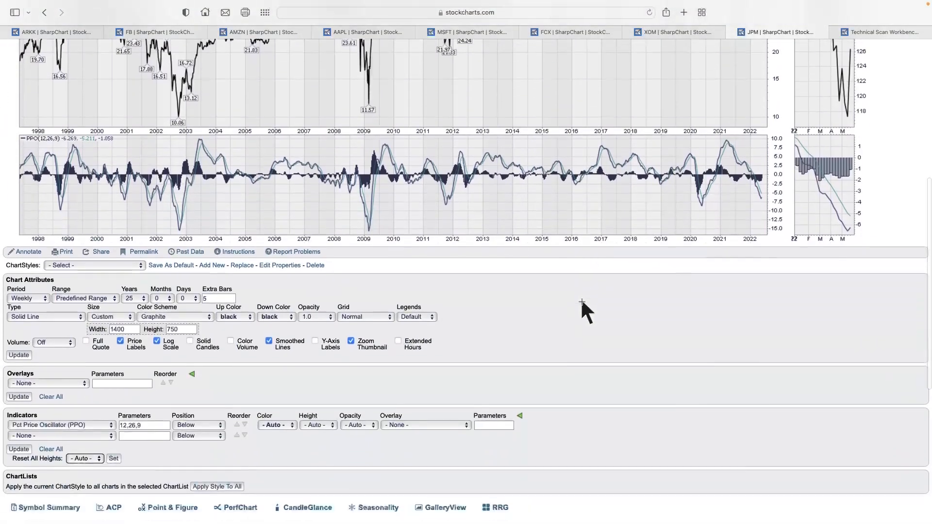
pyautogui.scroll(-3)
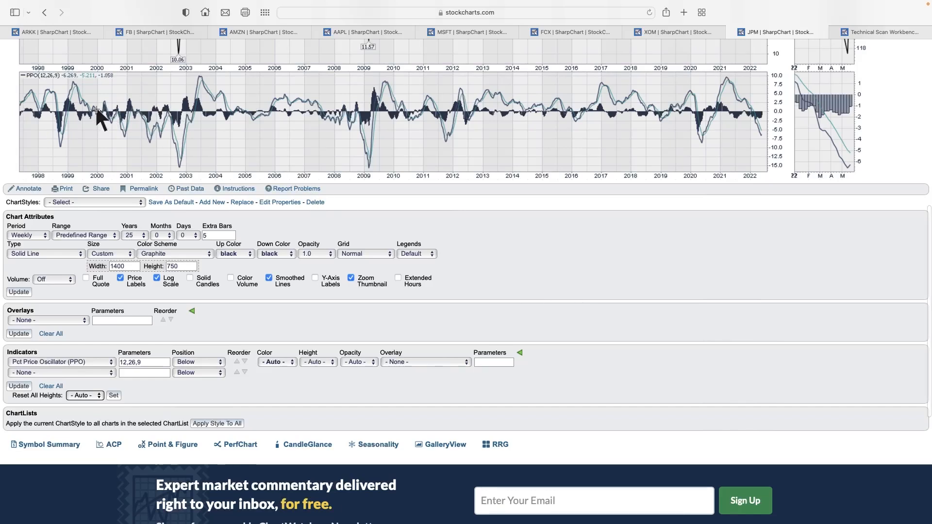
pyautogui.moveTo(172, 122)
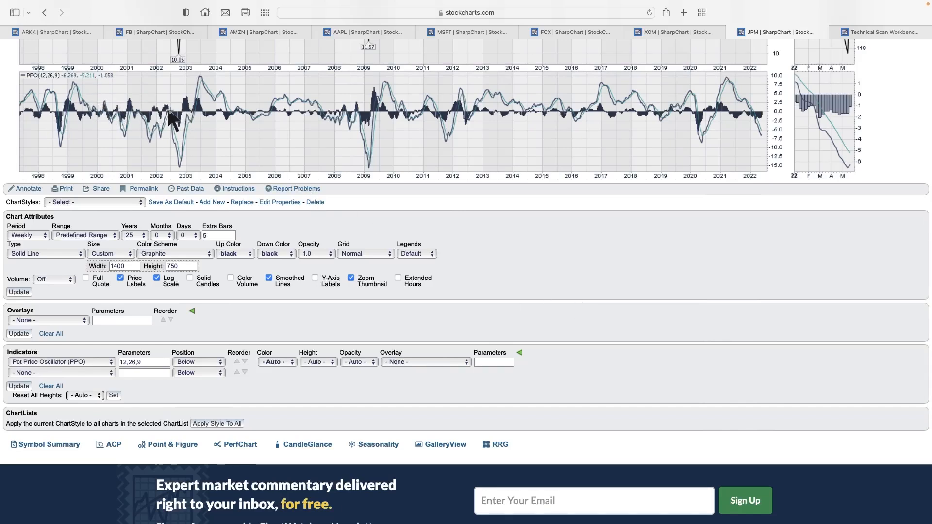
pyautogui.moveTo(199, 122)
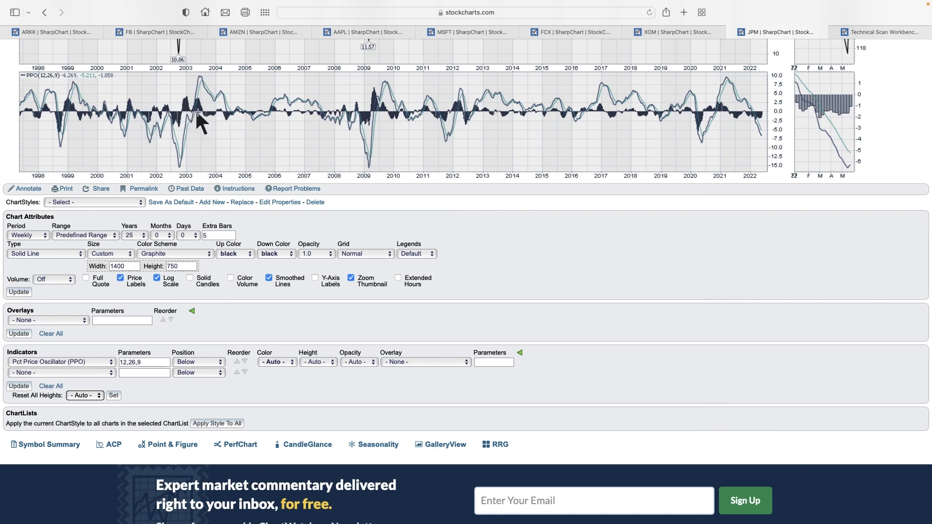
pyautogui.moveTo(324, 124)
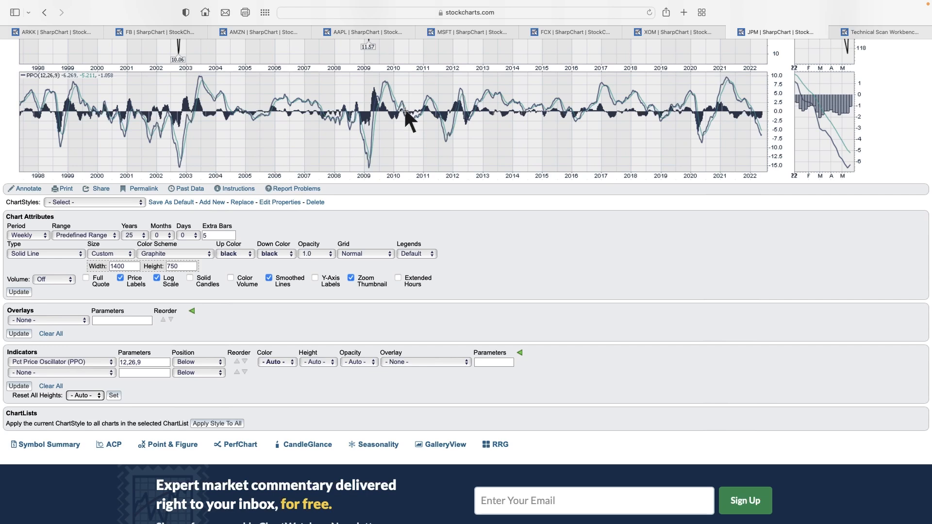
pyautogui.moveTo(413, 121)
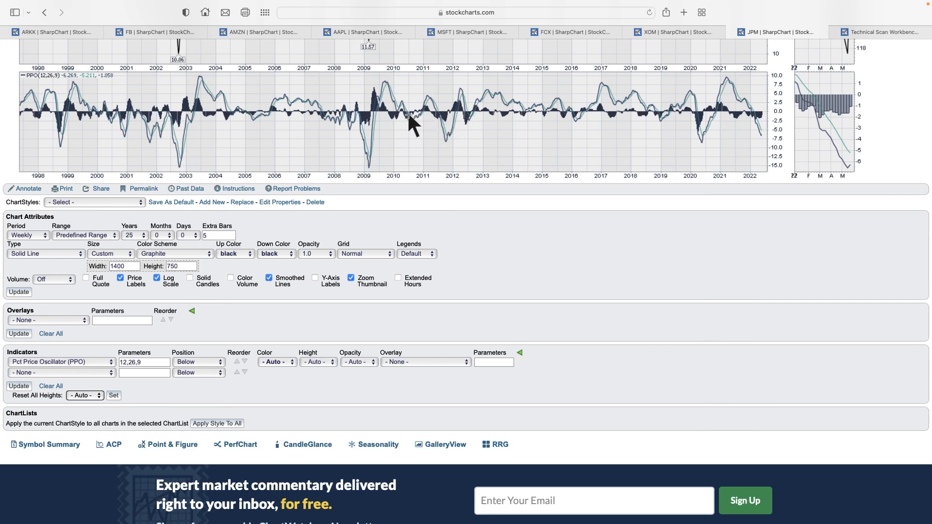
pyautogui.moveTo(477, 133)
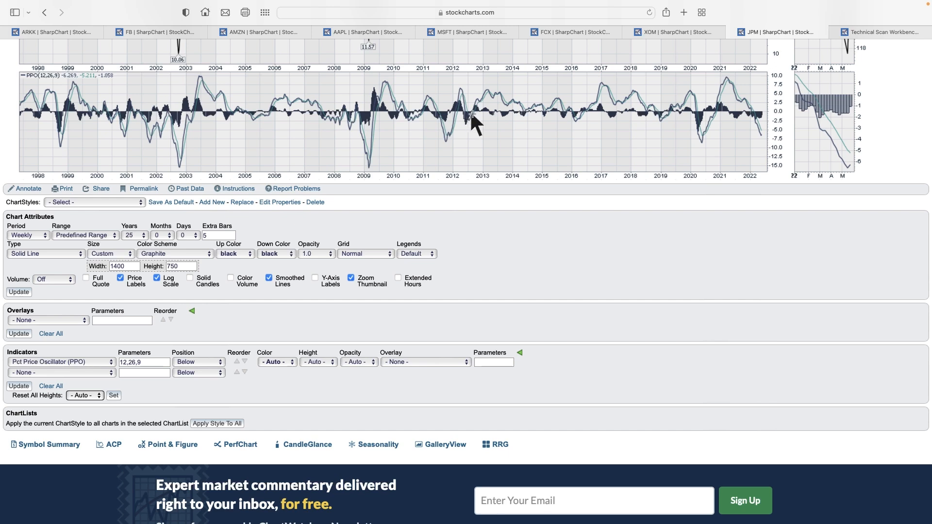
pyautogui.moveTo(571, 128)
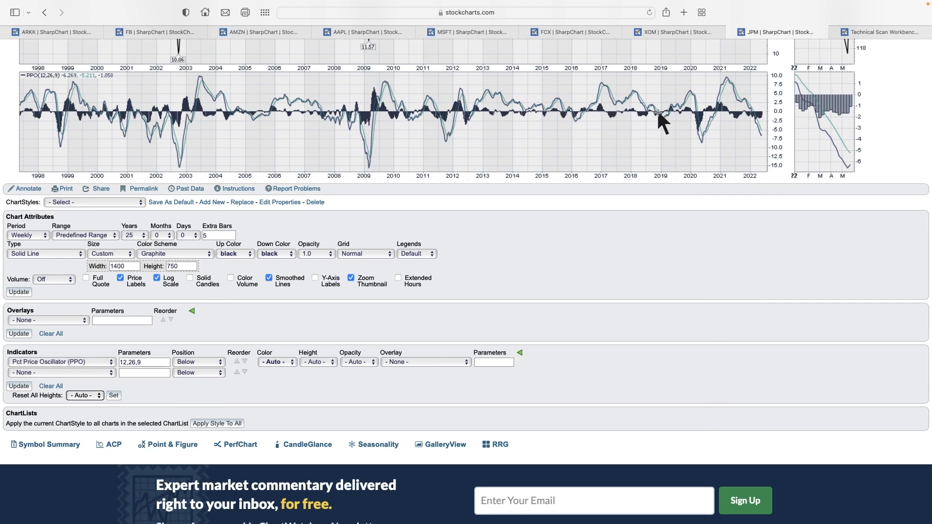
pyautogui.moveTo(678, 129)
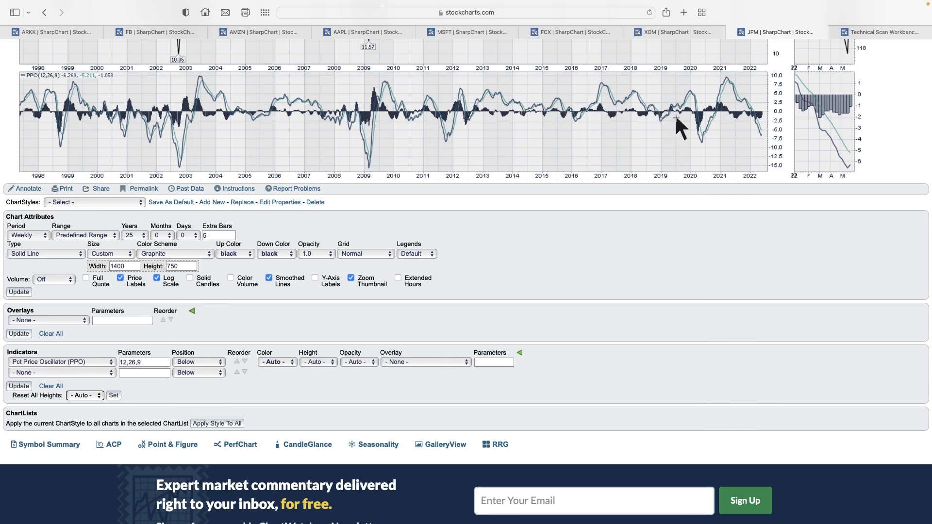
pyautogui.moveTo(668, 130)
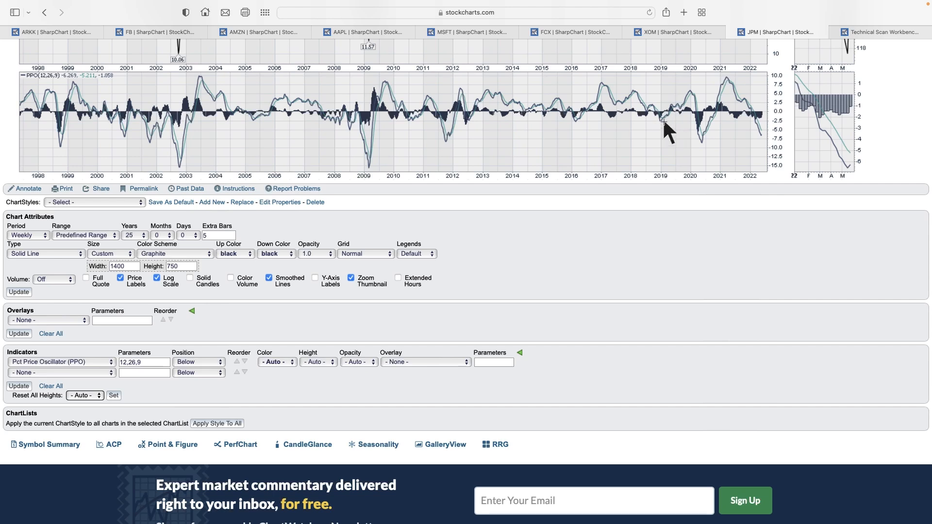
pyautogui.moveTo(659, 122)
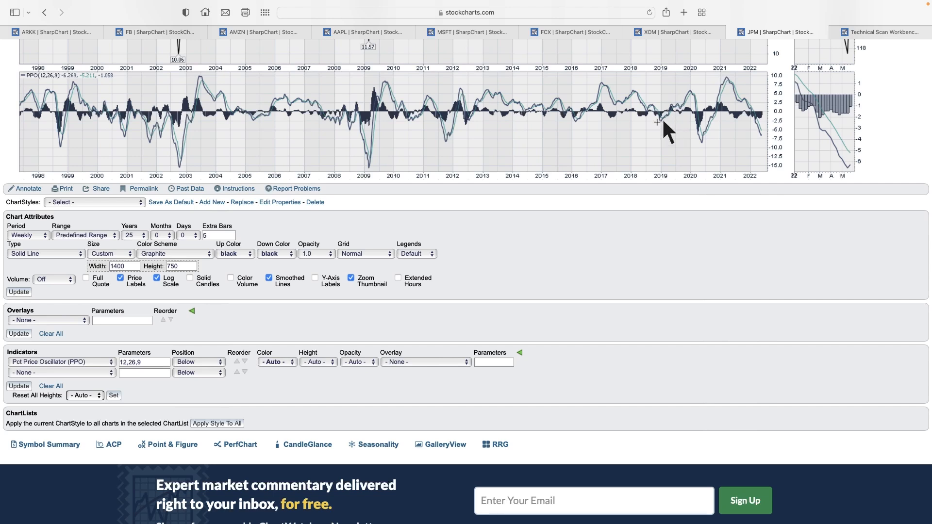
pyautogui.moveTo(607, 95)
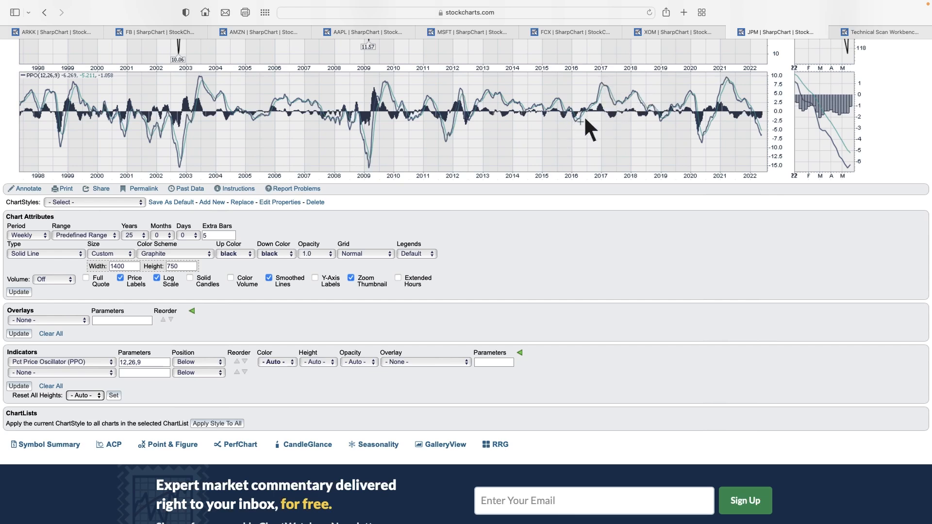
pyautogui.moveTo(645, 98)
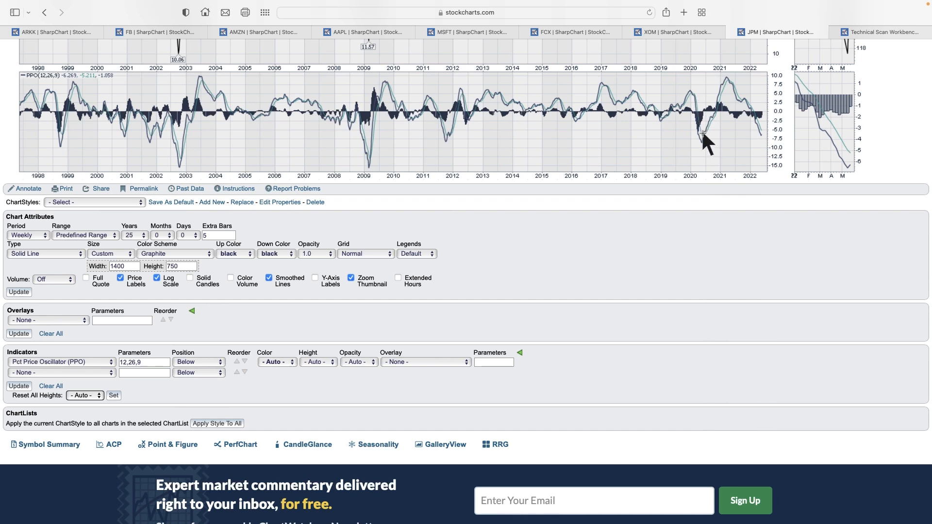
pyautogui.moveTo(763, 145)
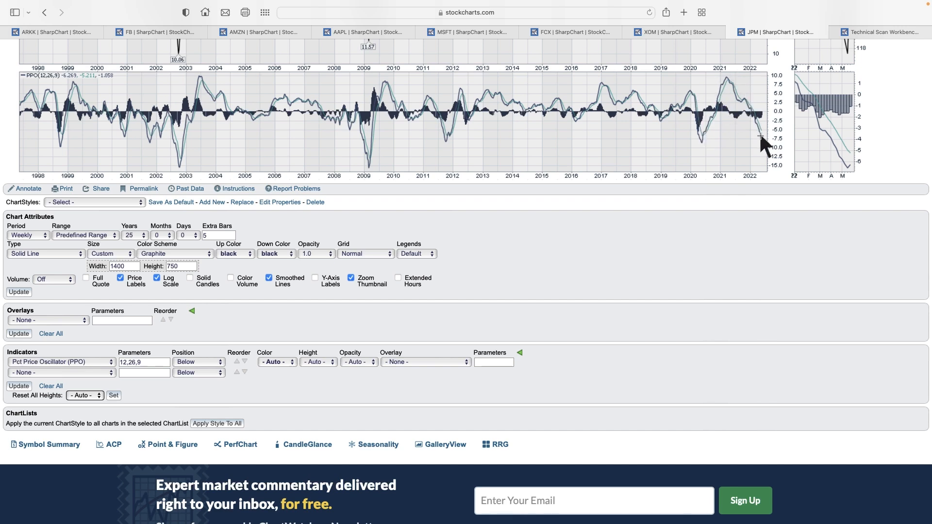
pyautogui.moveTo(726, 83)
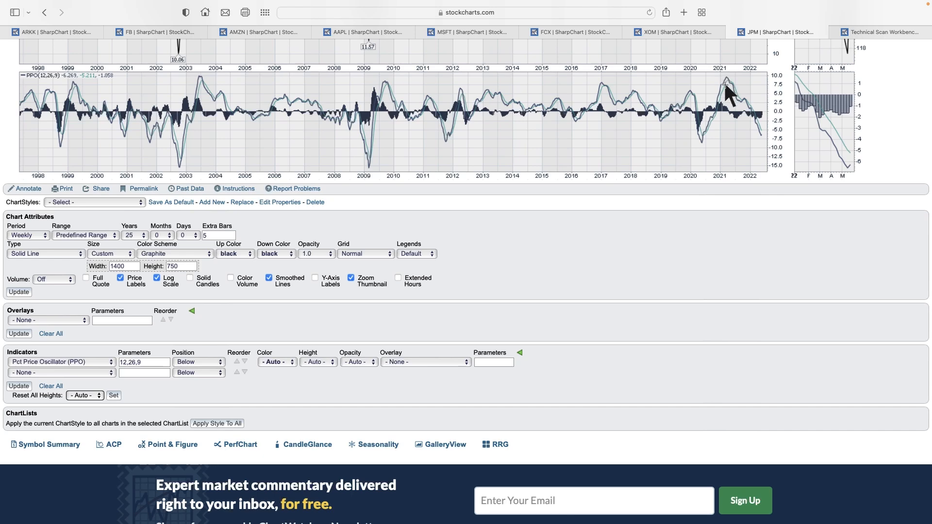
# Review JPM's daily chart since June 2021 with 200-day average, SCTR, volume and PPO panels.
pyautogui.scroll(3)
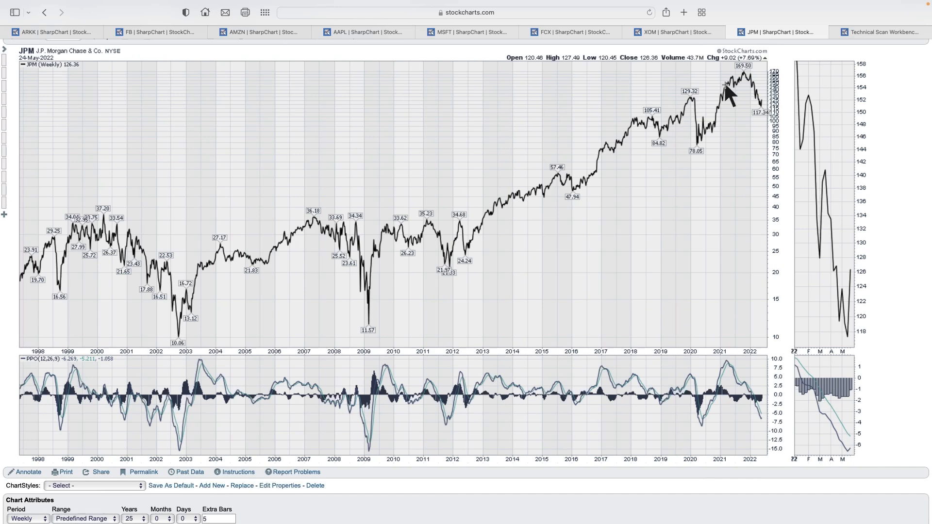
pyautogui.moveTo(469, 270)
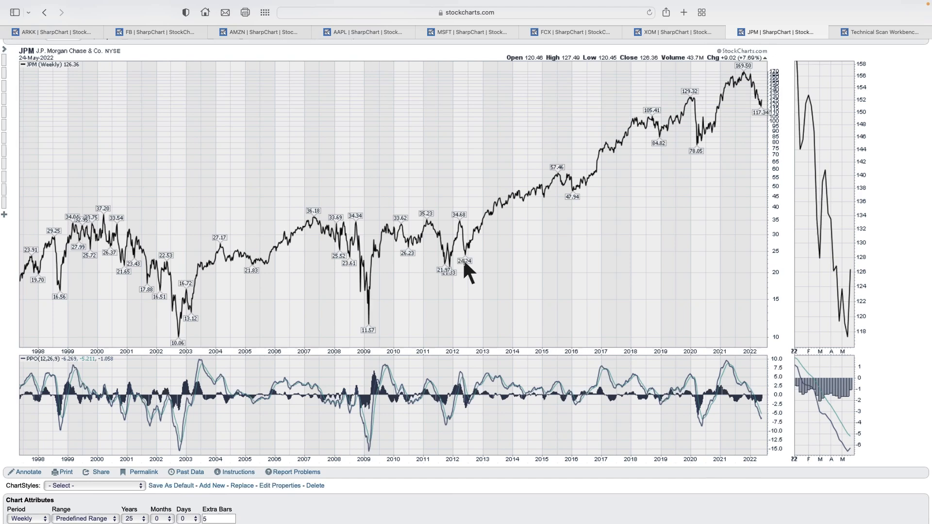
pyautogui.moveTo(743, 152)
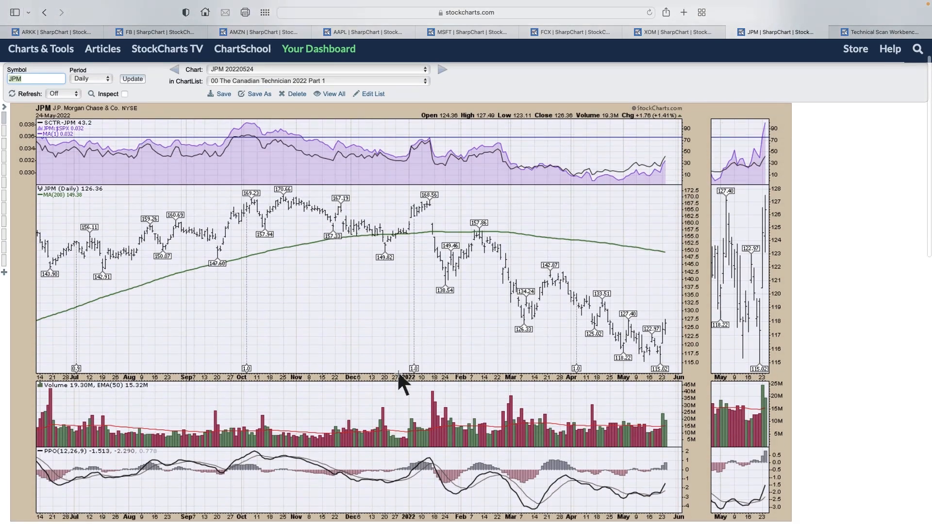
pyautogui.scroll(-3)
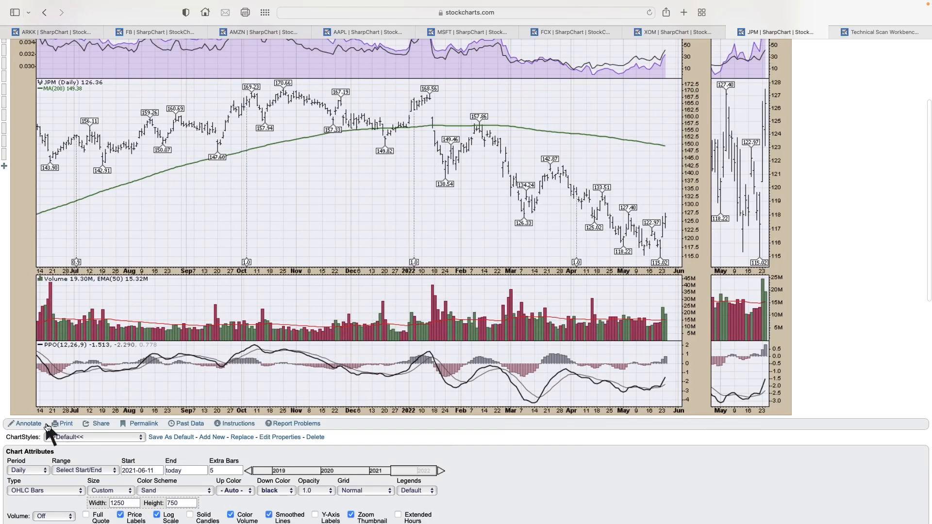
# Draw a dashed trend line along JPM's daily PPO peaks from October to late May.
pyautogui.click(27, 424)
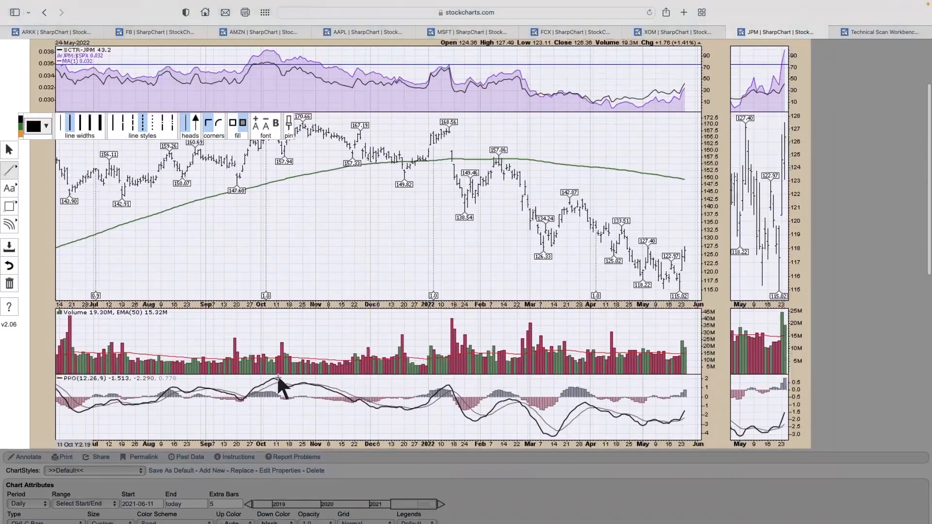
pyautogui.moveTo(280, 384); pyautogui.dragTo(717, 414)
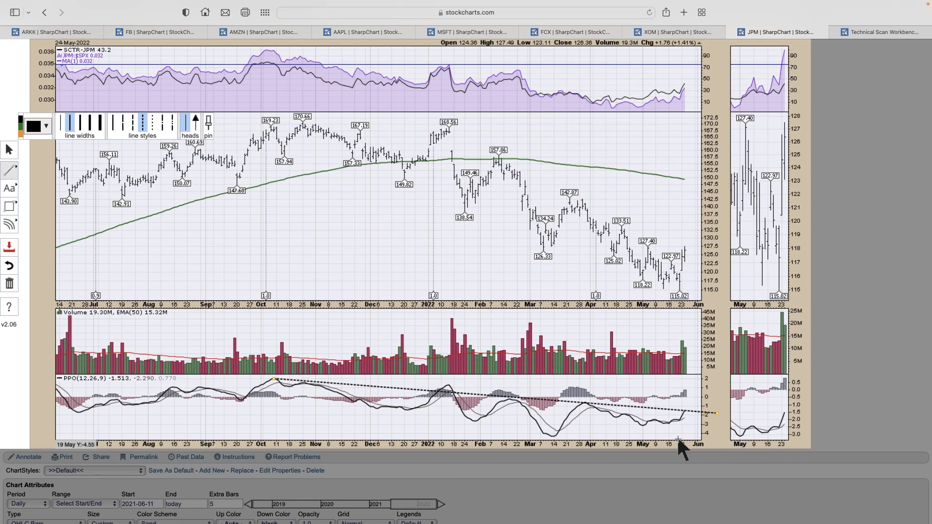
pyautogui.moveTo(678, 428)
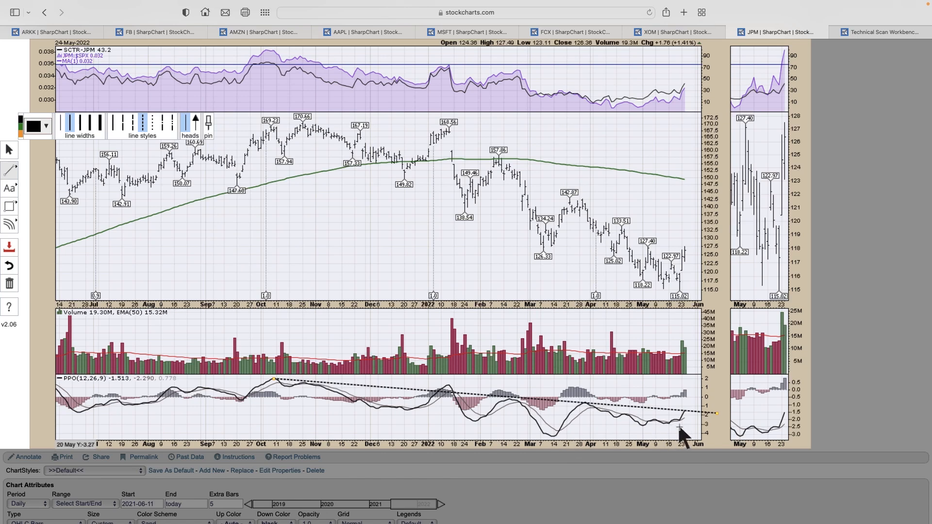
pyautogui.moveTo(641, 434)
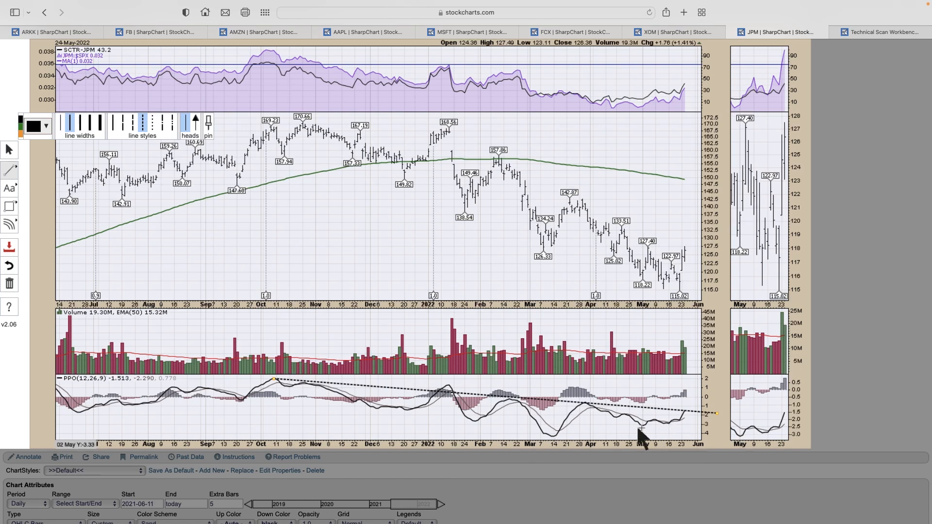
pyautogui.moveTo(669, 300)
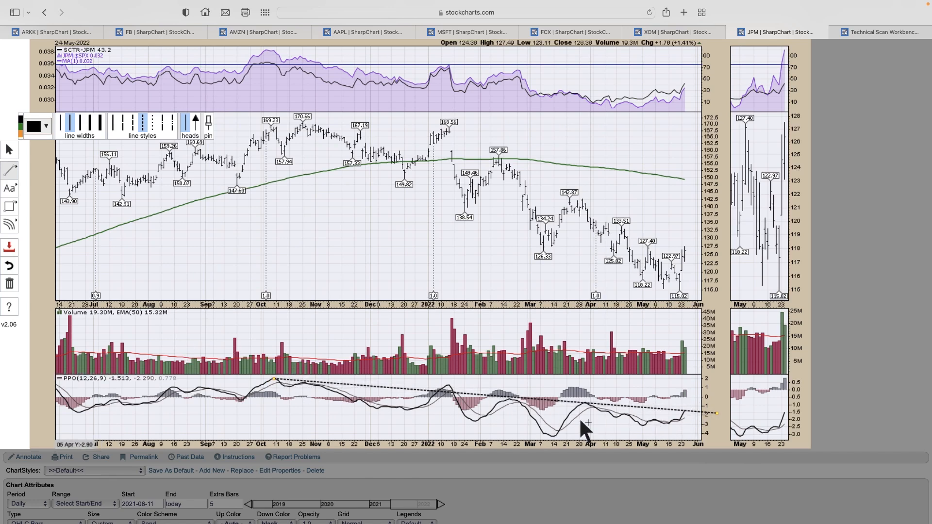
pyautogui.moveTo(702, 395)
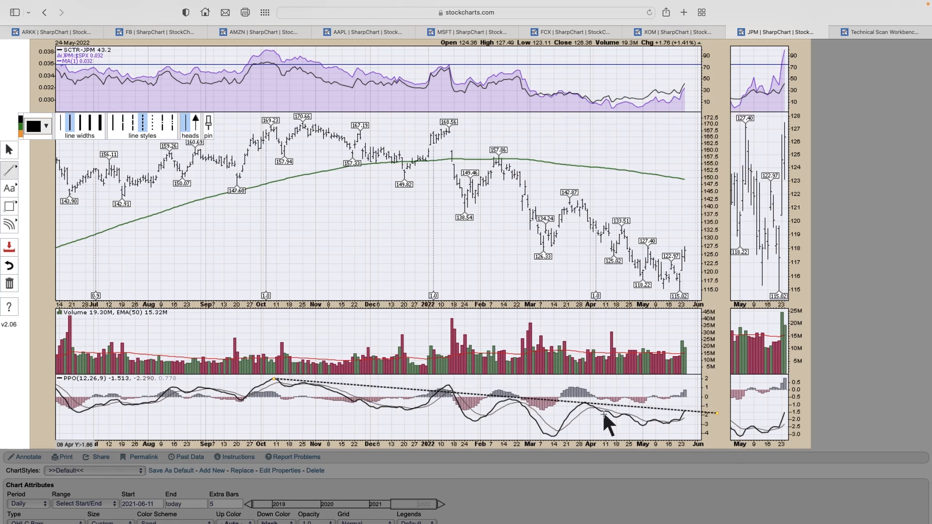
pyautogui.moveTo(672, 440)
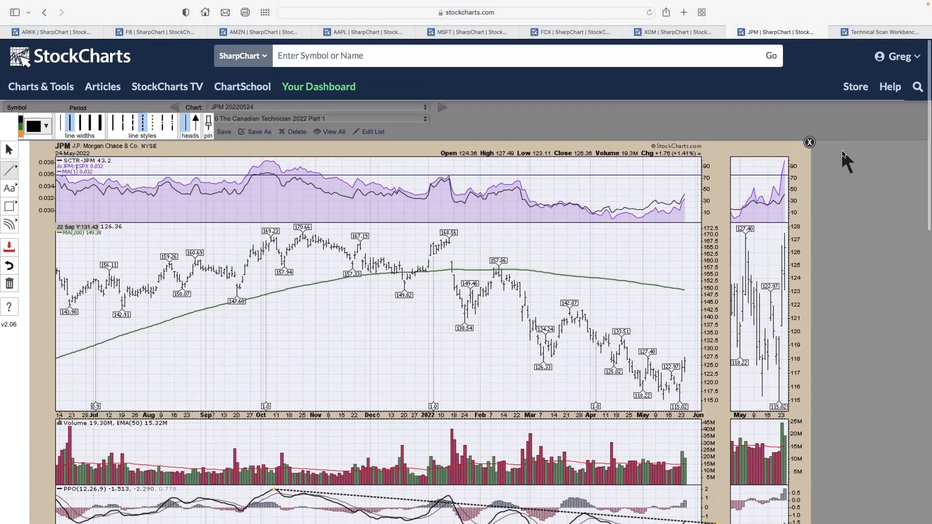
# Close ChartNotes and discard the unsaved trend line.
pyautogui.click(810, 142)
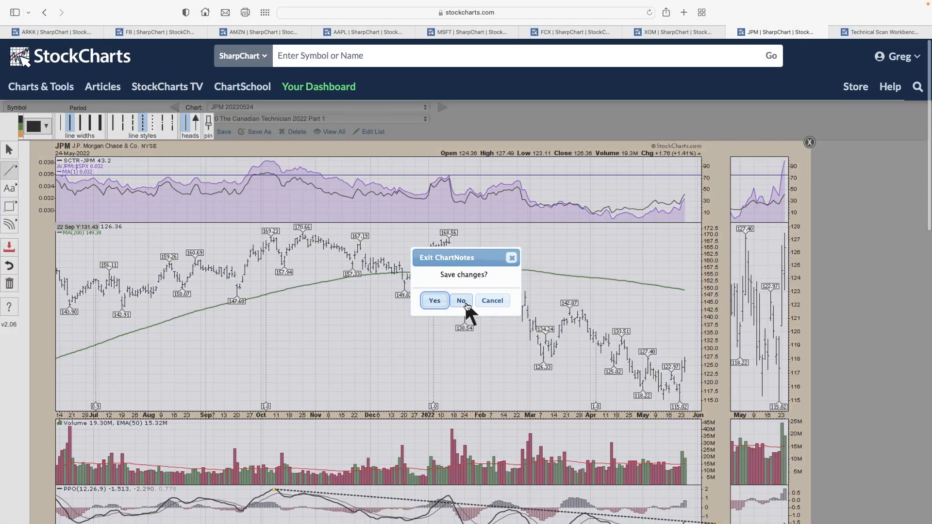
pyautogui.click(461, 300)
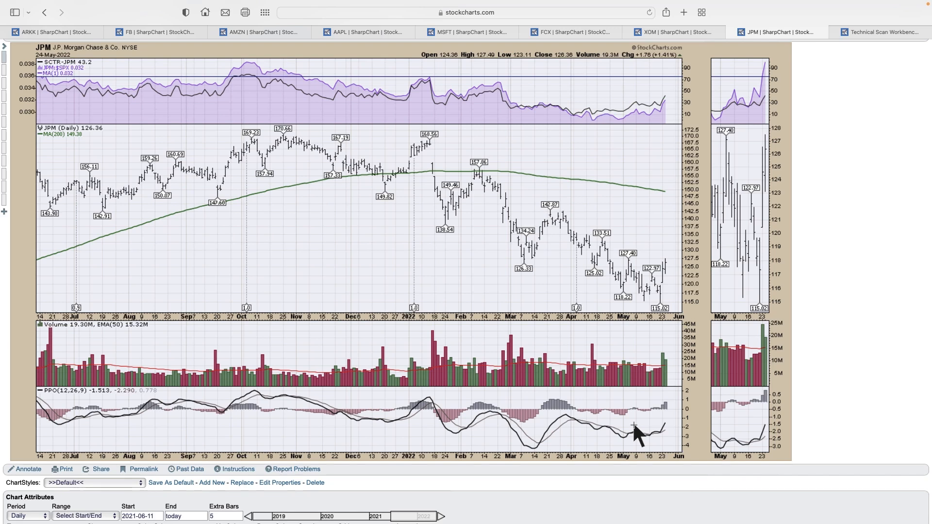
pyautogui.moveTo(882, 71)
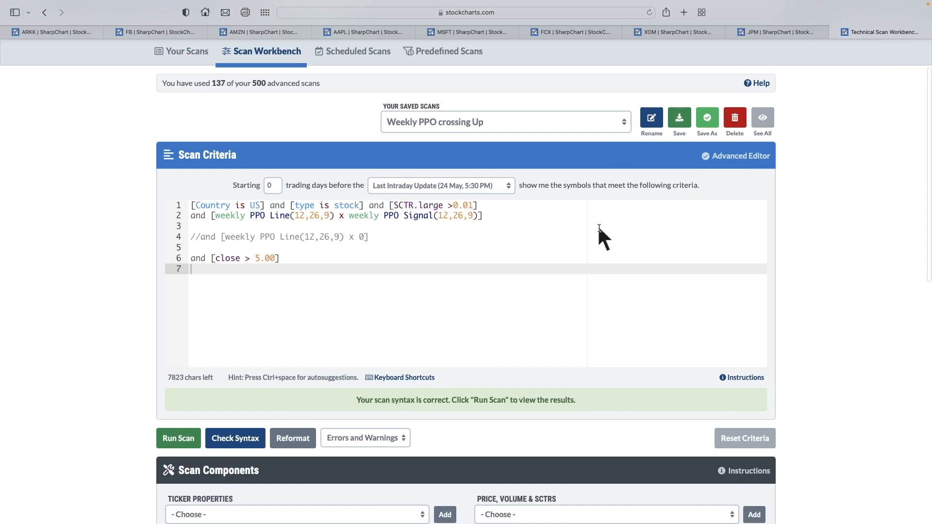
pyautogui.moveTo(602, 237)
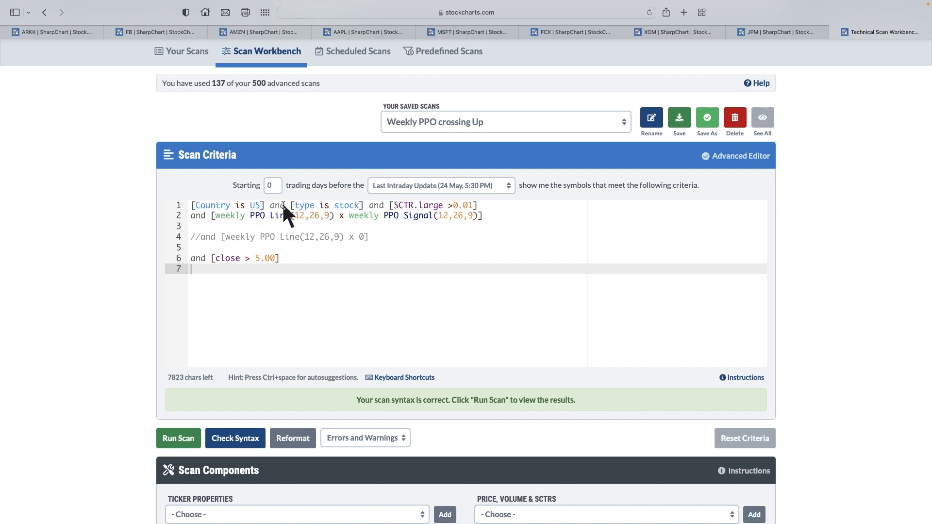
pyautogui.moveTo(398, 214)
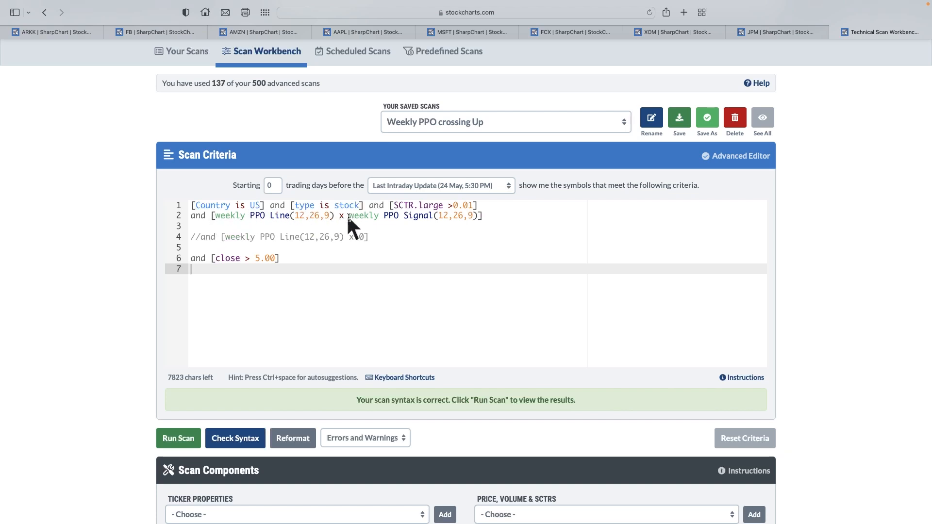
pyautogui.moveTo(602, 90)
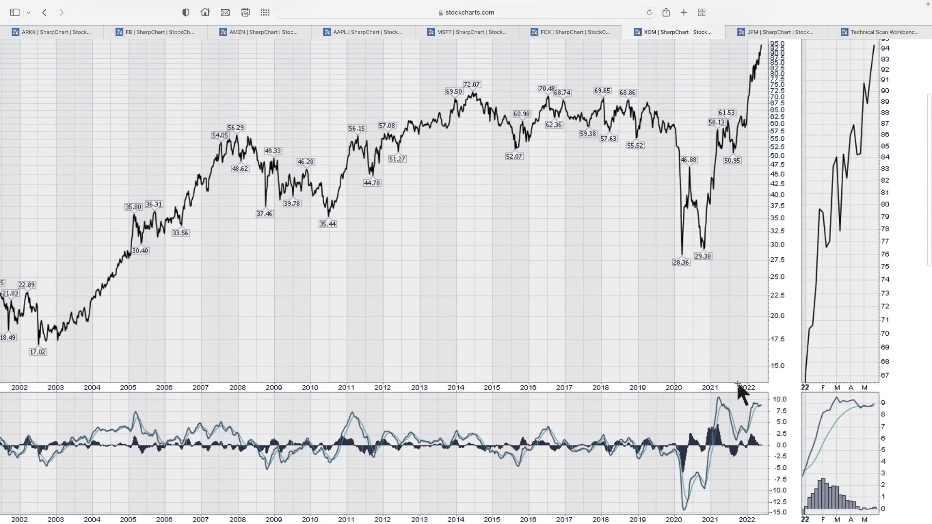
pyautogui.moveTo(874, 408)
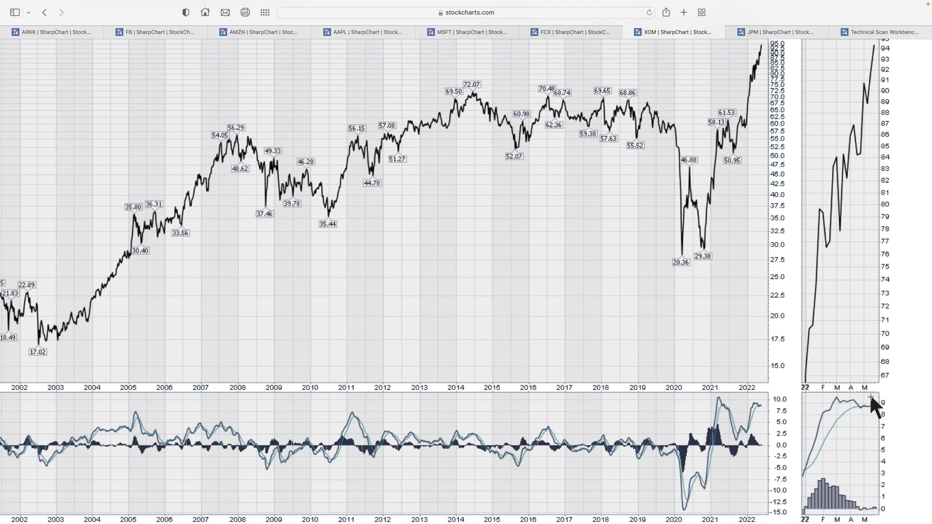
pyautogui.moveTo(865, 416)
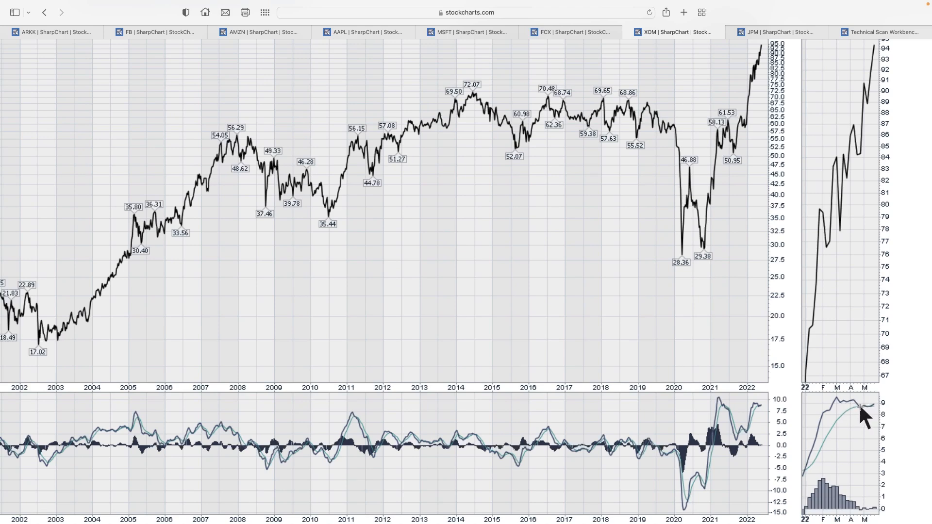
pyautogui.moveTo(869, 422)
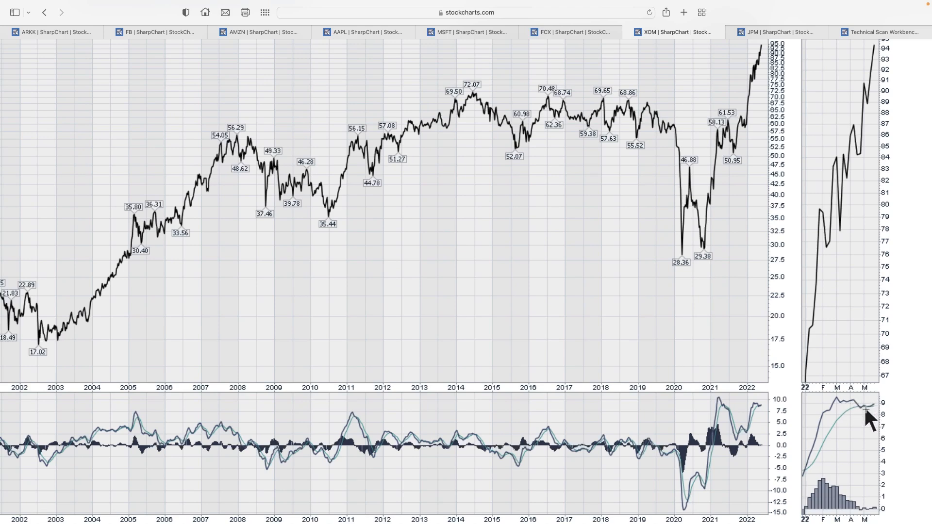
pyautogui.moveTo(886, 410)
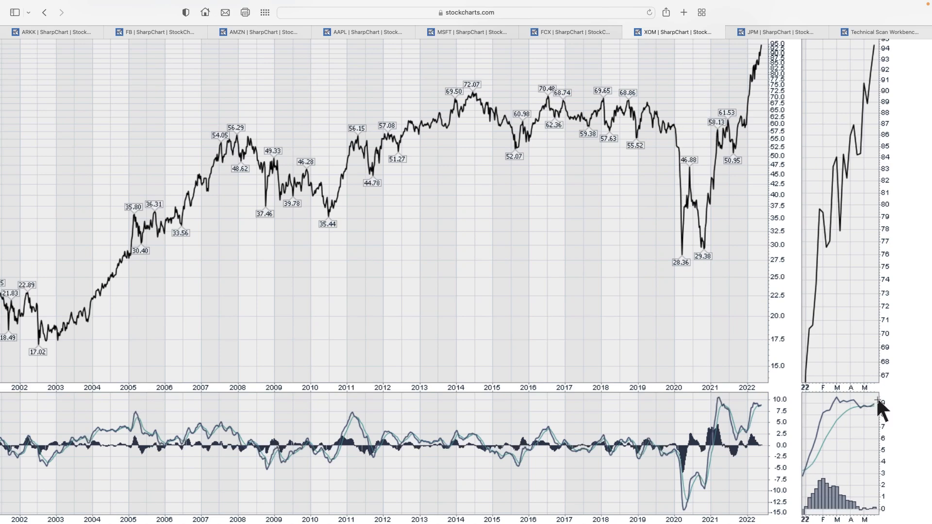
pyautogui.moveTo(886, 32)
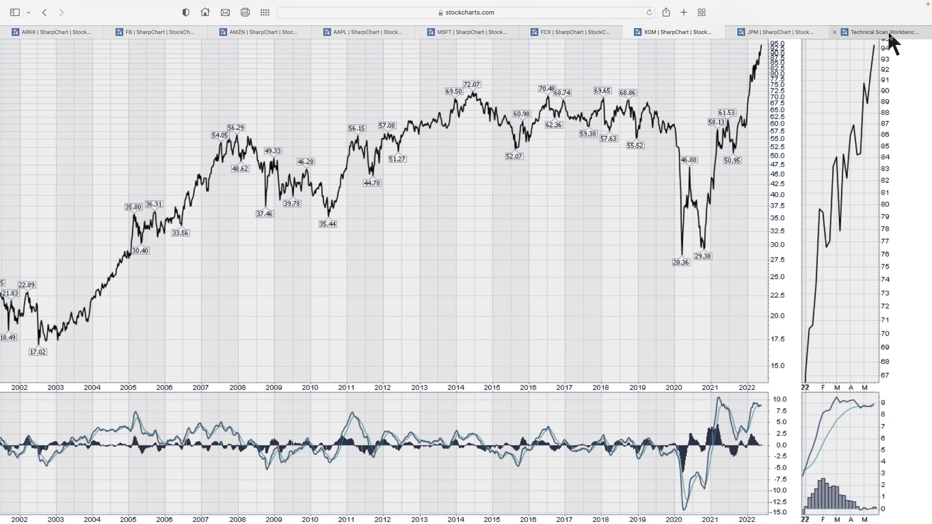
# Run the Weekly PPO crossing Up scan from the Scan Workbench and review its 17 results.
pyautogui.click(883, 32)
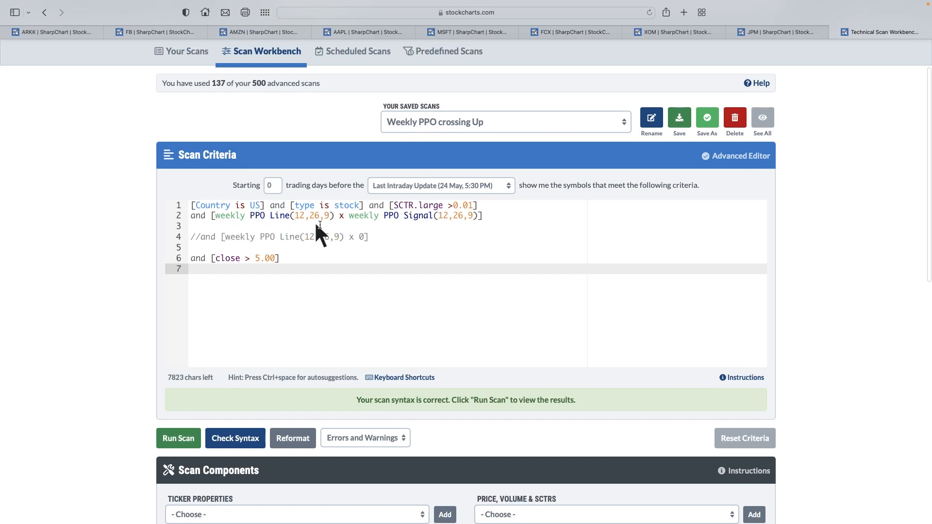
pyautogui.moveTo(445, 221)
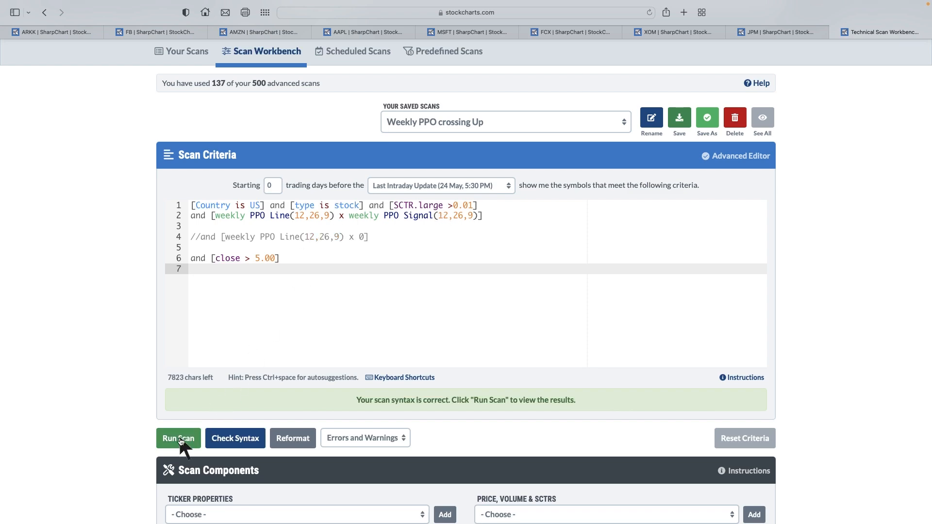
pyautogui.click(178, 438)
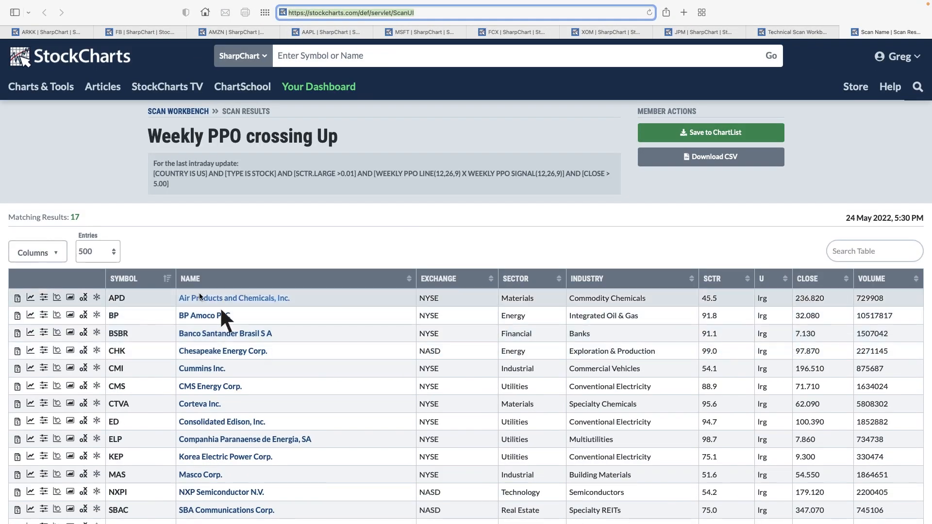
pyautogui.scroll(-3)
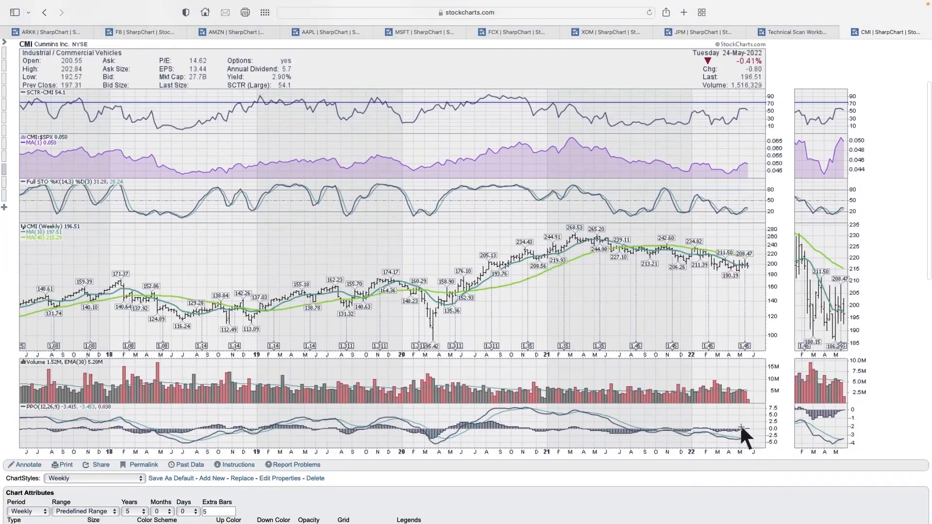
pyautogui.scroll(-3)
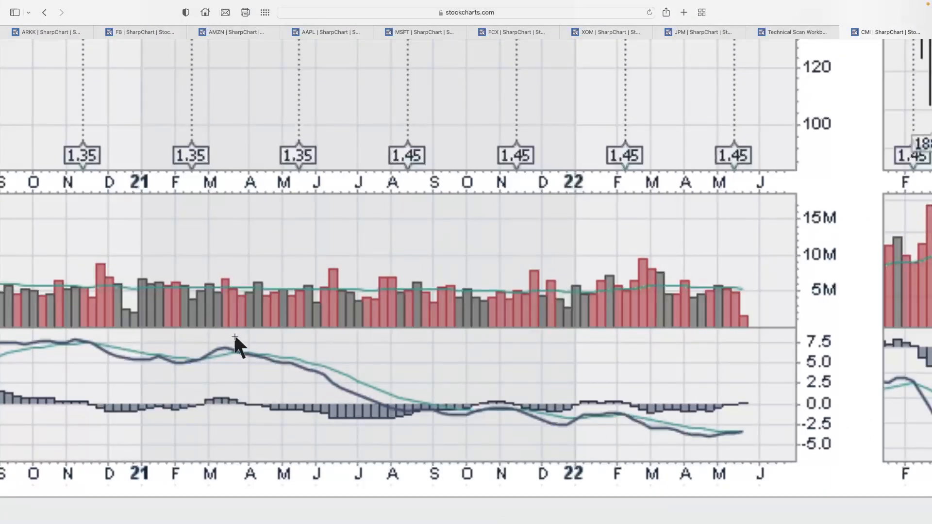
pyautogui.moveTo(744, 440)
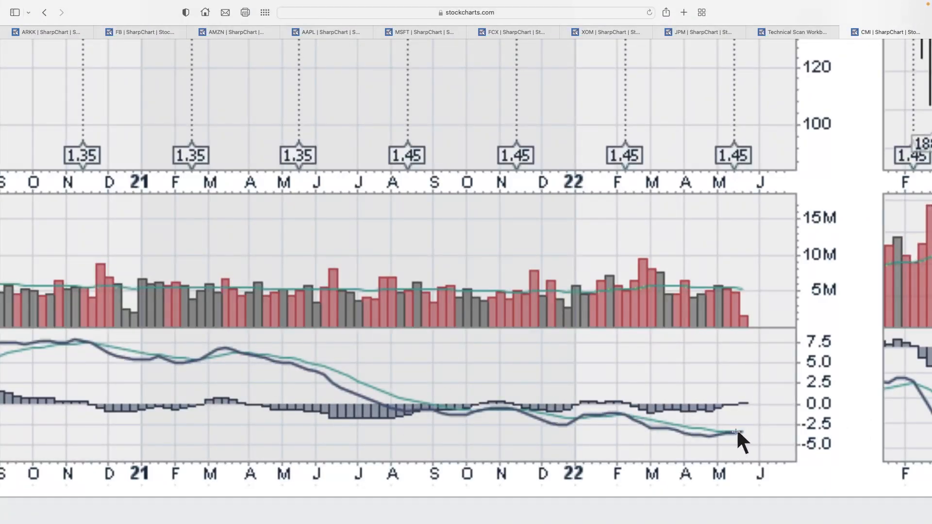
pyautogui.moveTo(666, 426)
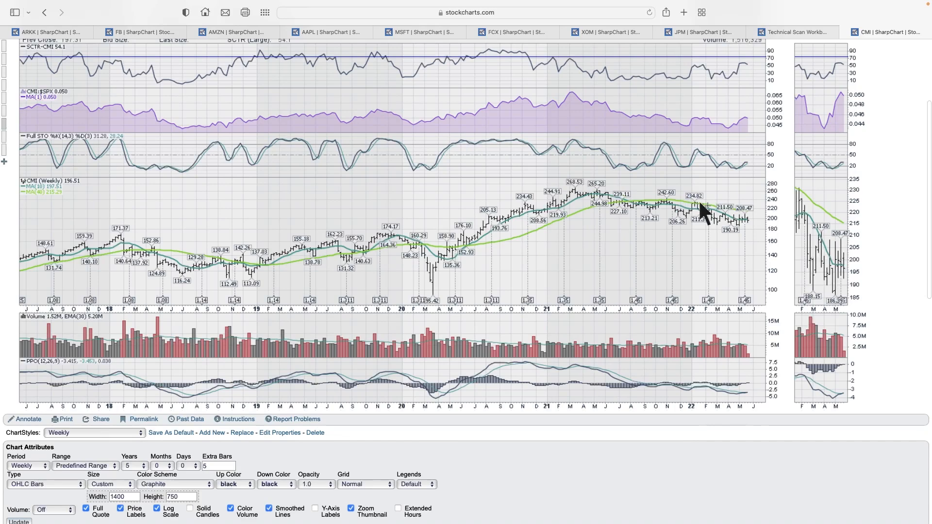
pyautogui.moveTo(743, 407)
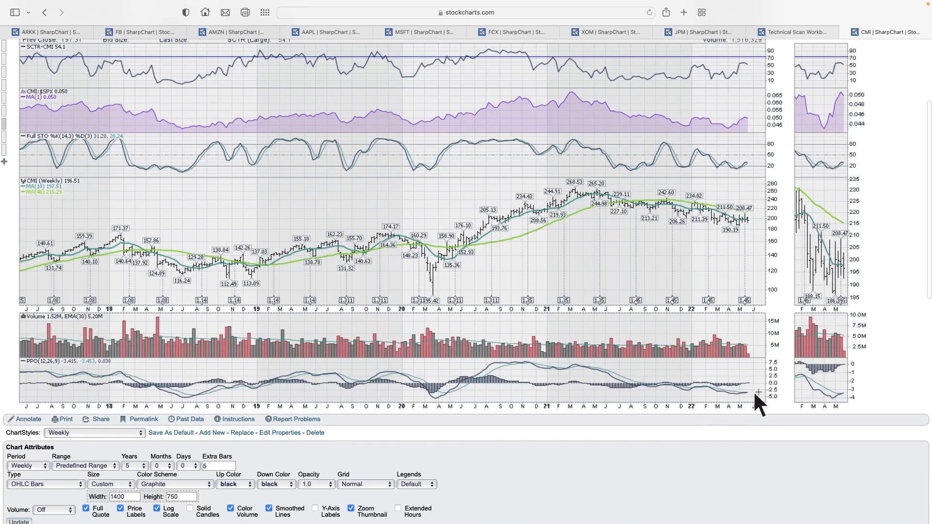
pyautogui.moveTo(755, 405)
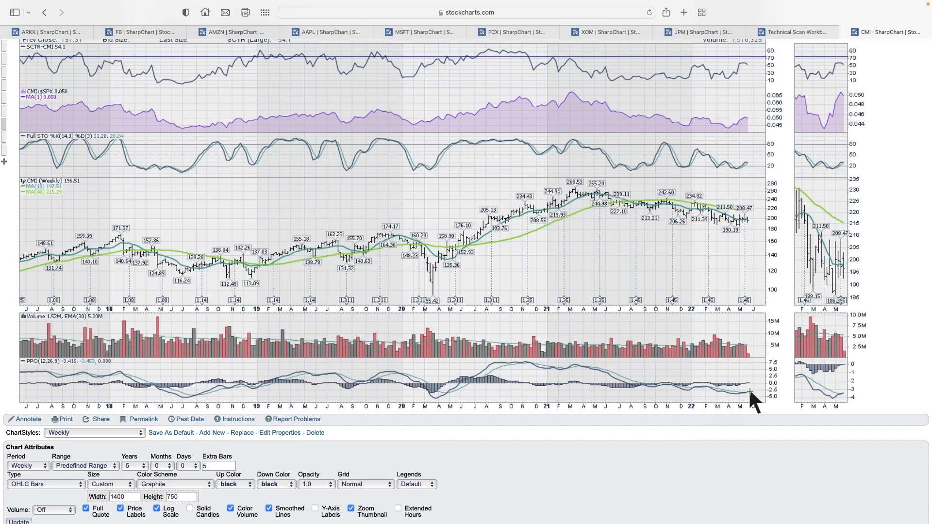
pyautogui.moveTo(448, 395)
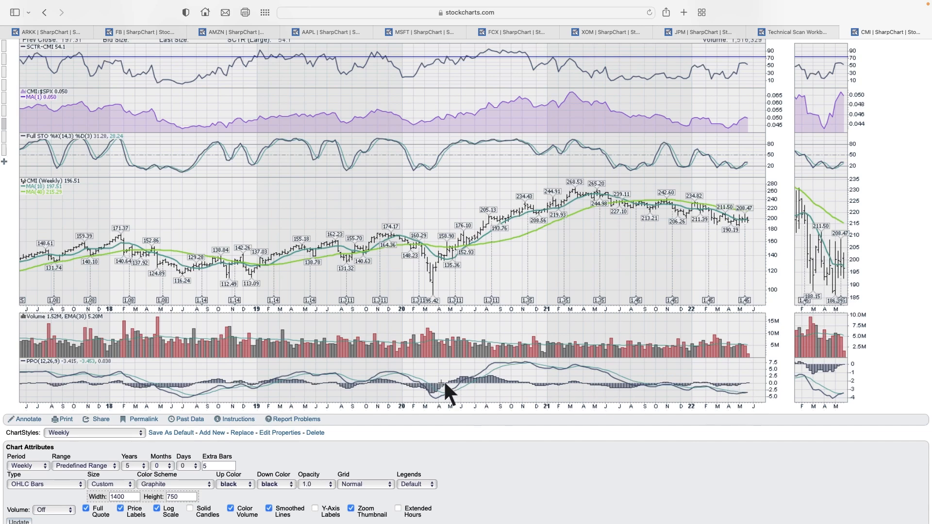
pyautogui.moveTo(497, 226)
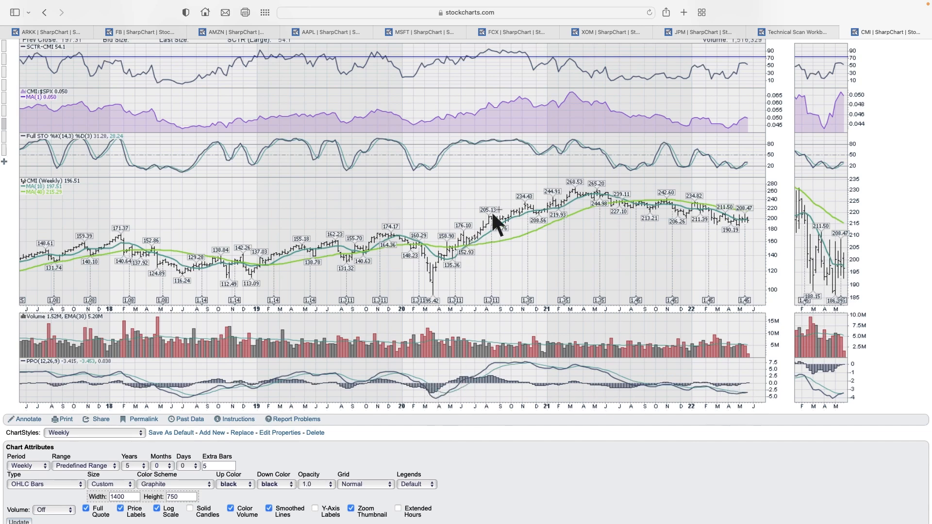
pyautogui.moveTo(574, 357)
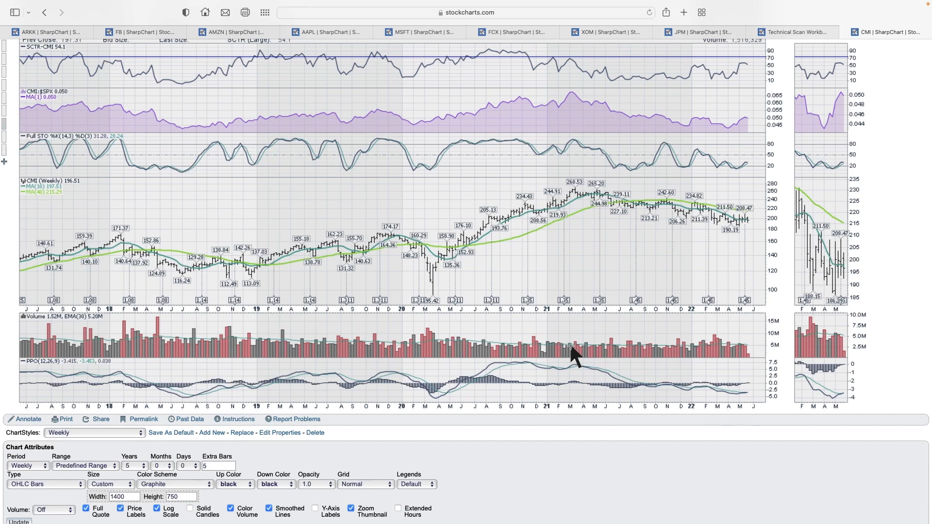
pyautogui.click(793, 31)
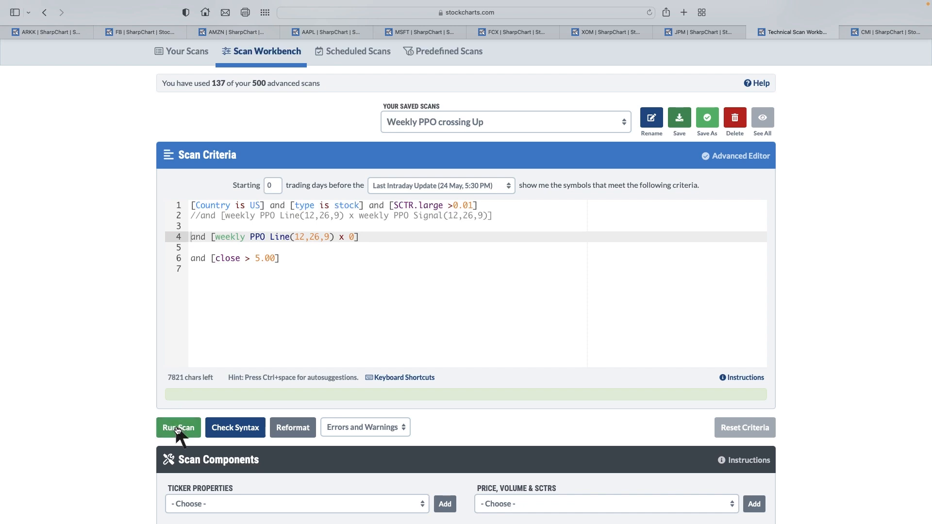
# Run the PPO zero-line crossover scan and open its results.
pyautogui.click(178, 427)
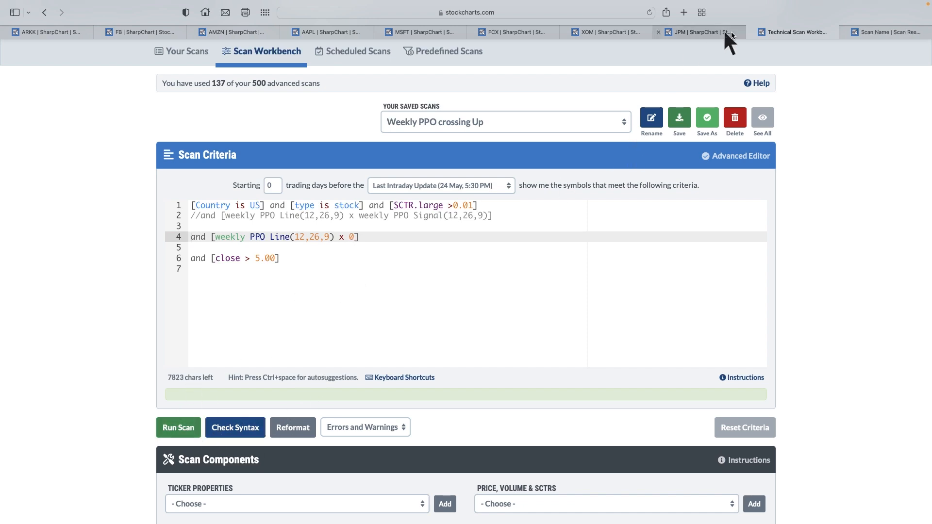
pyautogui.click(177, 427)
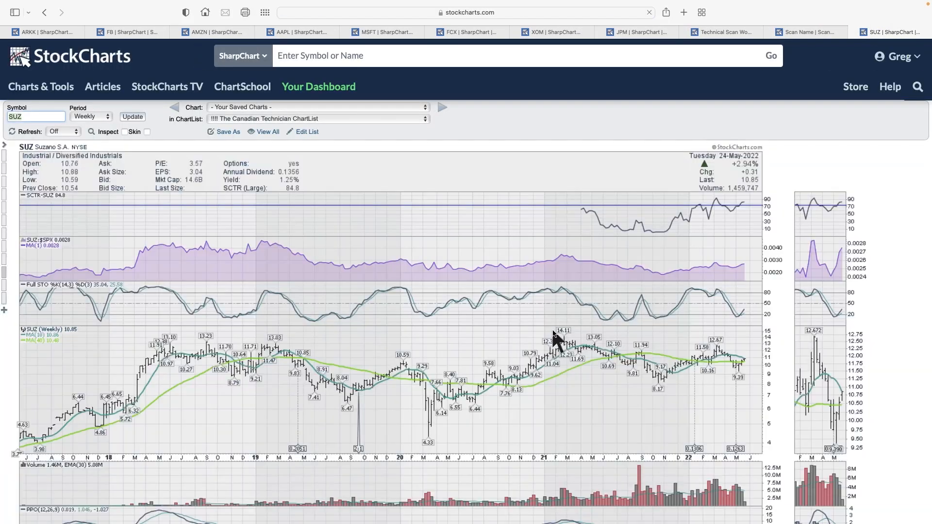
pyautogui.scroll(-3)
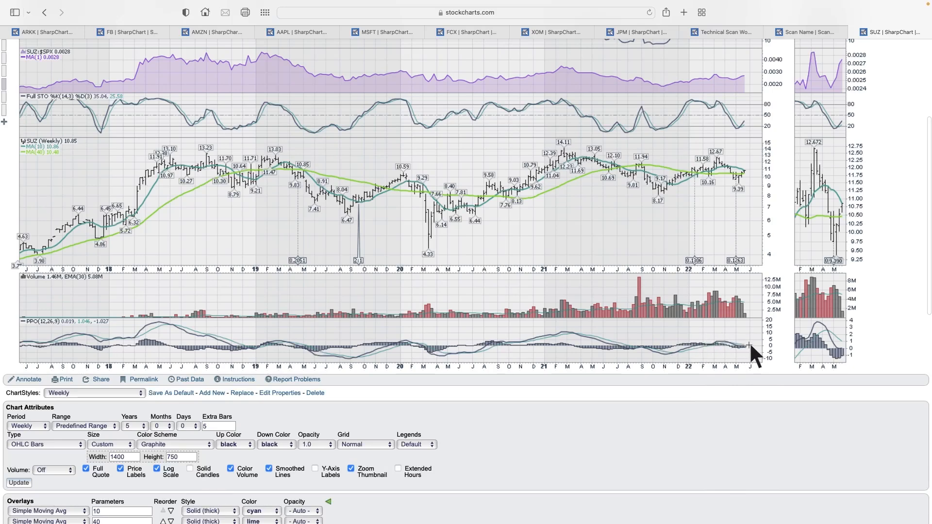
pyautogui.moveTo(755, 339)
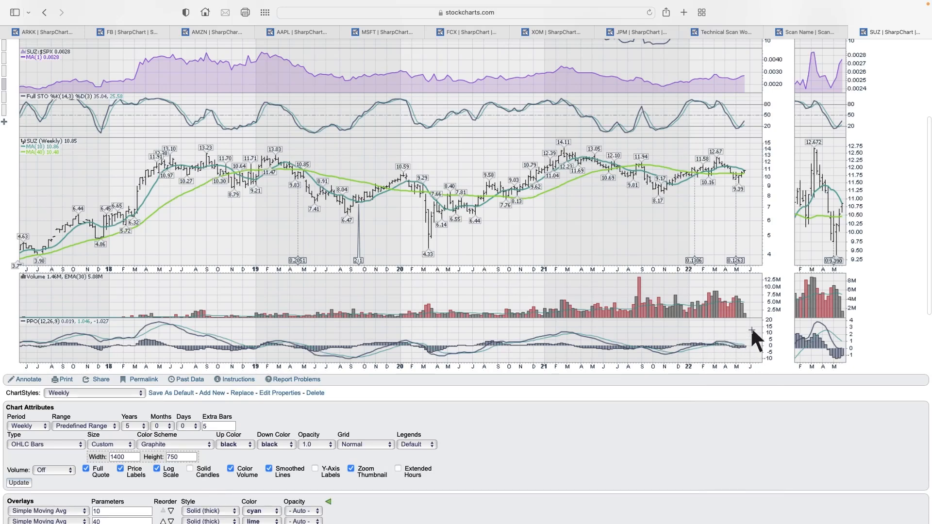
pyautogui.moveTo(764, 324)
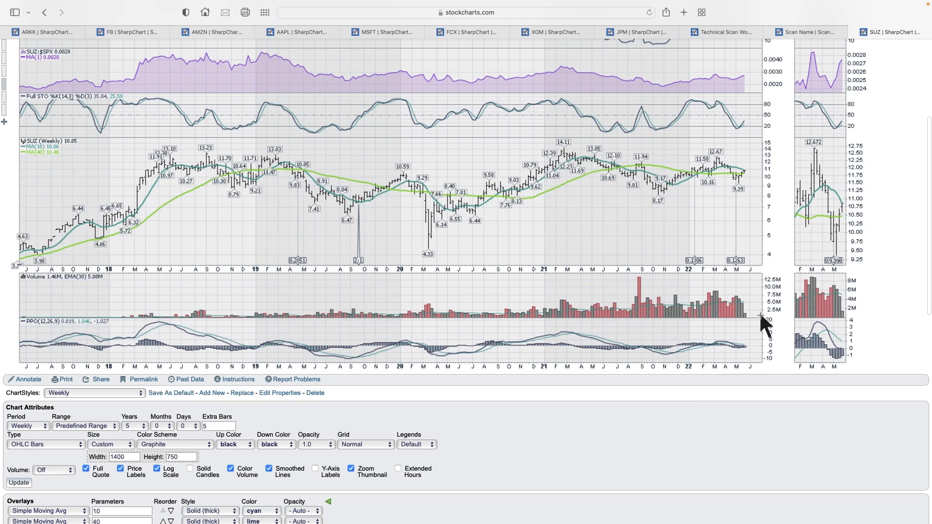
pyautogui.moveTo(746, 161)
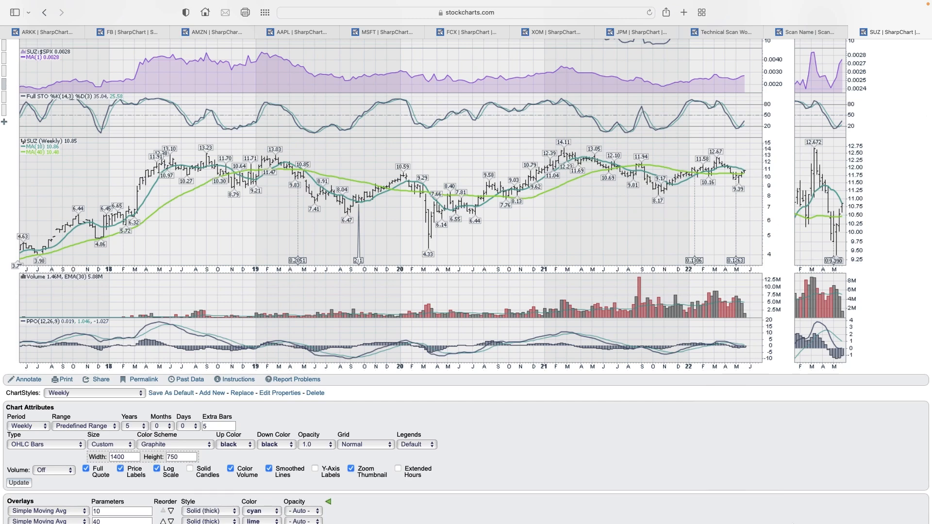
pyautogui.moveTo(798, 496)
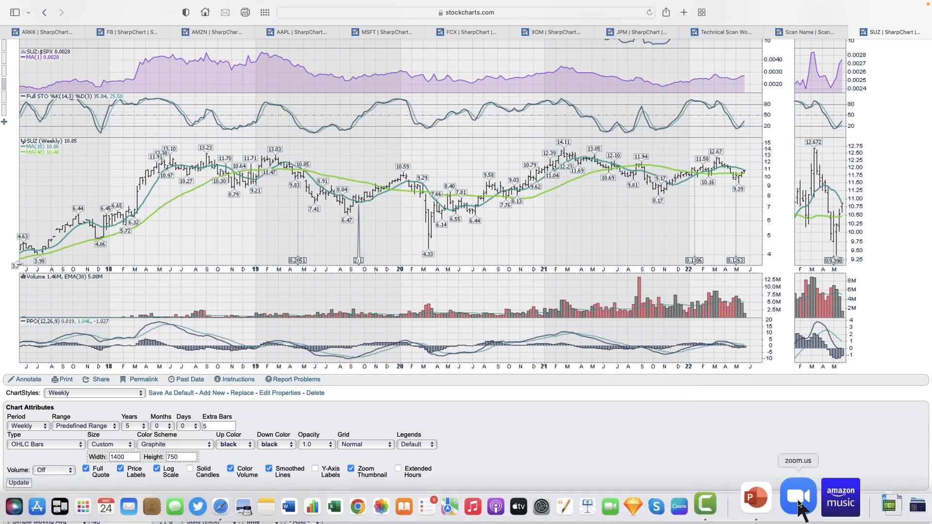